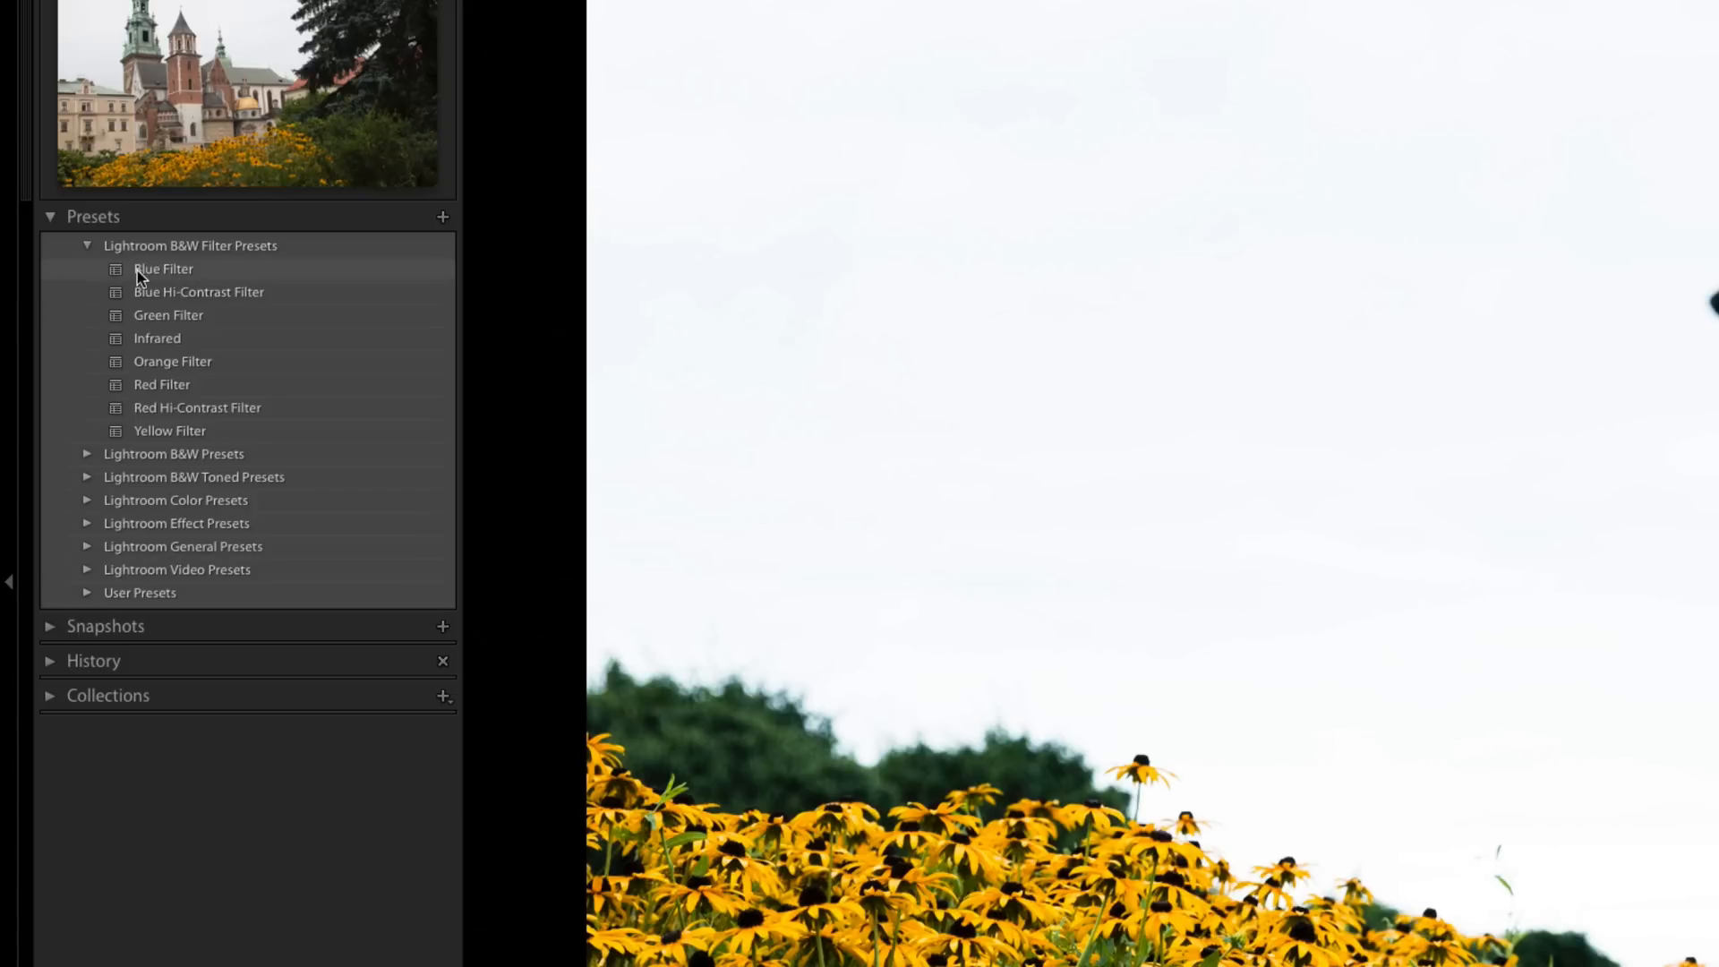
pyautogui.moveTo(132, 274)
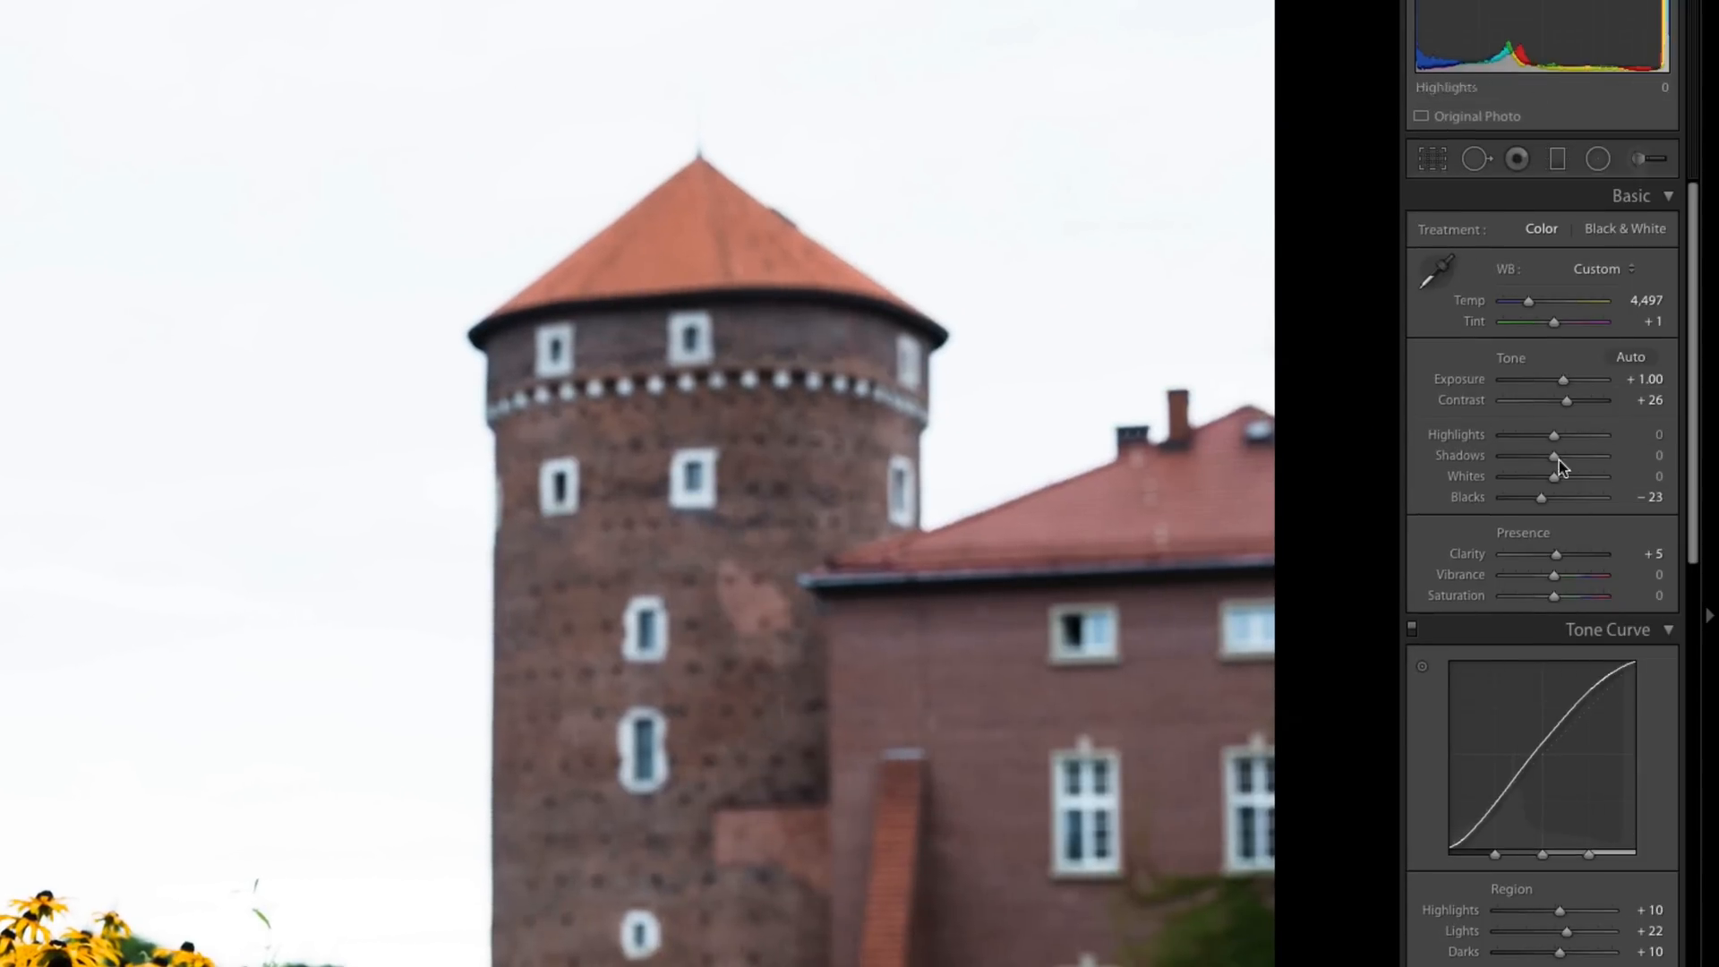
pyautogui.moveTo(1563, 484)
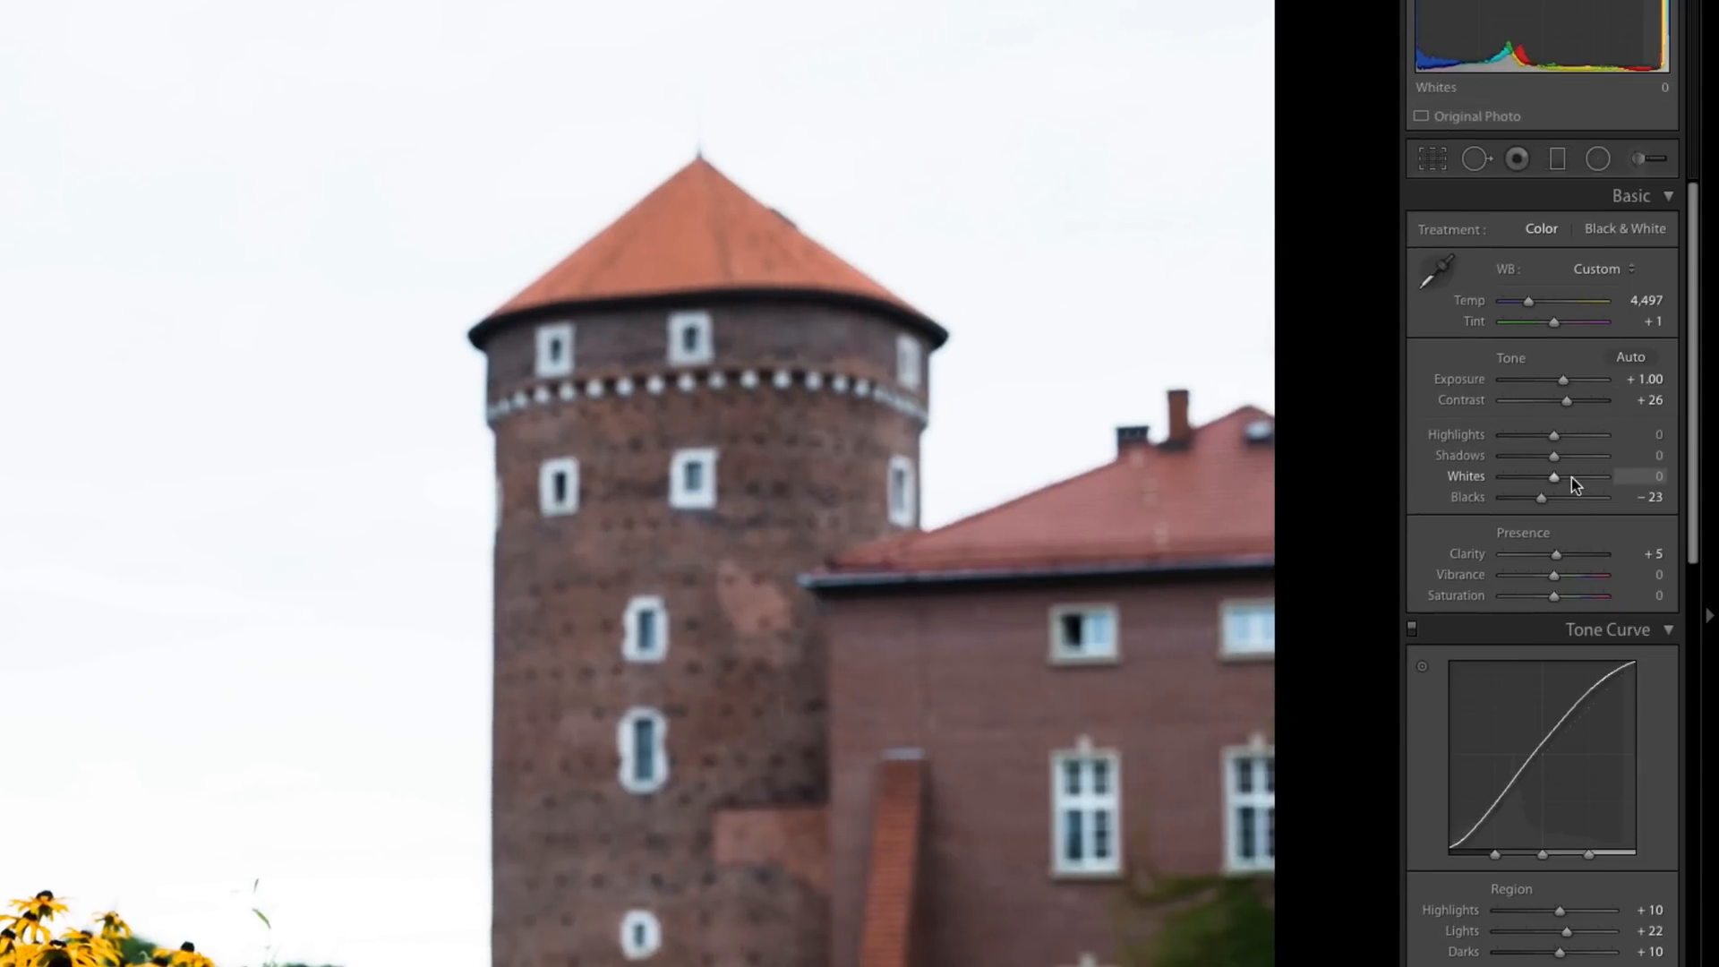
pyautogui.moveTo(810, 693)
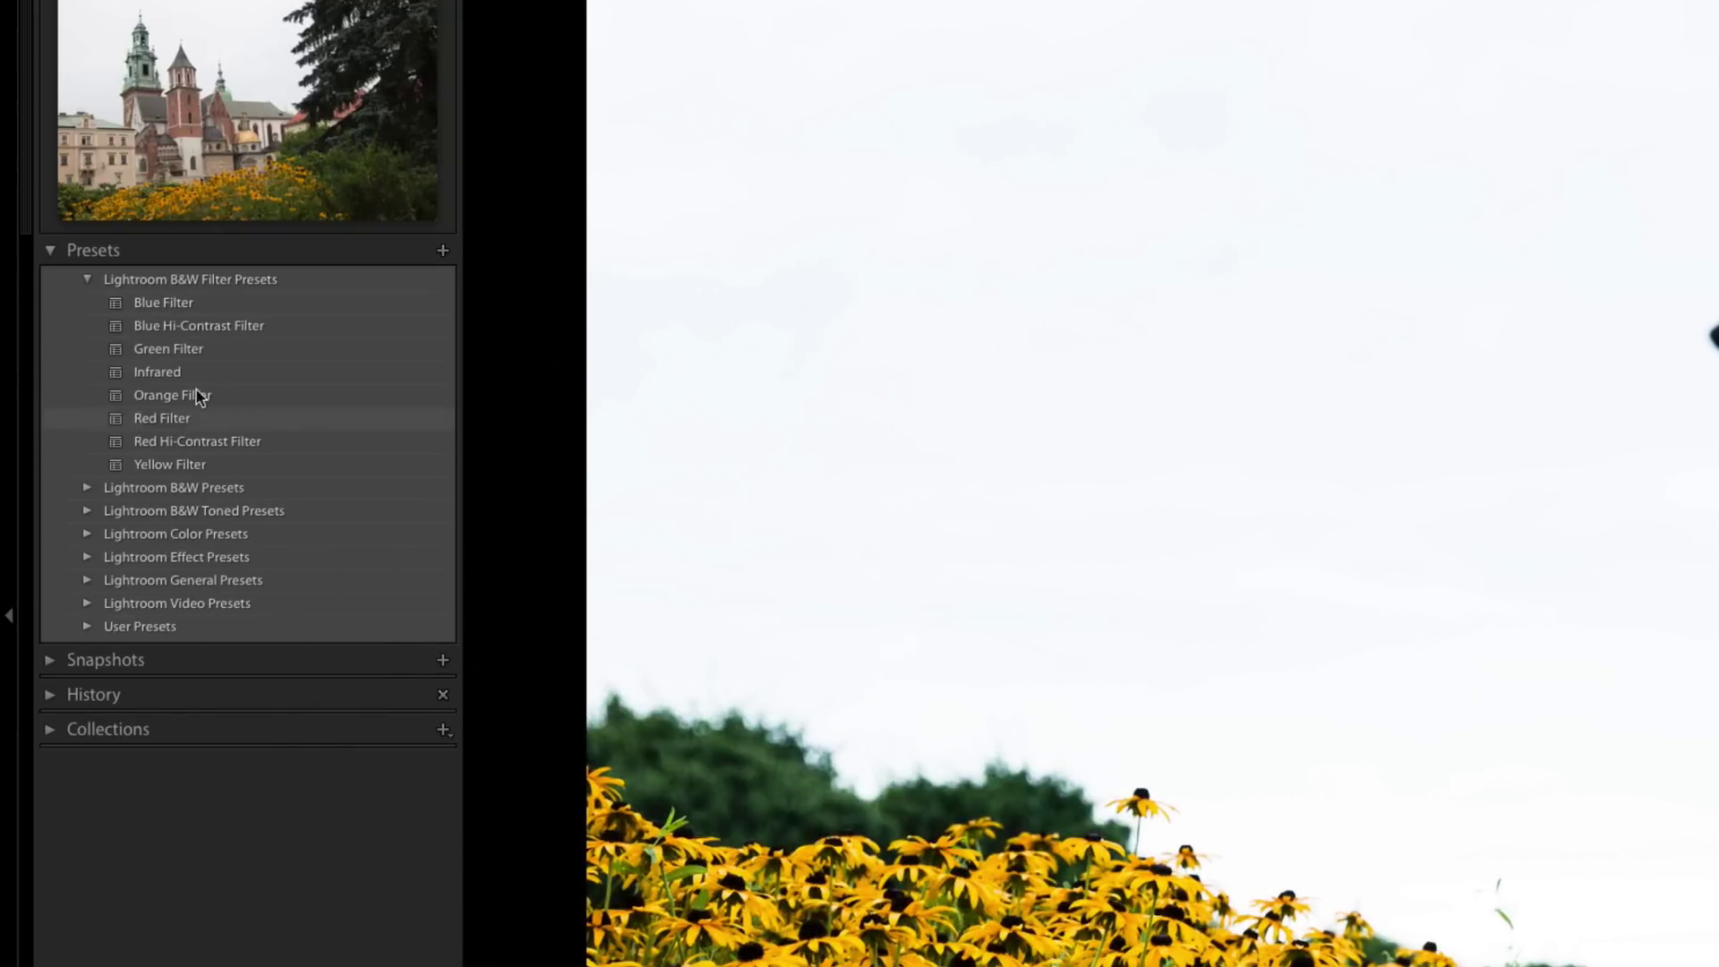
pyautogui.moveTo(186, 420)
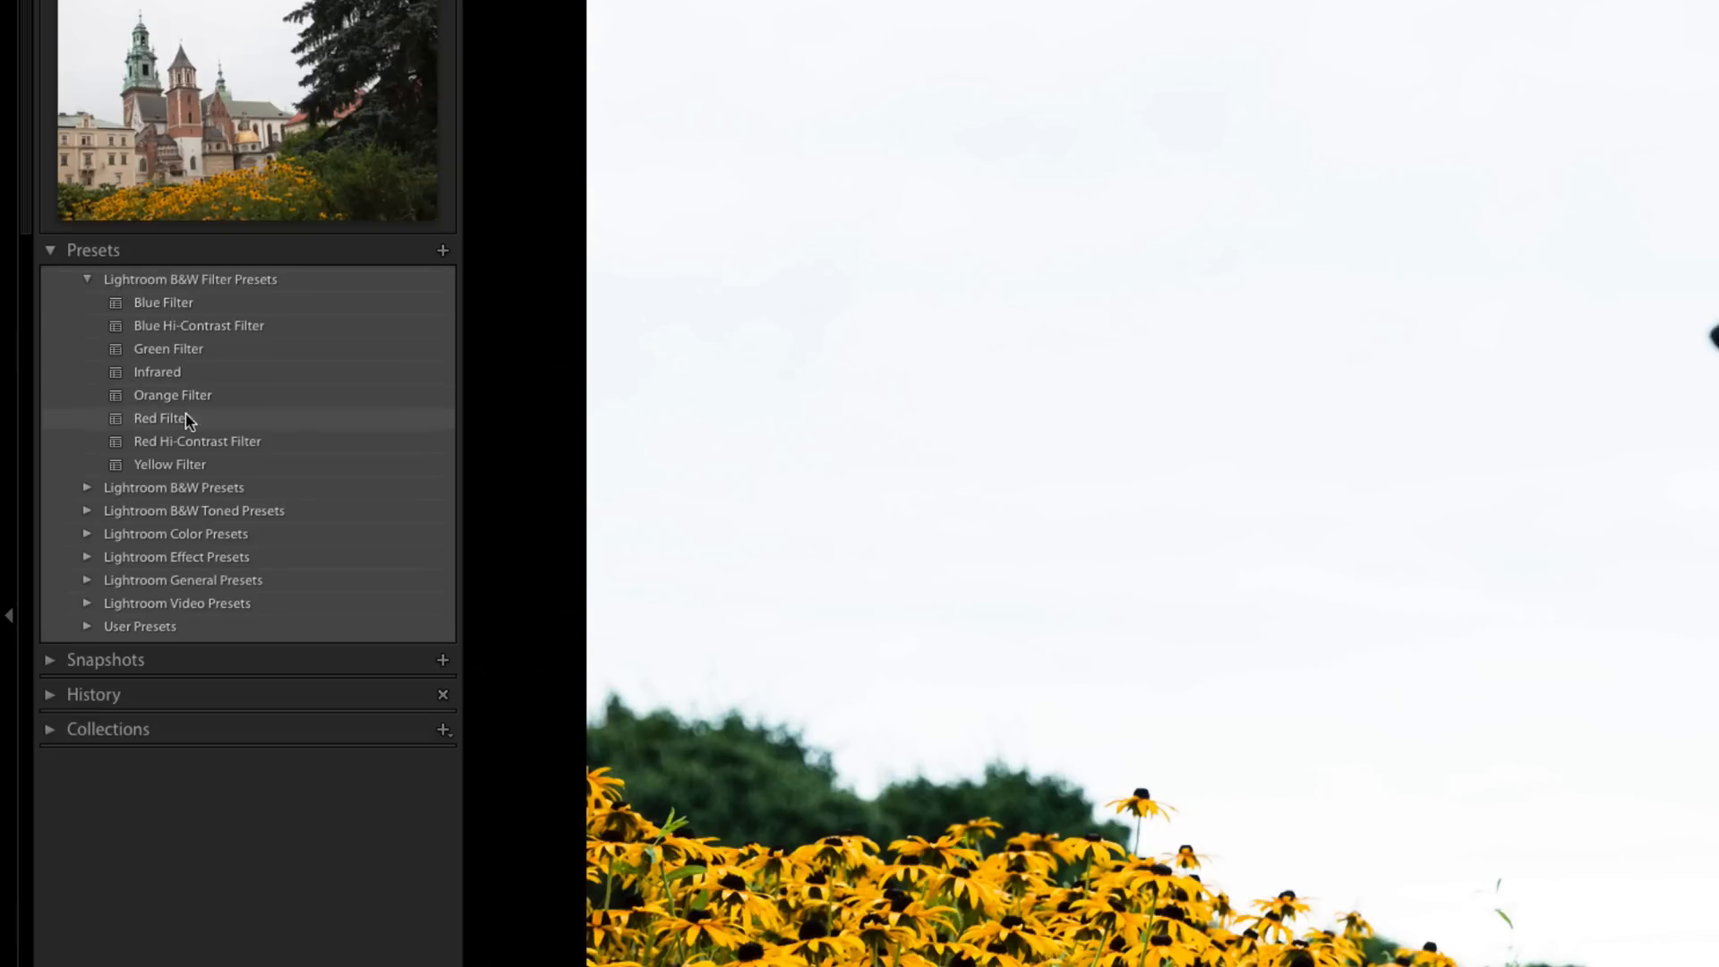
pyautogui.moveTo(201, 487)
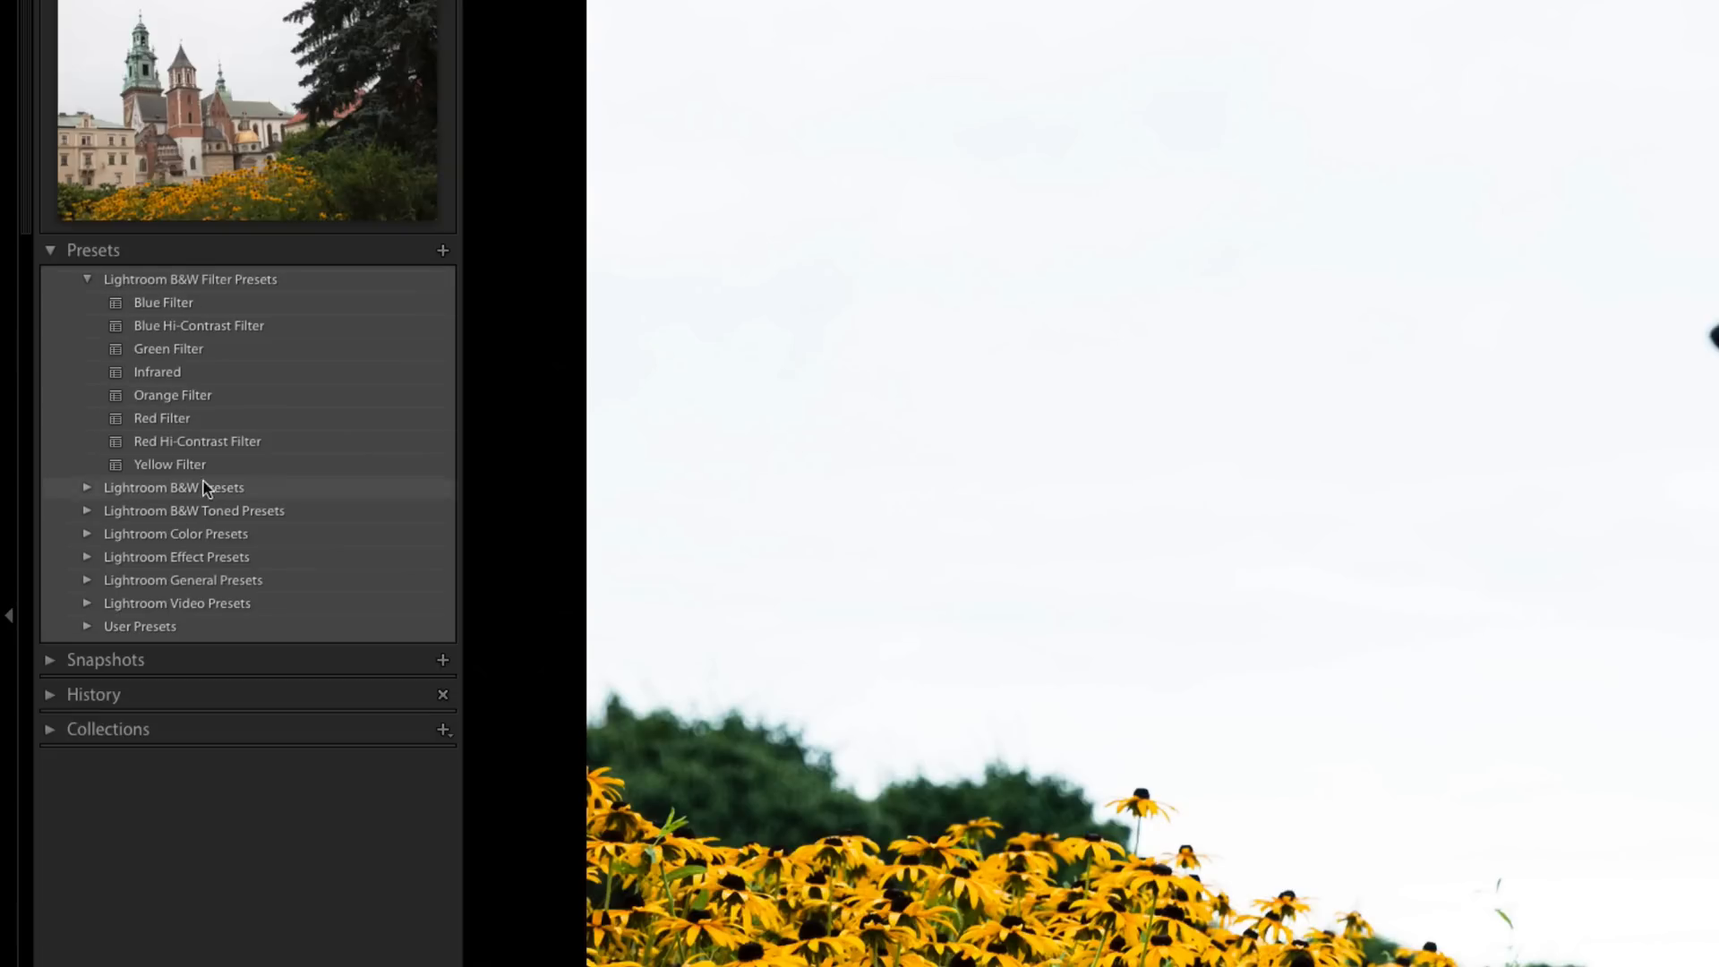
pyautogui.moveTo(163, 302)
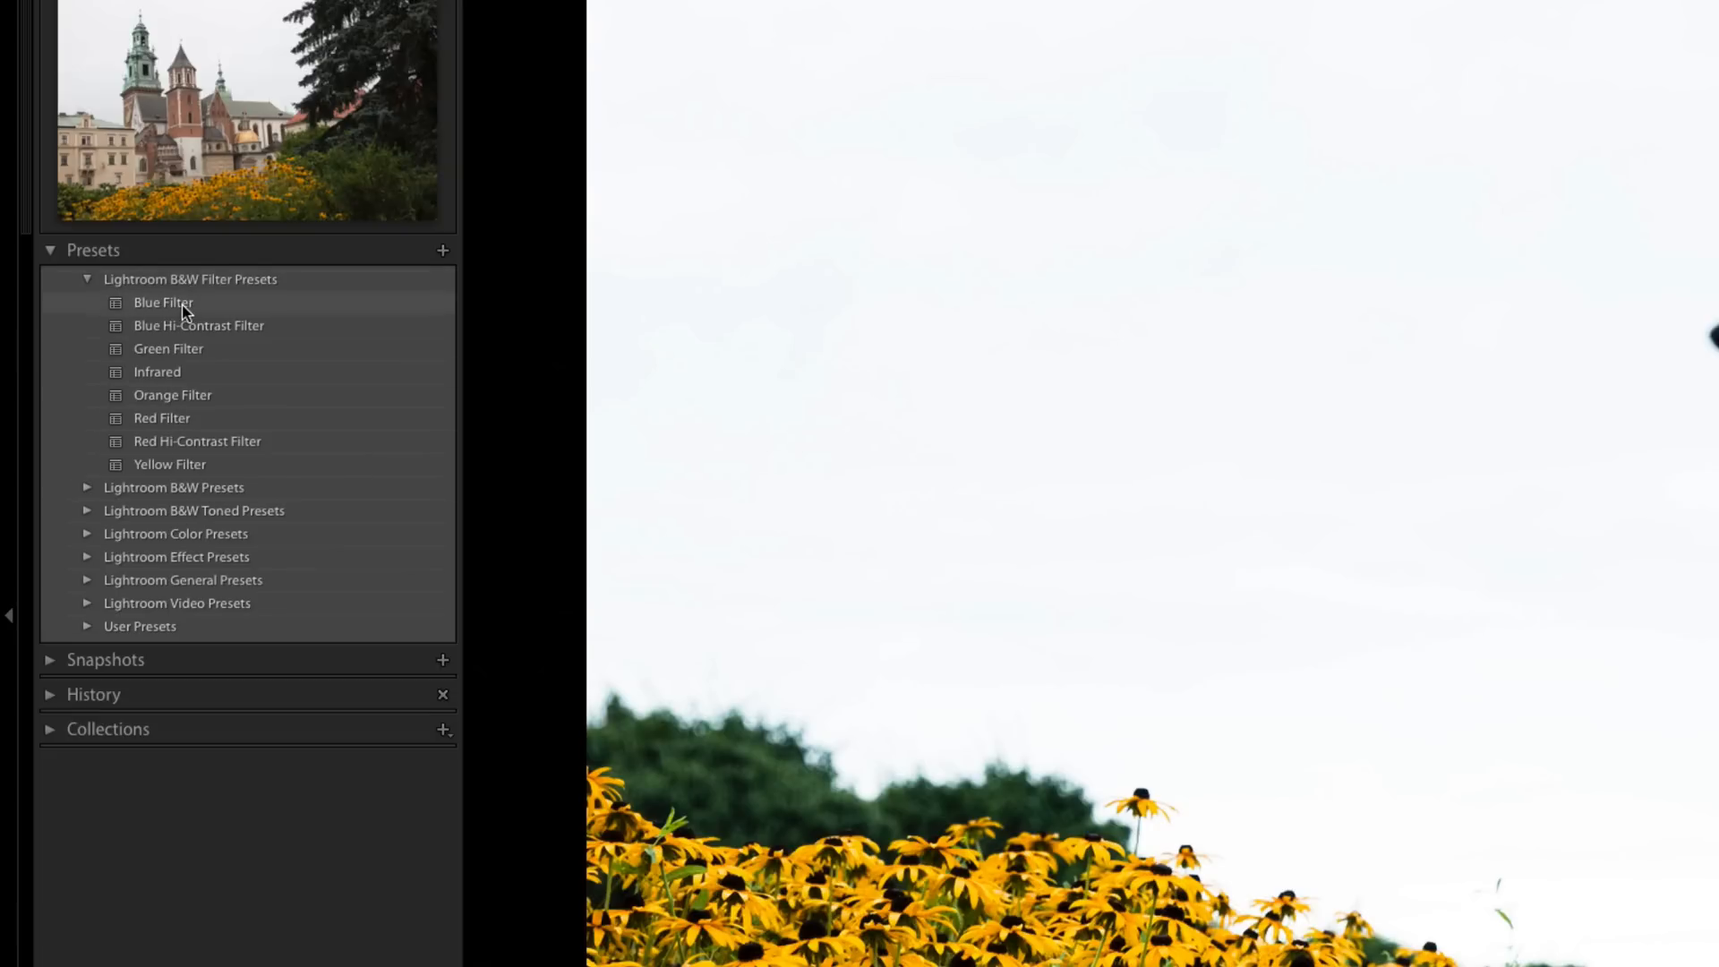
pyautogui.moveTo(153, 397)
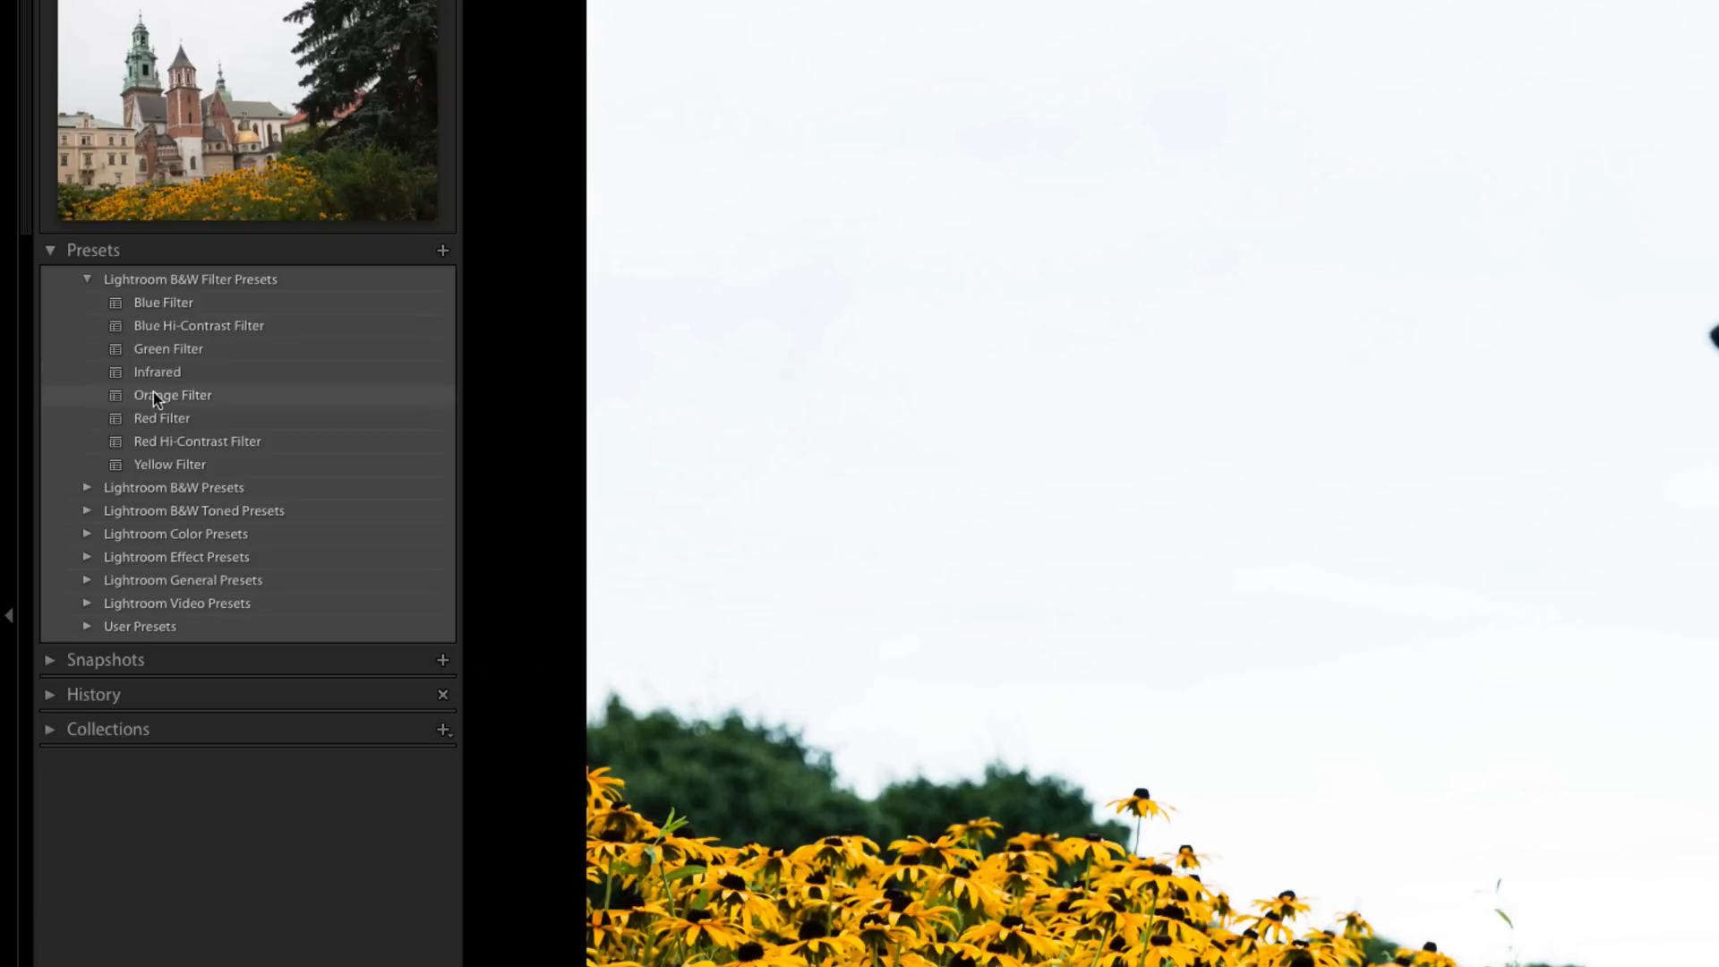
pyautogui.moveTo(121, 376)
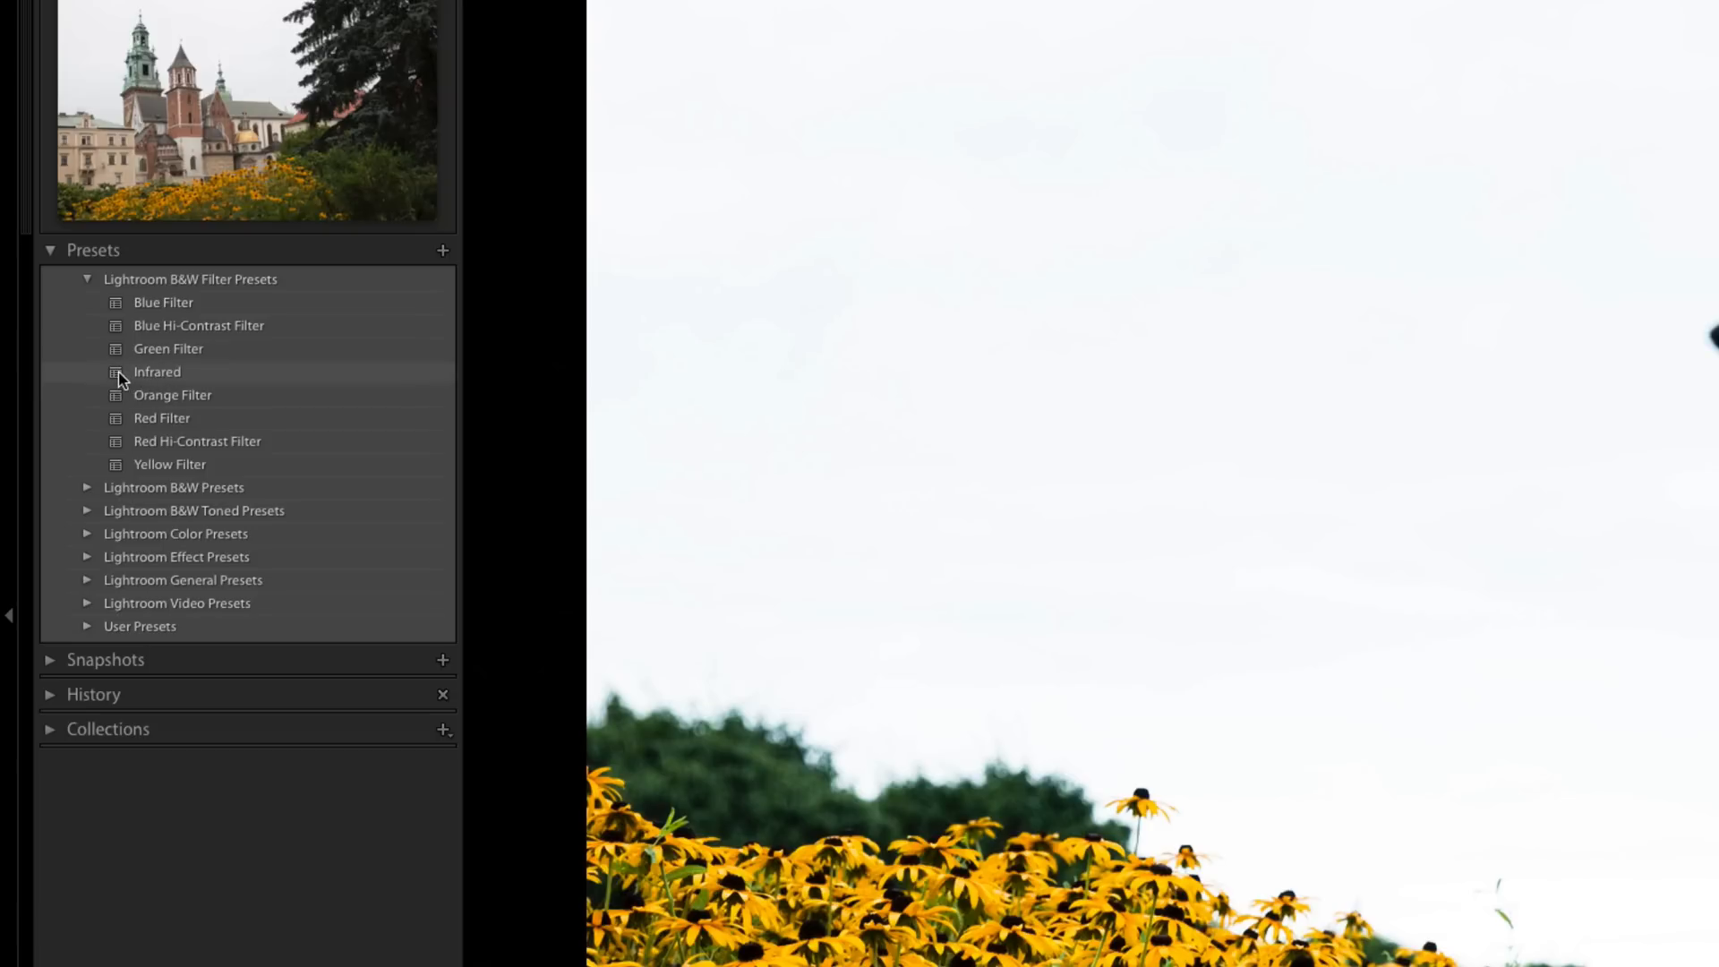
# Try the Infrared preset on the castle photo, undo it, and collapse B&W Filter Presets
pyautogui.click(157, 371)
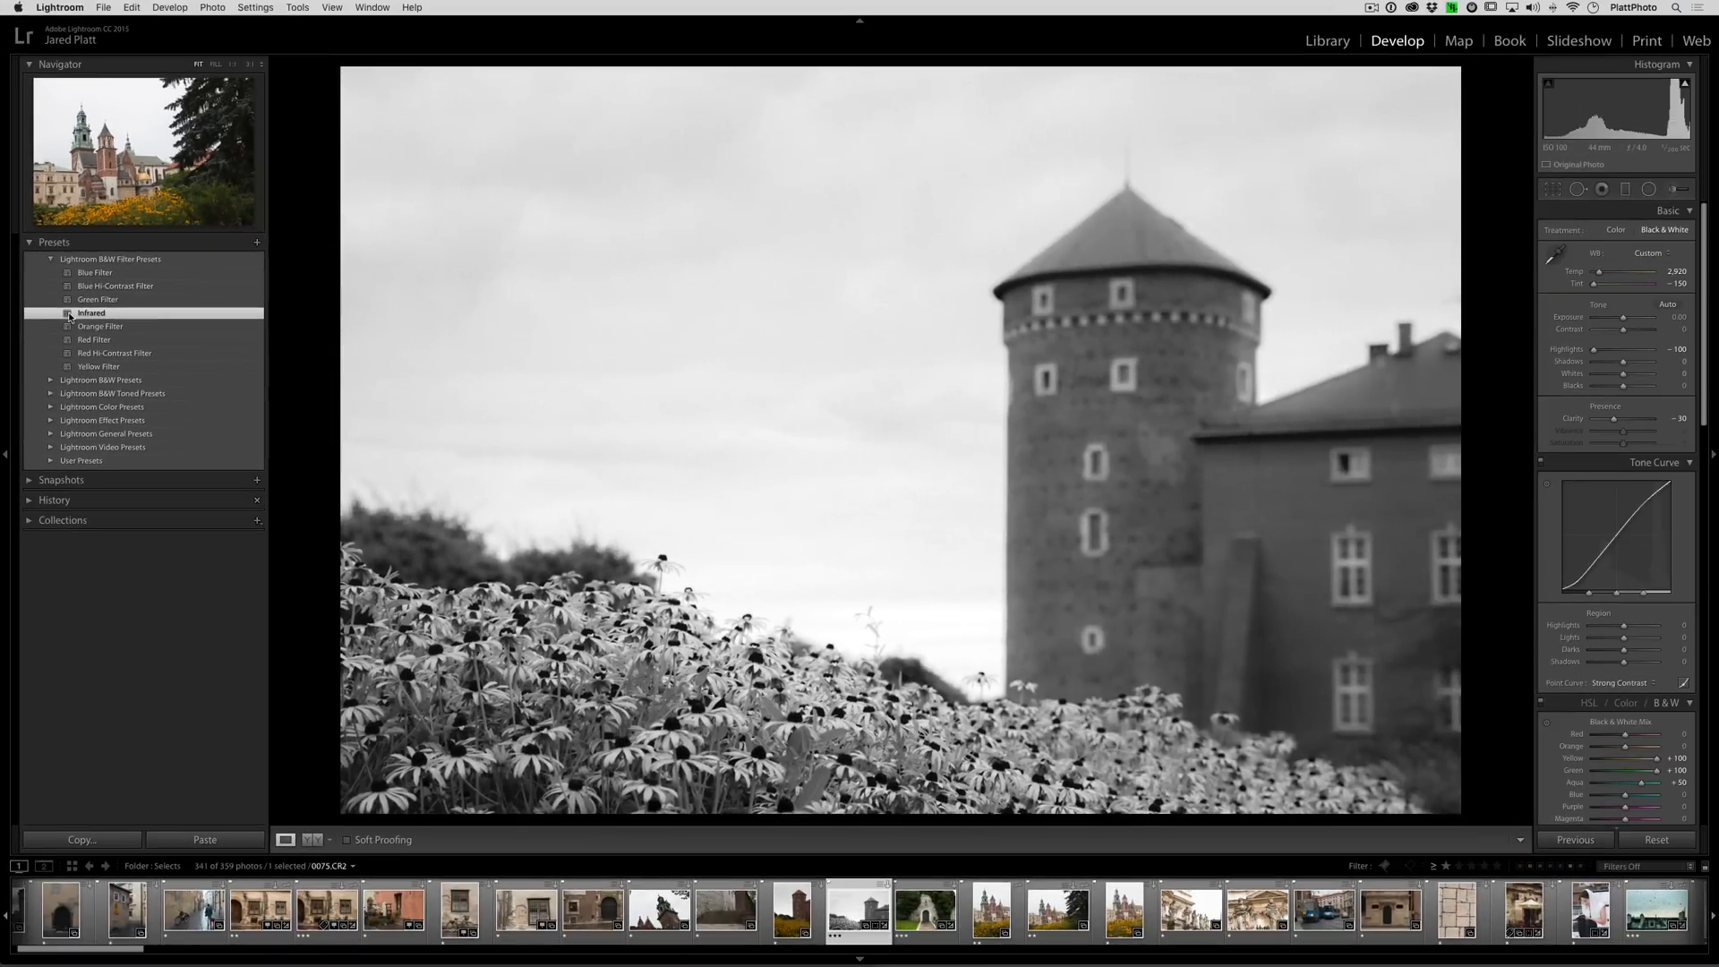
pyautogui.moveTo(824, 619)
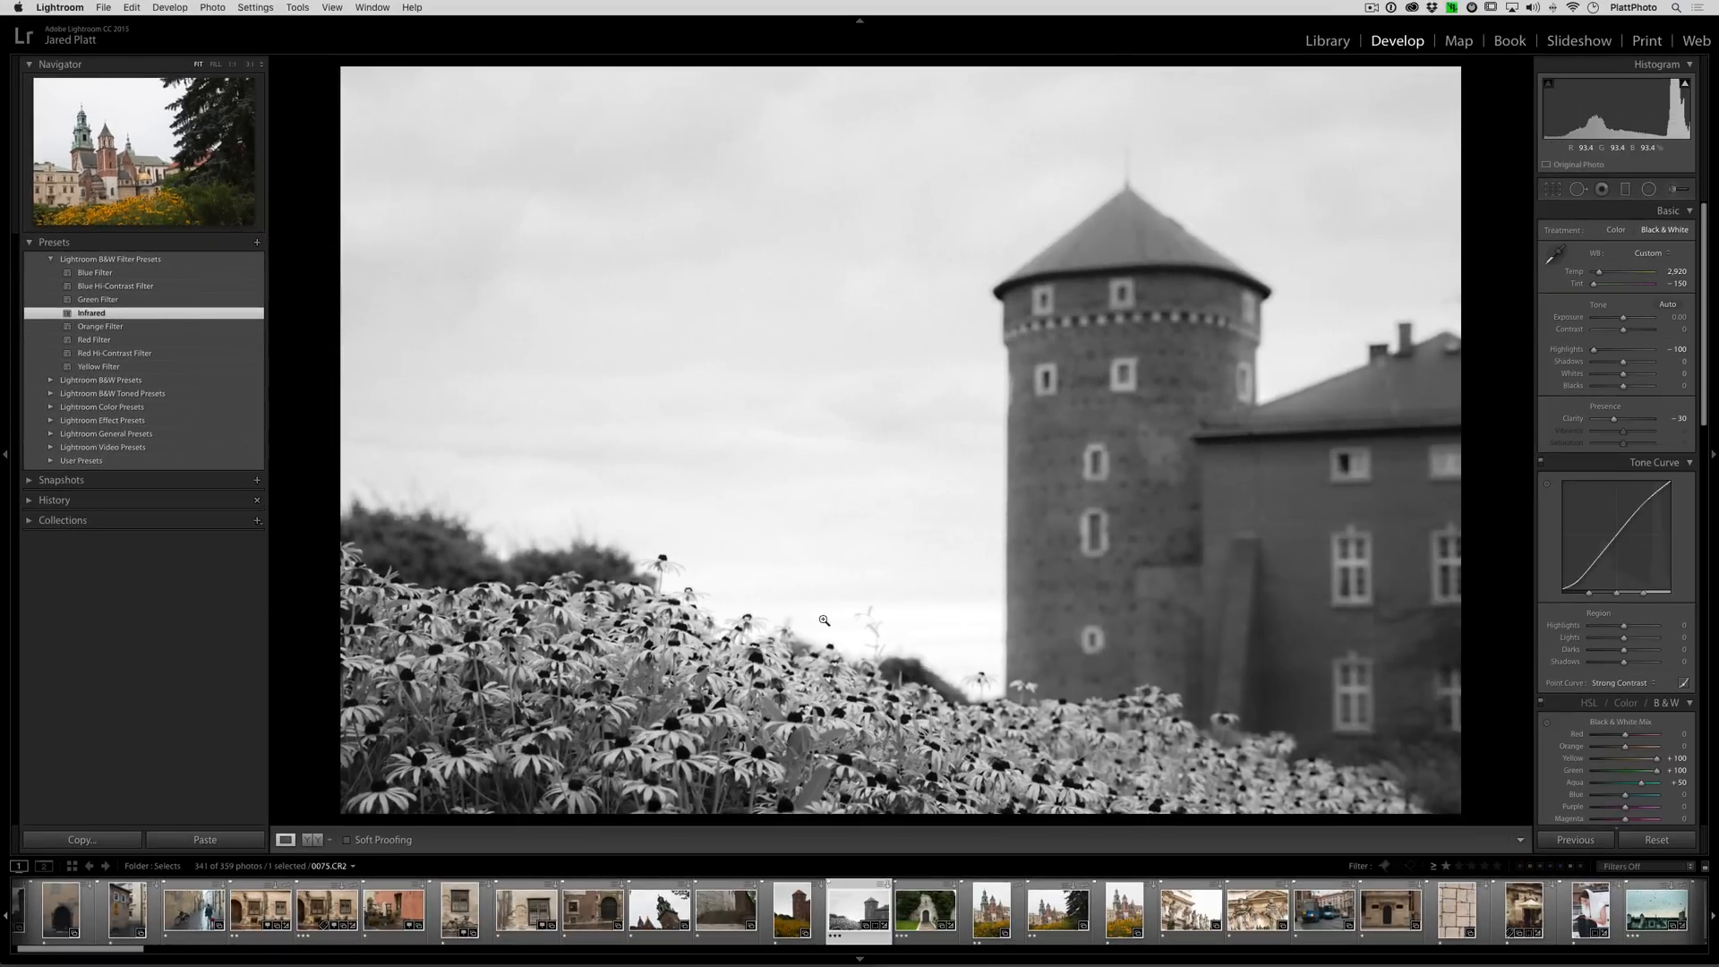
pyautogui.moveTo(874, 653)
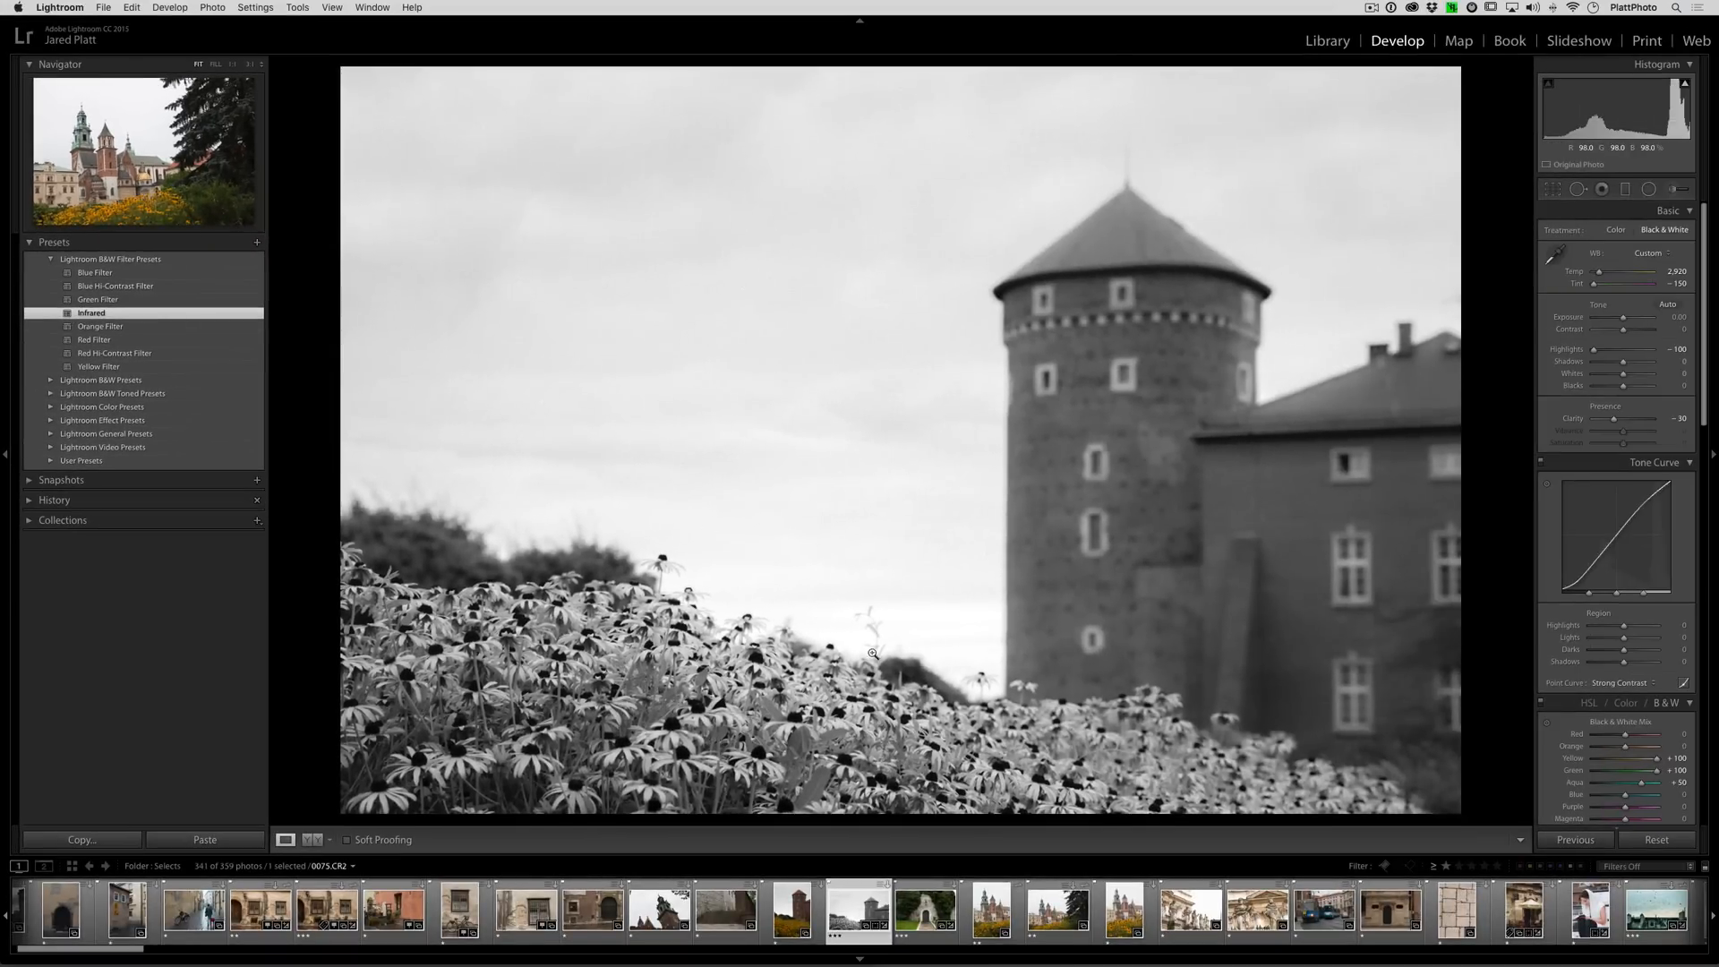
pyautogui.moveTo(754, 658)
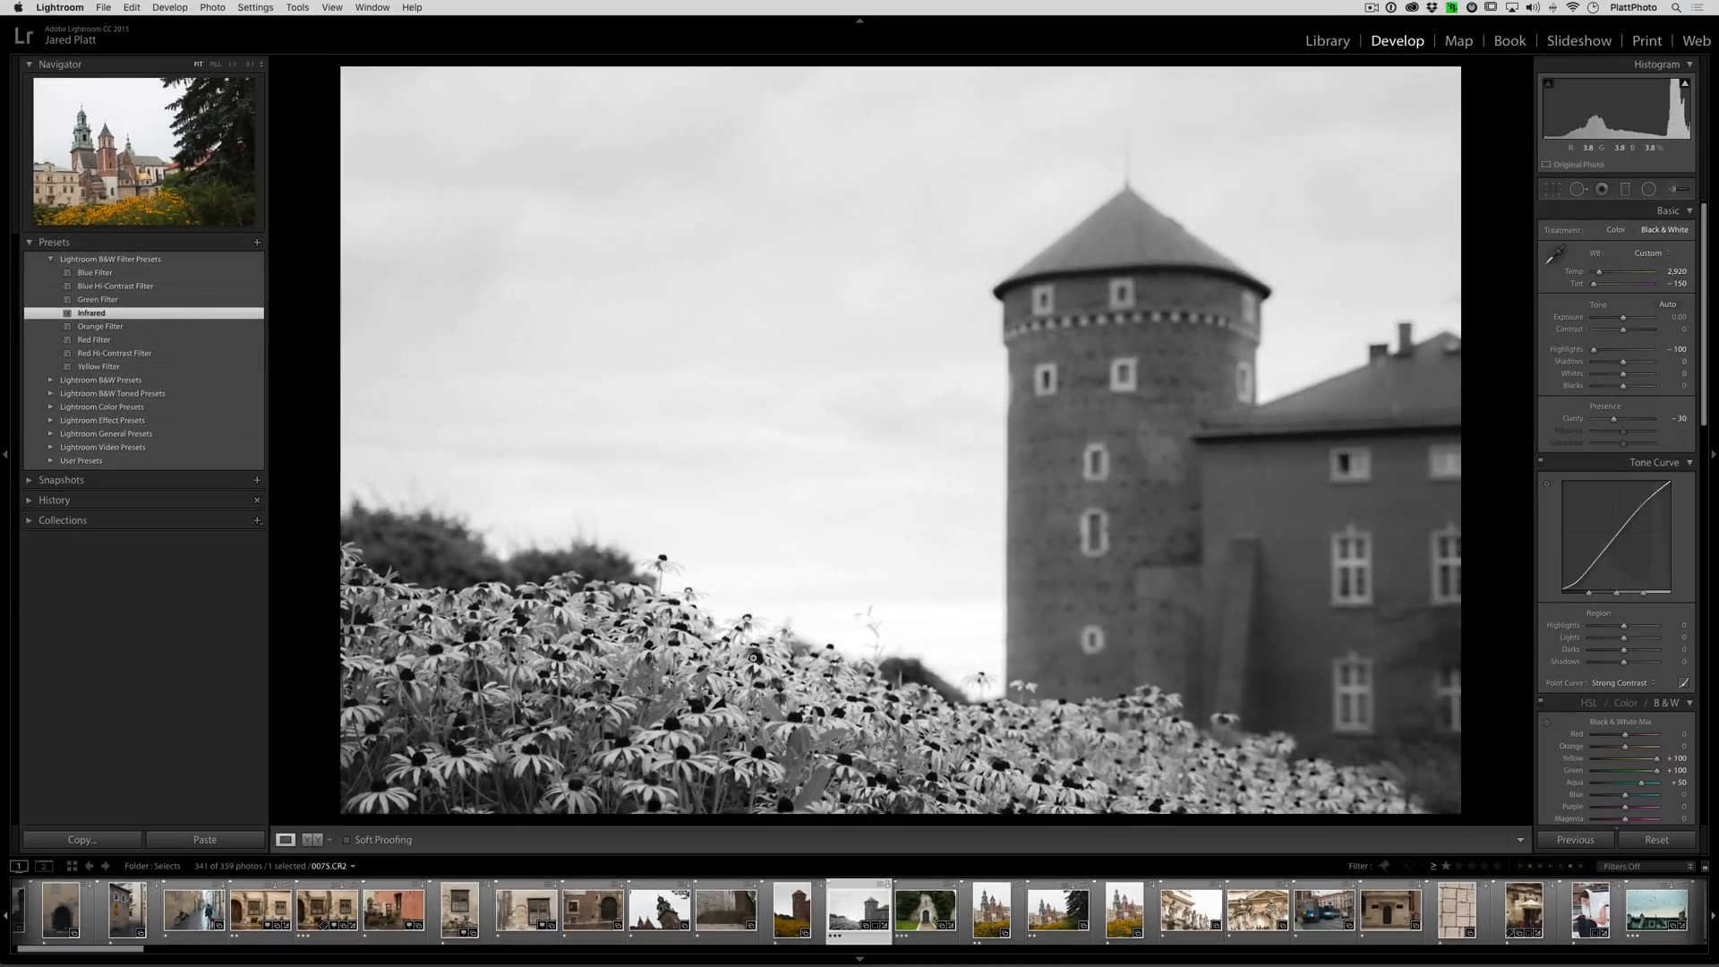
pyautogui.click(1616, 230)
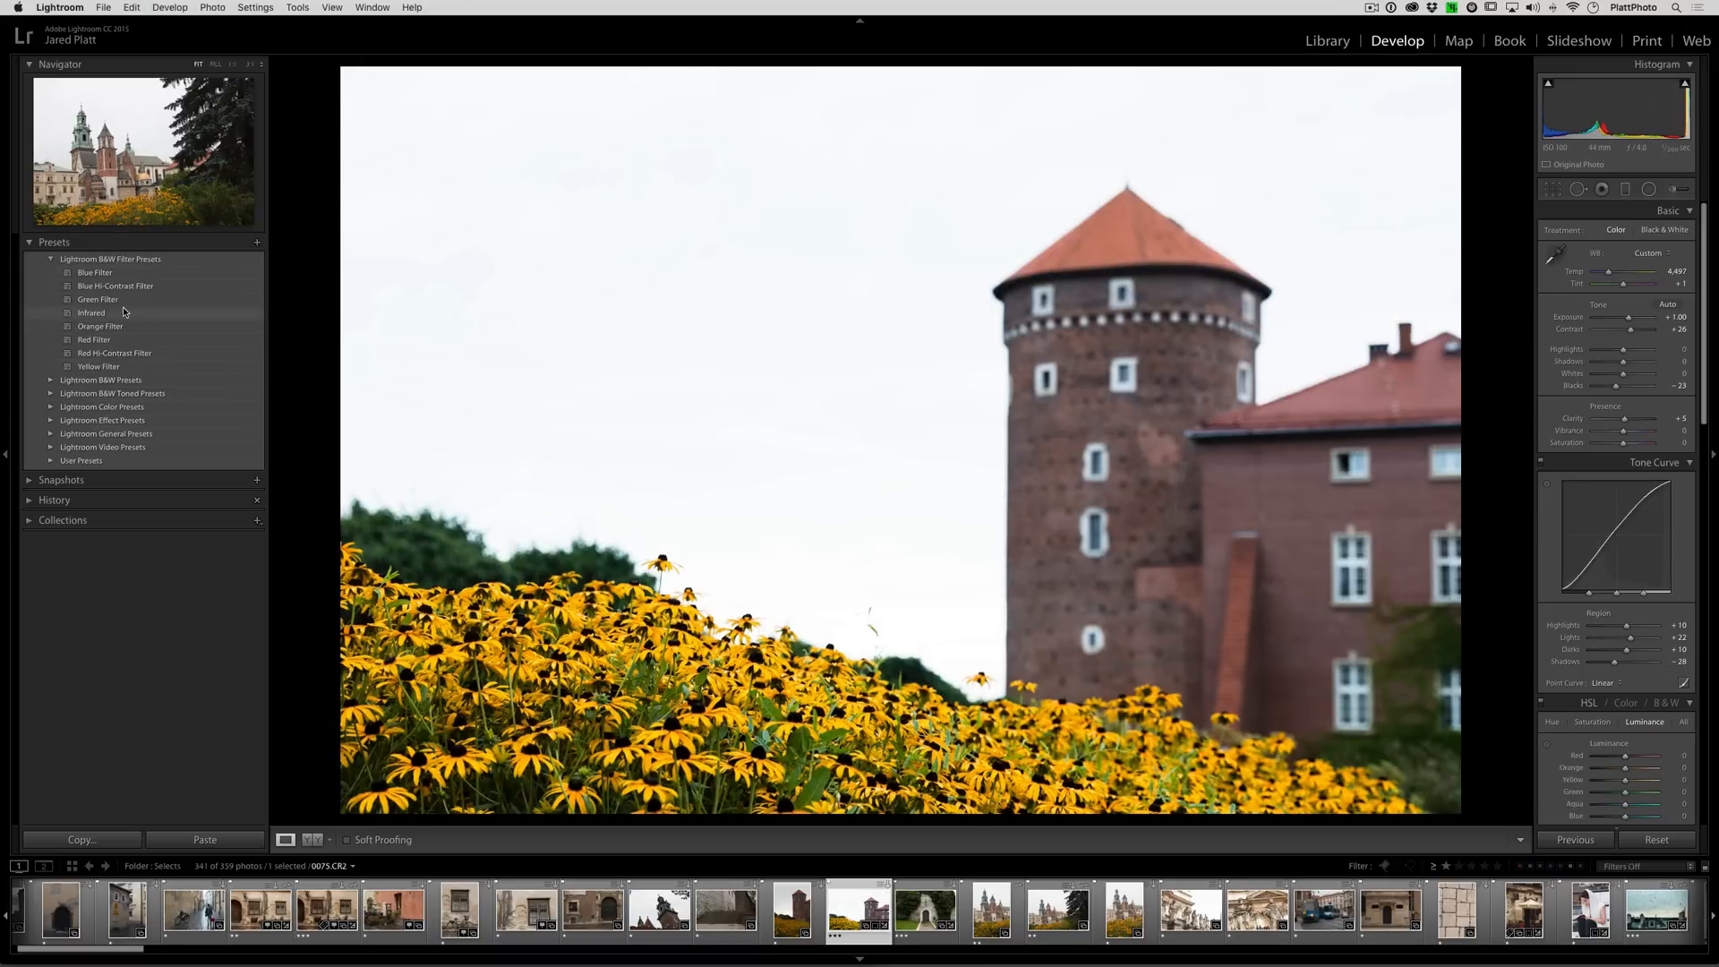
pyautogui.click(50, 259)
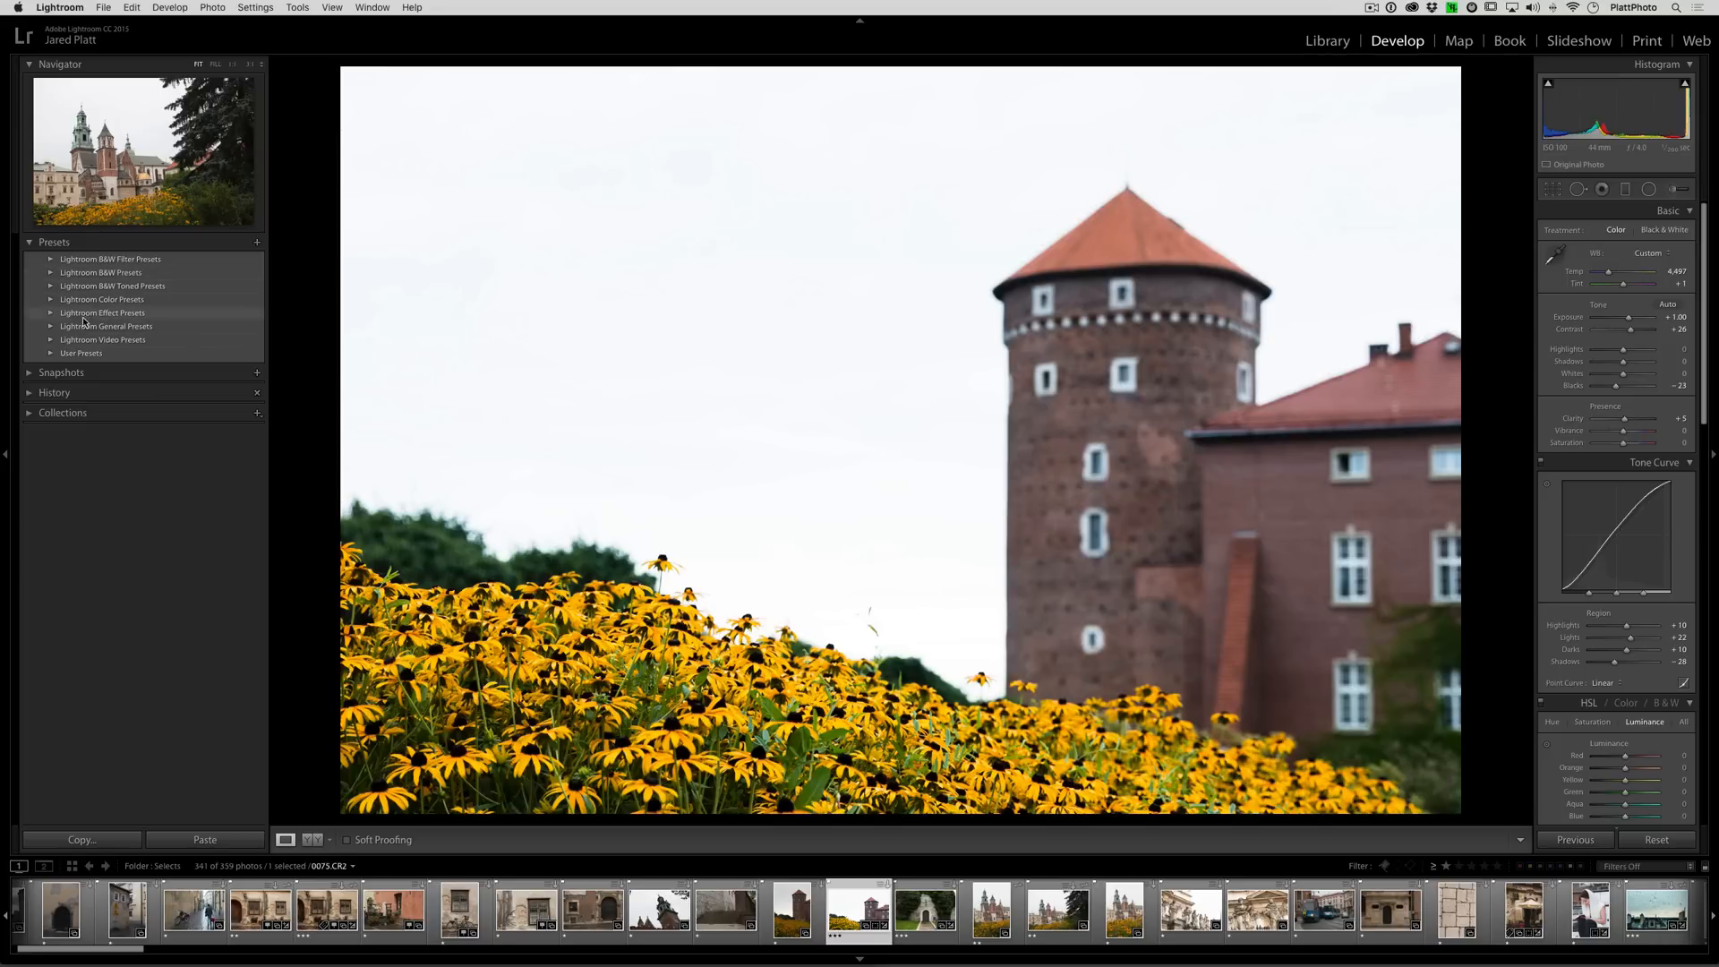
pyautogui.moveTo(219, 263)
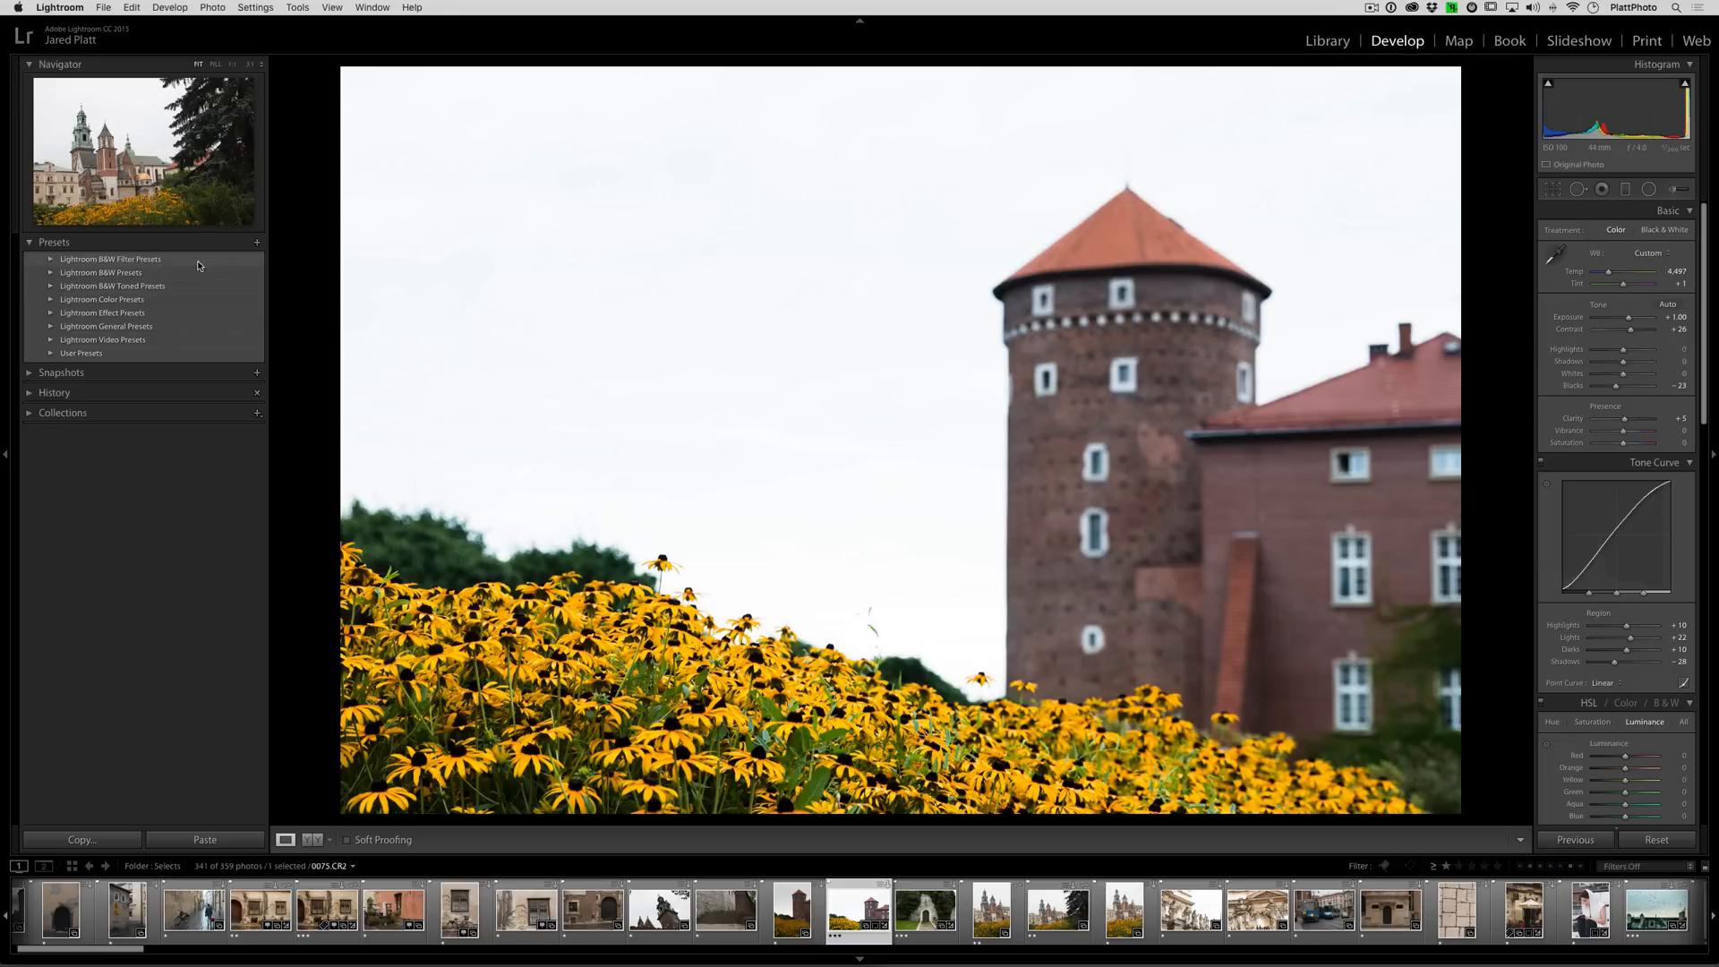
pyautogui.moveTo(139, 264)
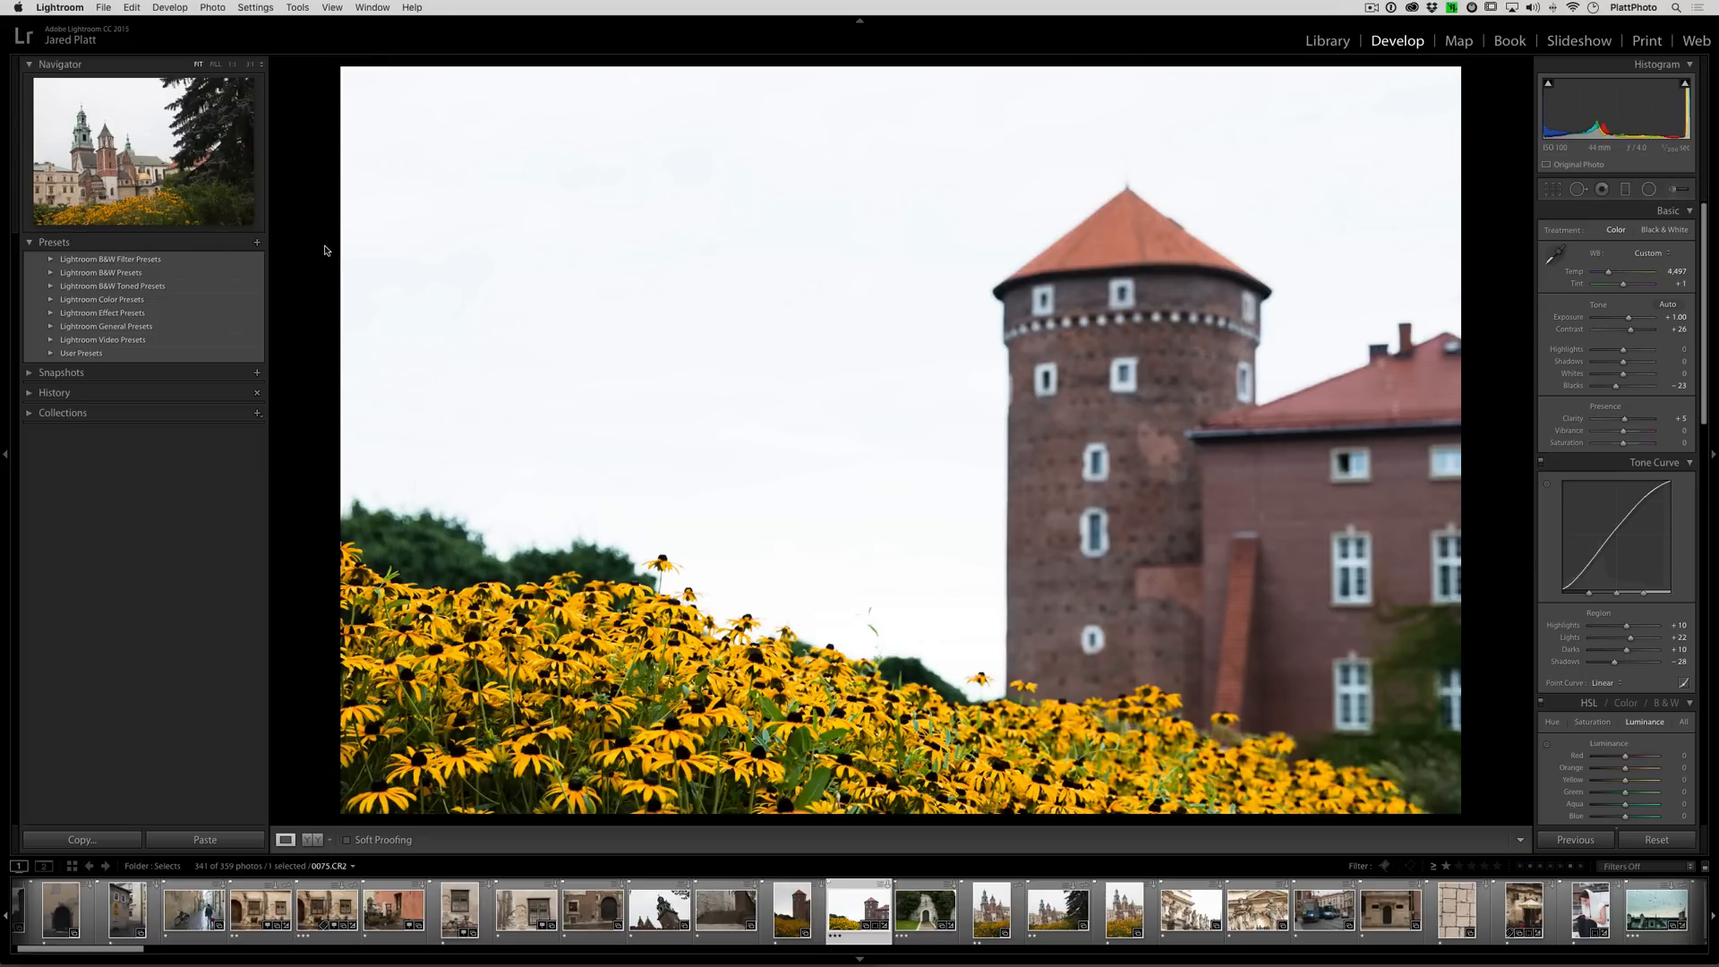
pyautogui.moveTo(316, 172)
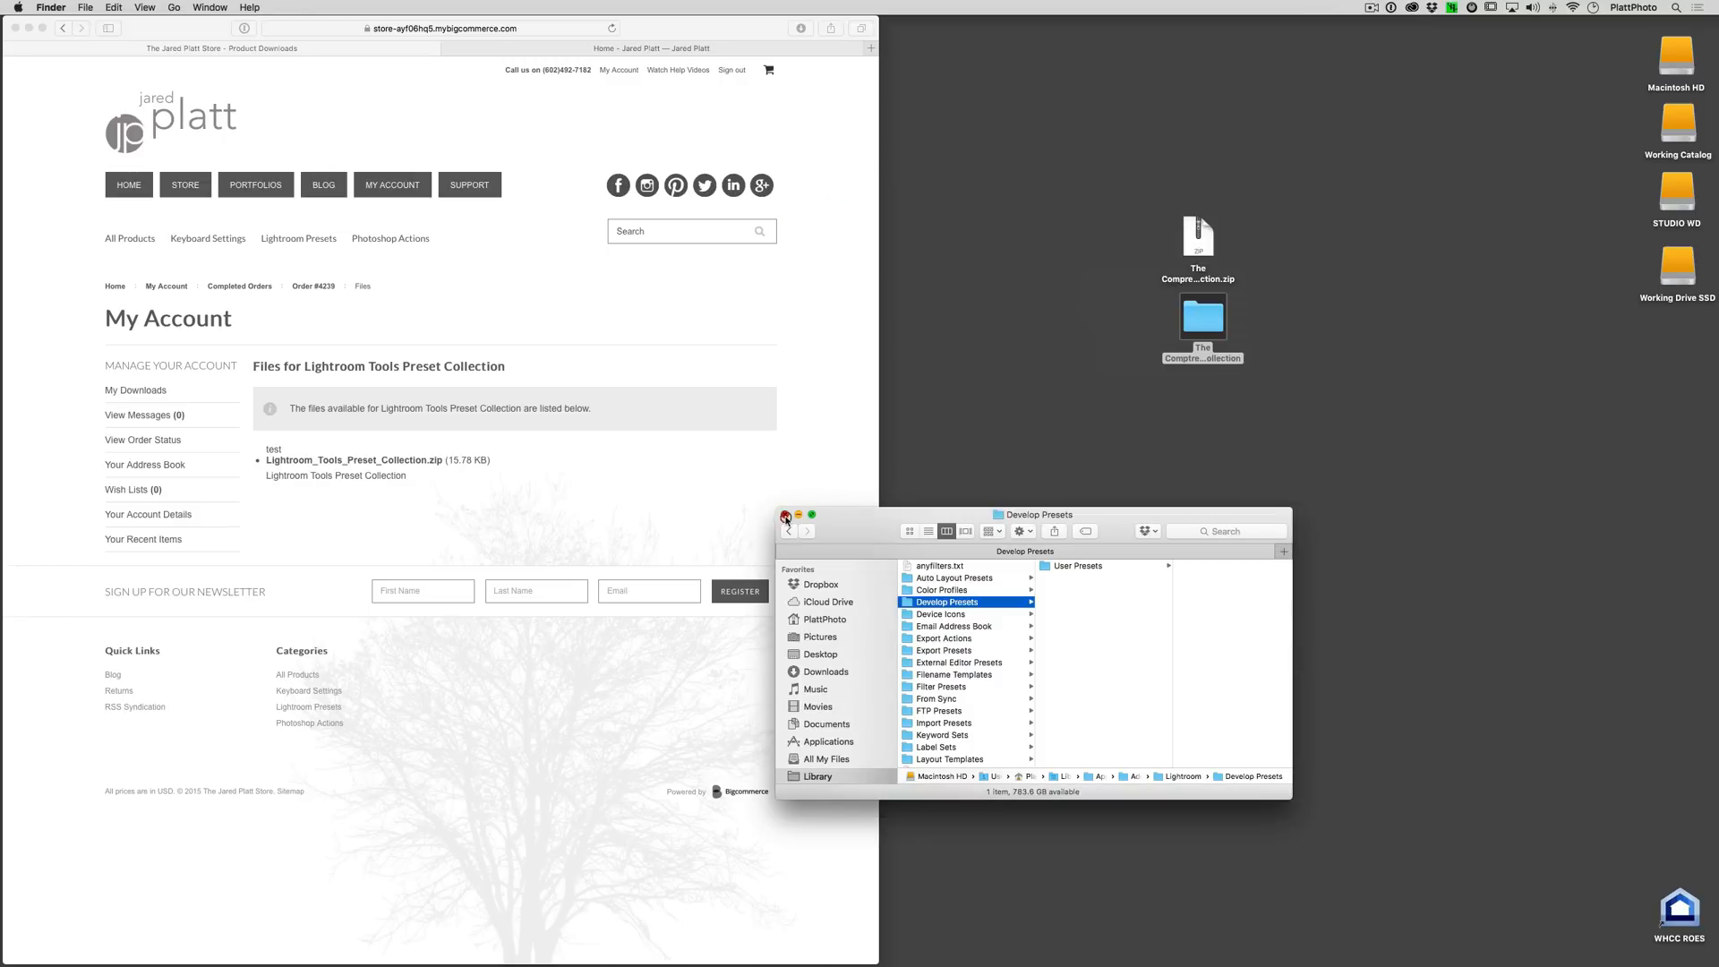
# Close the Develop Presets window and open the Lightroom Tools Preset Collection files from My Downloads
pyautogui.click(787, 515)
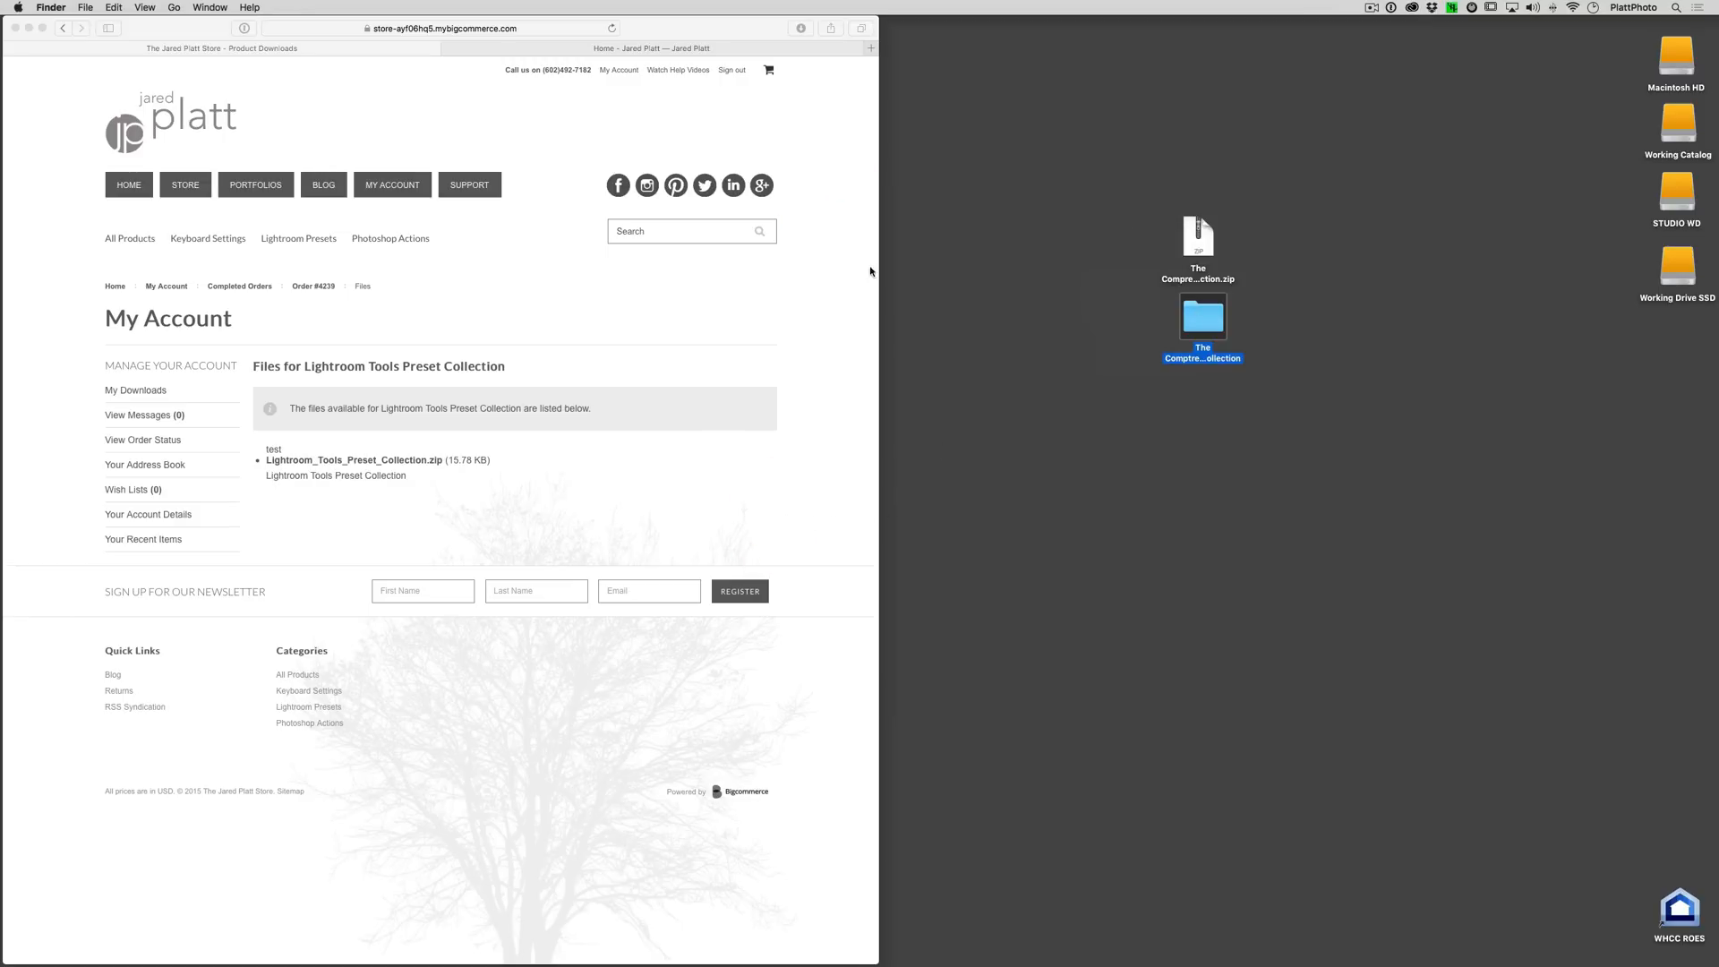
pyautogui.moveTo(352, 177)
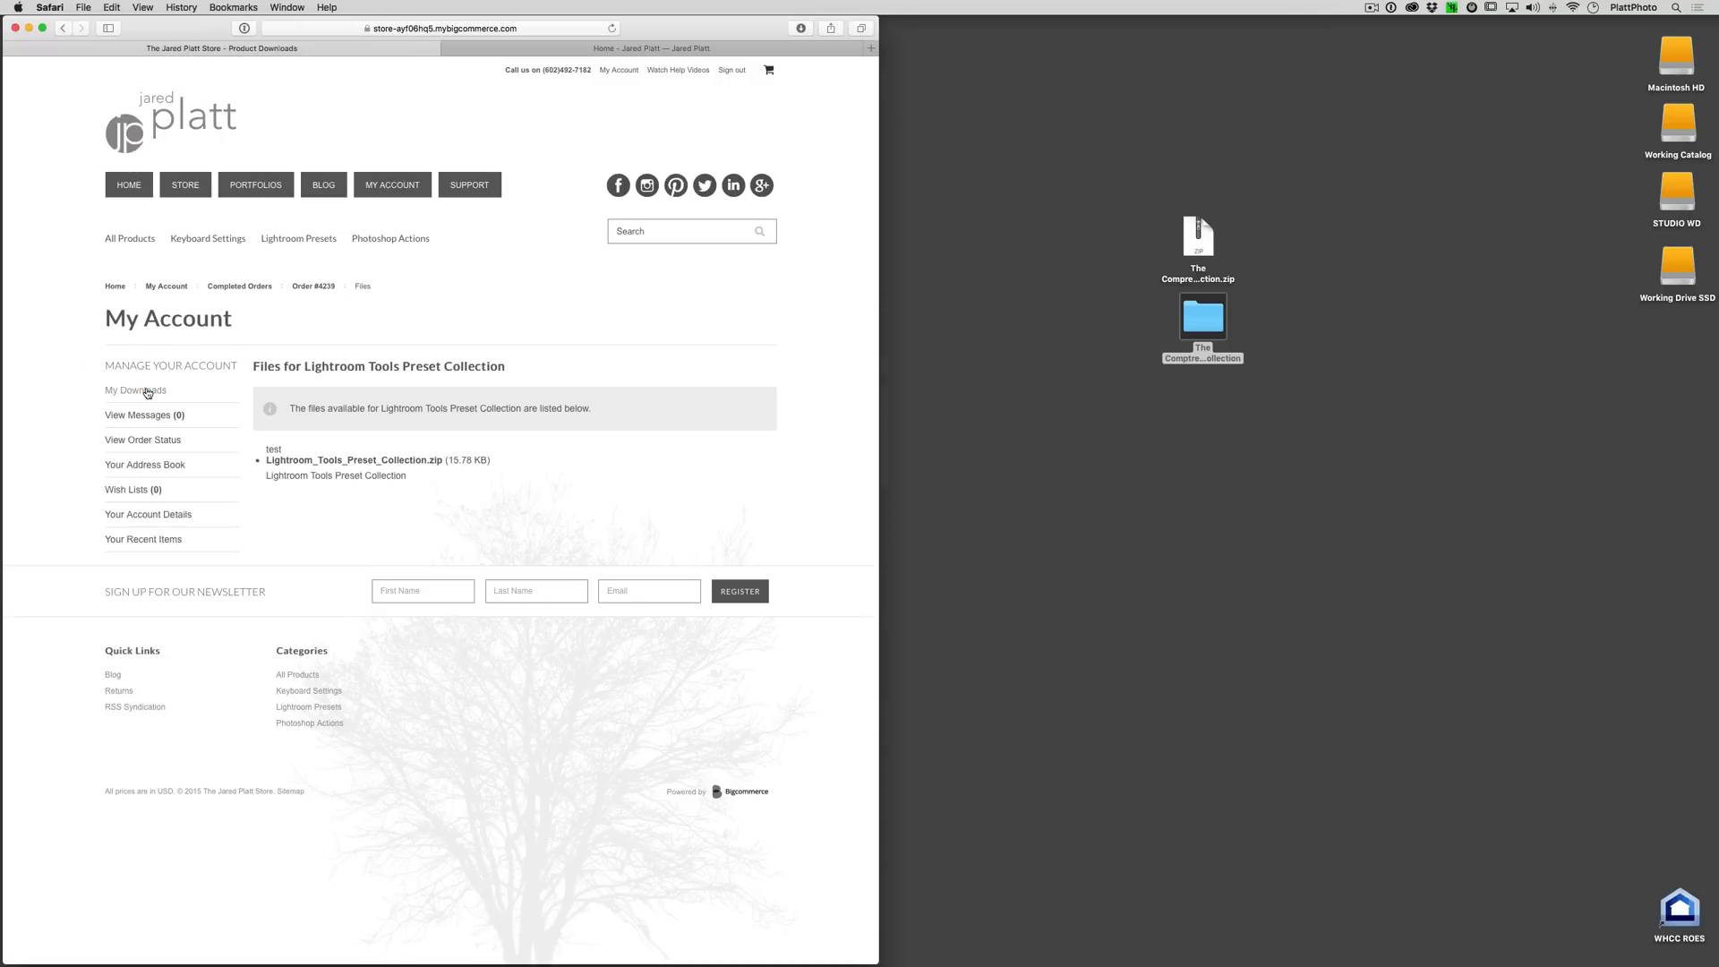
pyautogui.click(238, 285)
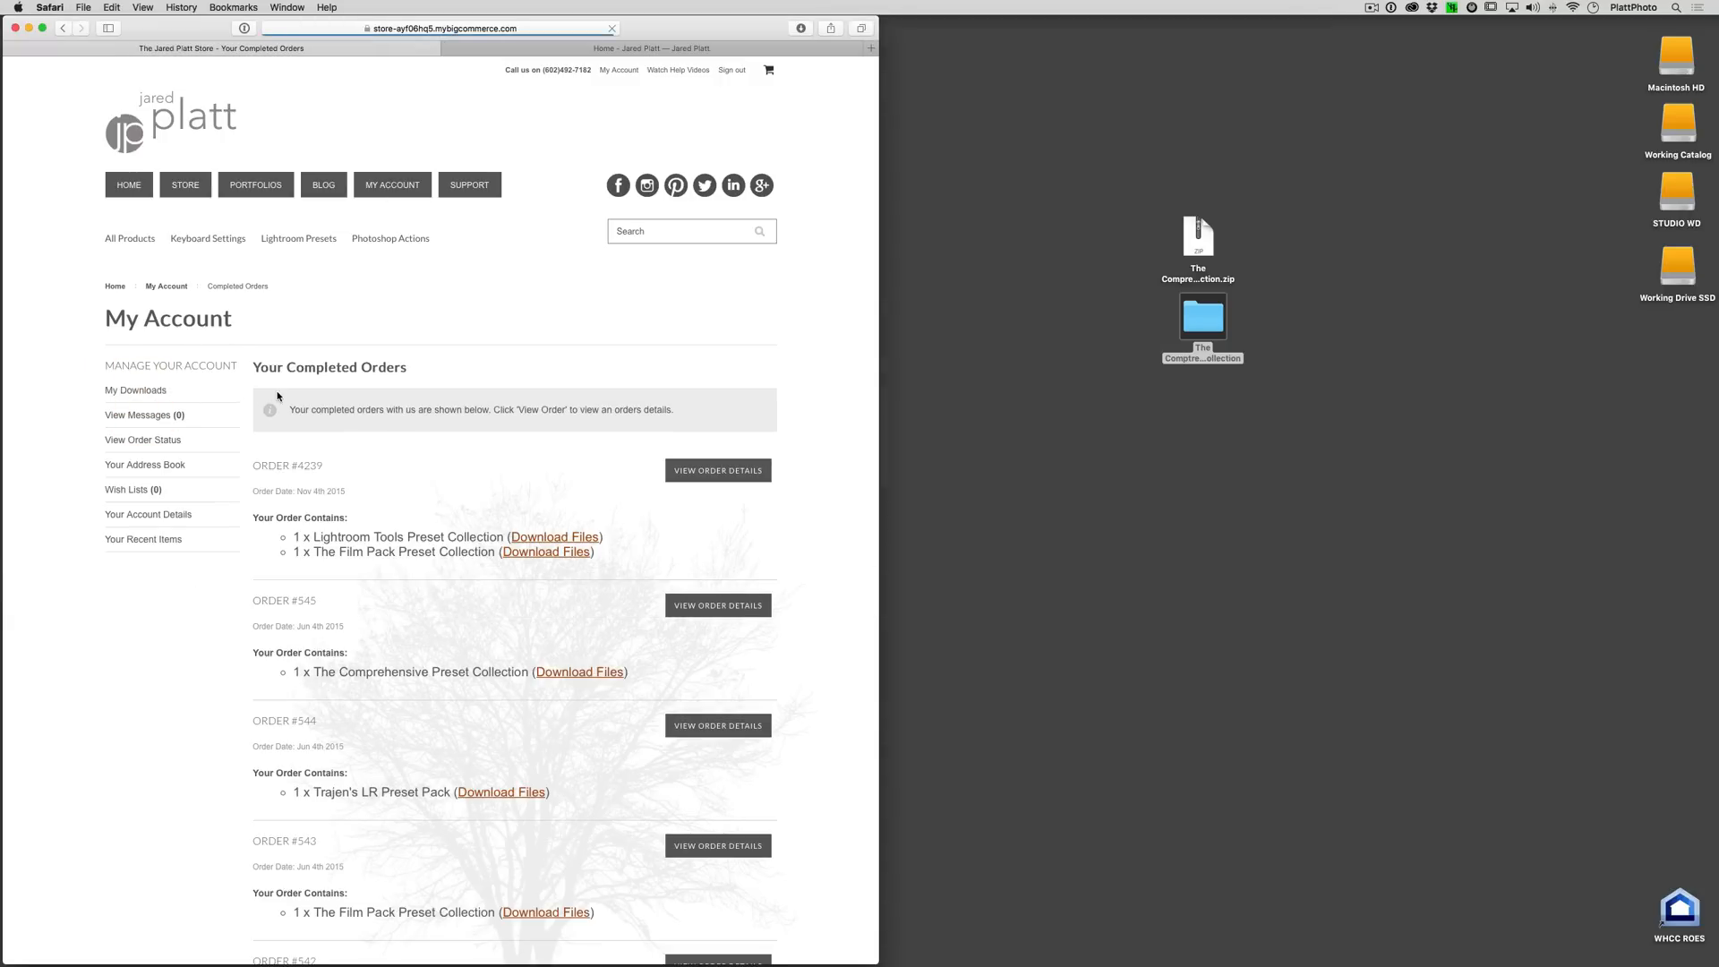
pyautogui.scroll(-3)
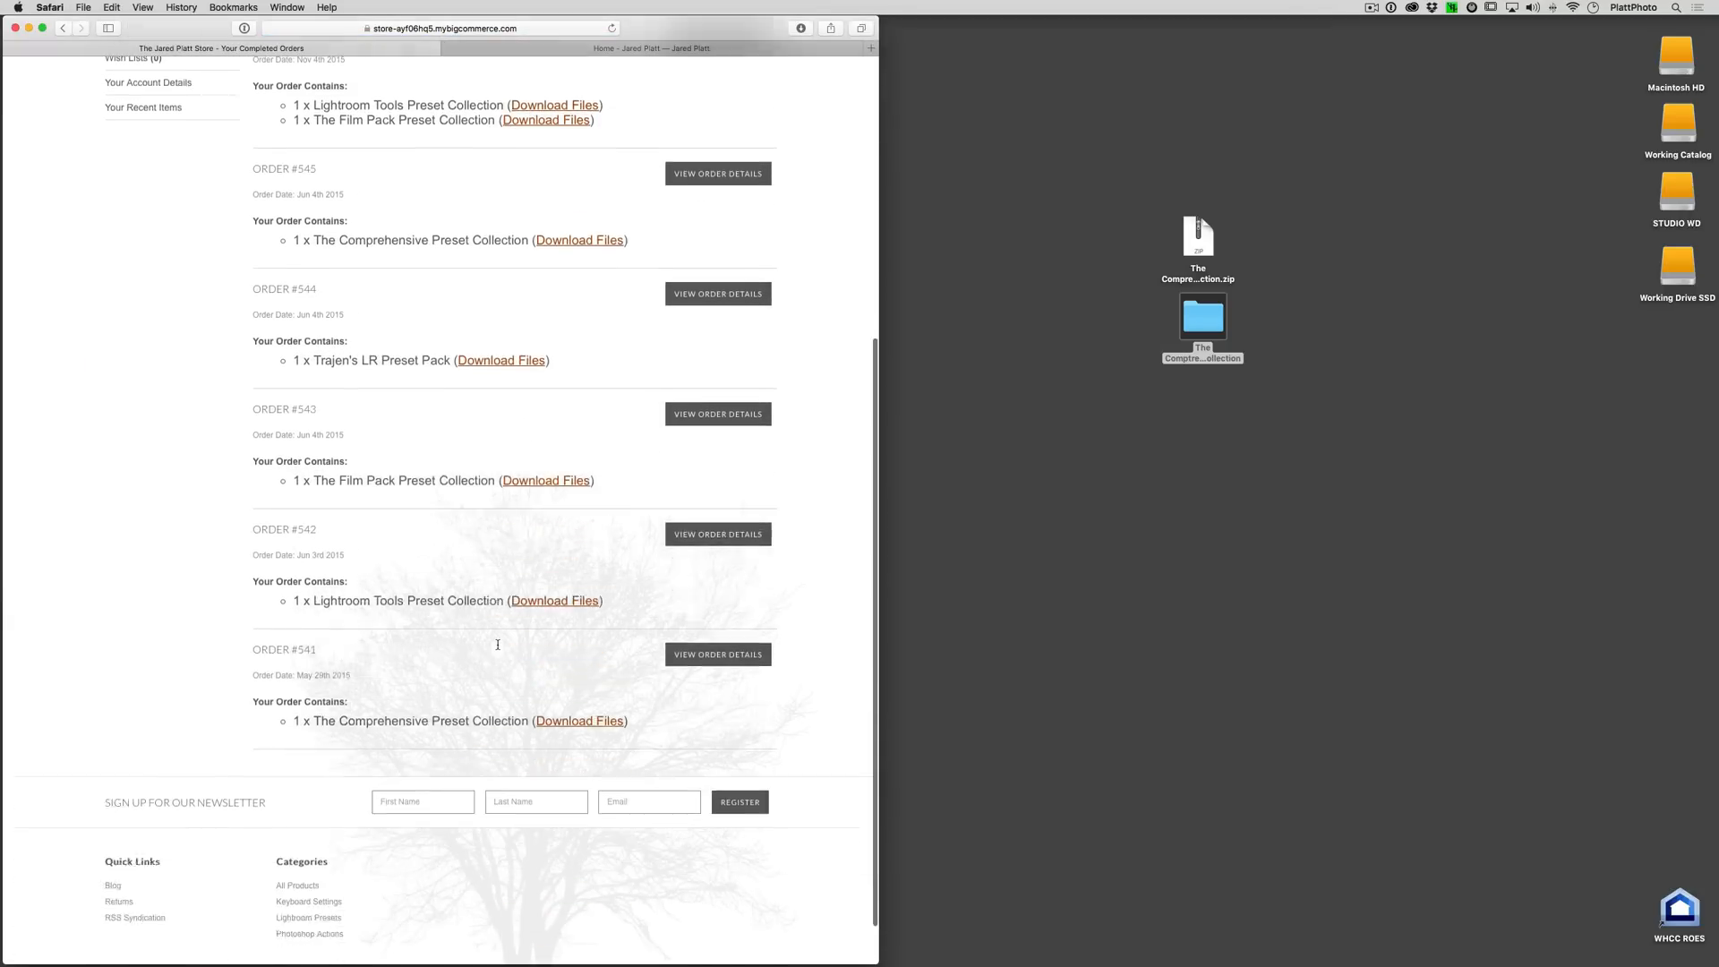
pyautogui.scroll(3)
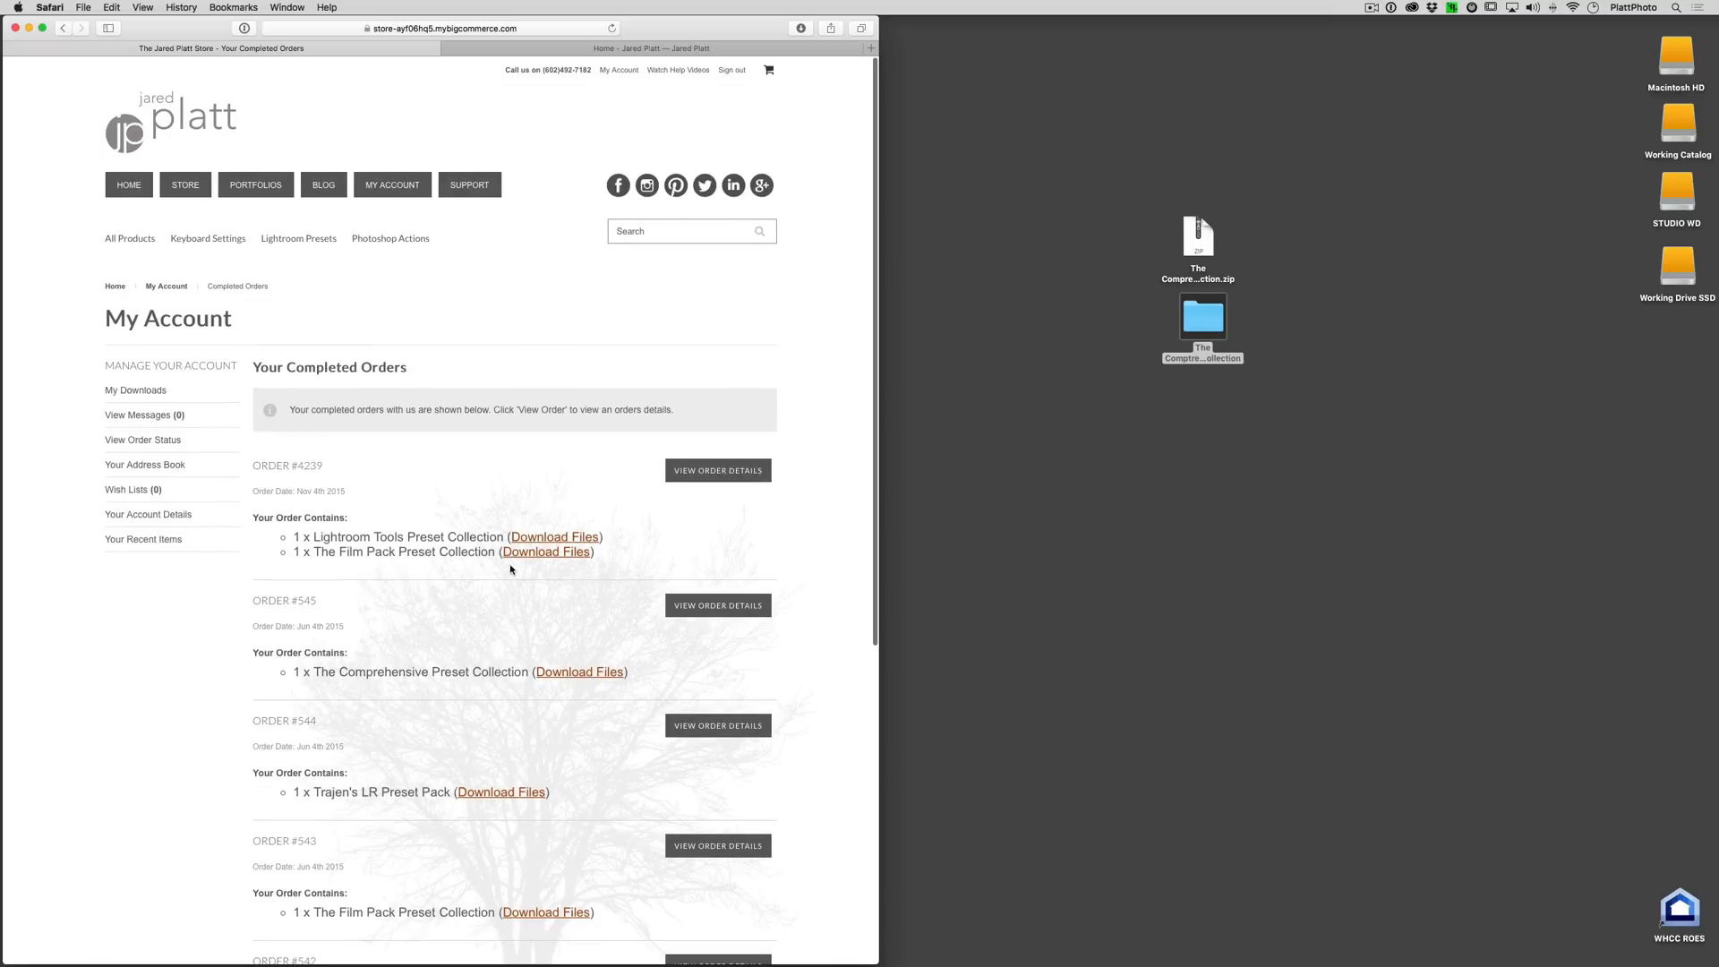
pyautogui.moveTo(587, 510)
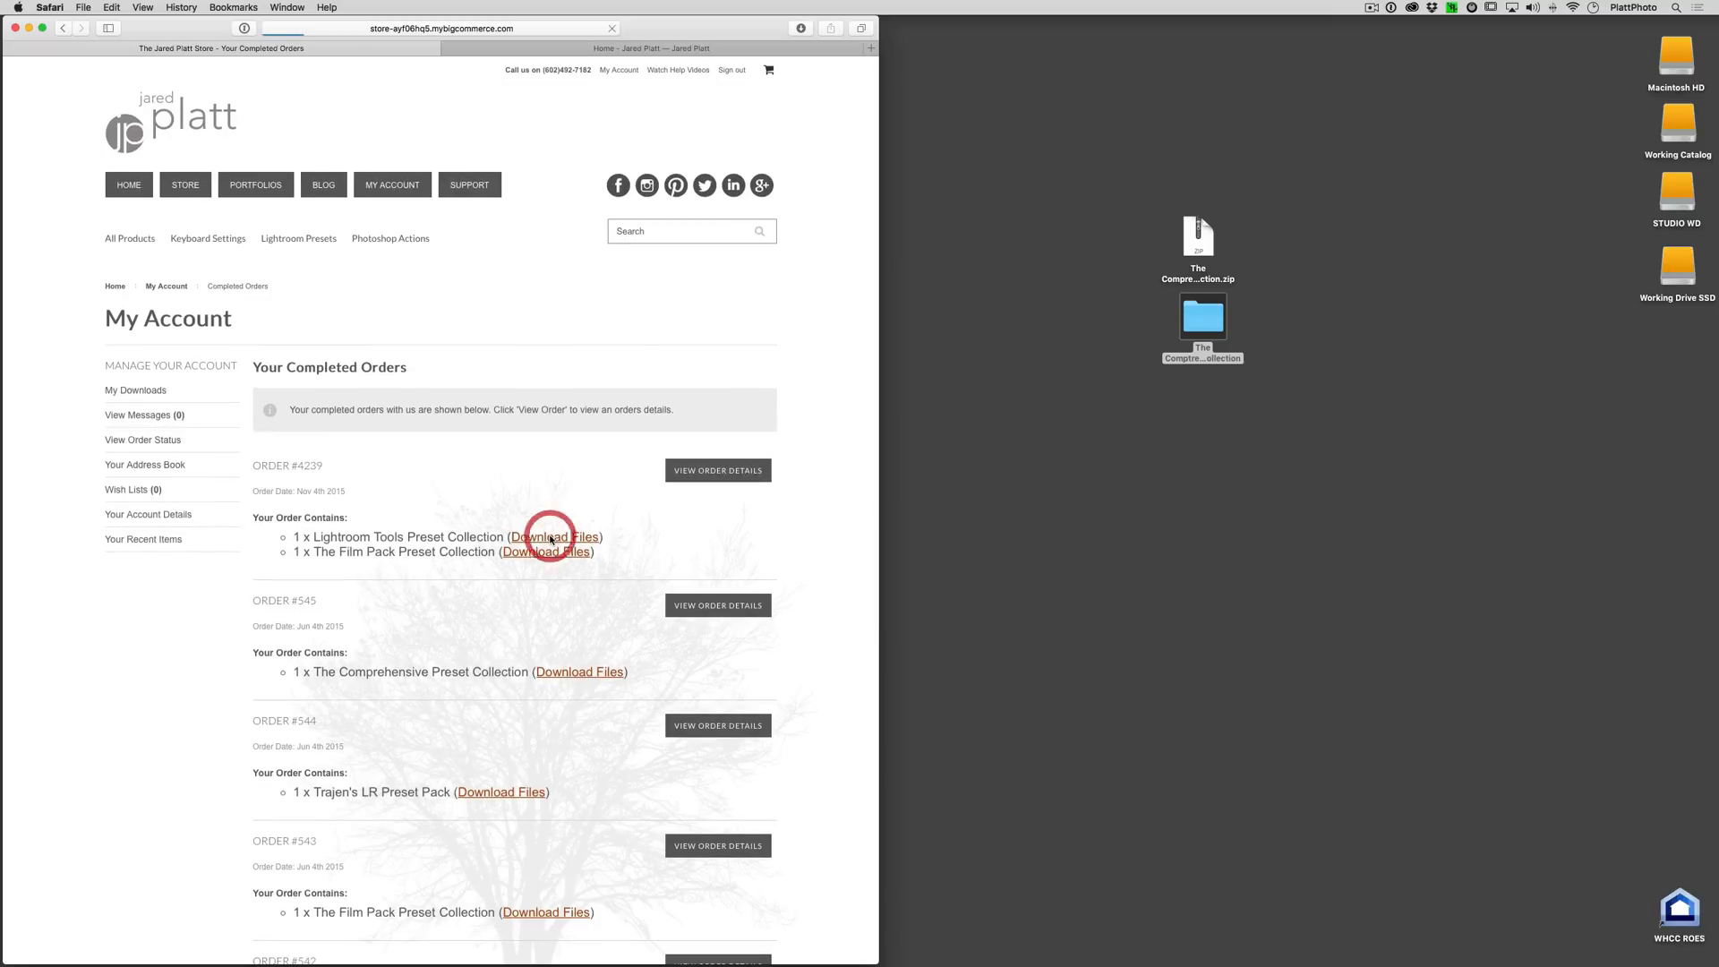
pyautogui.click(553, 537)
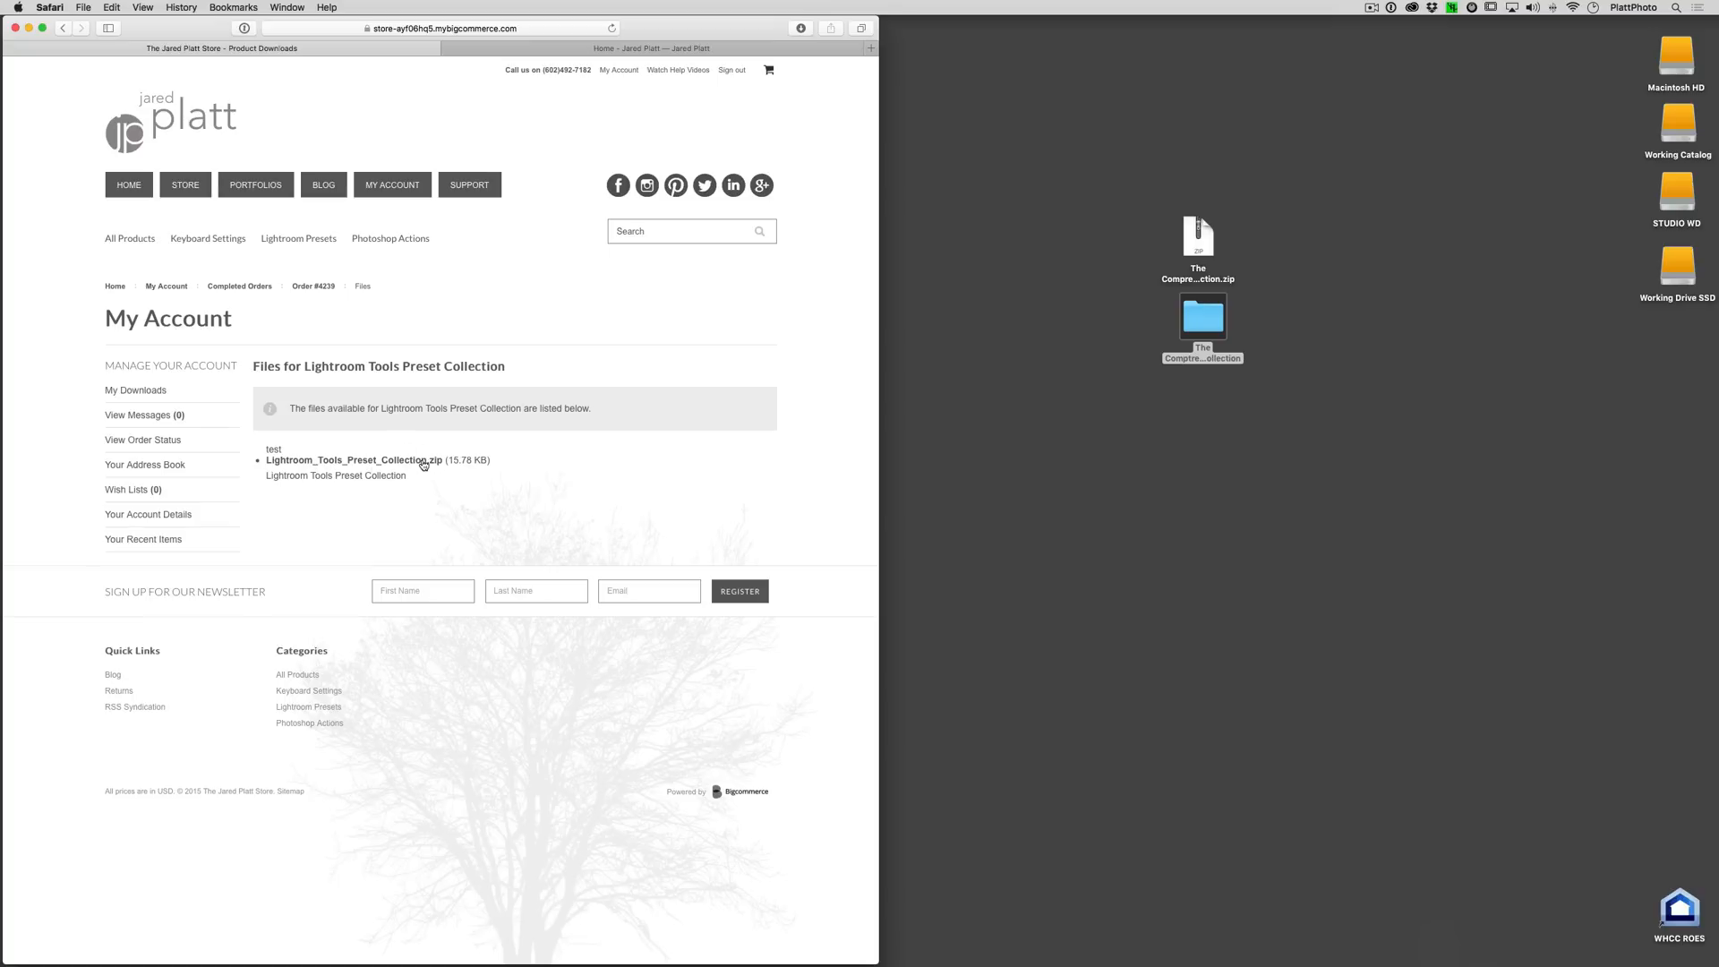
pyautogui.moveTo(280, 469)
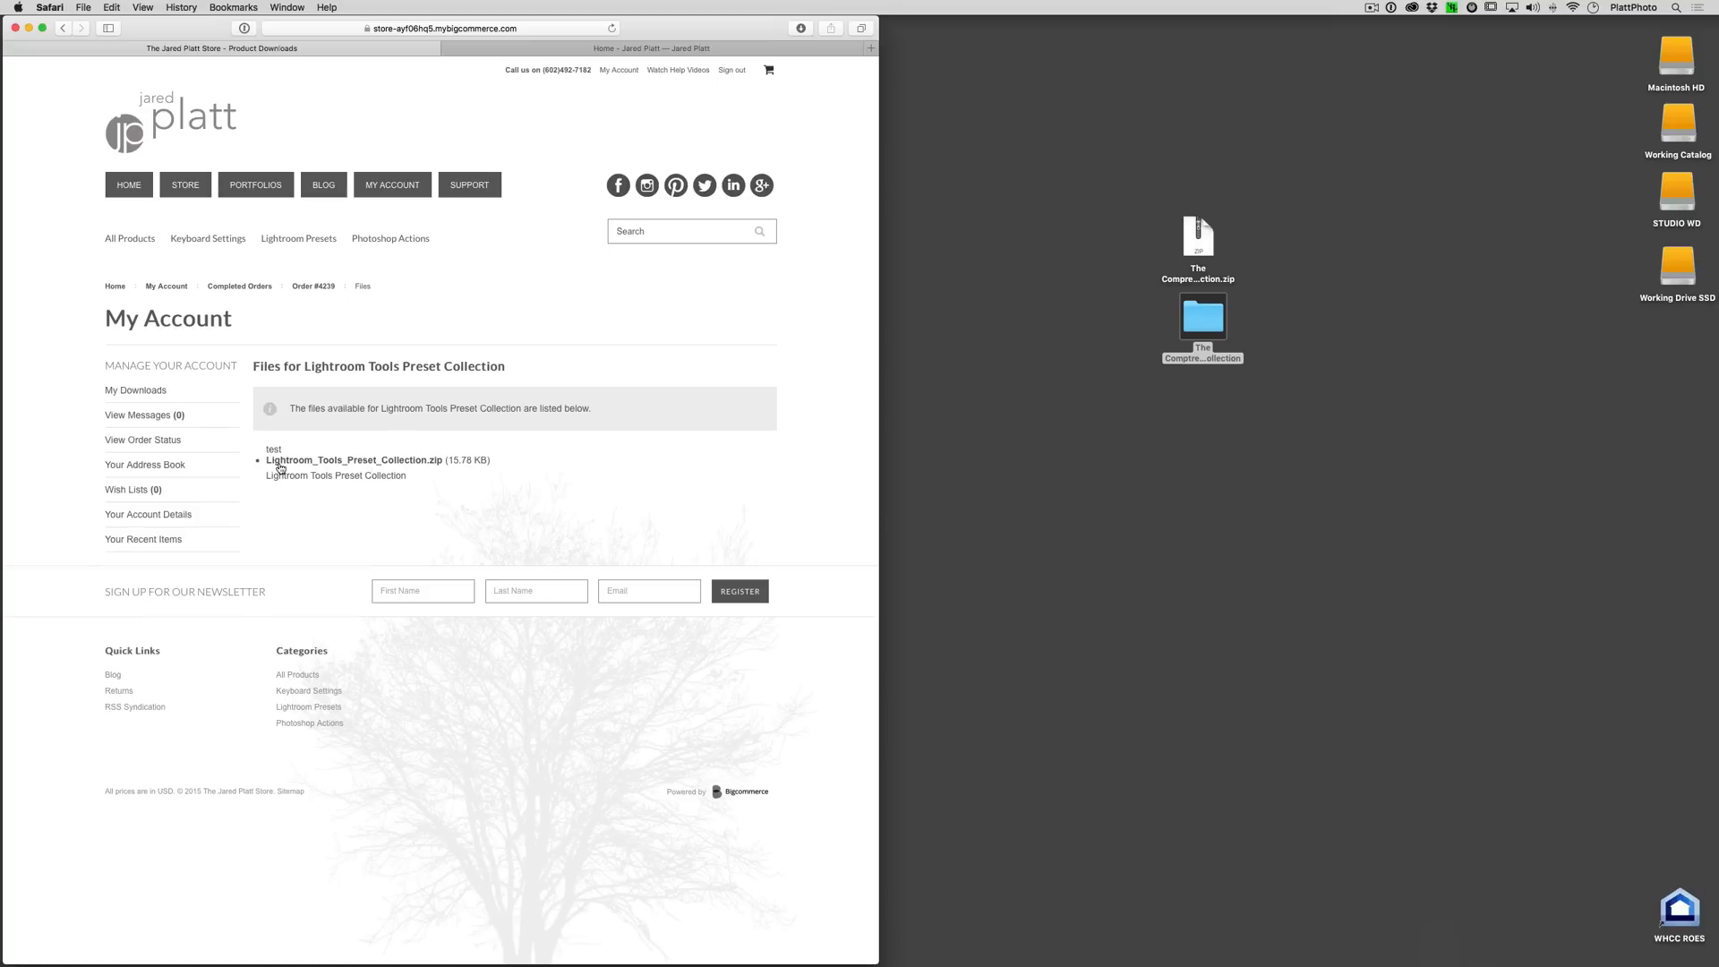
pyautogui.moveTo(549, 479)
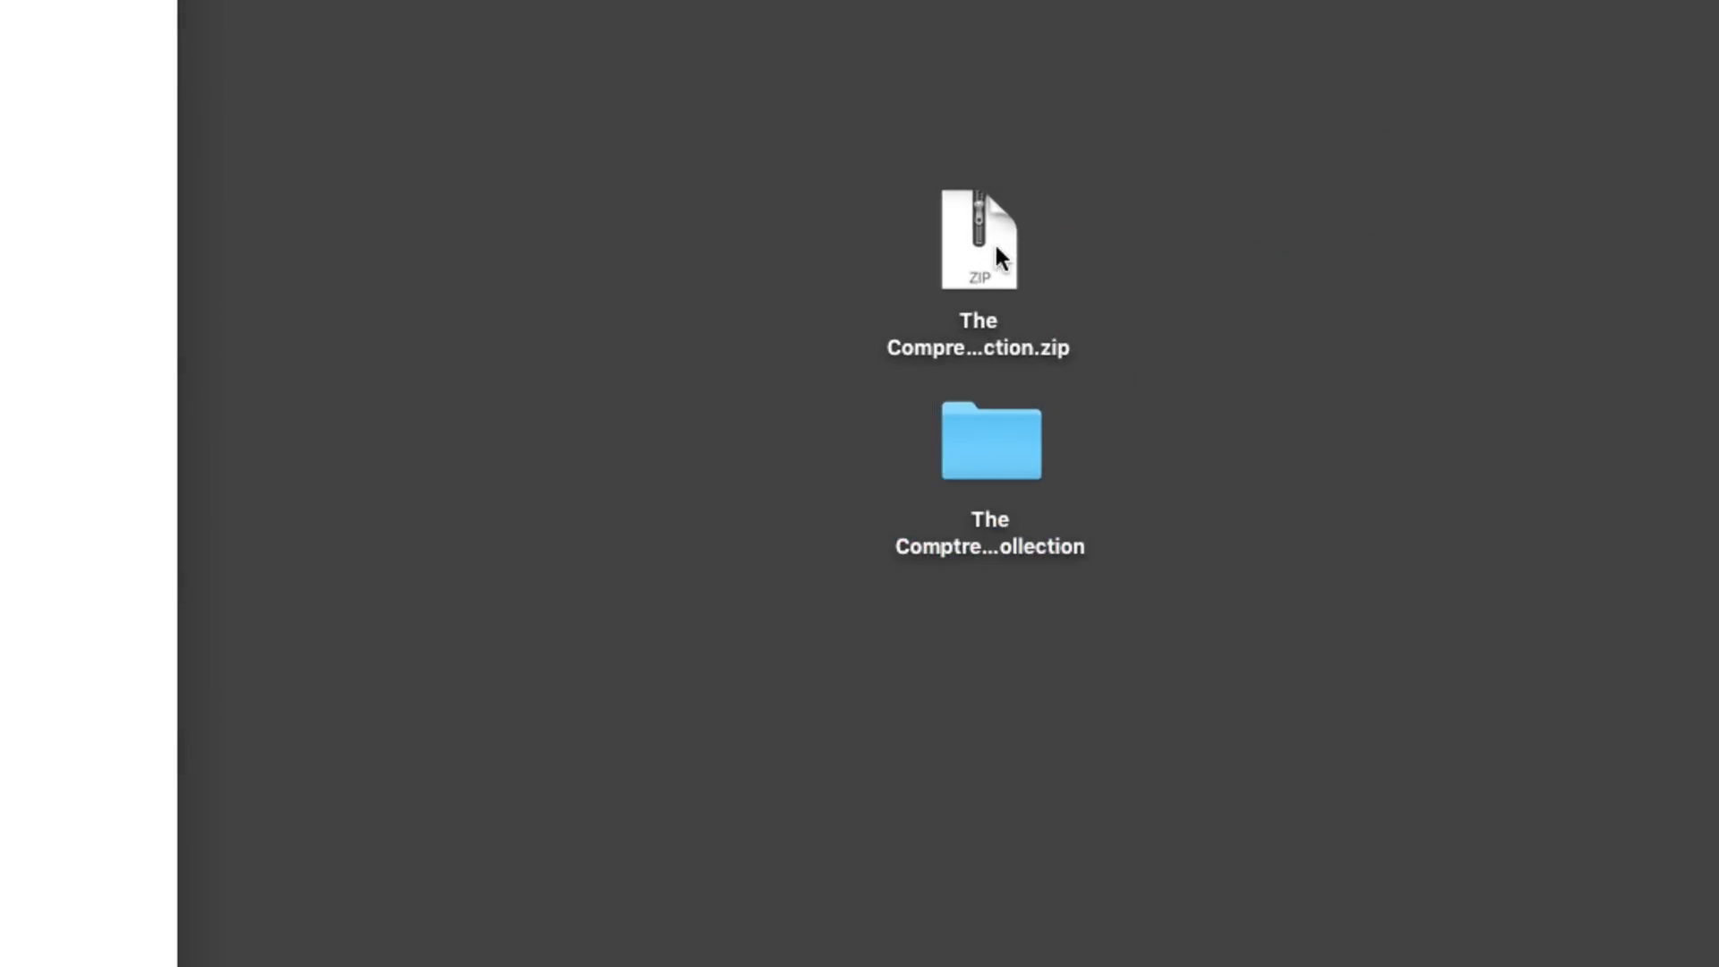
# Open the unzipped Comptrehensive Preset Collection folder on the Desktop
pyautogui.click(977, 241)
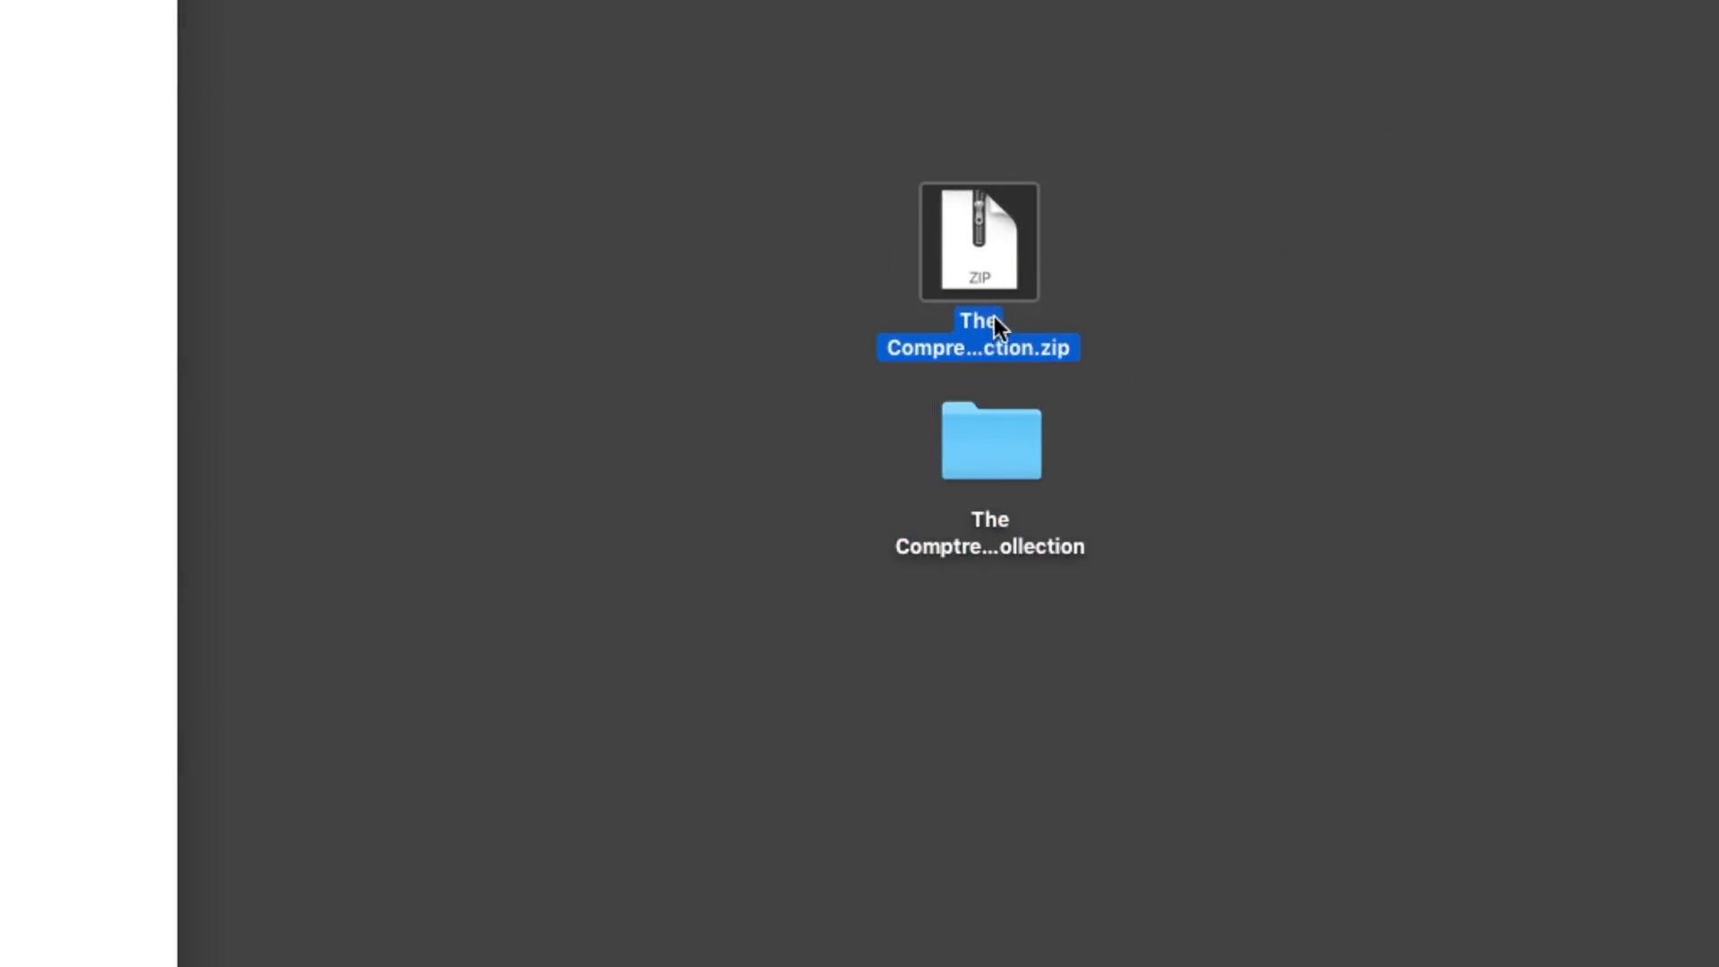
pyautogui.moveTo(983, 276)
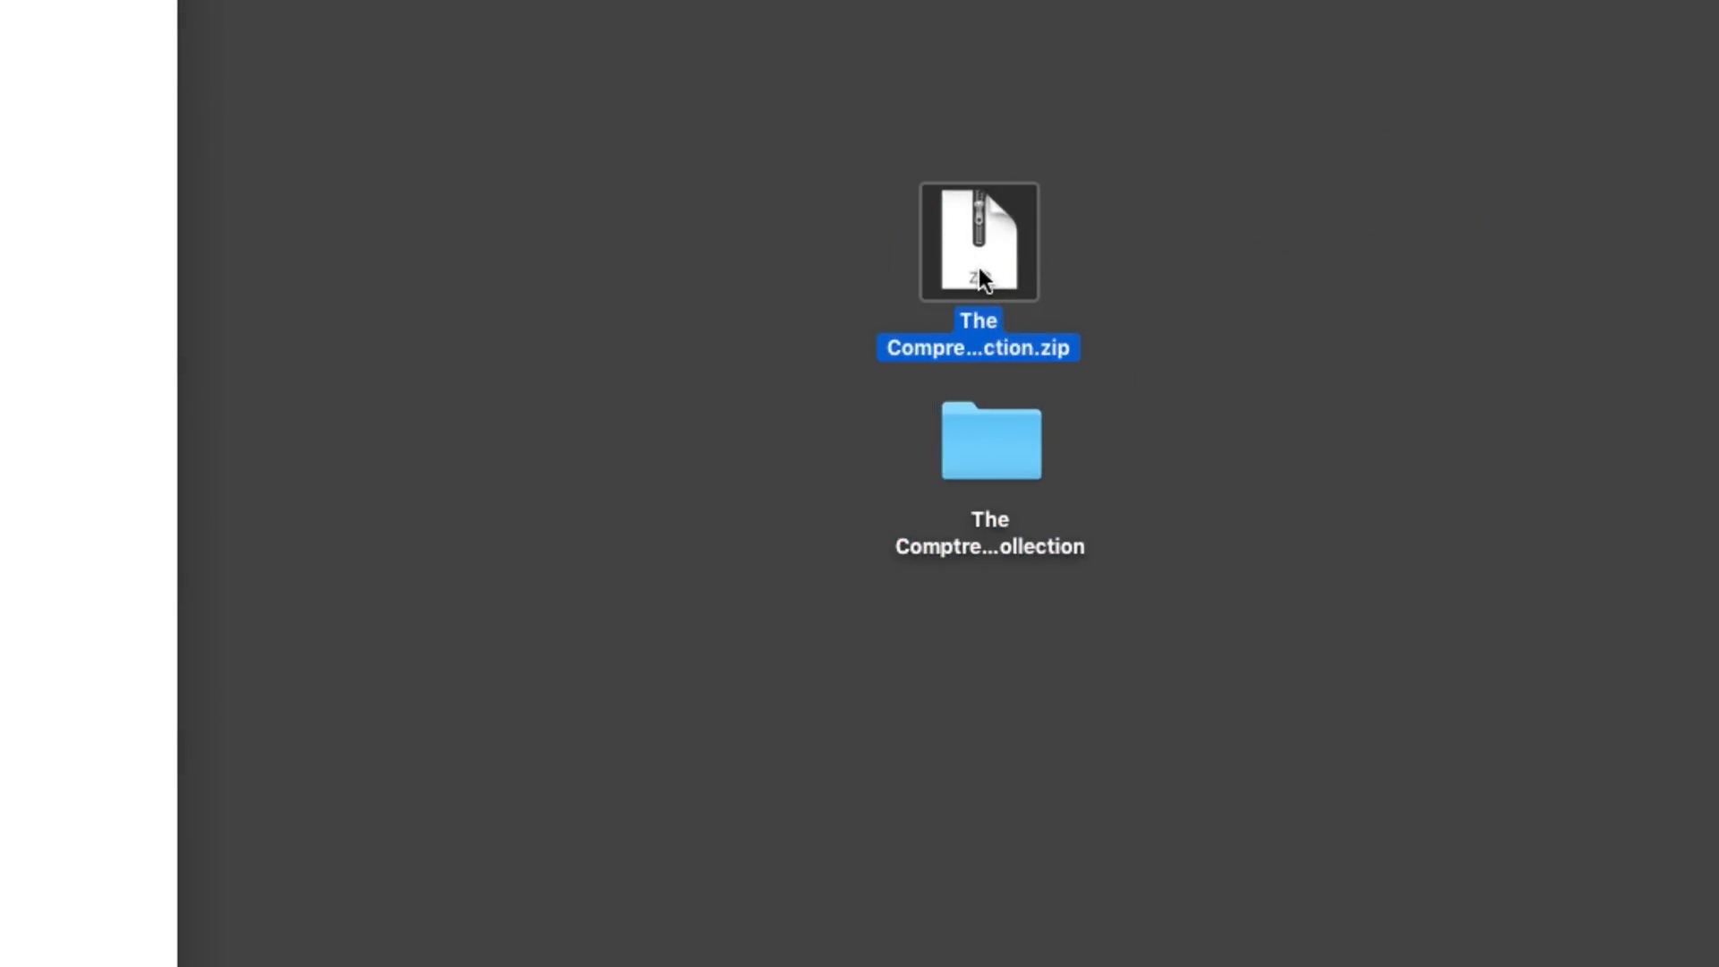
pyautogui.click(988, 441)
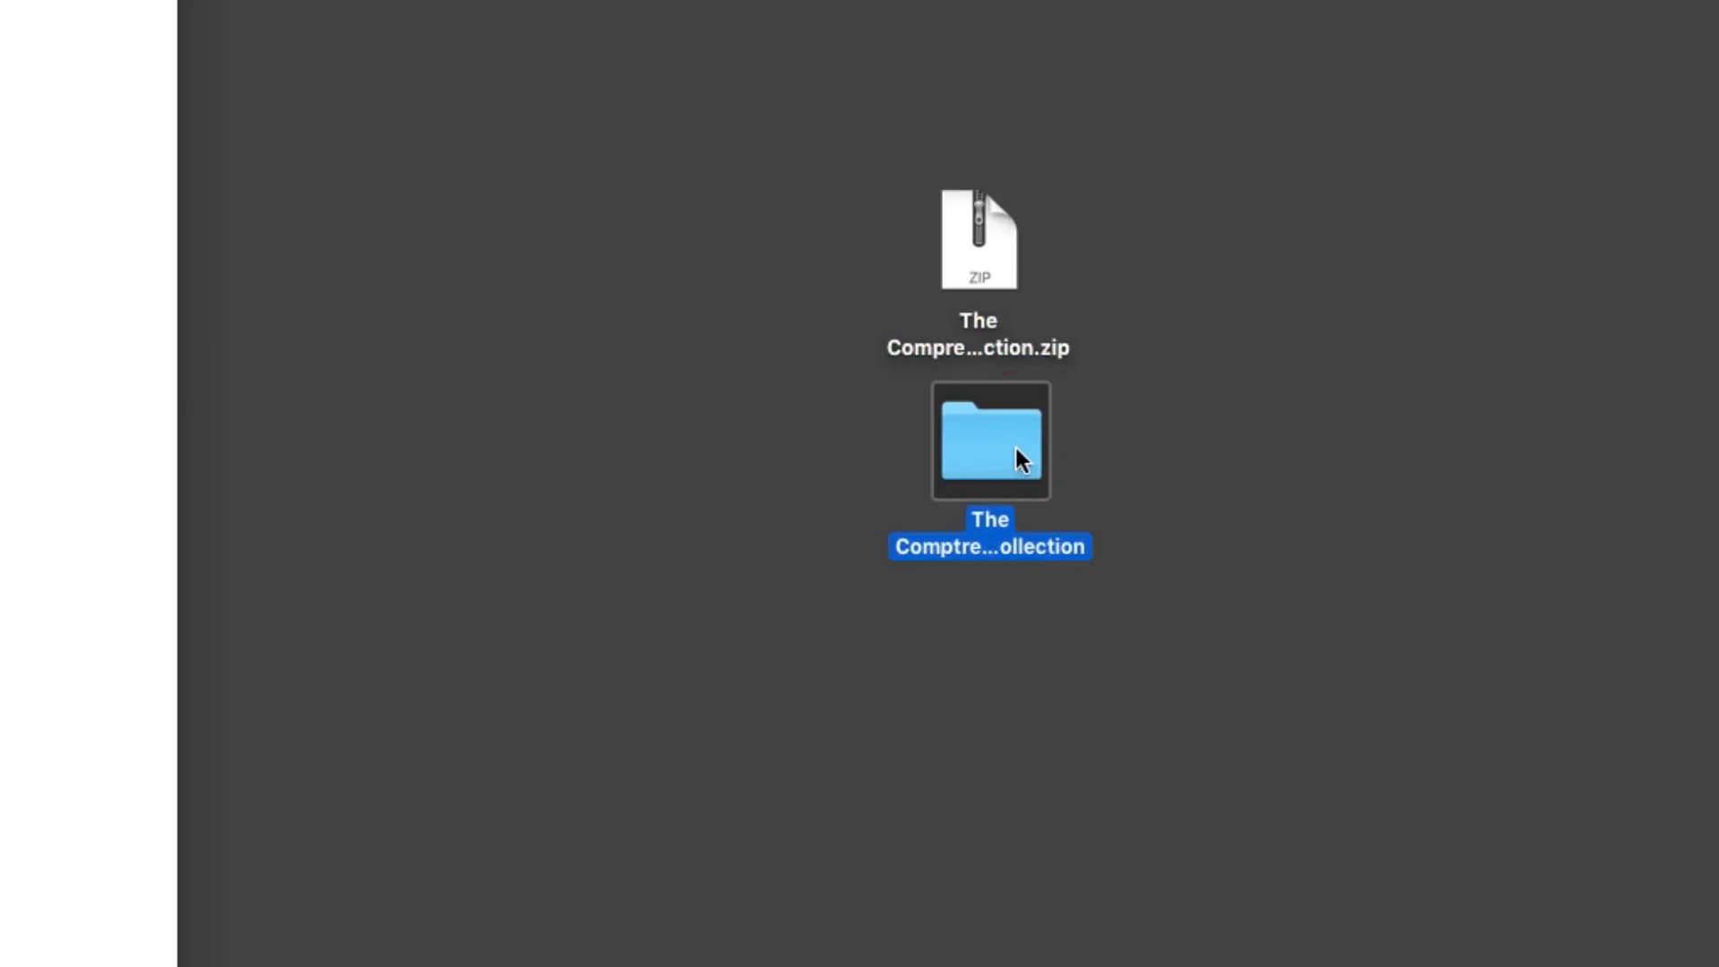
pyautogui.moveTo(976, 460)
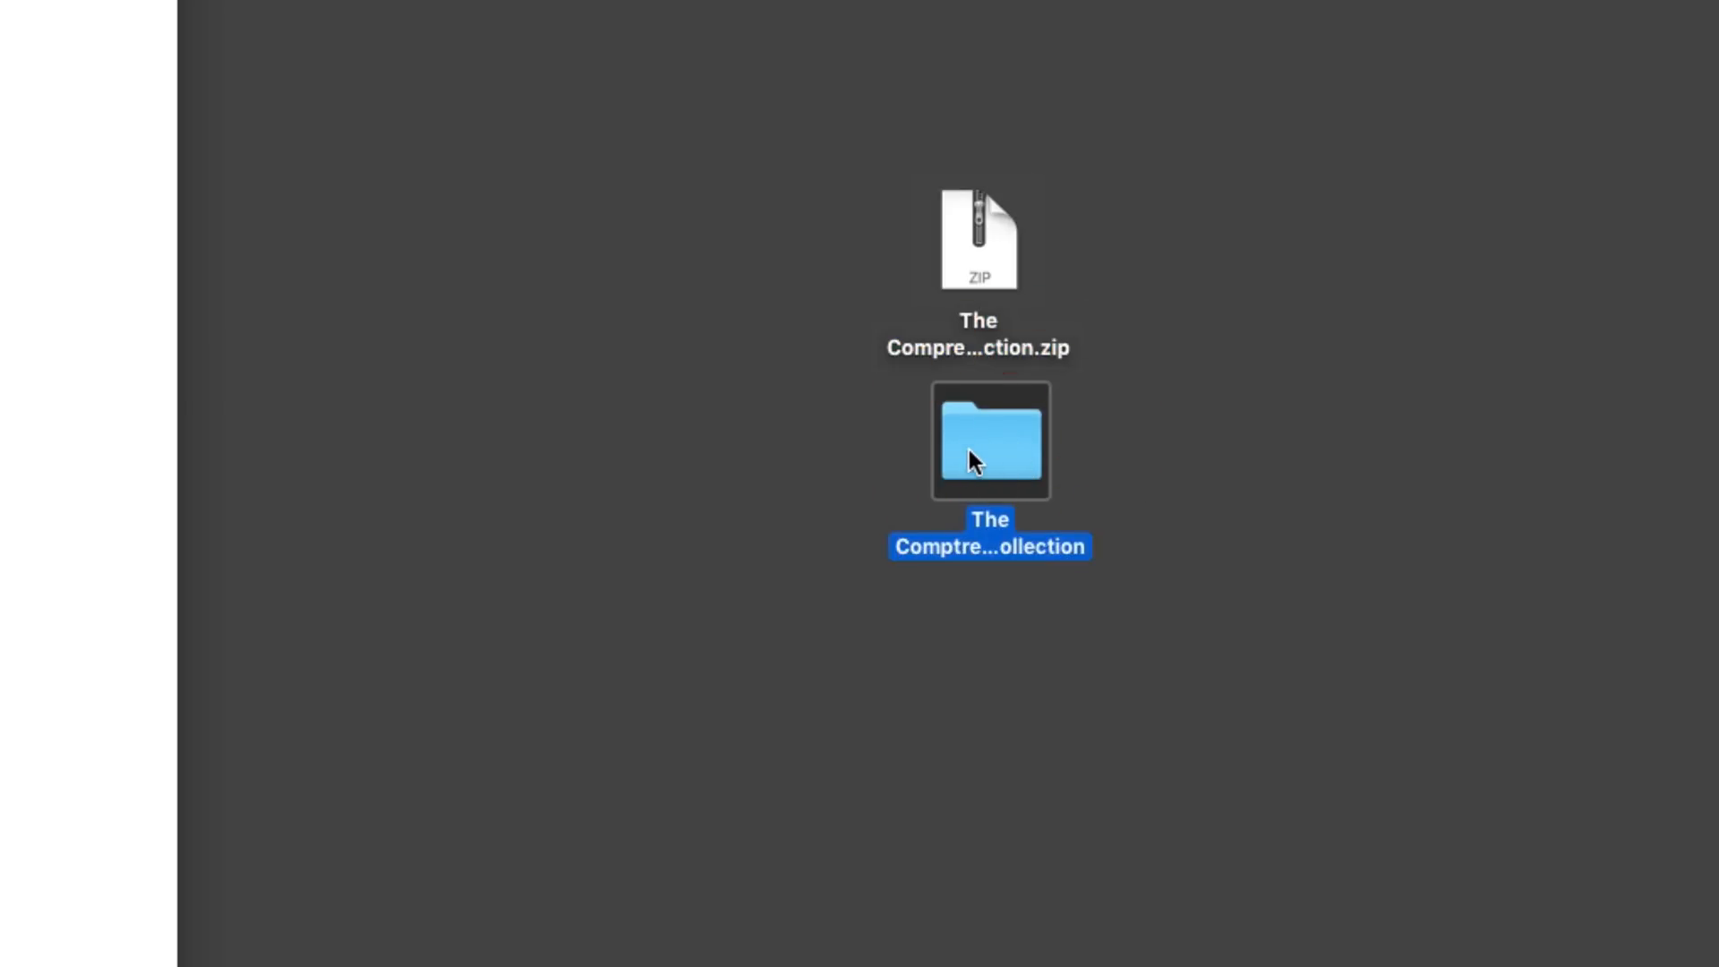
pyautogui.doubleClick(988, 440)
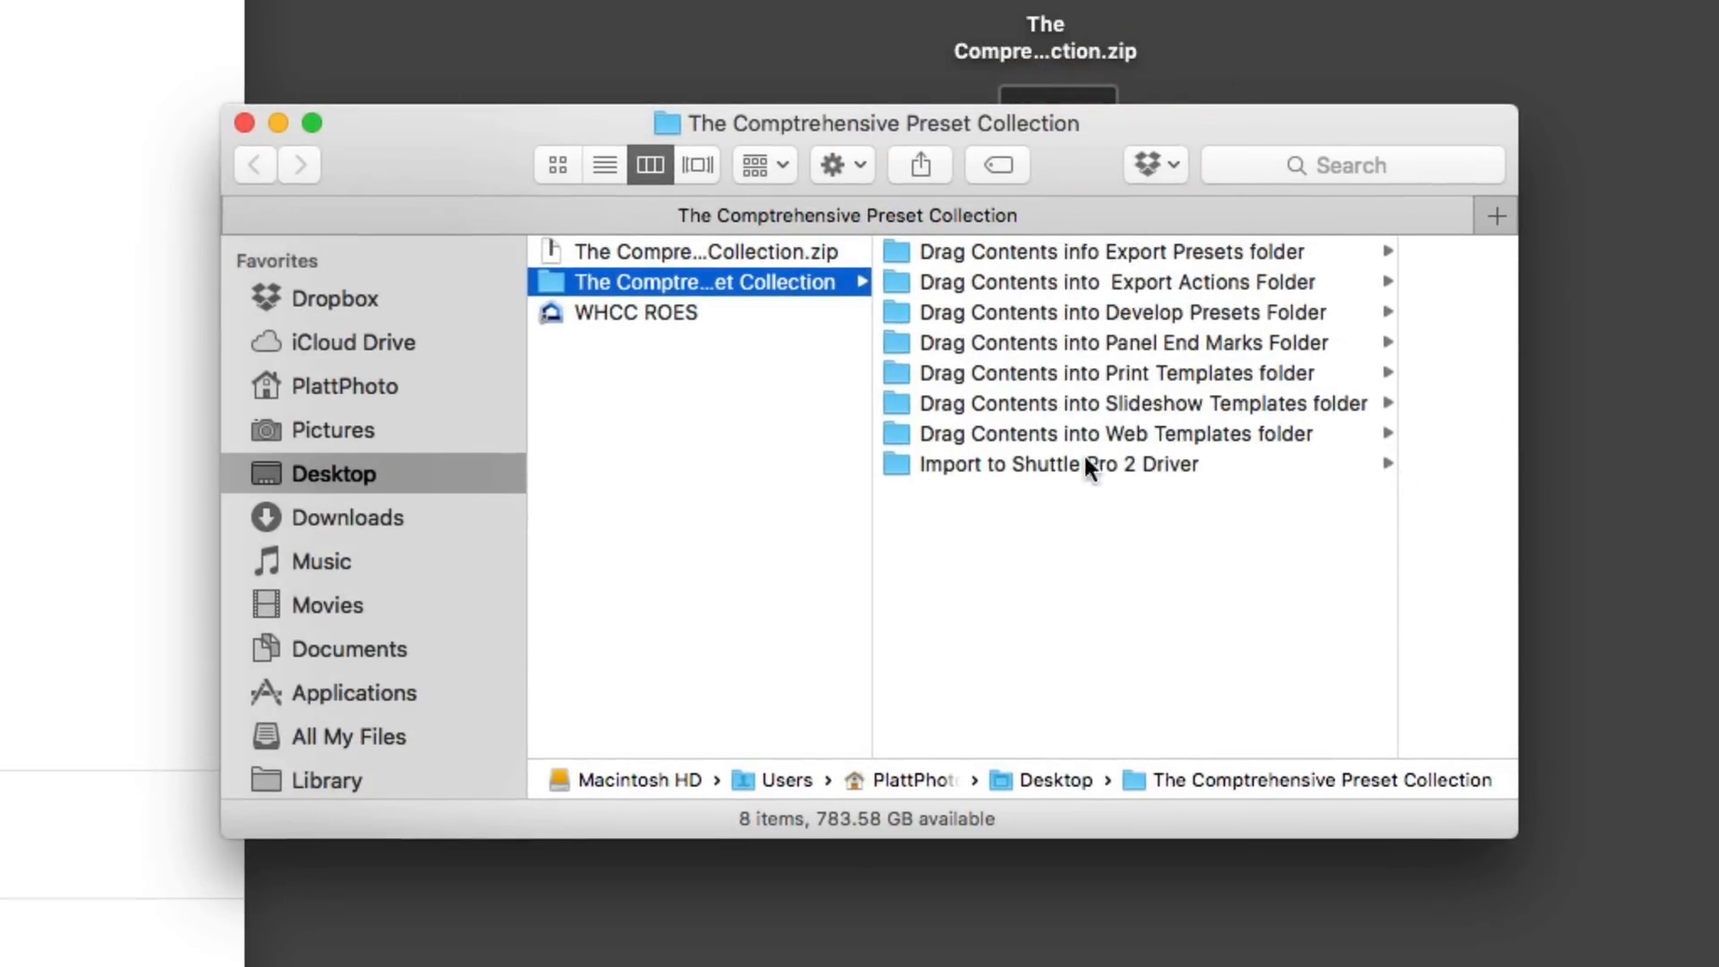
pyautogui.moveTo(1254, 439)
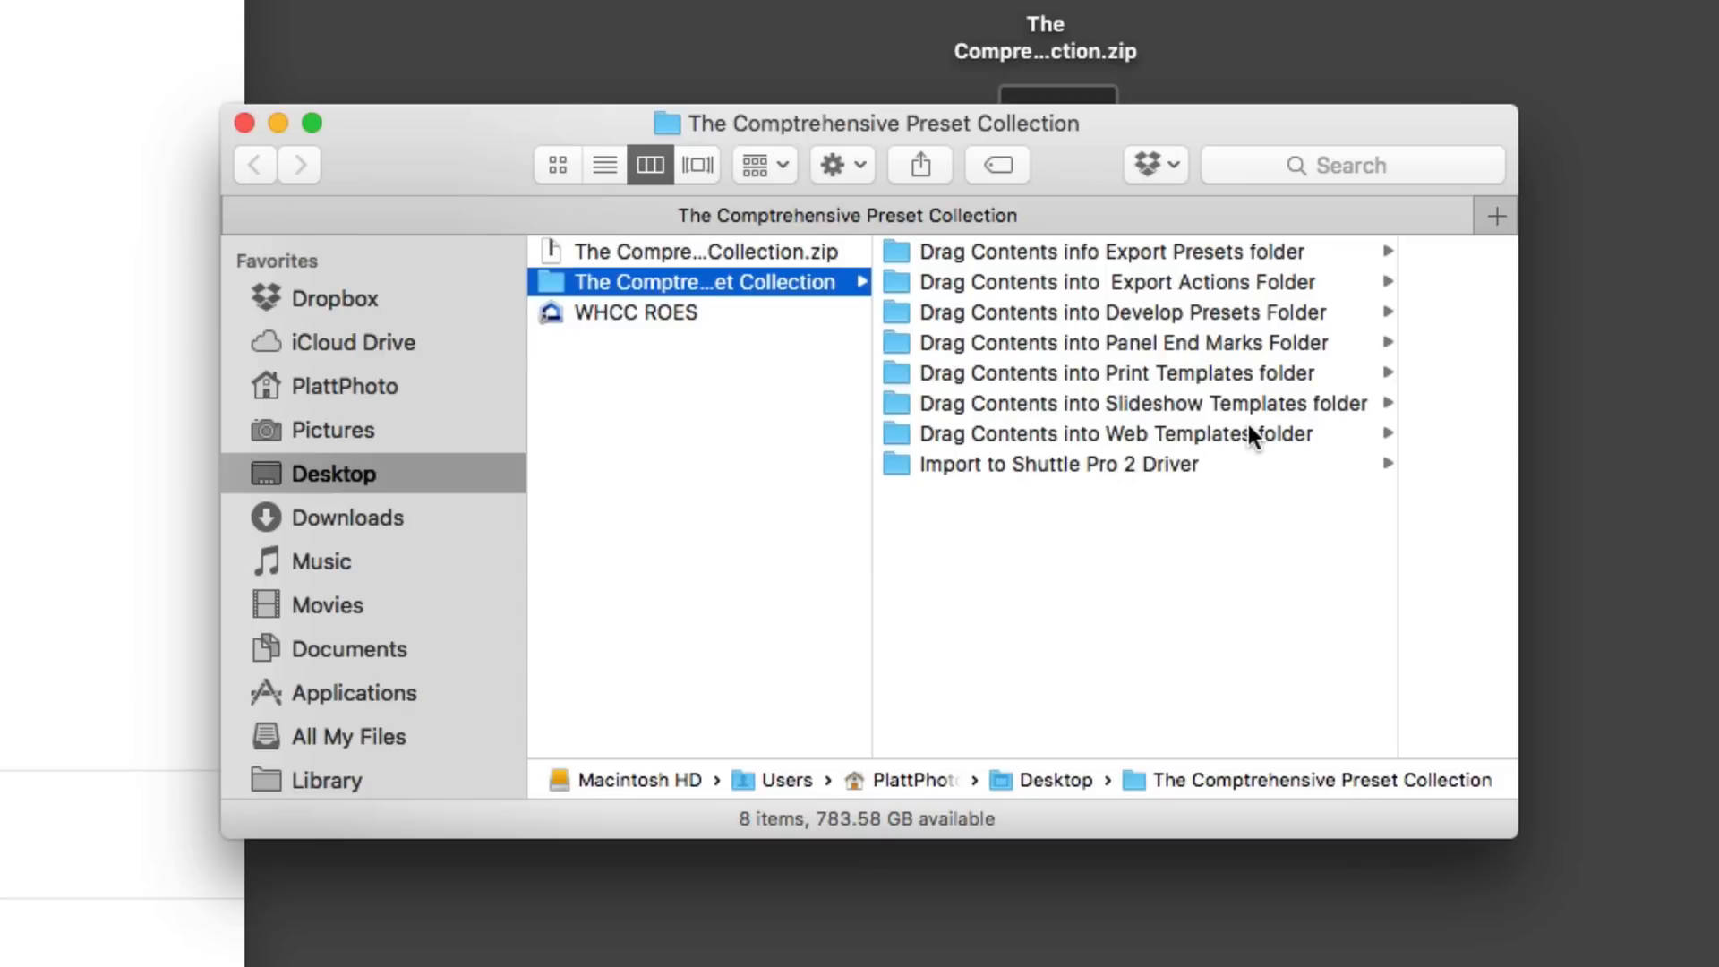
# Show the contents of 'Drag Contents into Develop Presets Folder', including the JPep and JPts folders
pyautogui.click(1119, 313)
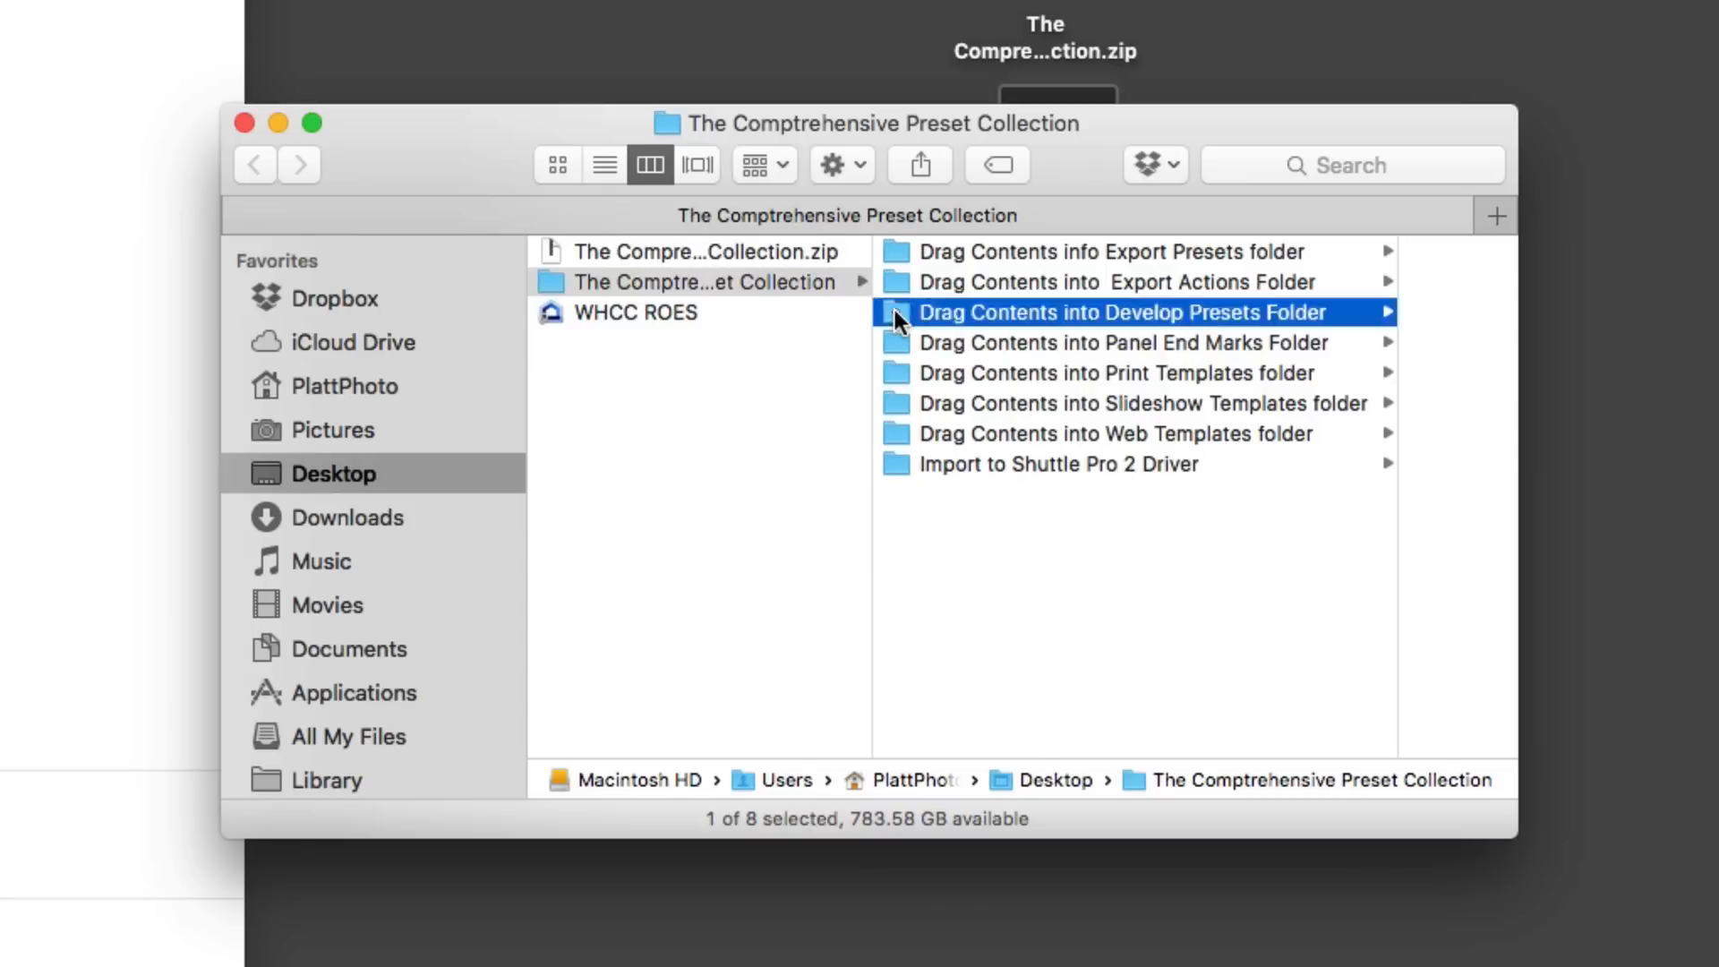
pyautogui.click(1120, 313)
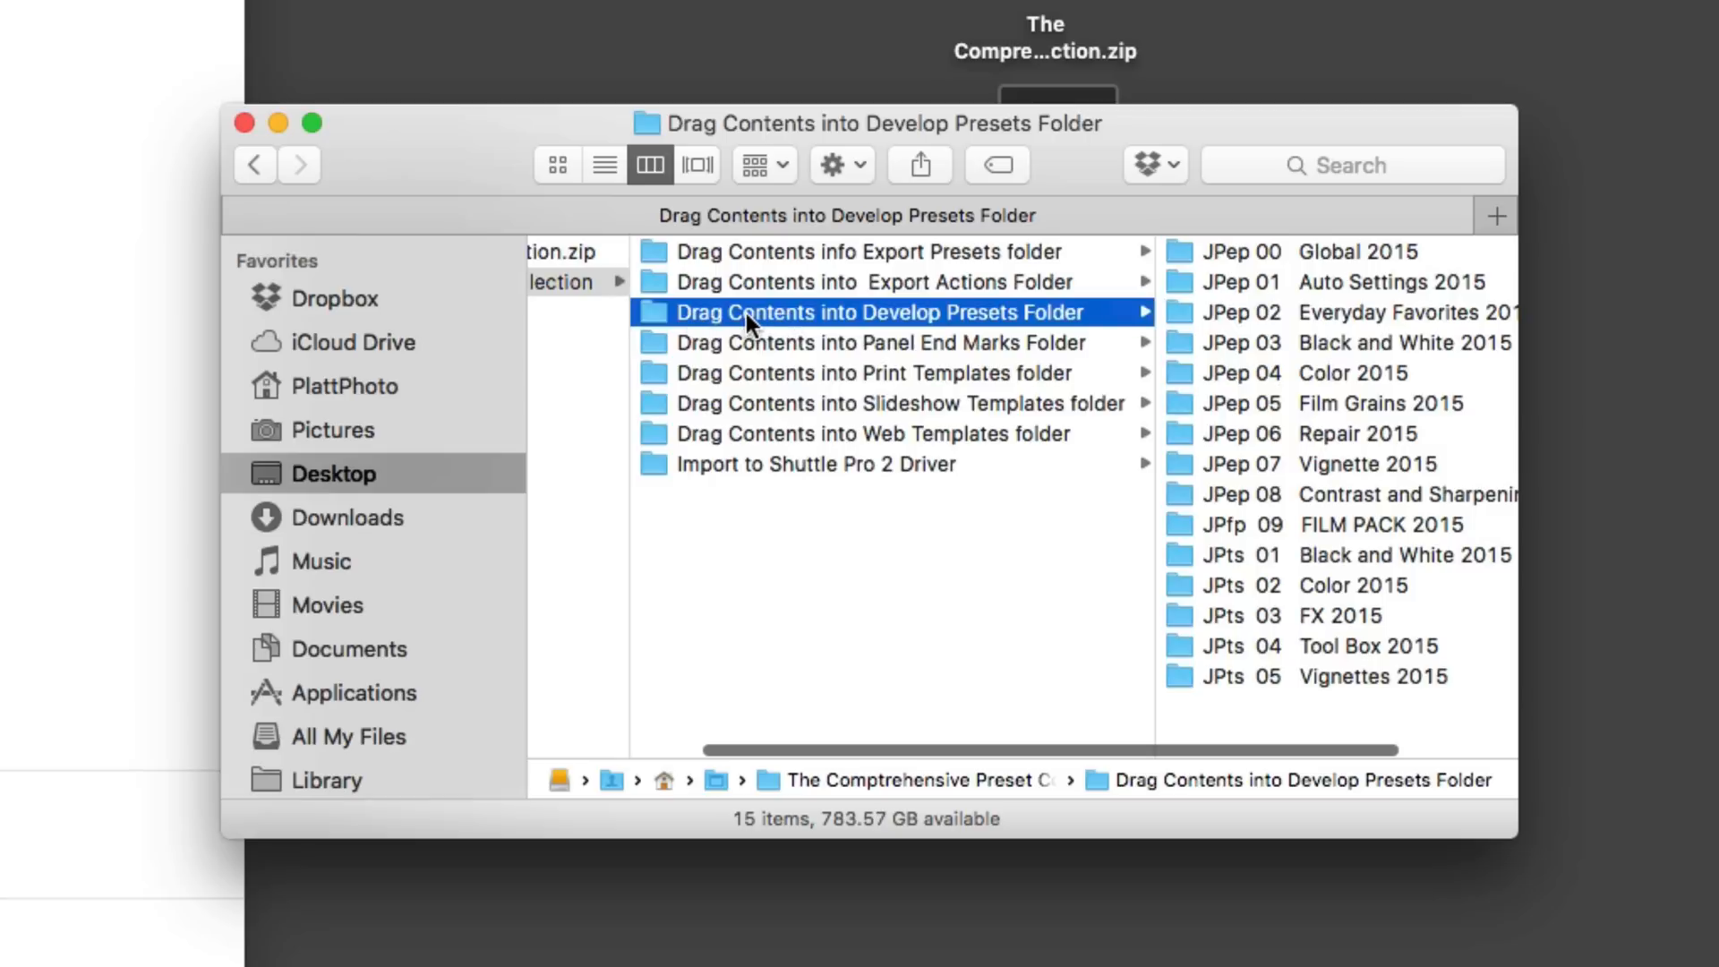
pyautogui.moveTo(986, 328)
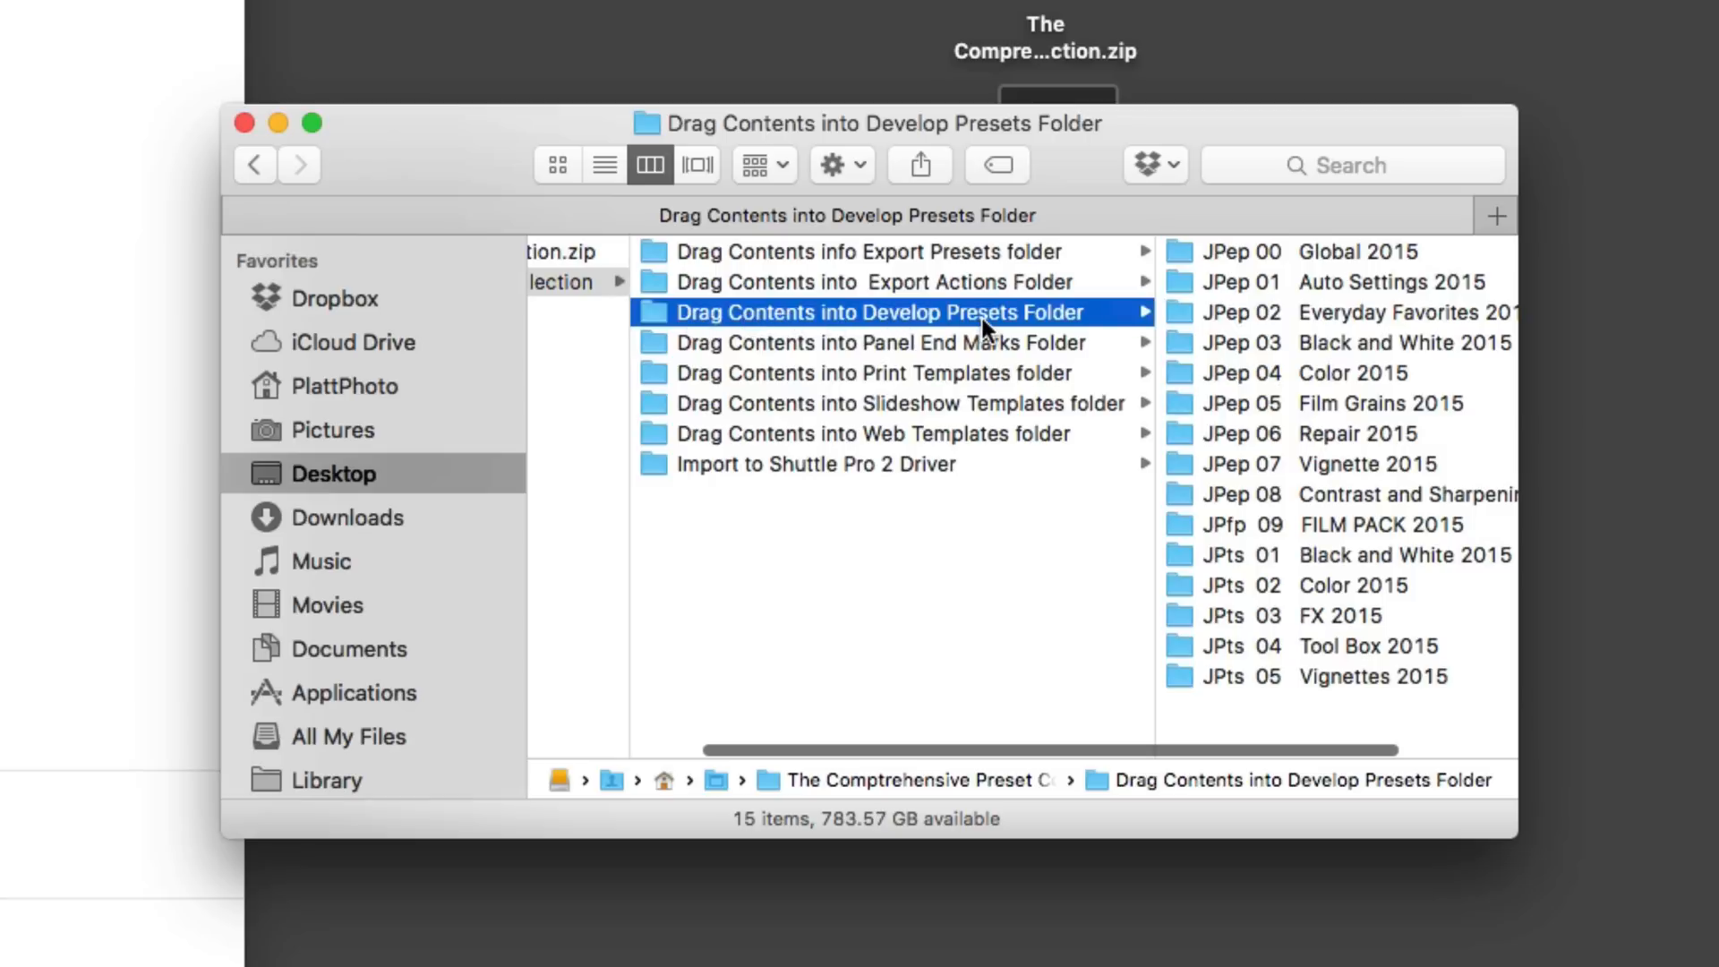
pyautogui.moveTo(932, 334)
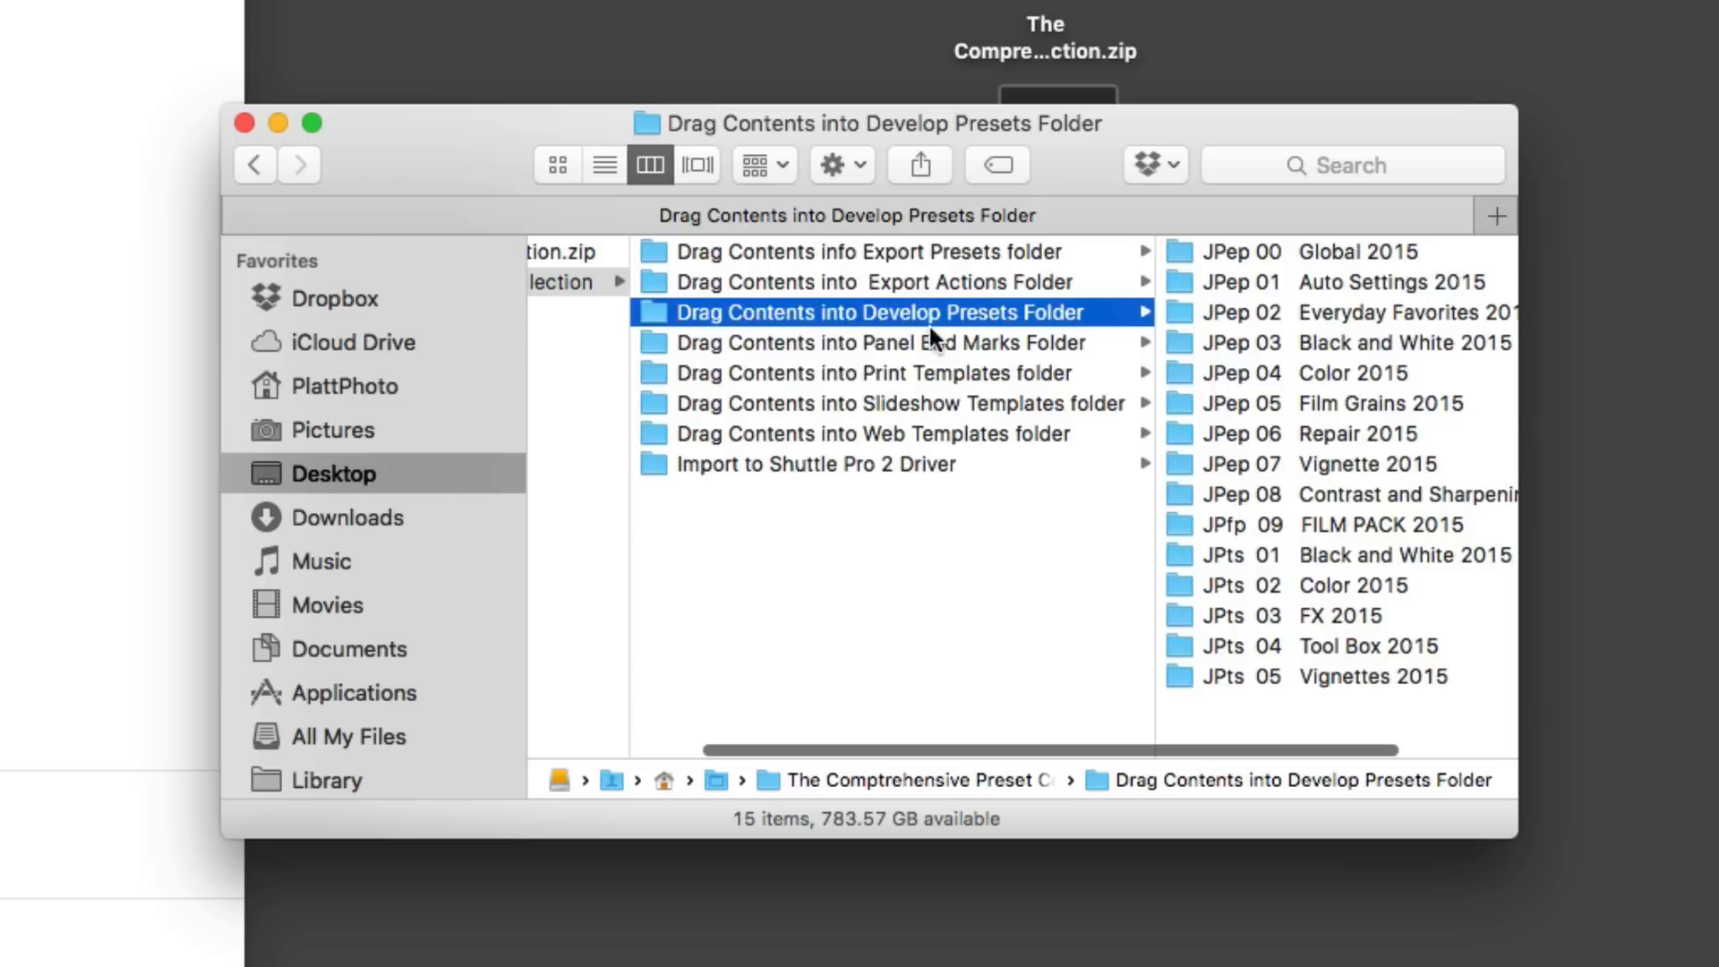
pyautogui.moveTo(1322, 327)
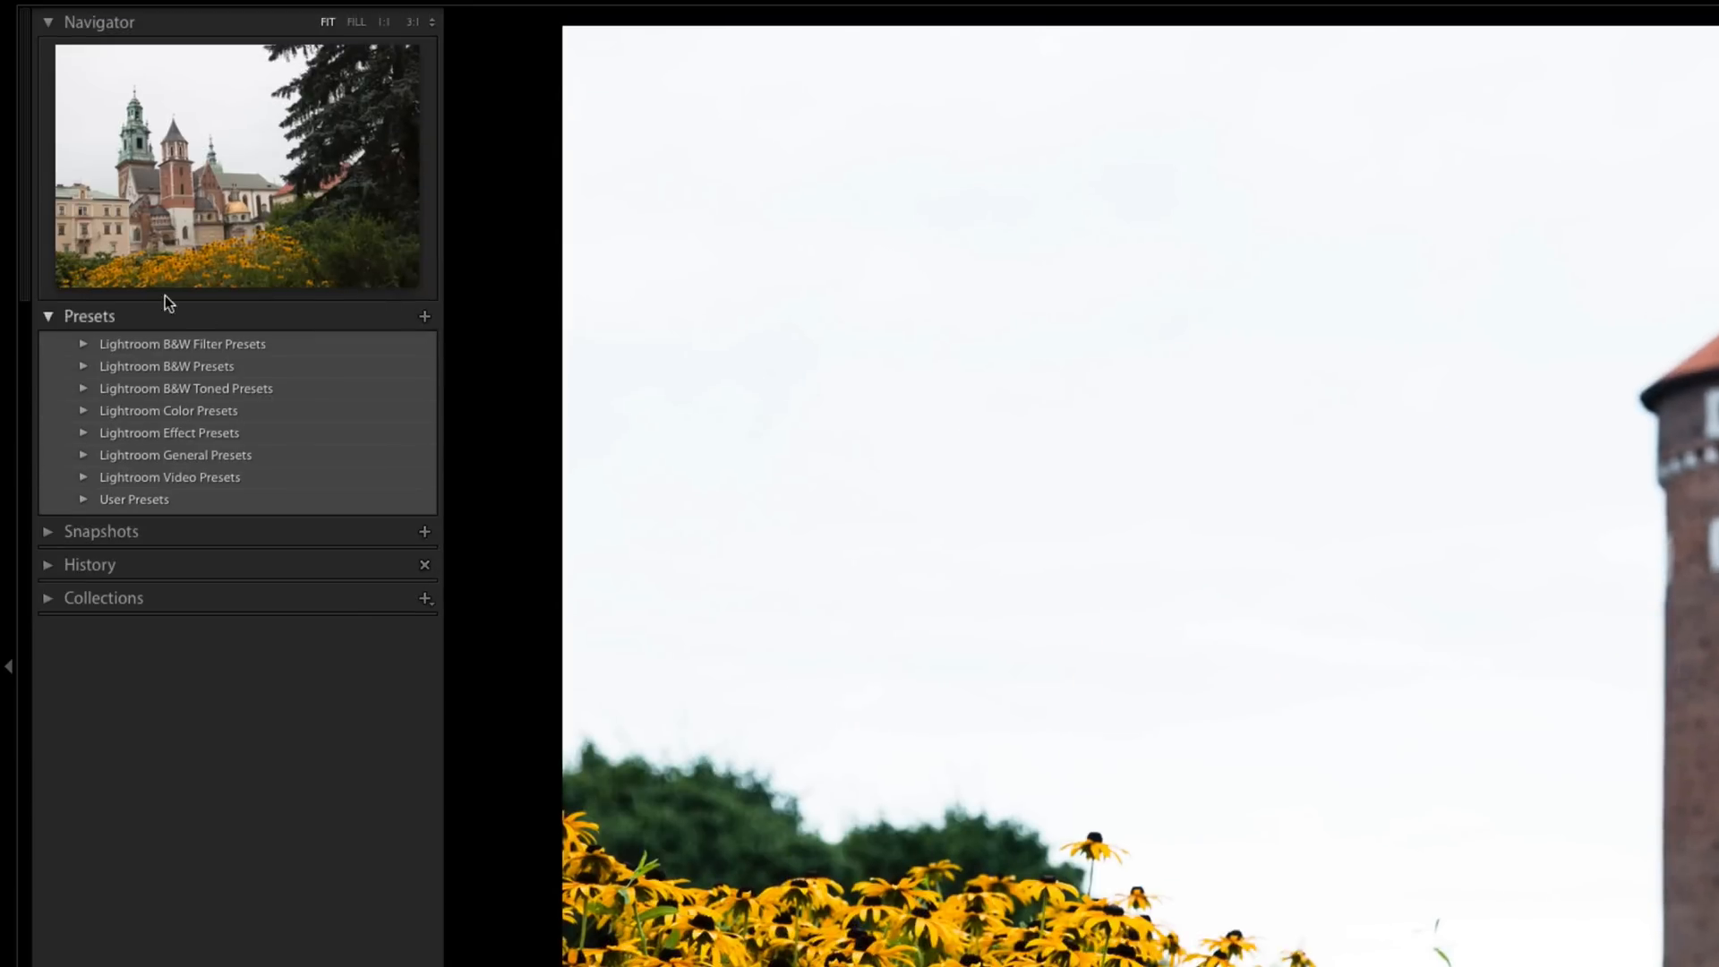
pyautogui.moveTo(192, 349)
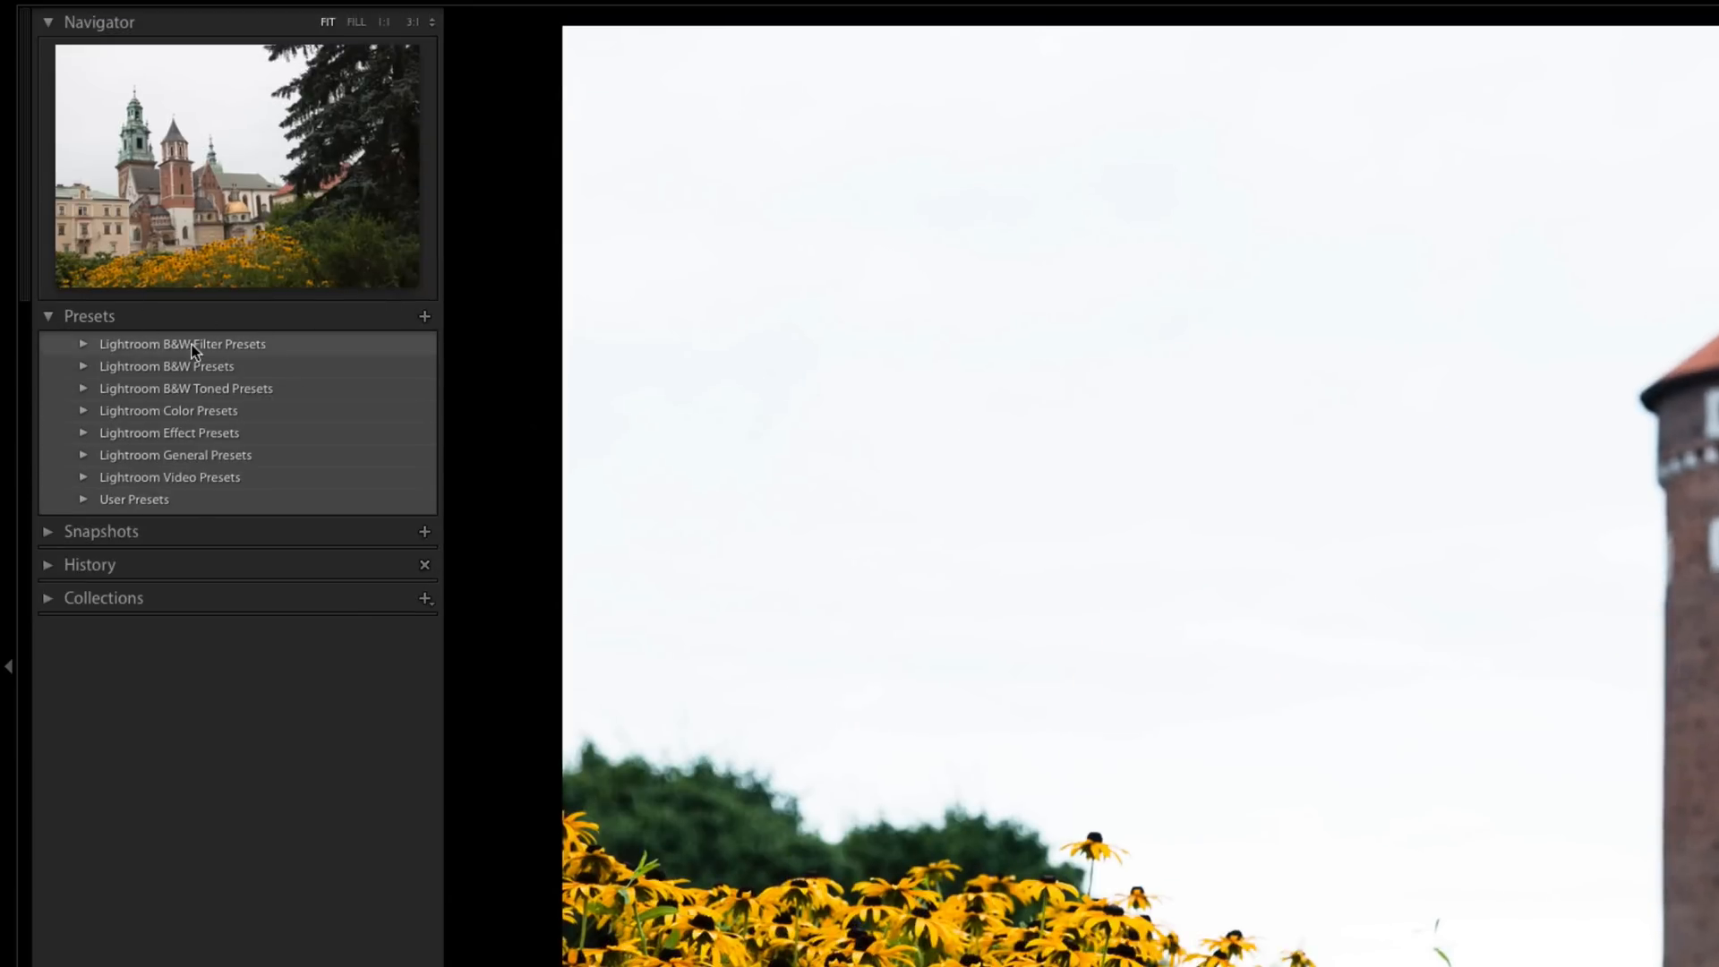
pyautogui.moveTo(234, 388)
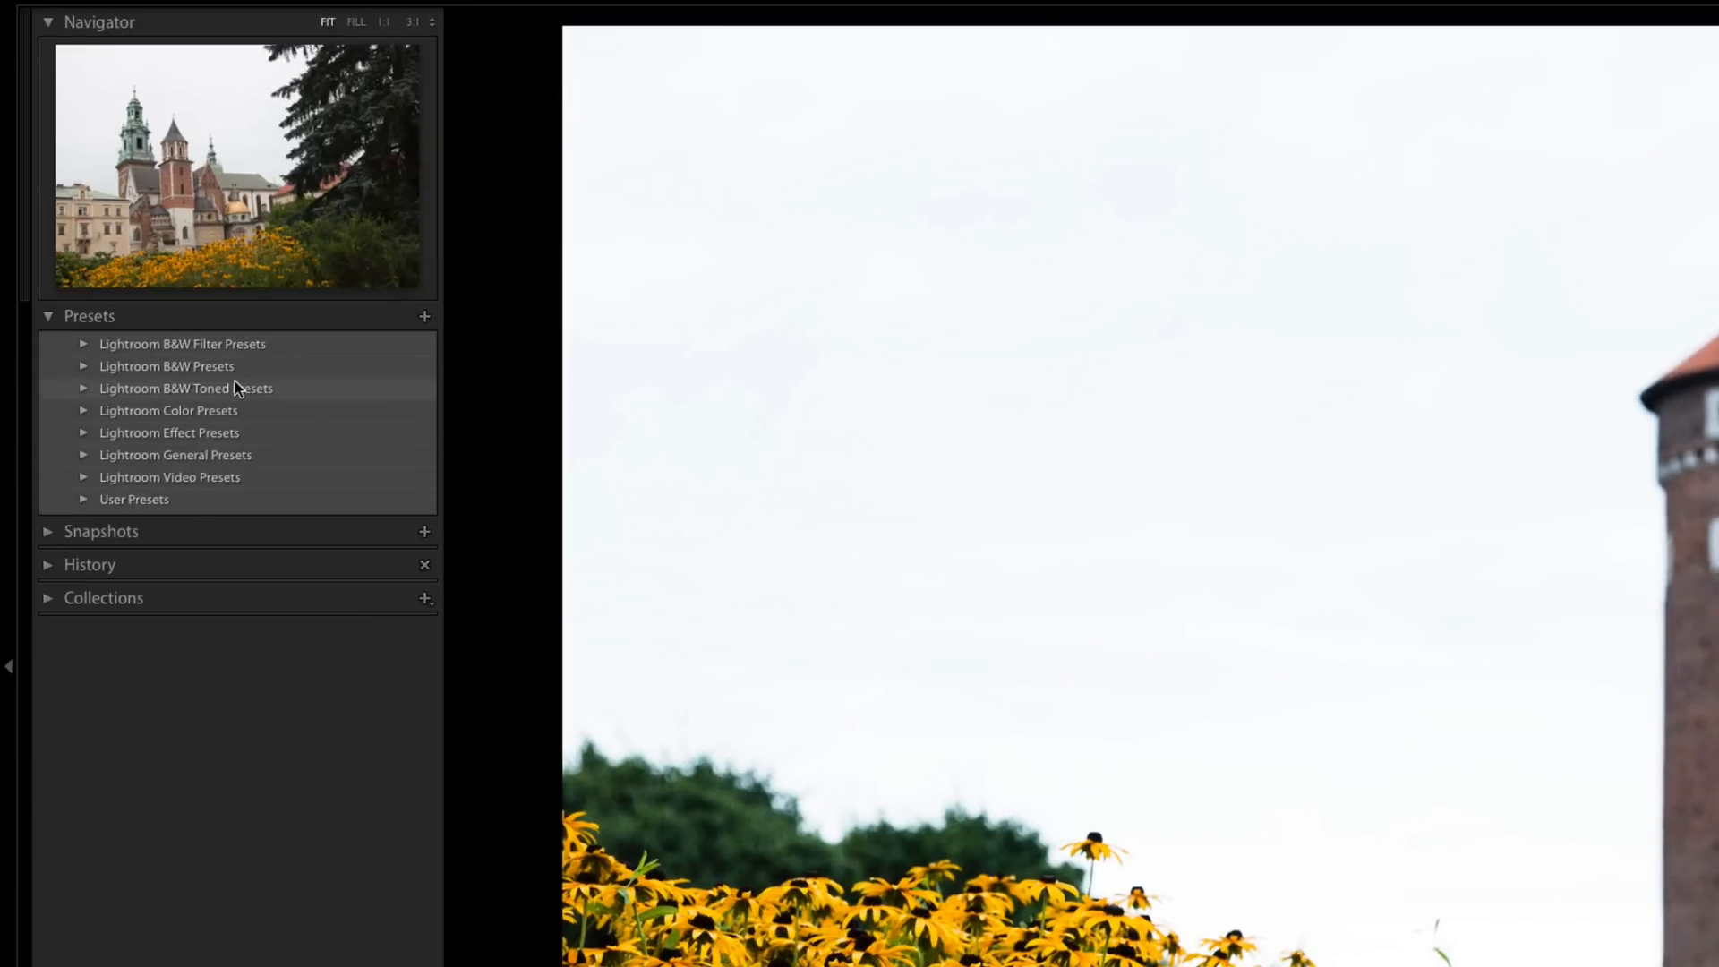
pyautogui.moveTo(1610, 508)
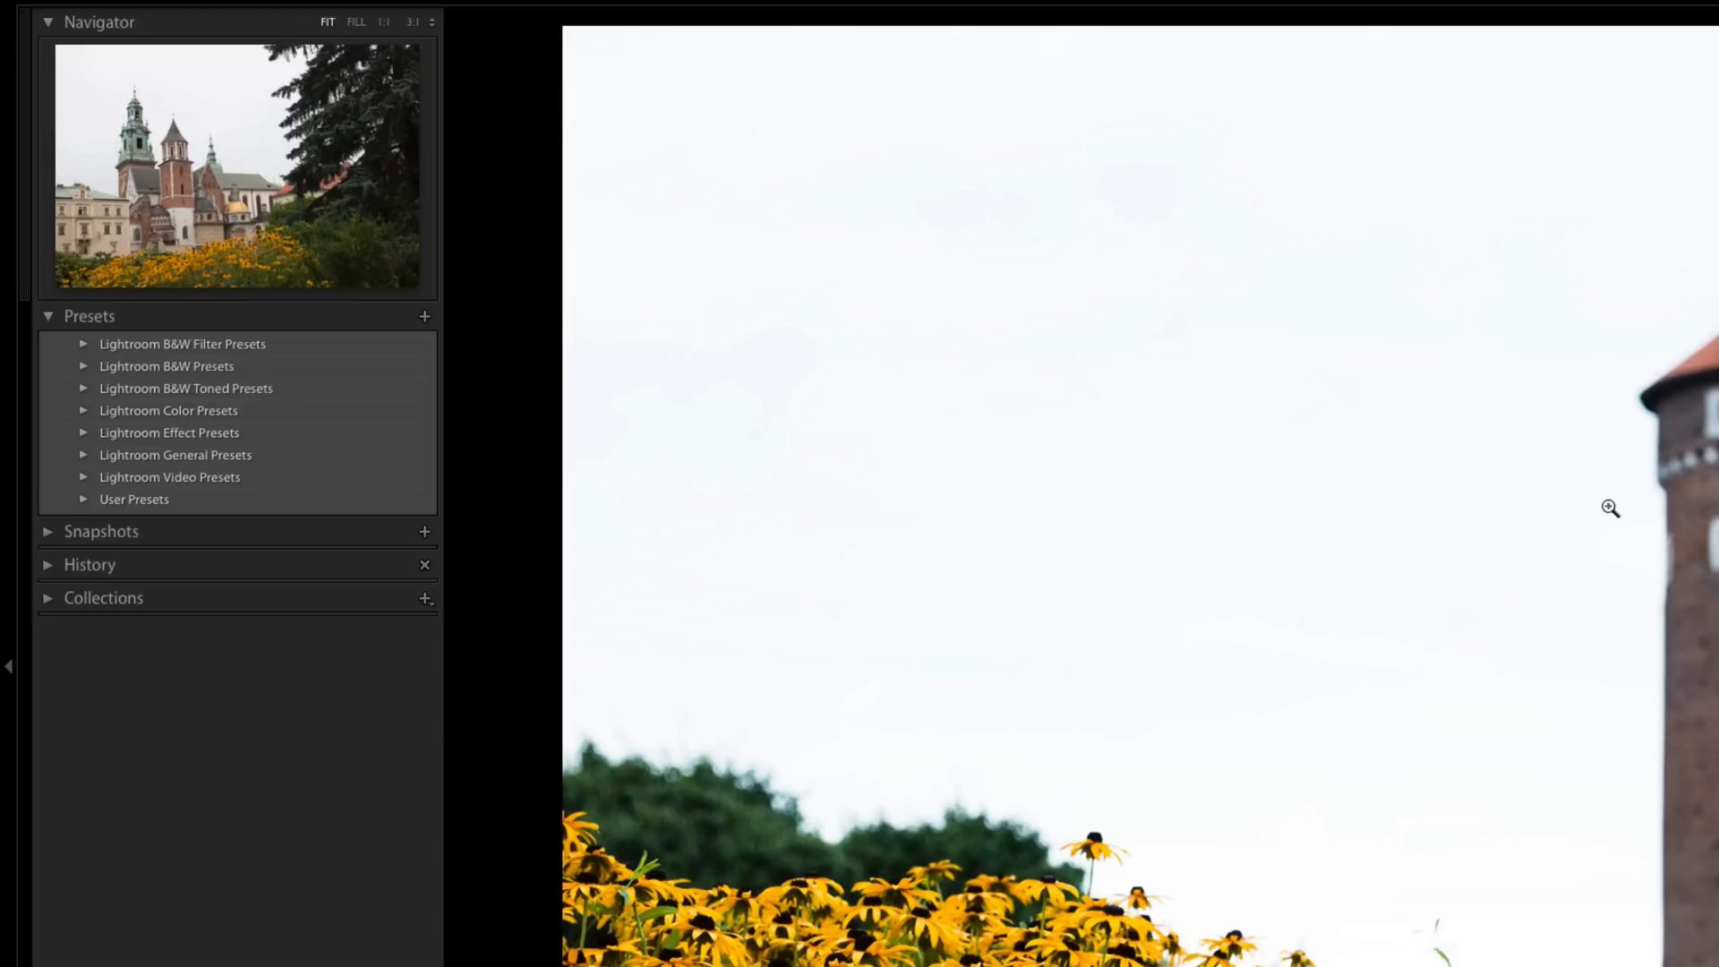
pyautogui.moveTo(1533, 492)
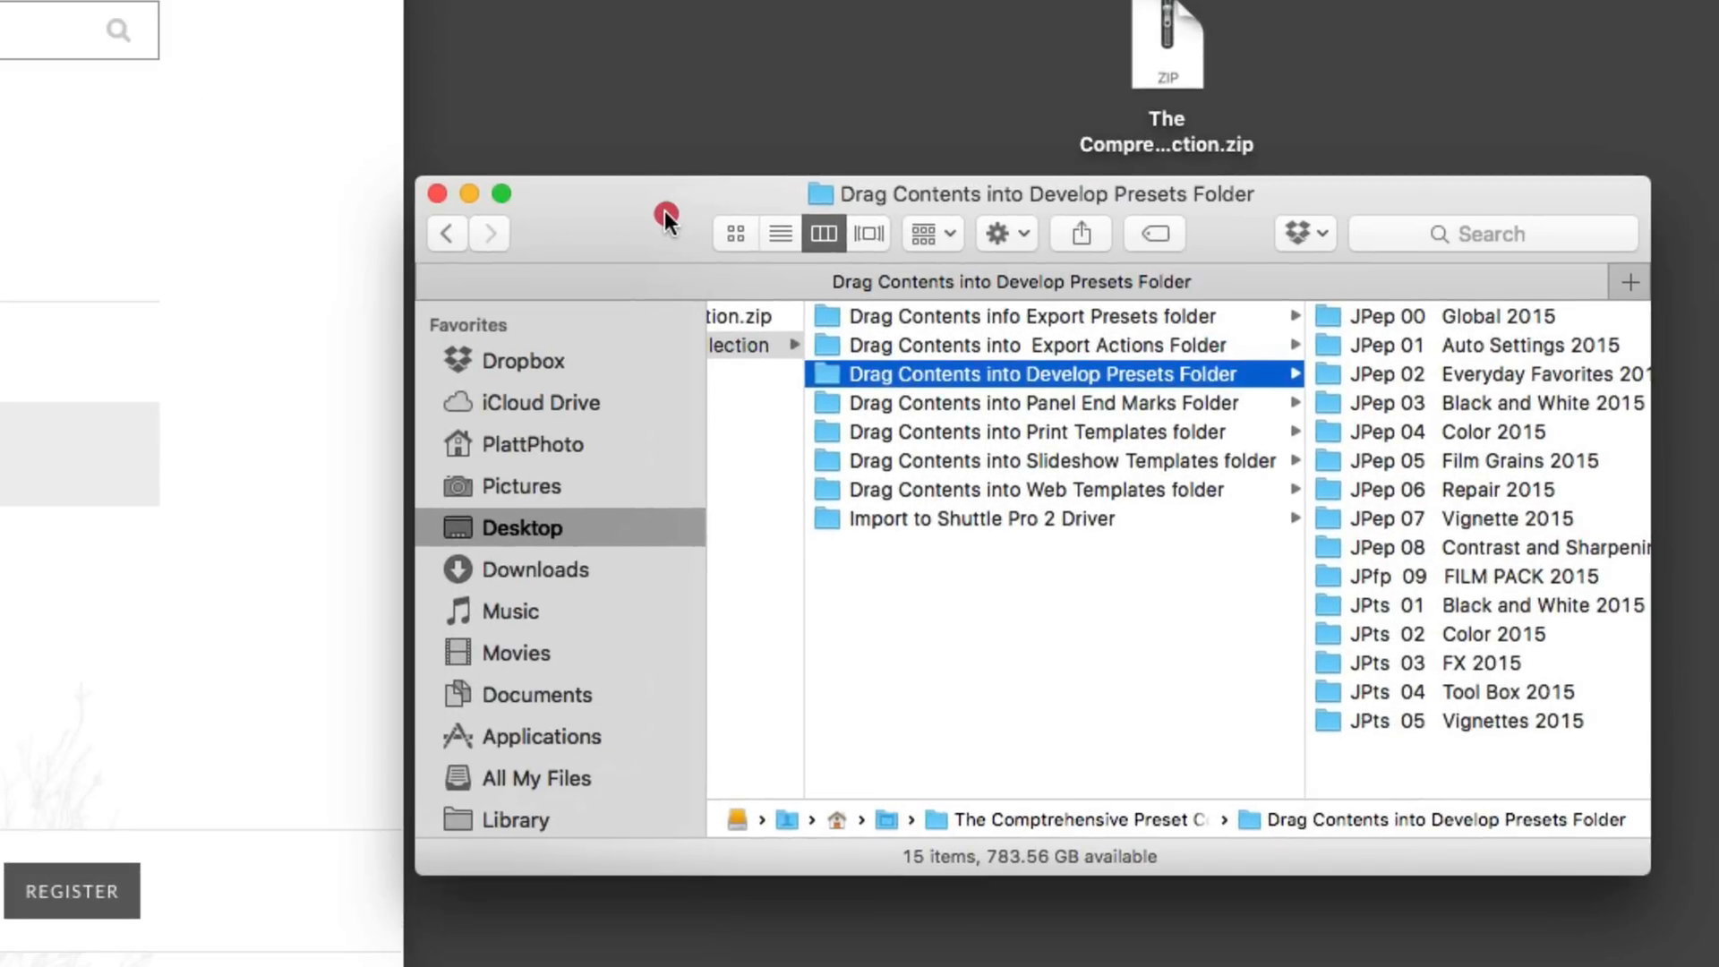
pyautogui.moveTo(1406, 436)
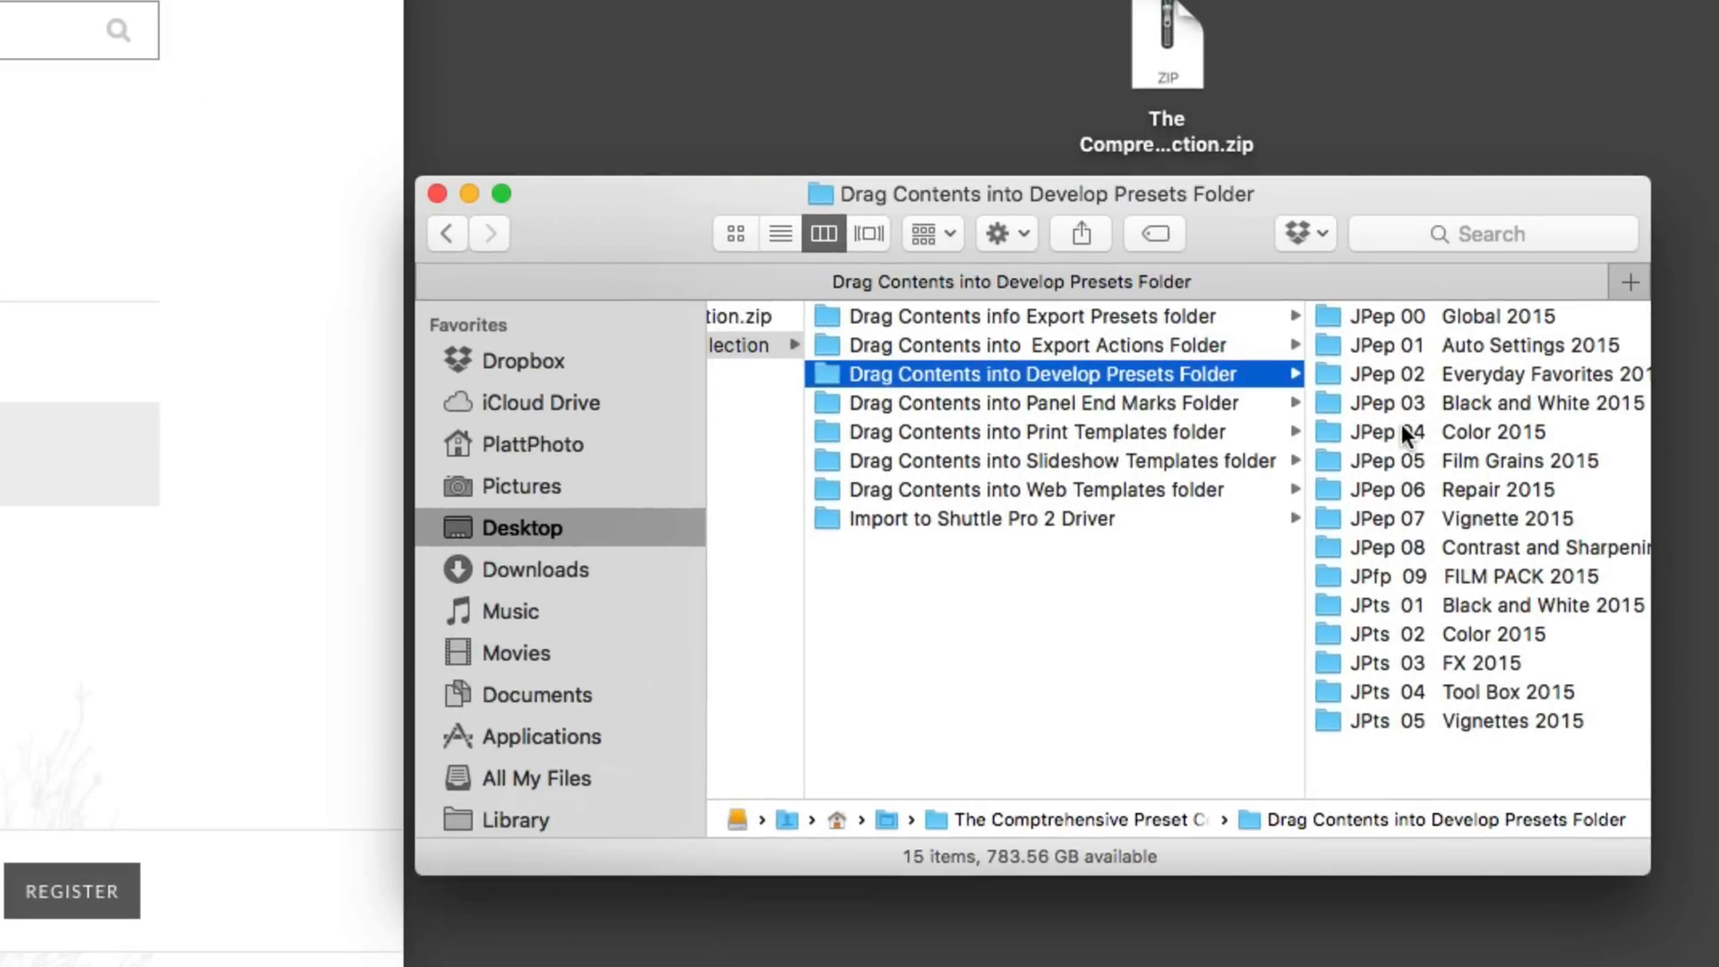
pyautogui.moveTo(1370, 495)
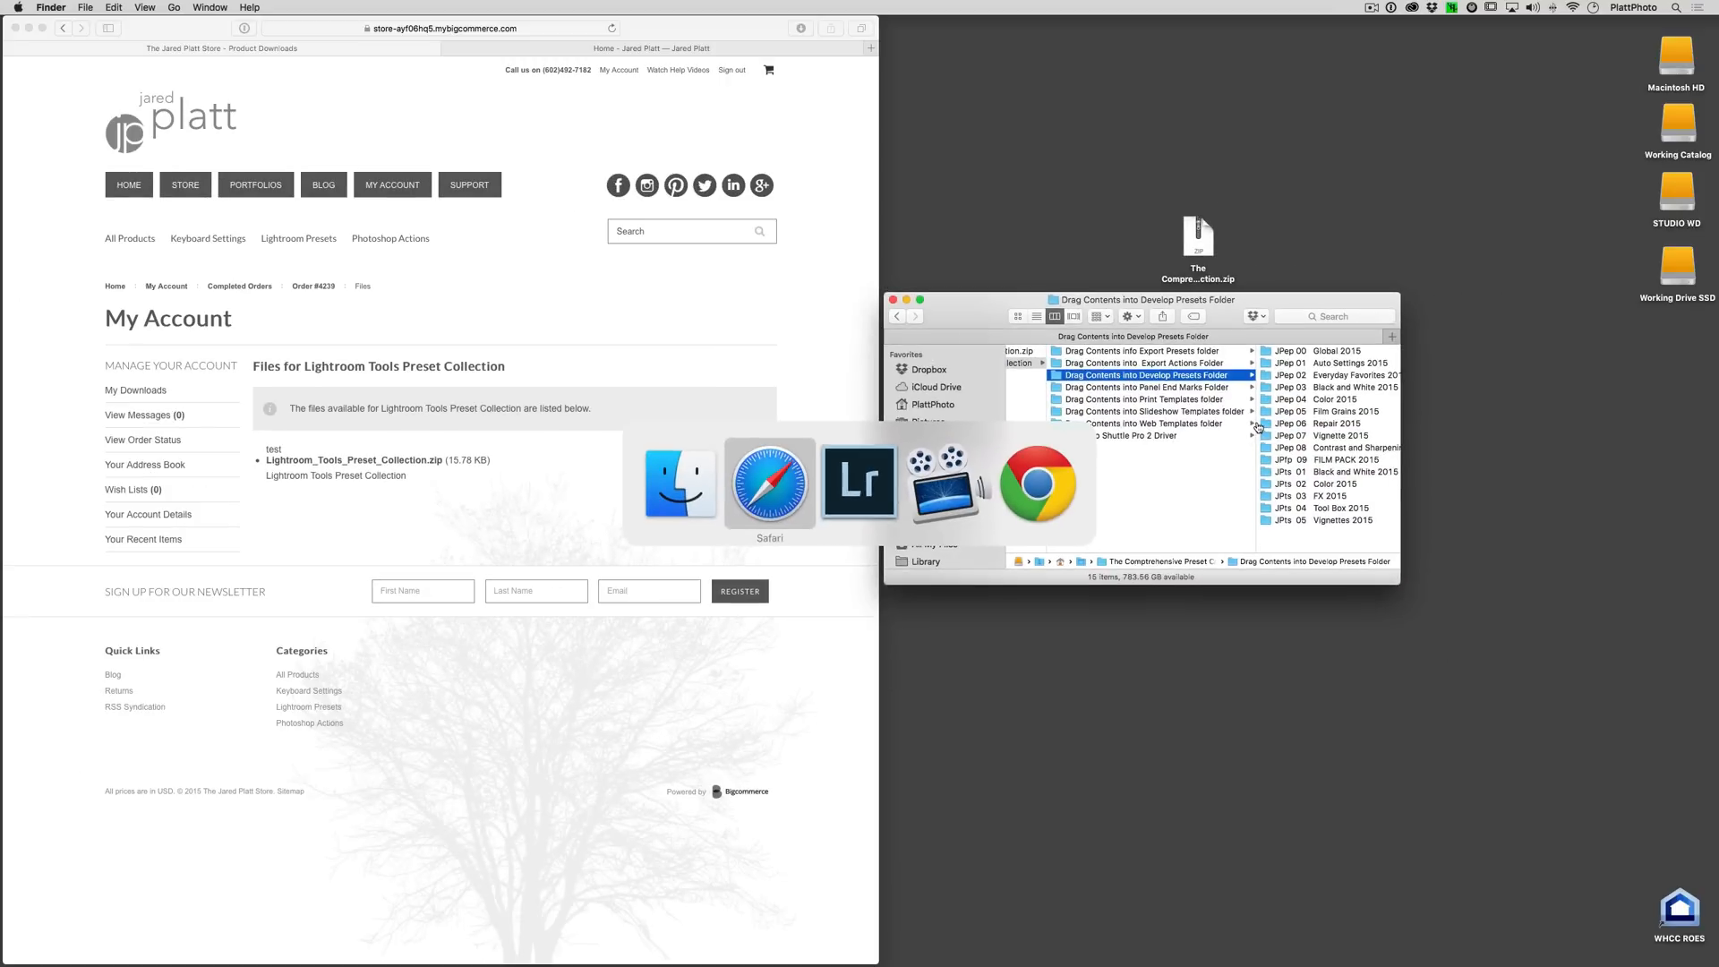
# Choose Lightroom in the Cmd-Tab app switcher
pyautogui.click(860, 482)
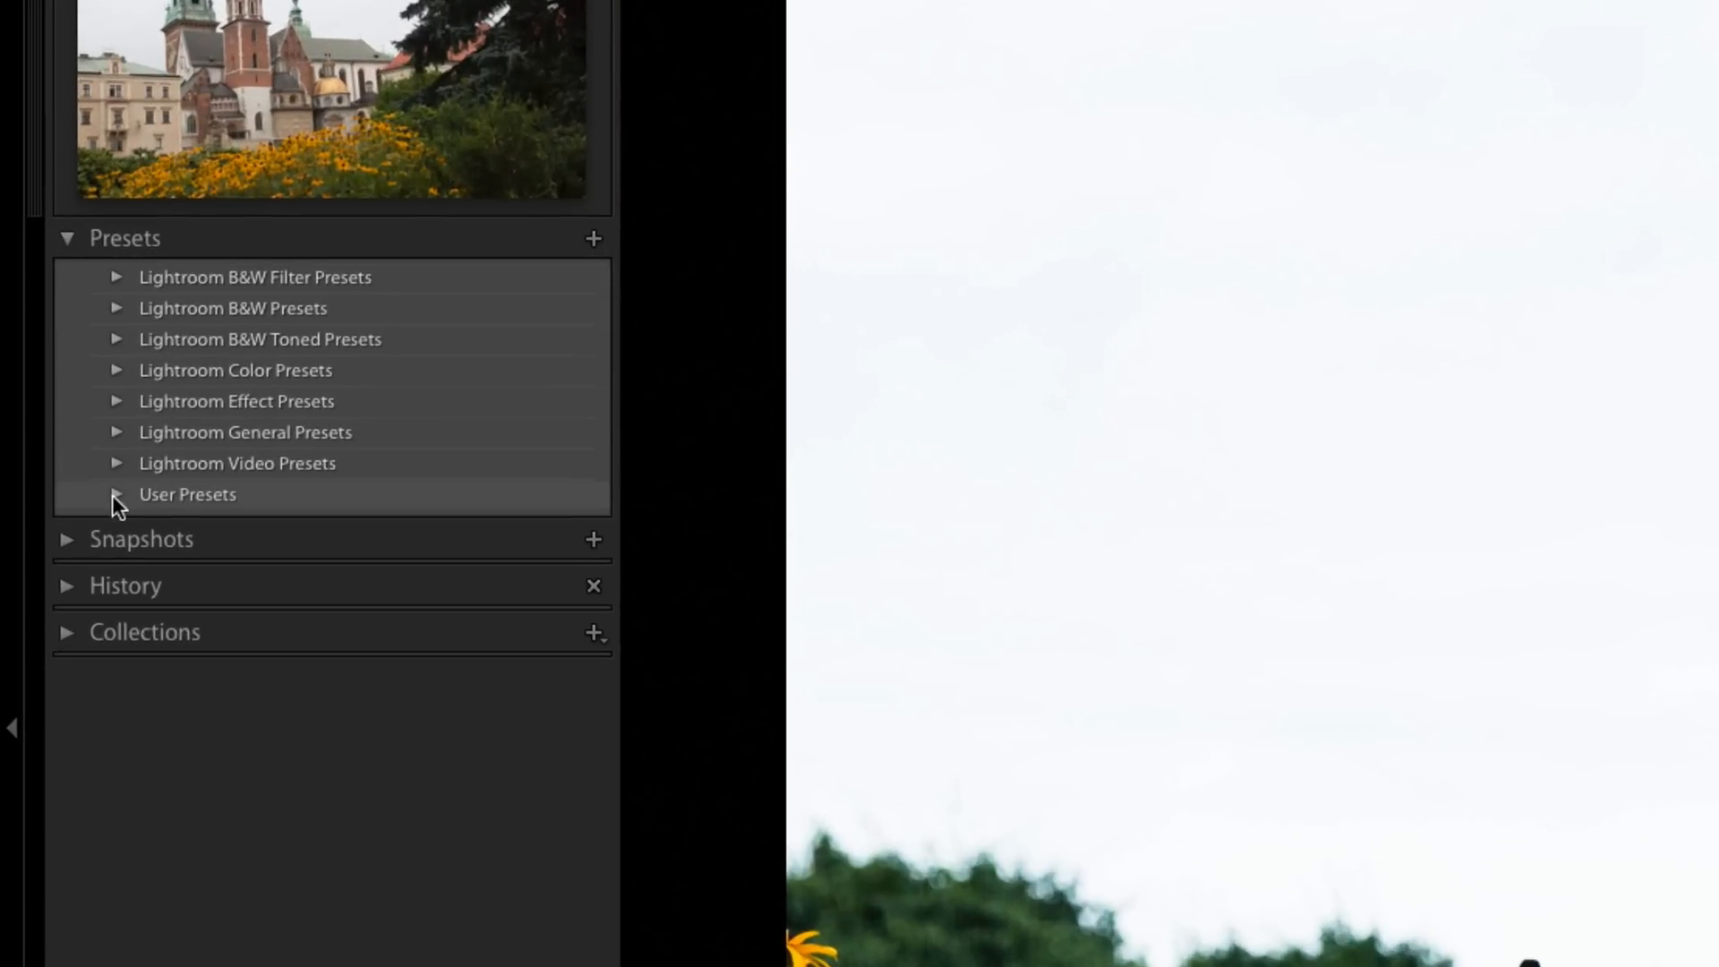
pyautogui.moveTo(183, 502)
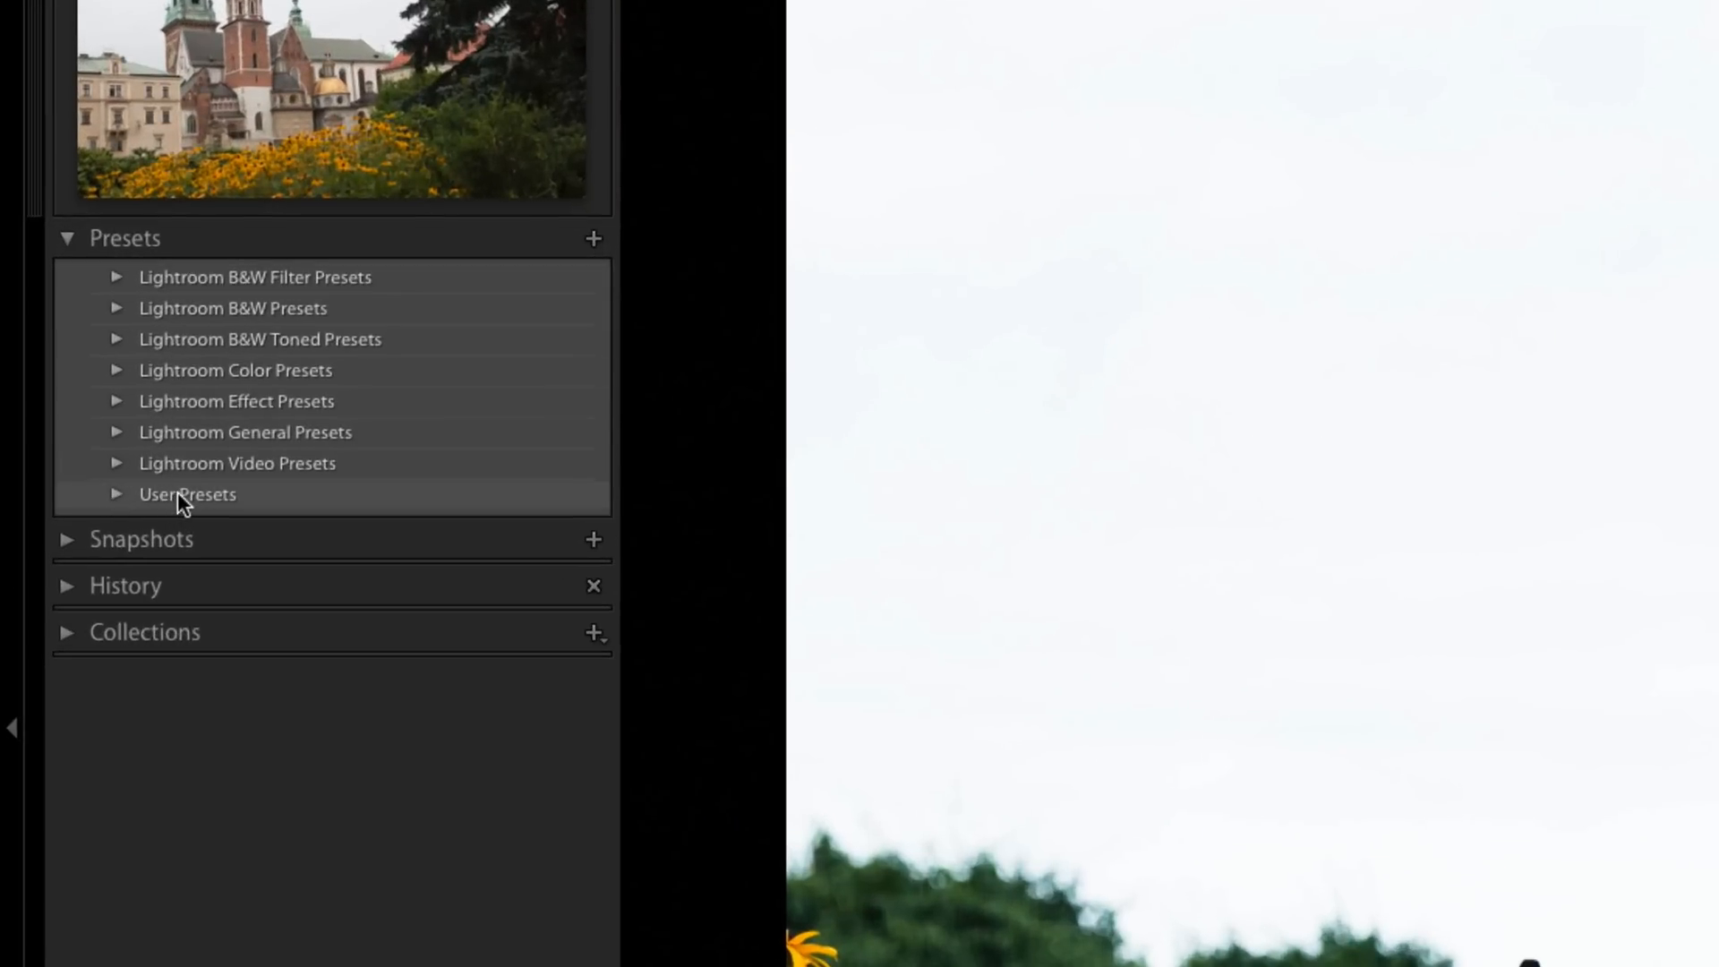
# Import BW Mix 0 from Desktop > collection > Develop Presets > JPep 02 into User Presets
pyautogui.rightClick(187, 493)
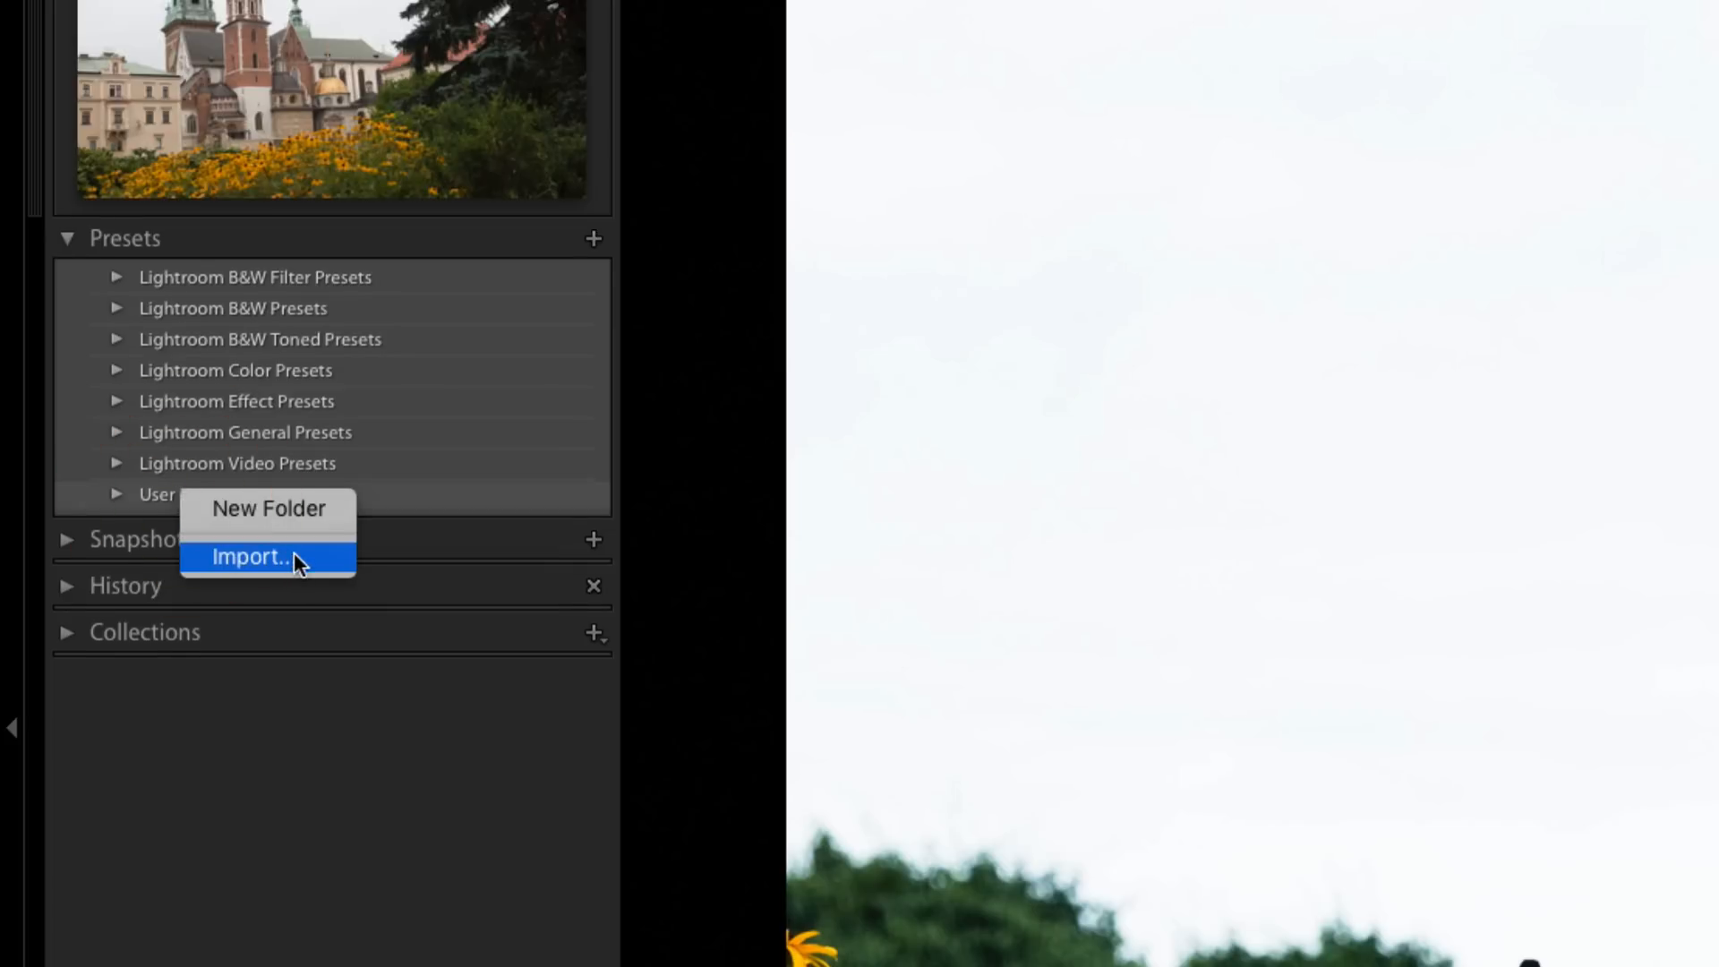
pyautogui.click(252, 556)
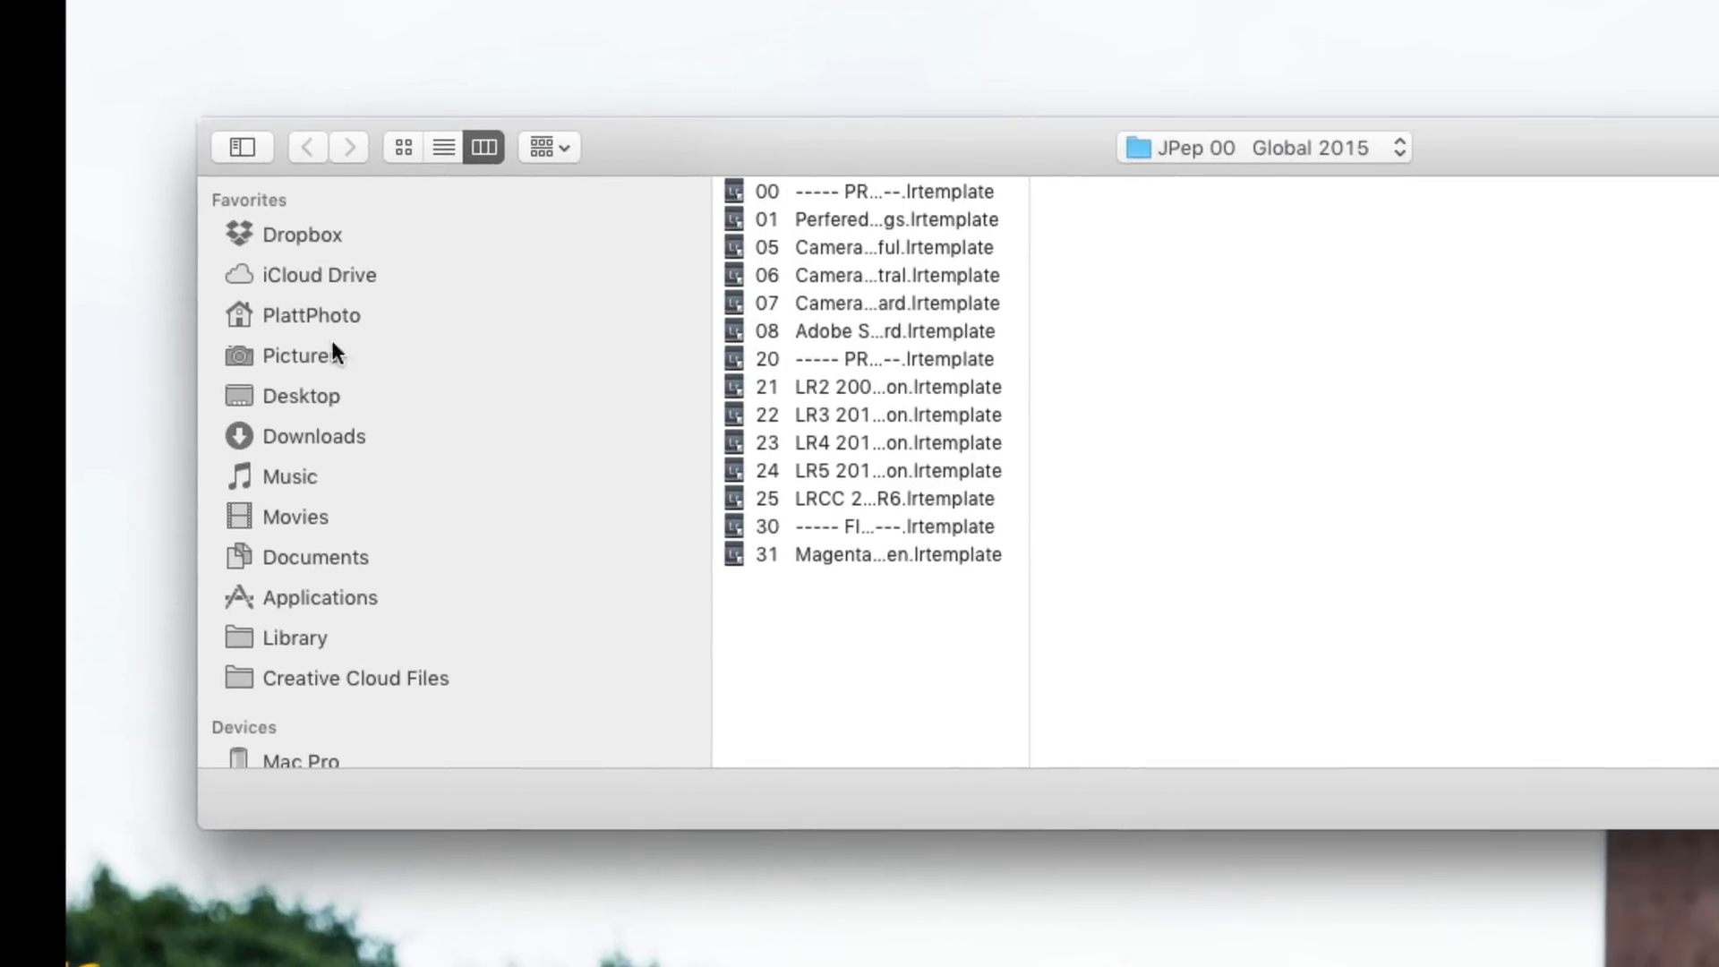
pyautogui.moveTo(362, 370)
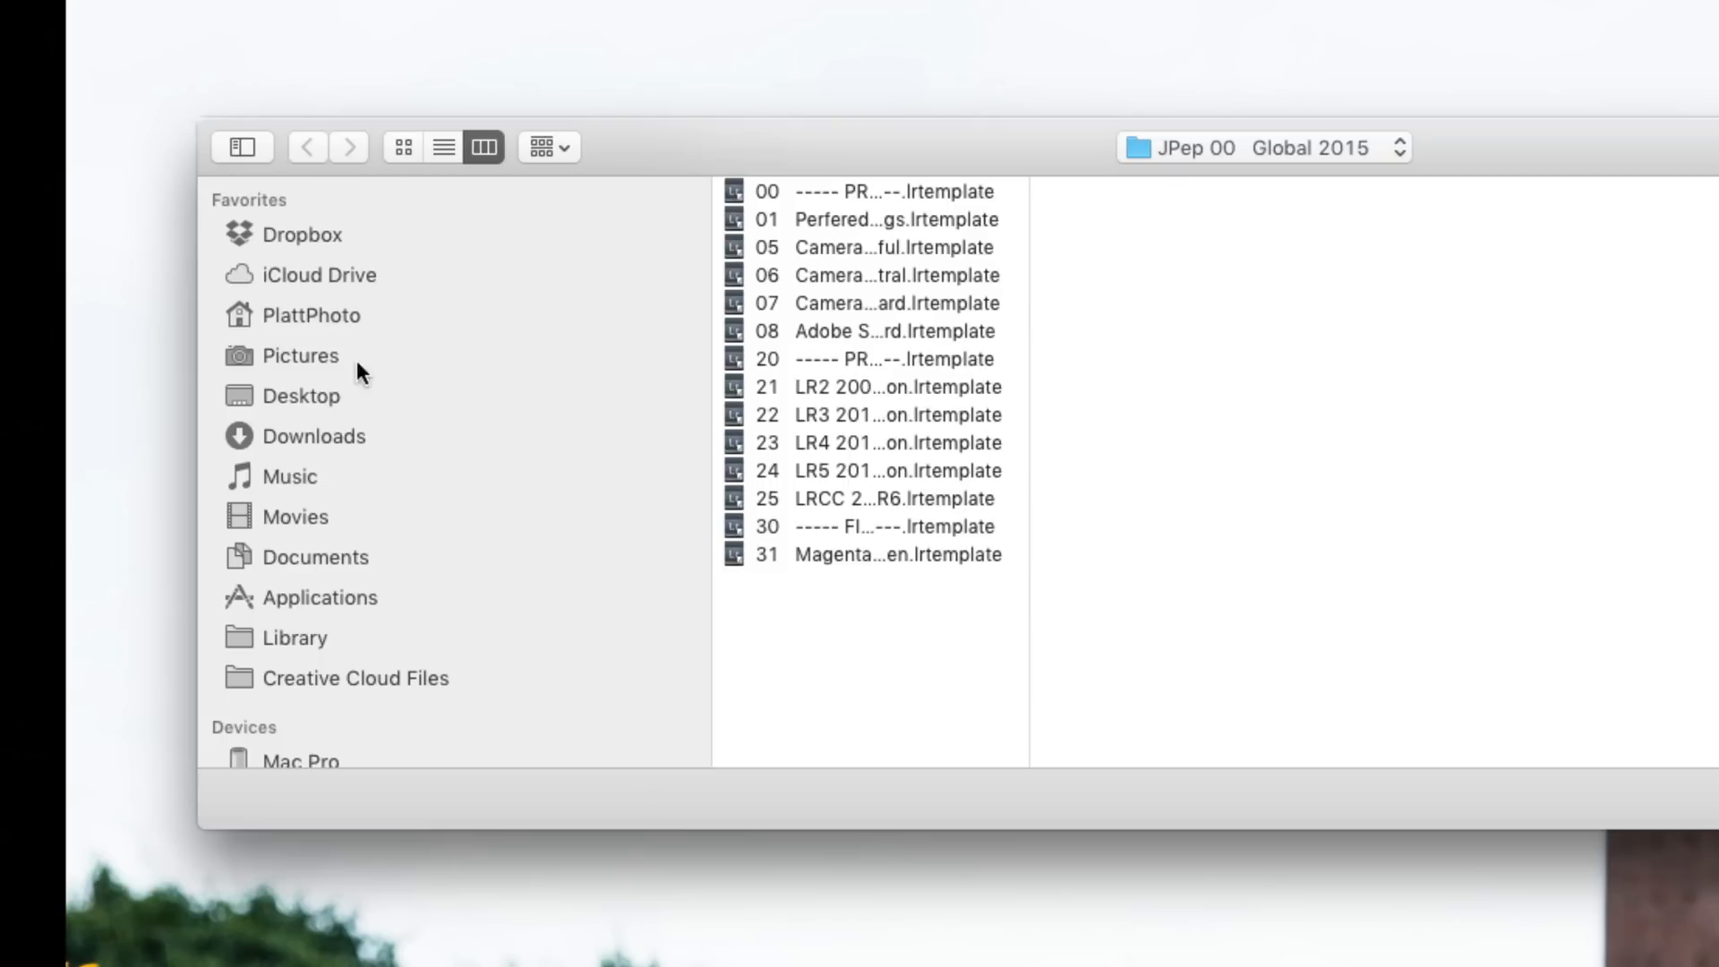
pyautogui.click(302, 396)
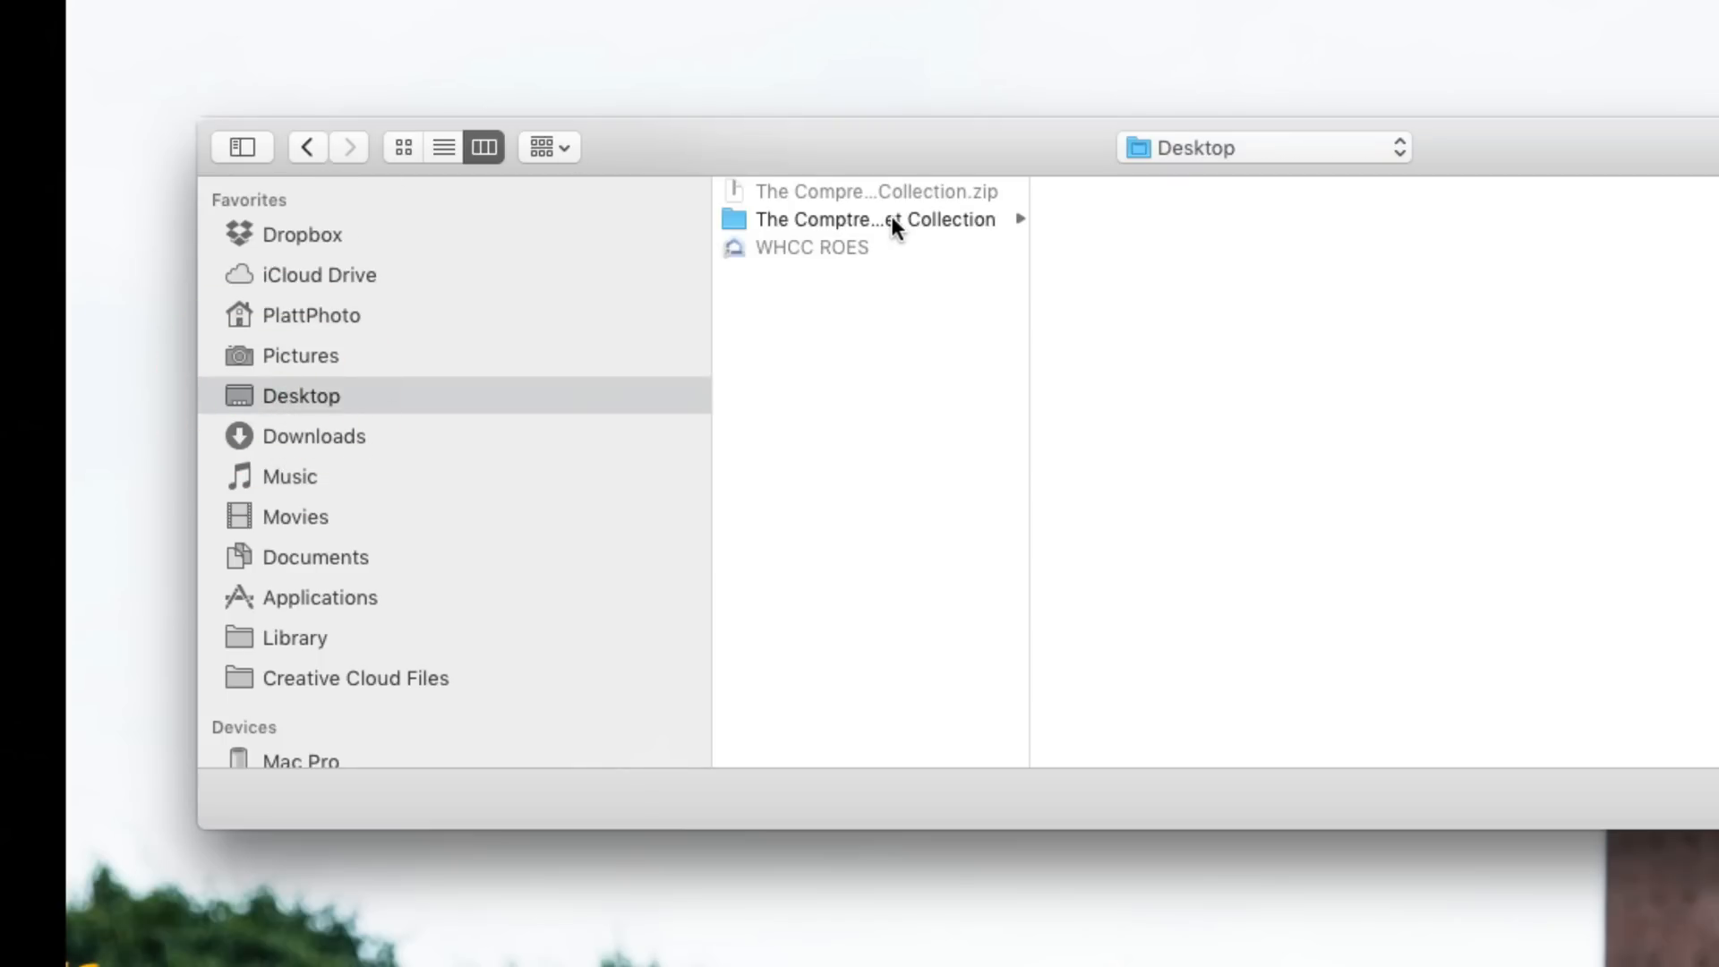
pyautogui.click(874, 219)
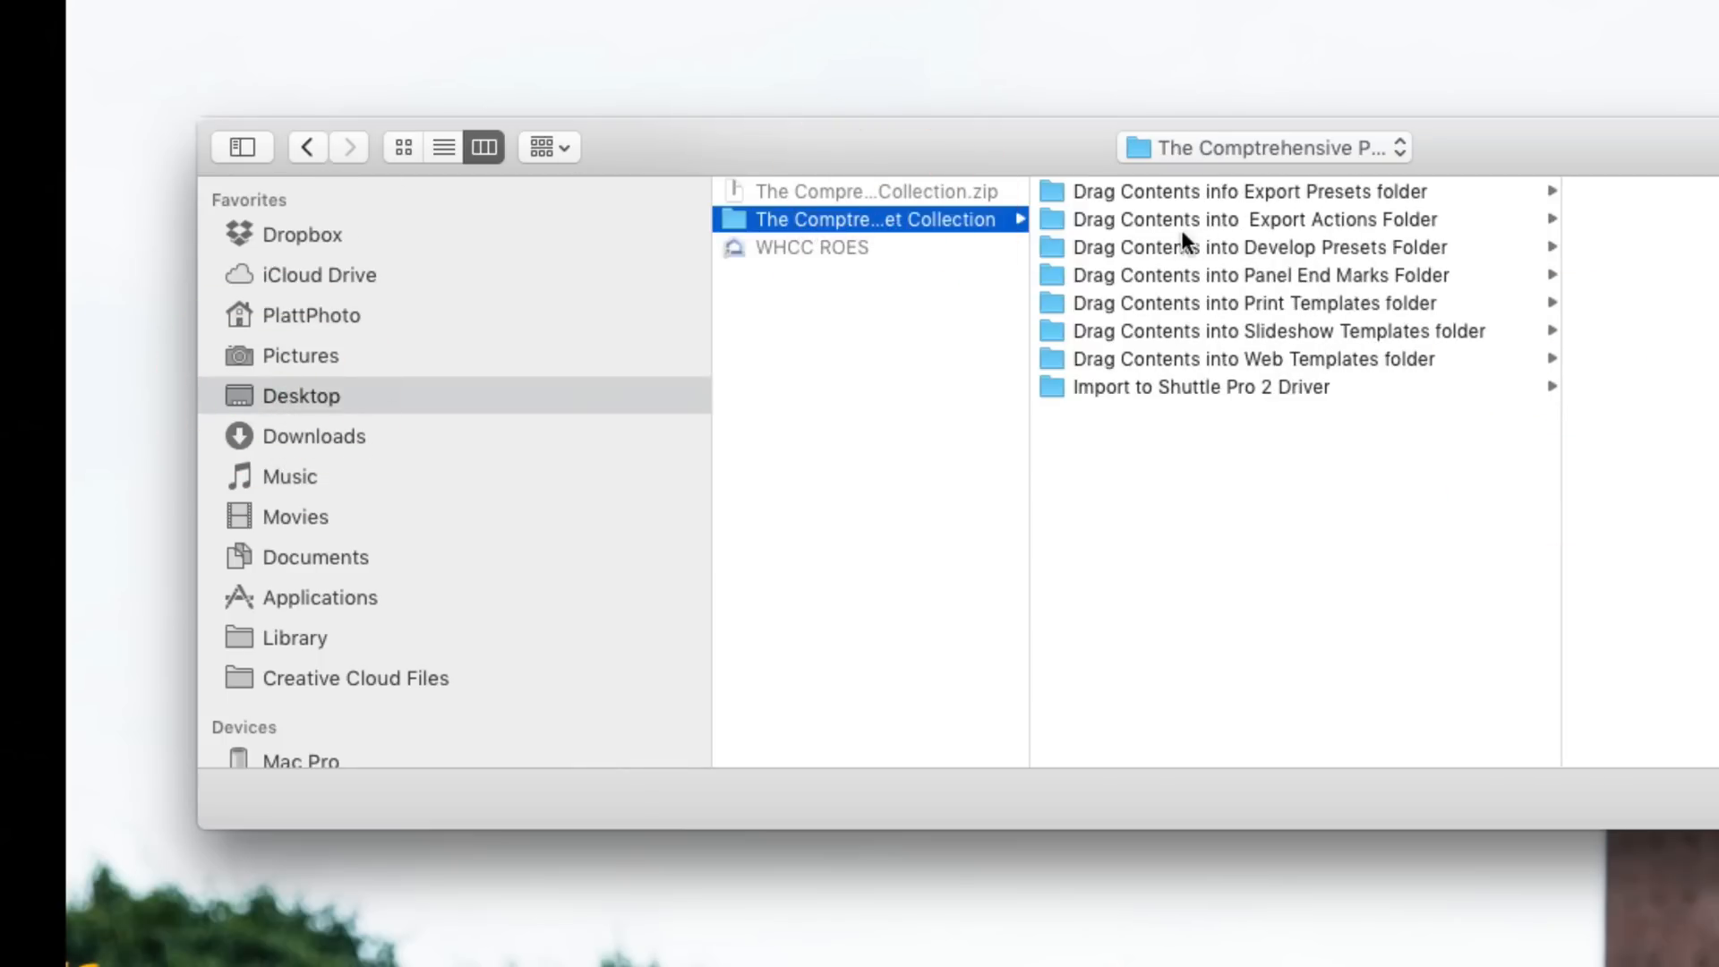
pyautogui.moveTo(1066, 233)
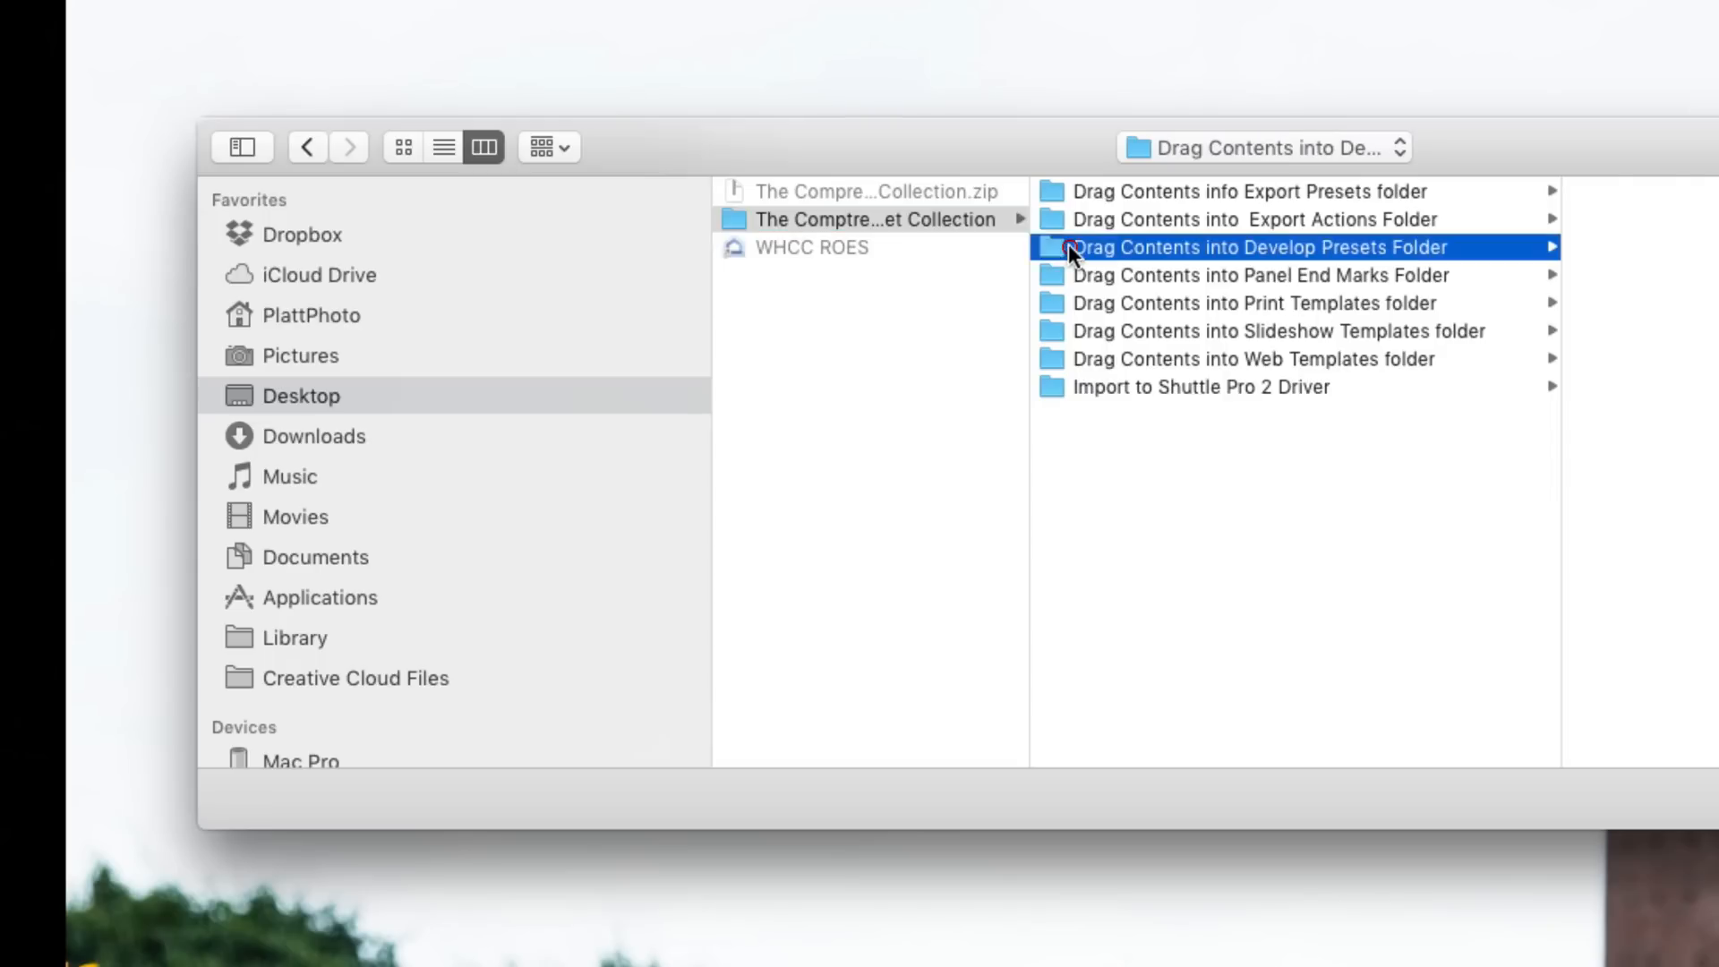
pyautogui.click(1239, 248)
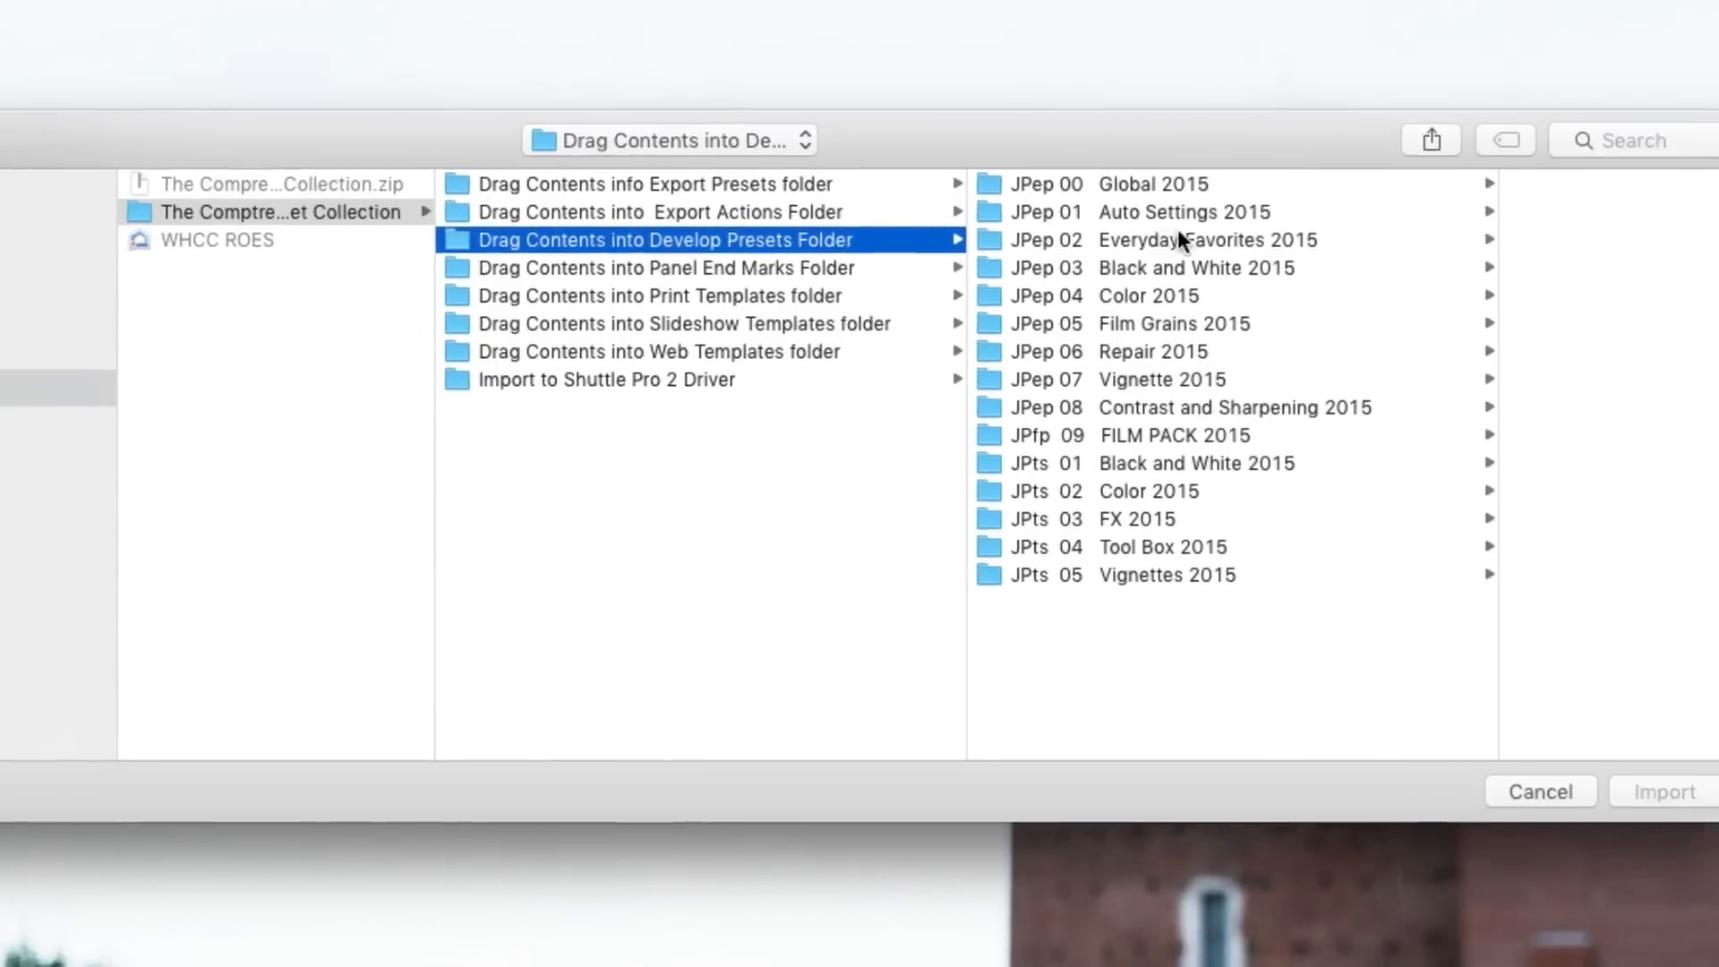
pyautogui.click(1206, 240)
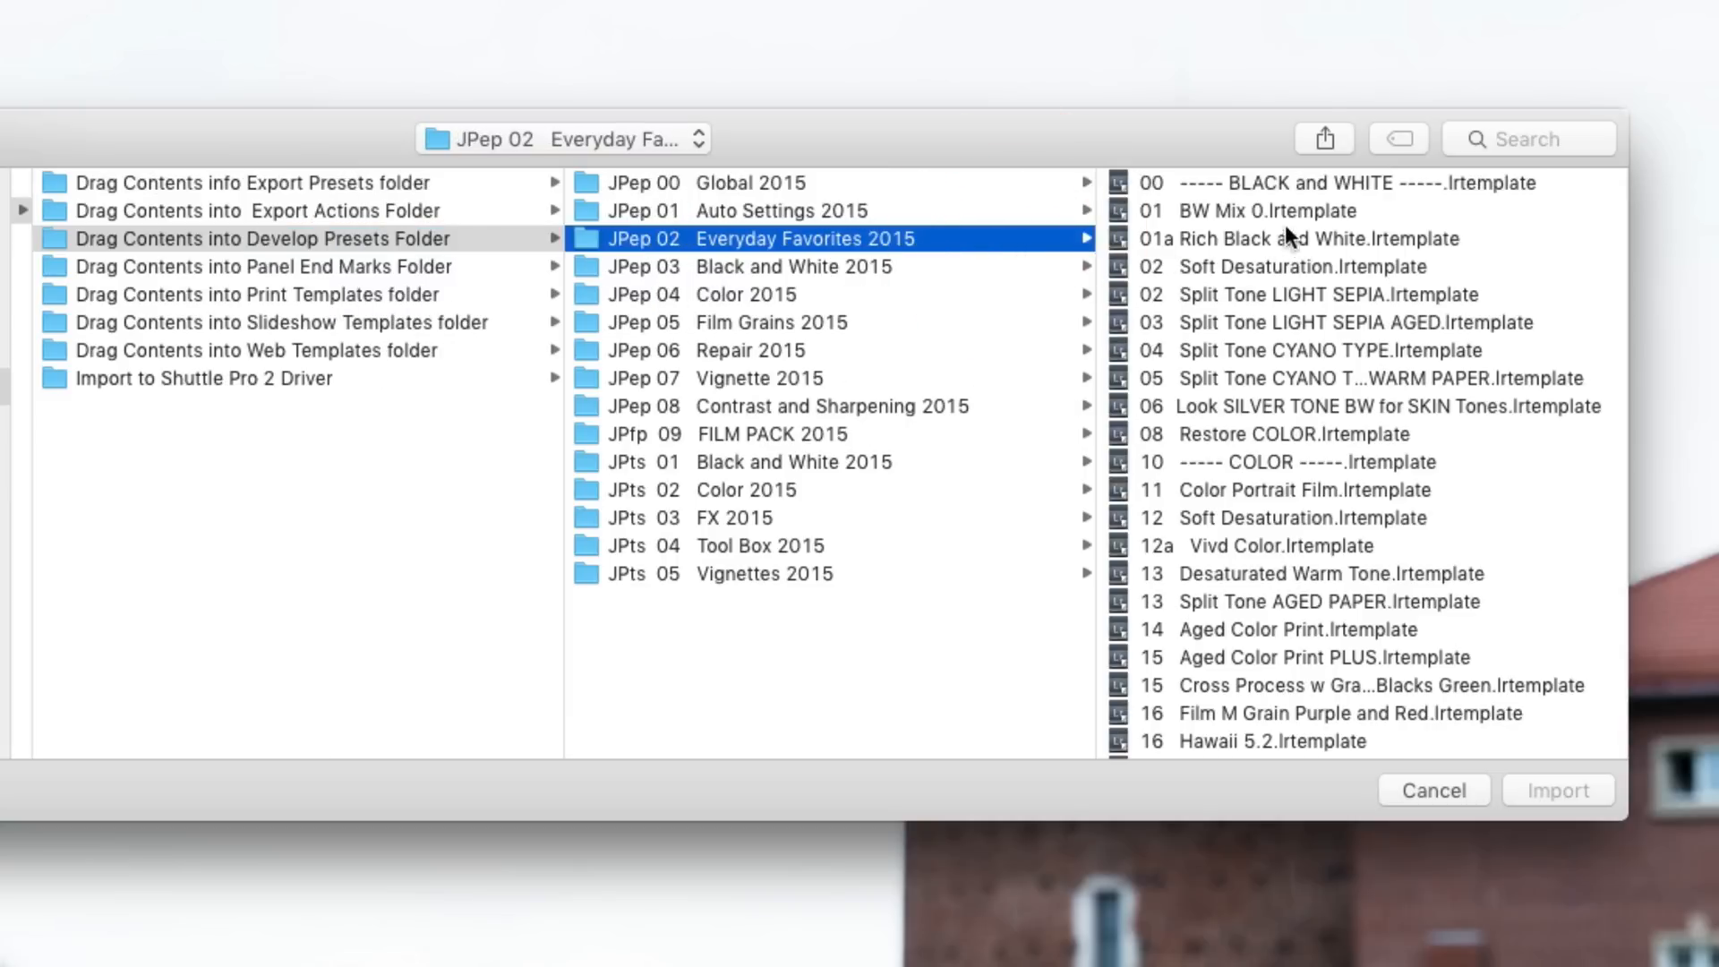
pyautogui.moveTo(1197, 215)
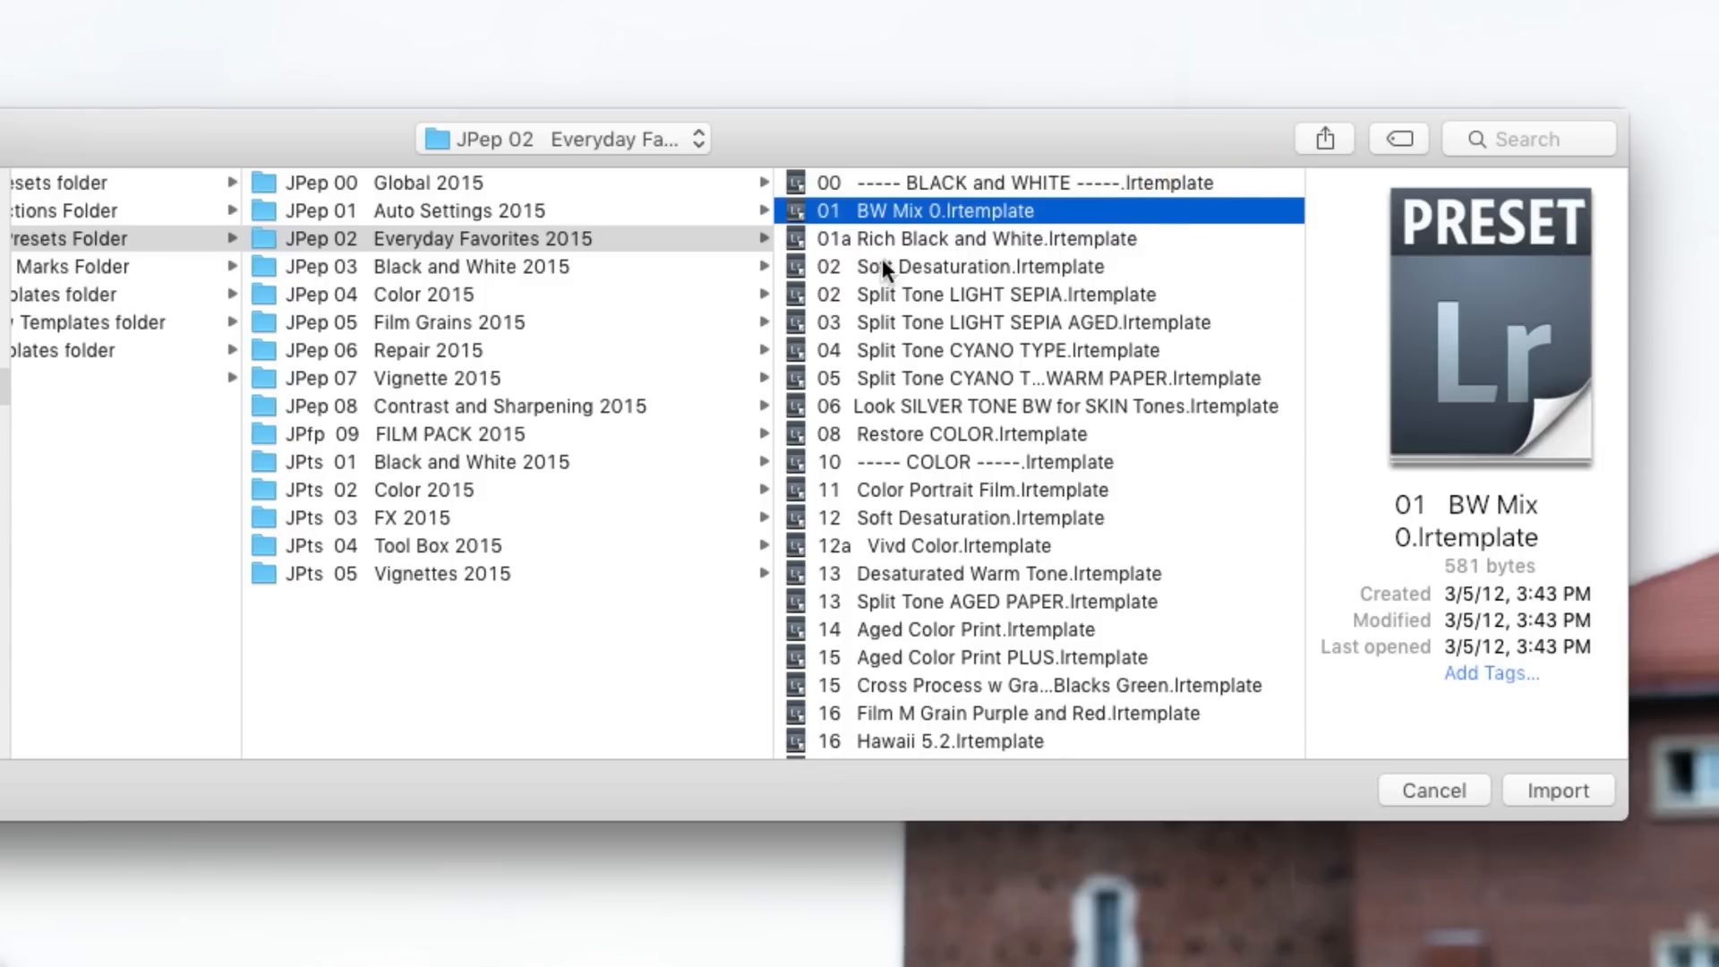
pyautogui.click(1556, 790)
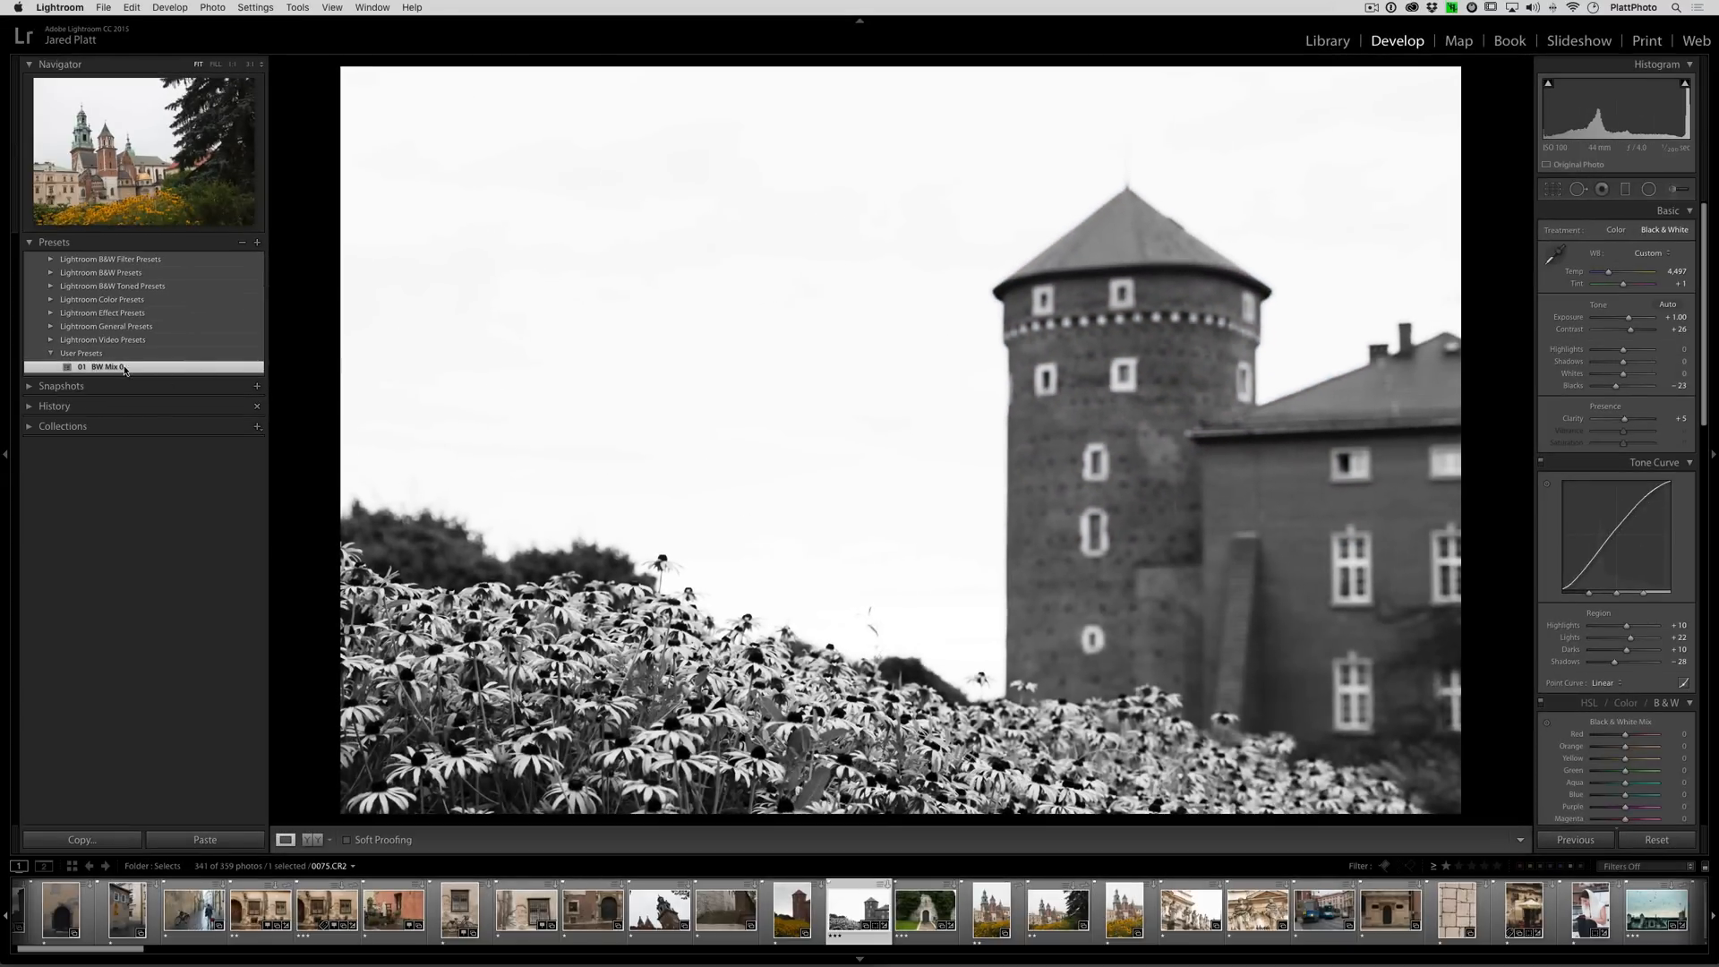
pyautogui.moveTo(1074, 463)
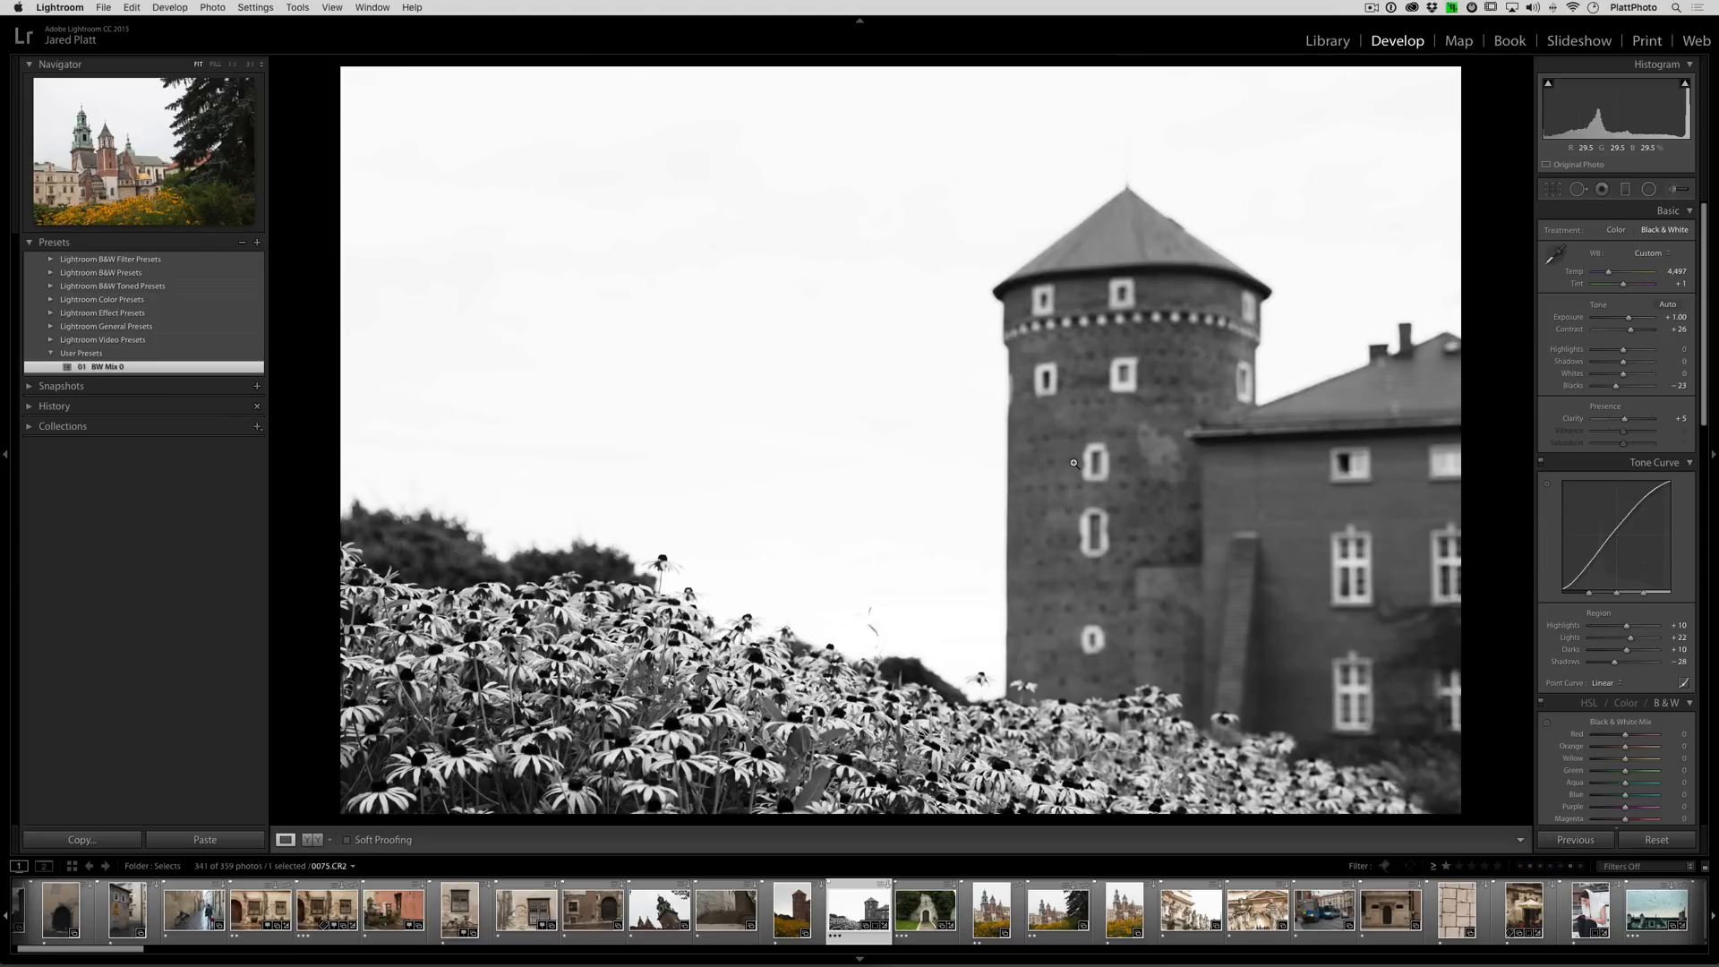
# Import presets 01 through 13 of JPep 02, ending at Desaturated Warm Tone
pyautogui.click(1616, 230)
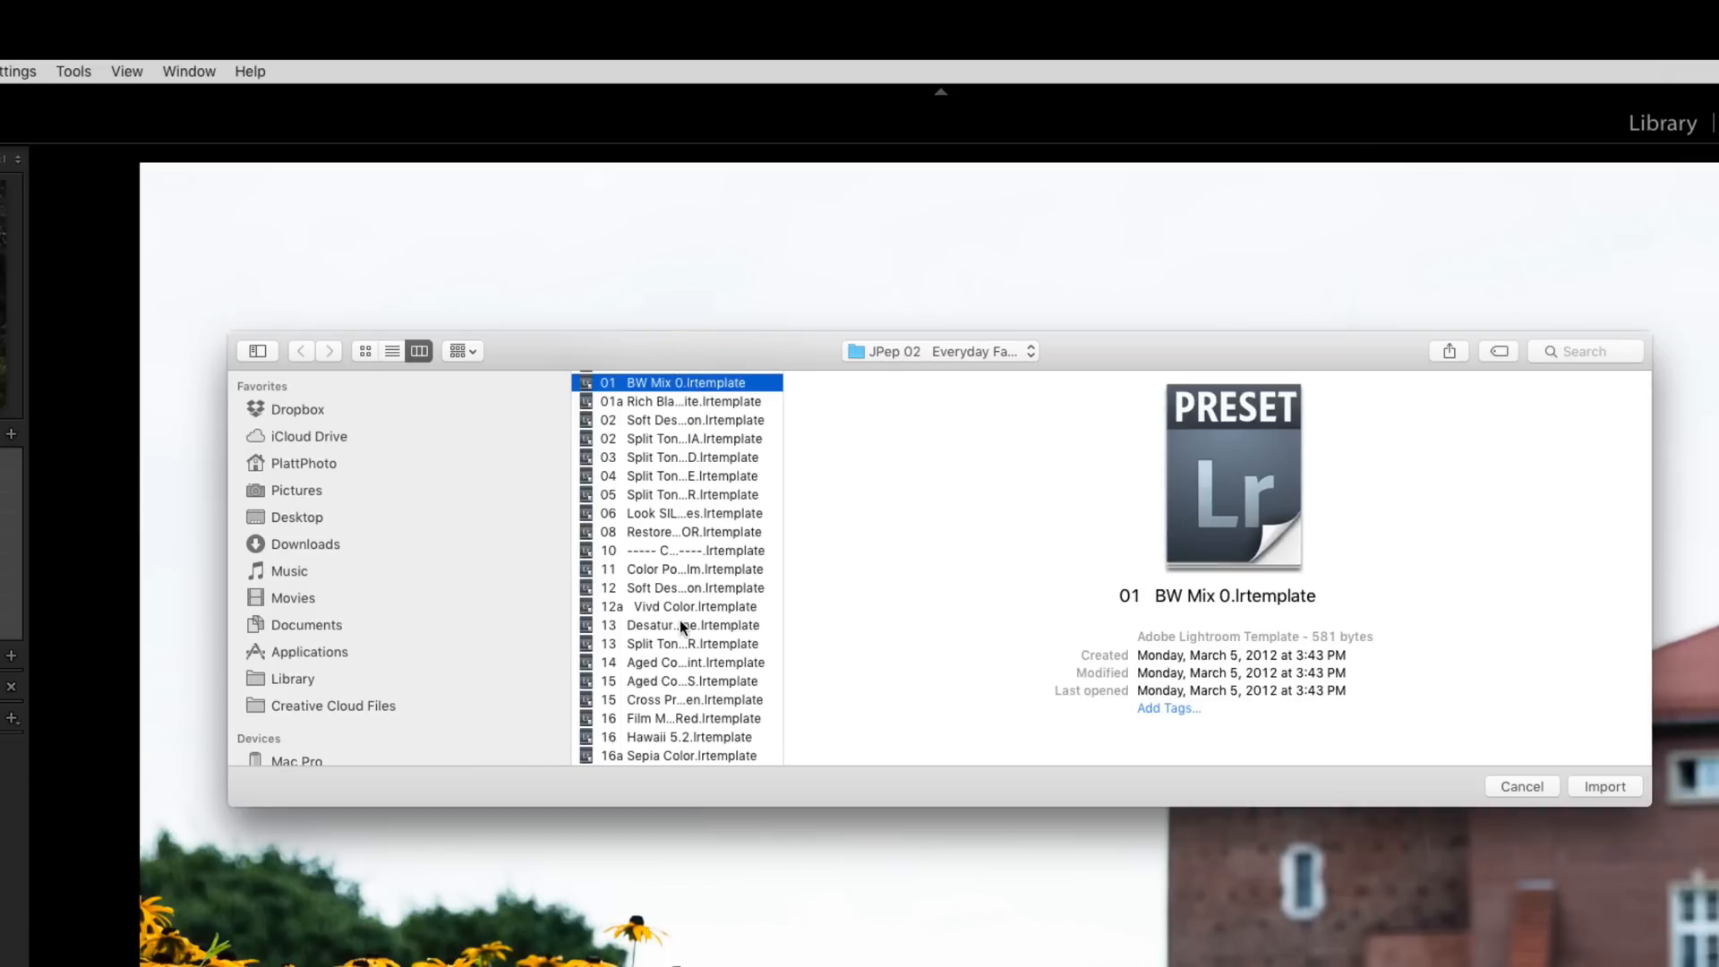
pyautogui.click(680, 625)
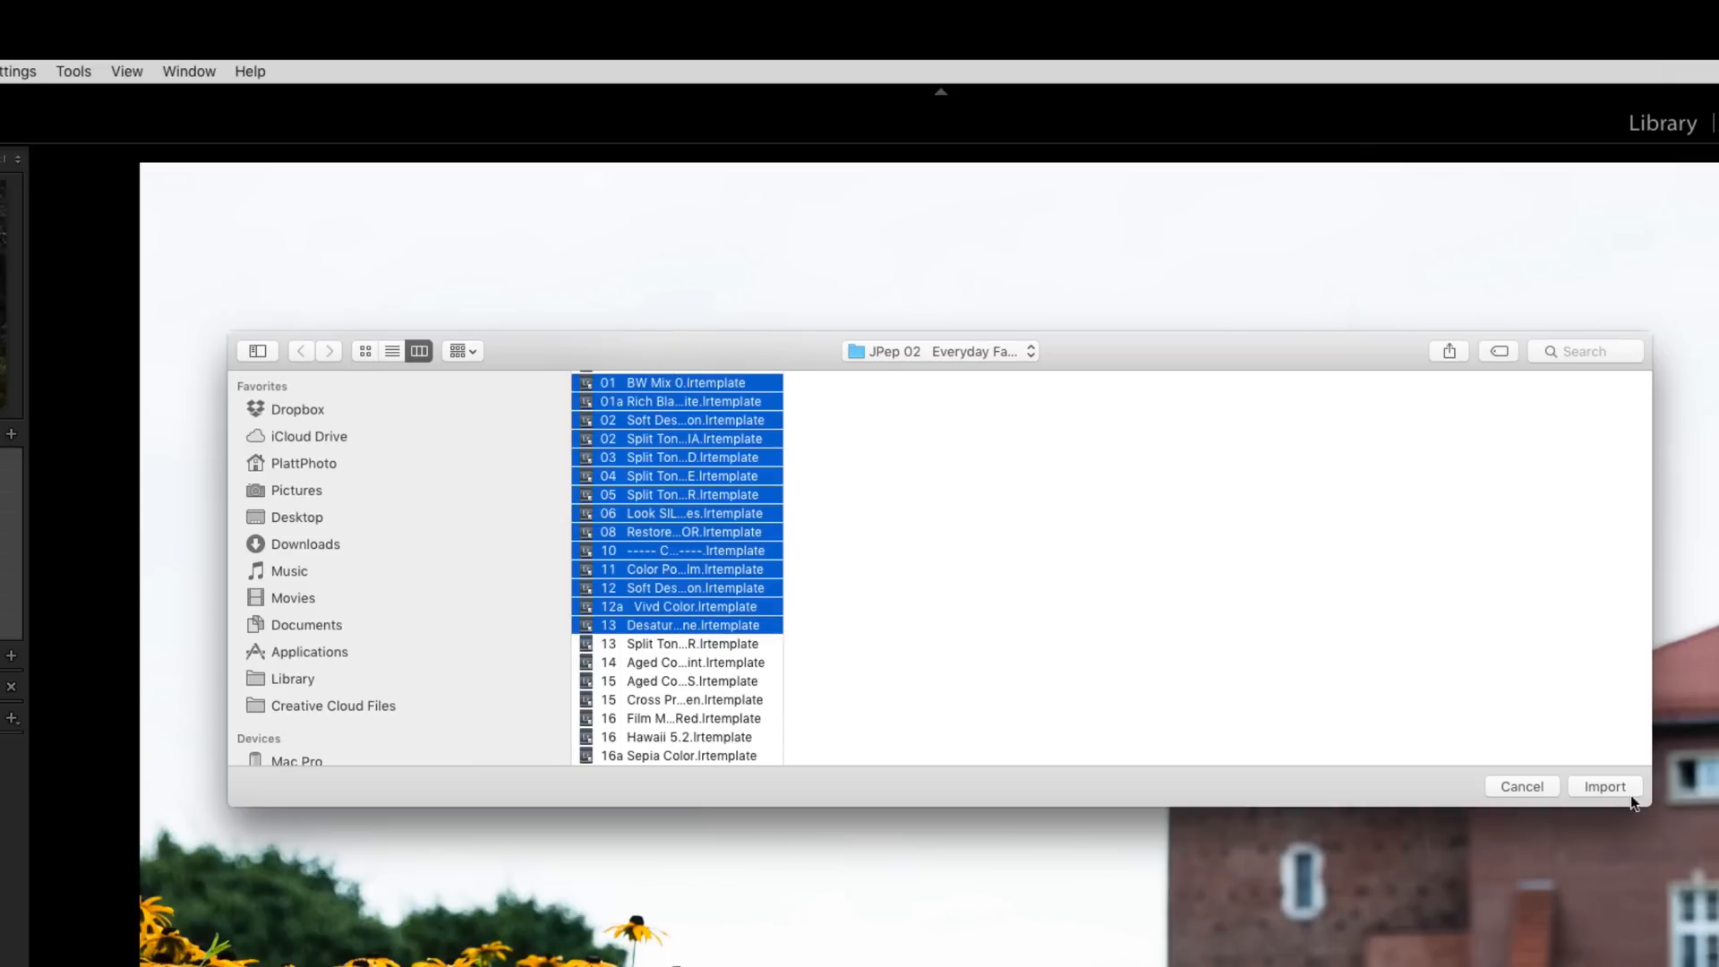
pyautogui.click(1603, 786)
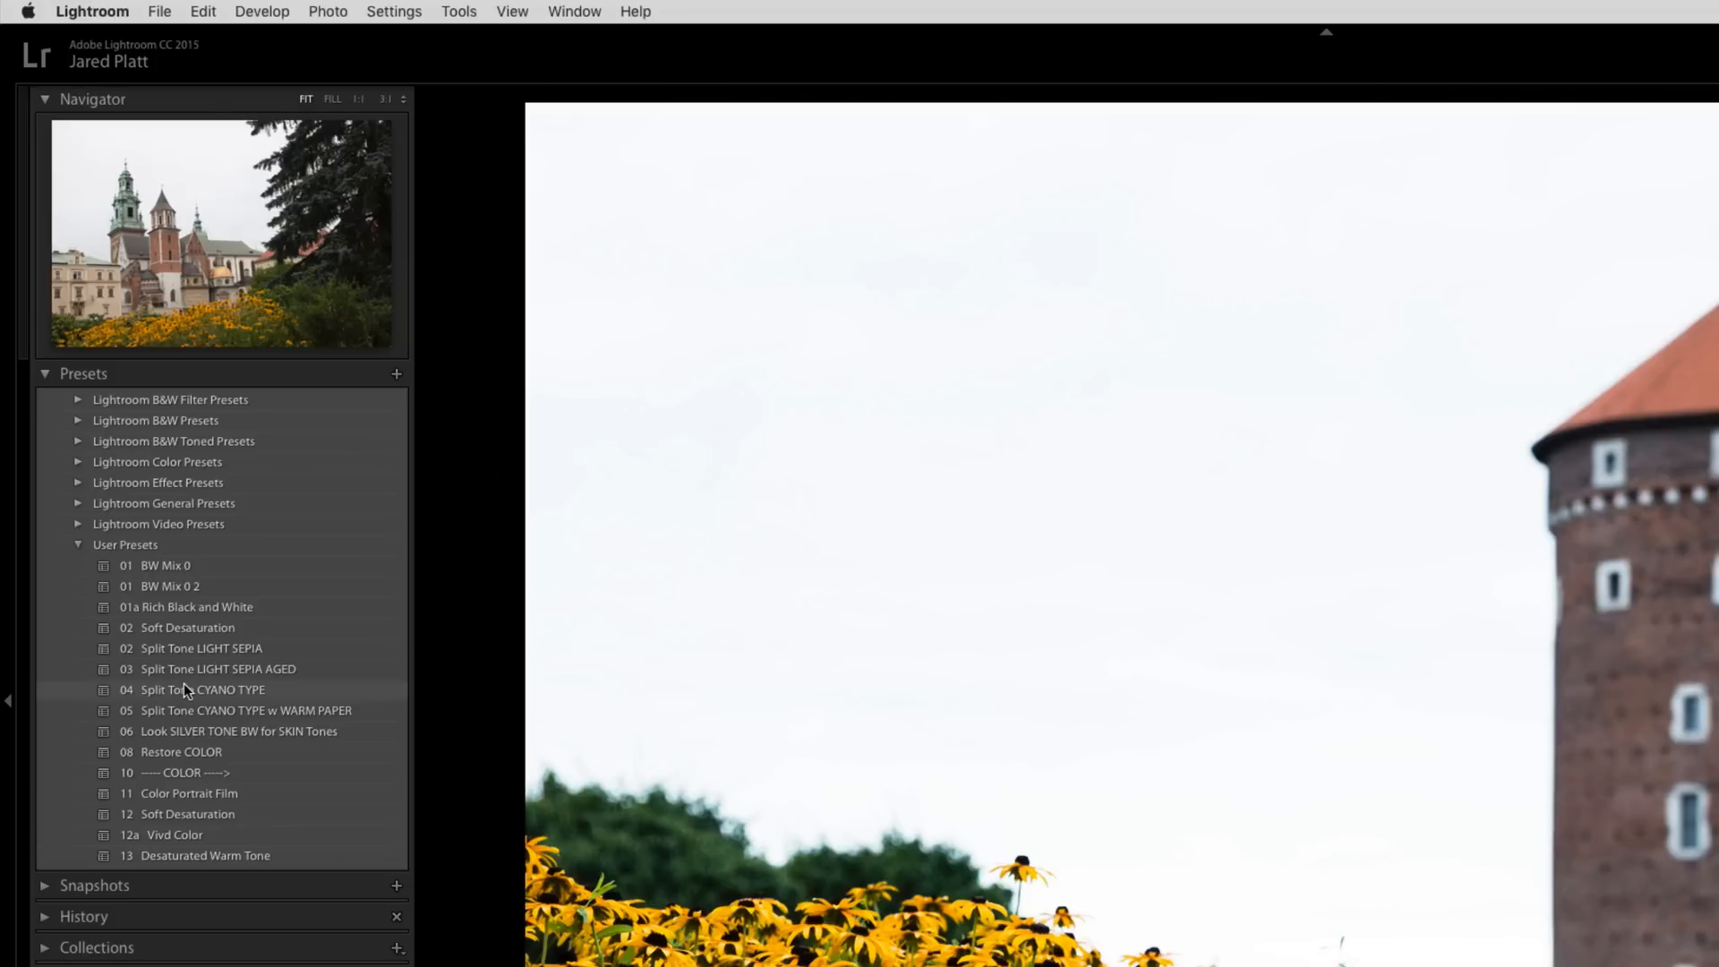
pyautogui.moveTo(149, 736)
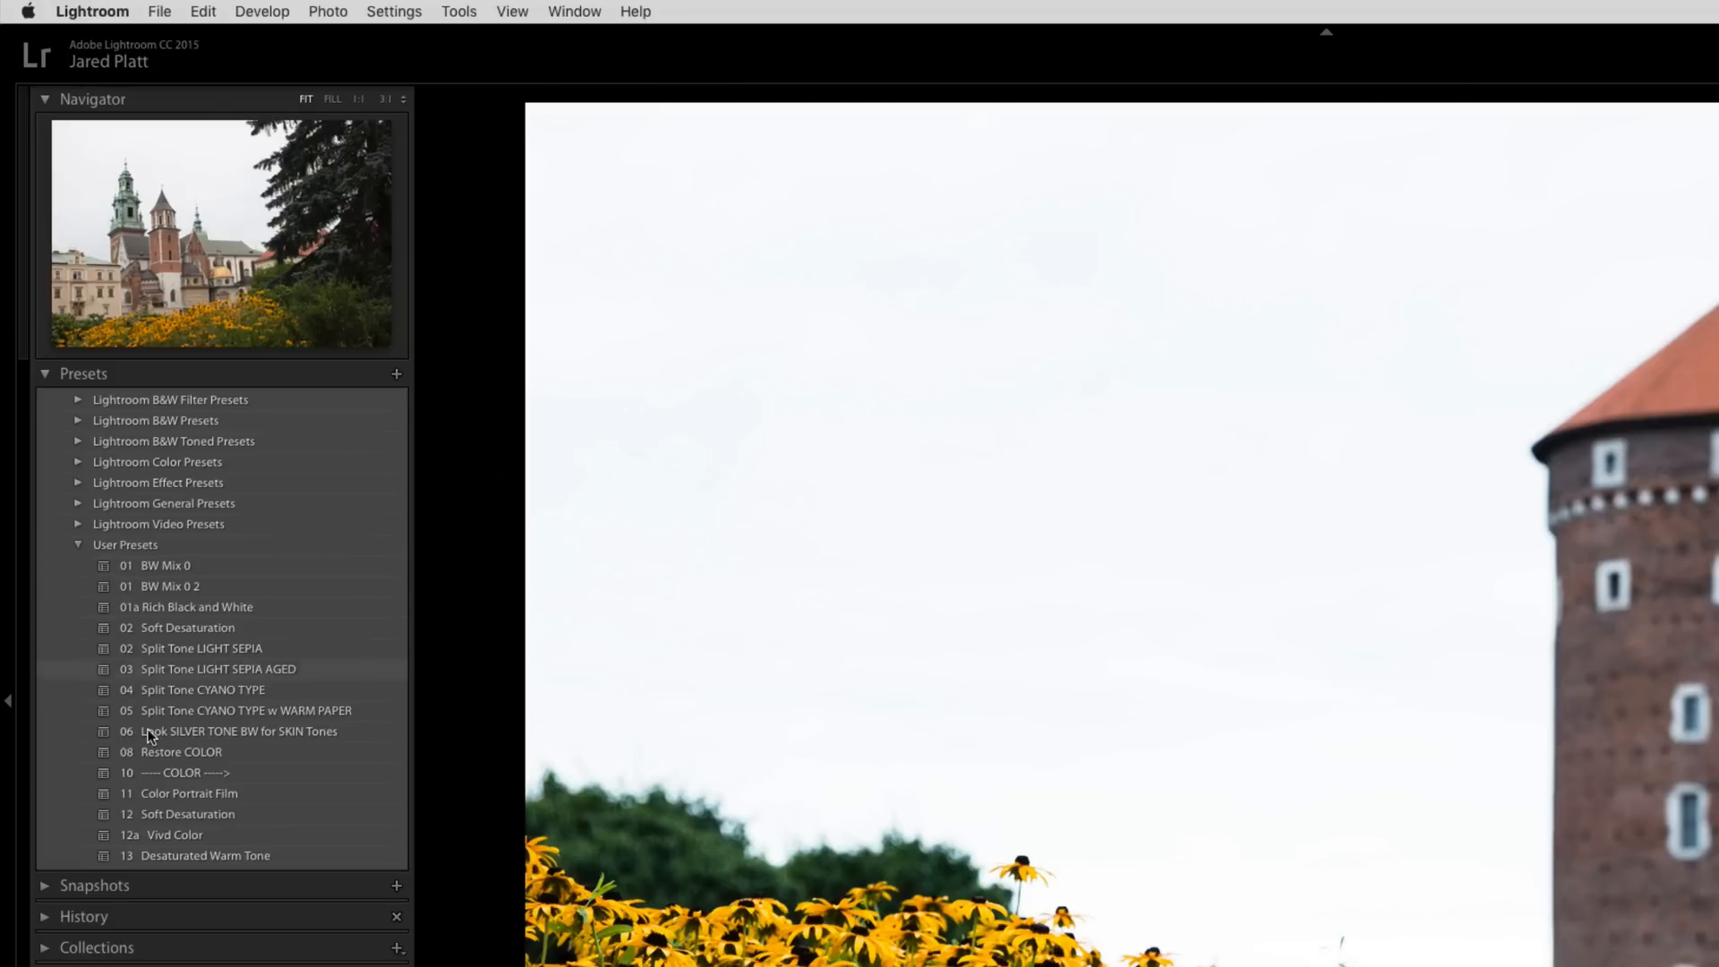
pyautogui.moveTo(216, 830)
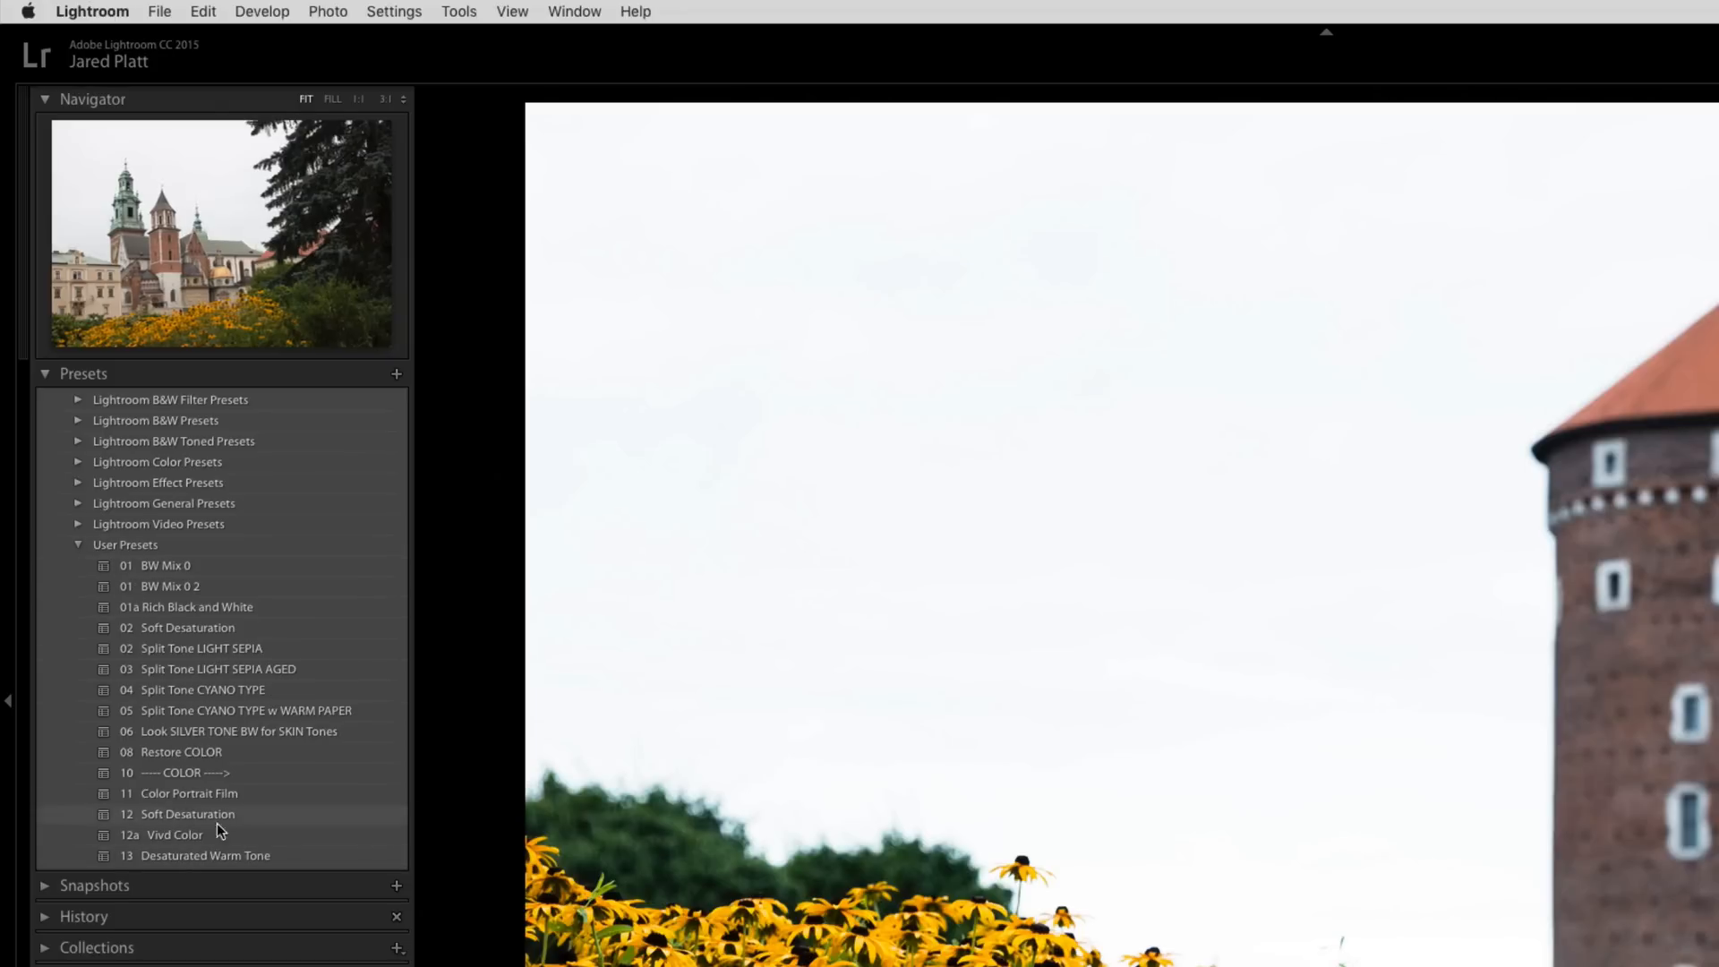
pyautogui.moveTo(142, 553)
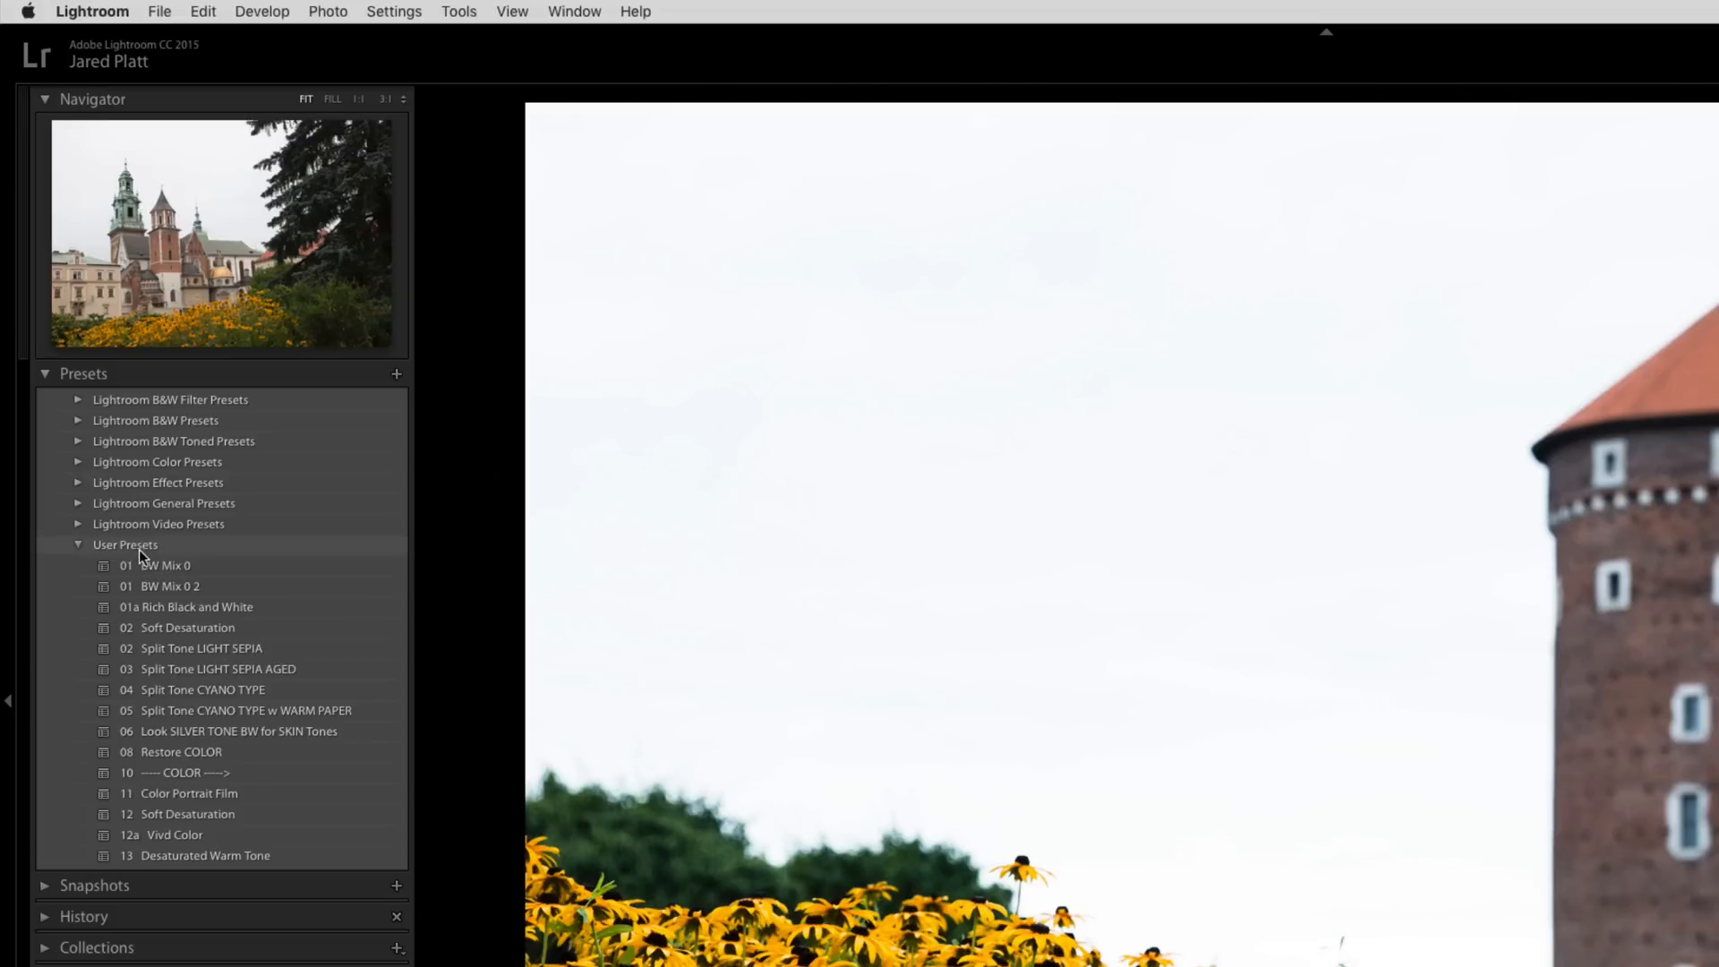
pyautogui.moveTo(106, 552)
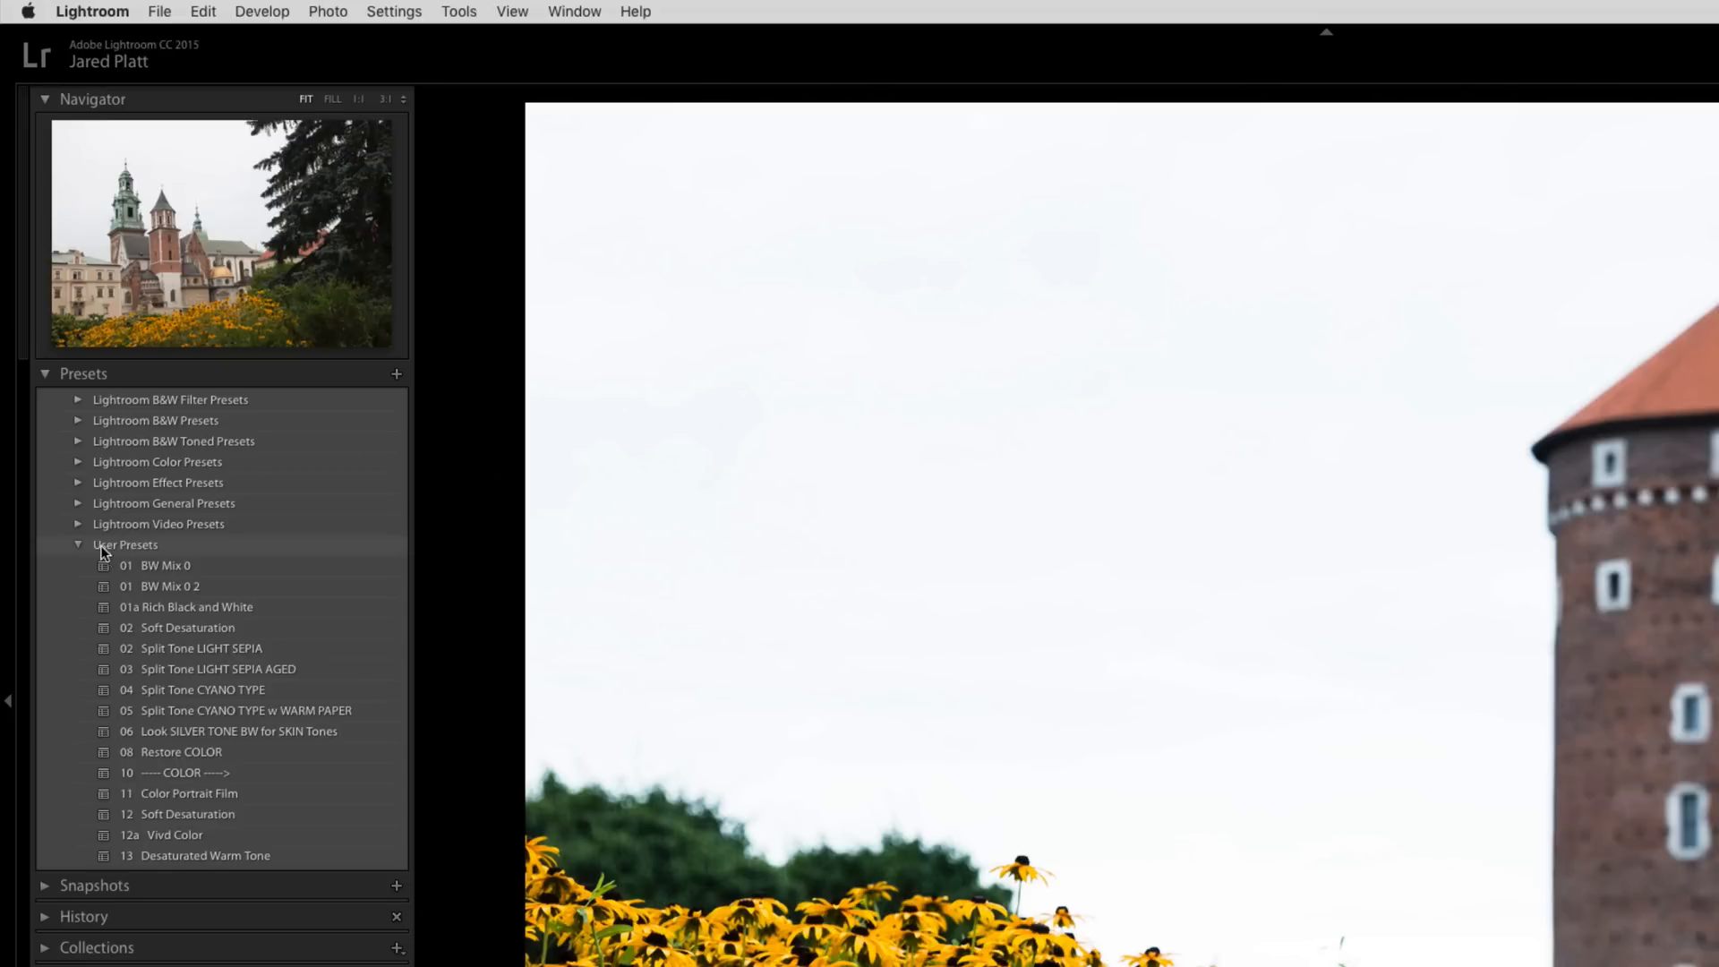
# Expand the Develop module's Presets panel to list the default preset folders
pyautogui.click(126, 543)
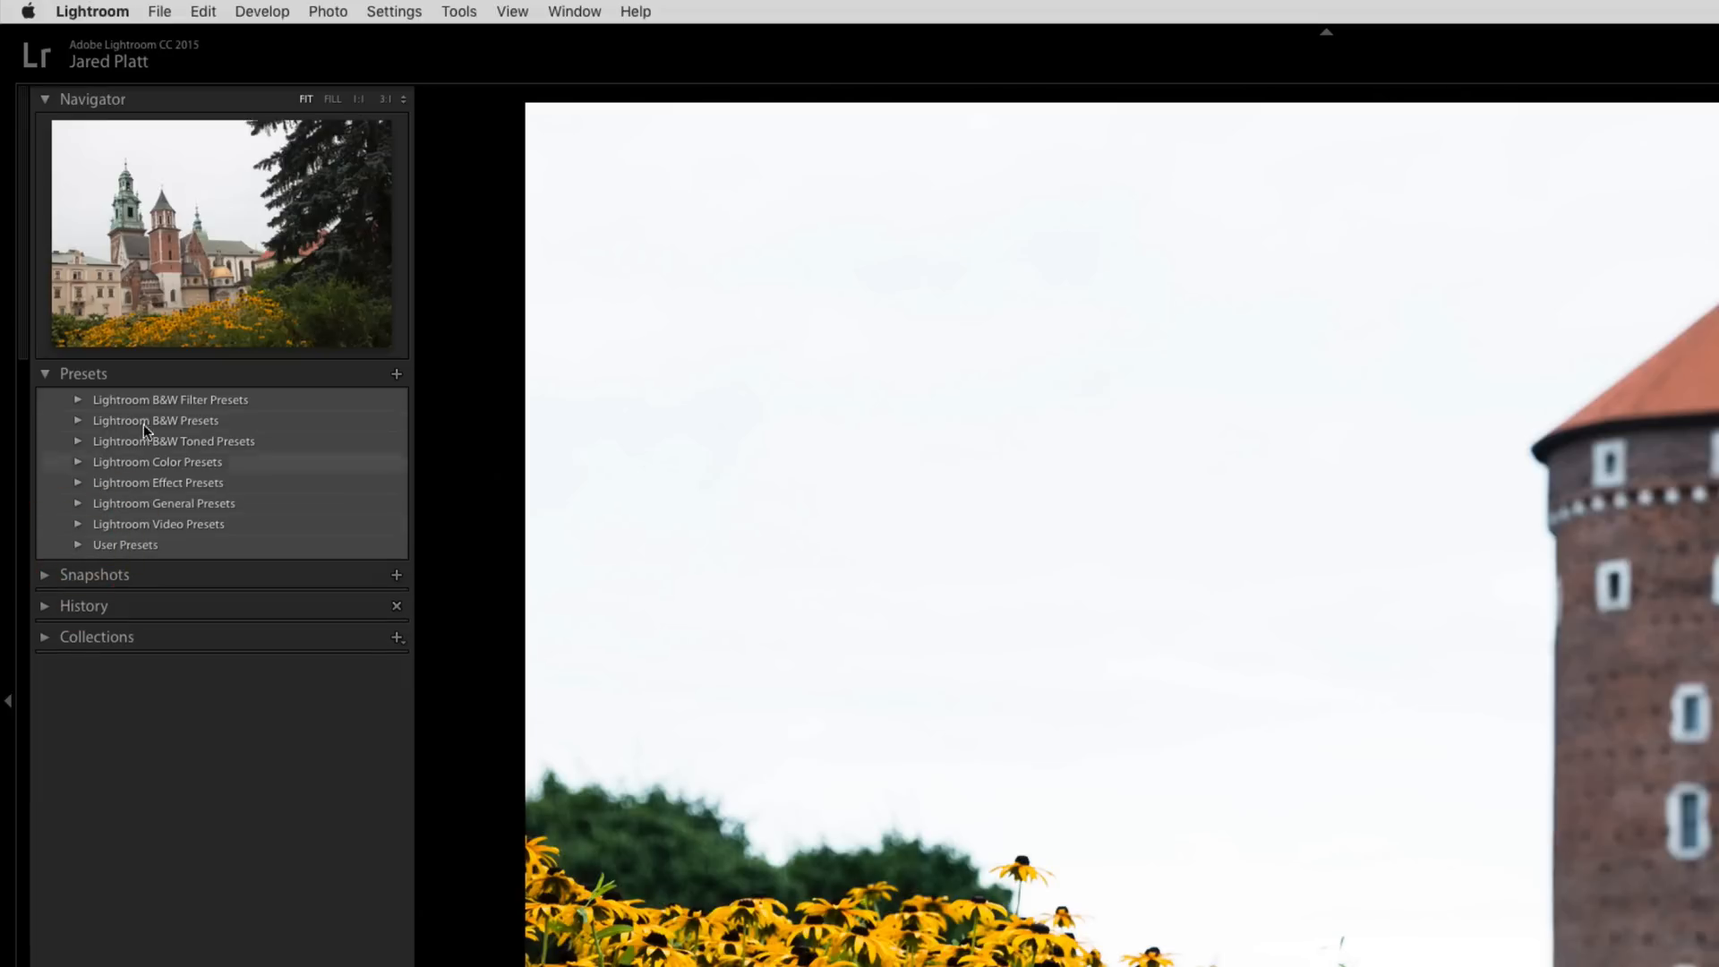
# Open Lightroom > Preferences on the Presets tab
pyautogui.click(92, 10)
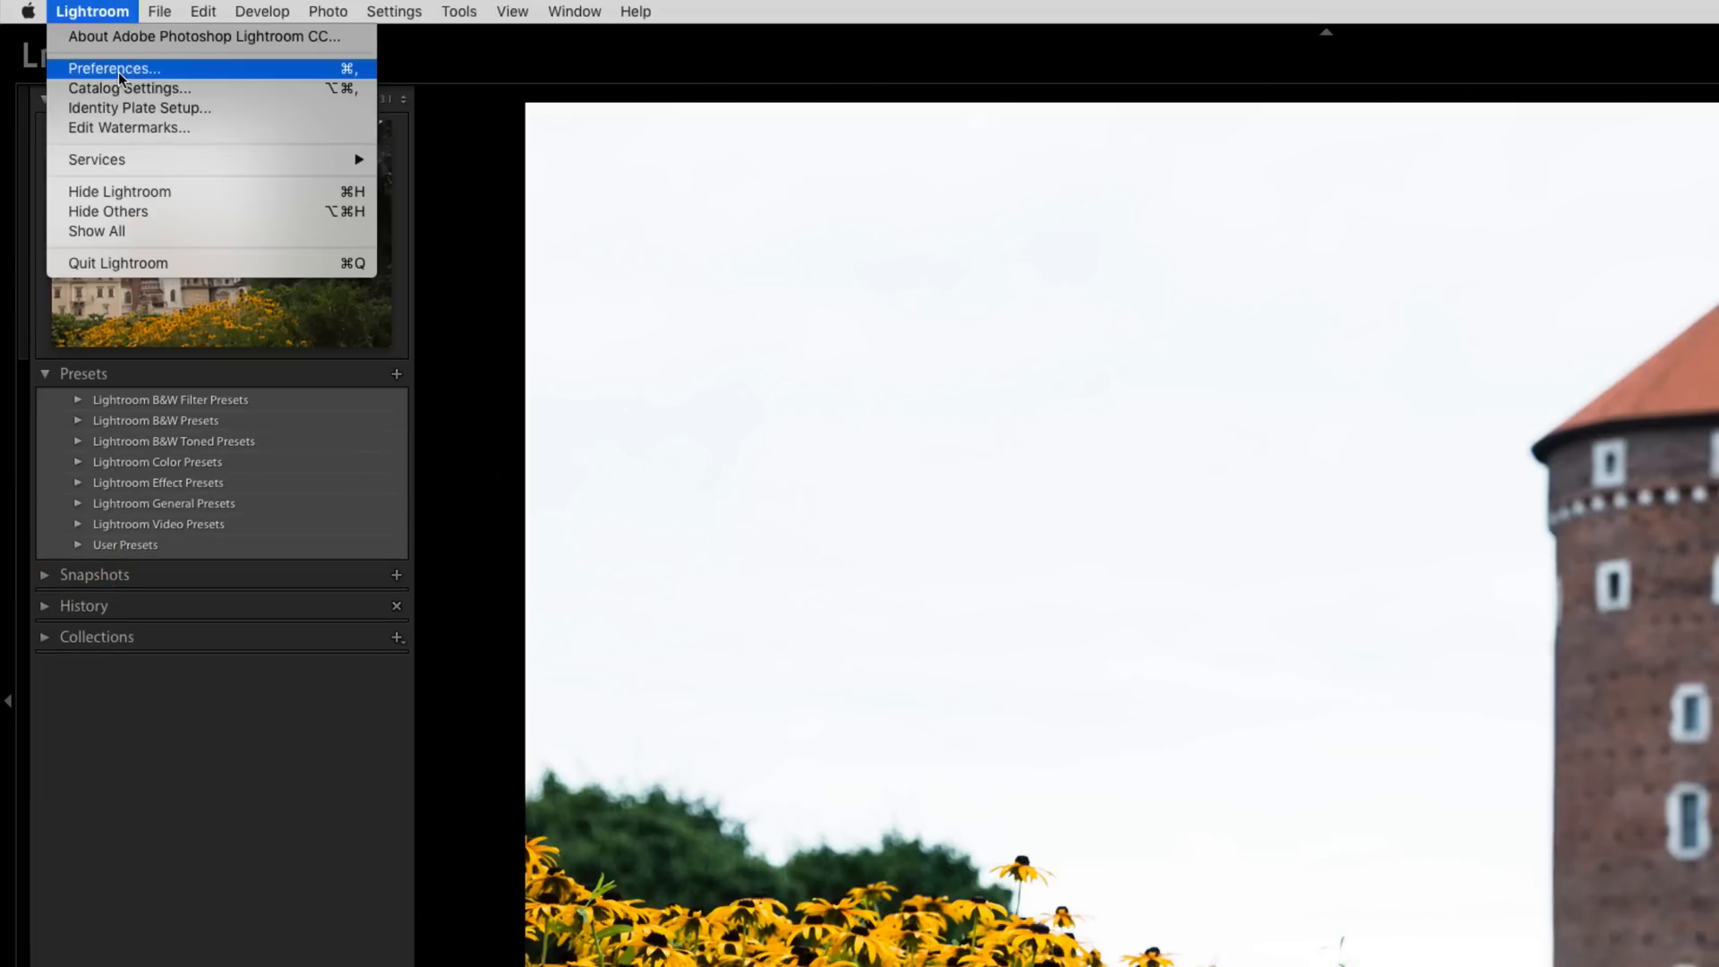
pyautogui.click(112, 68)
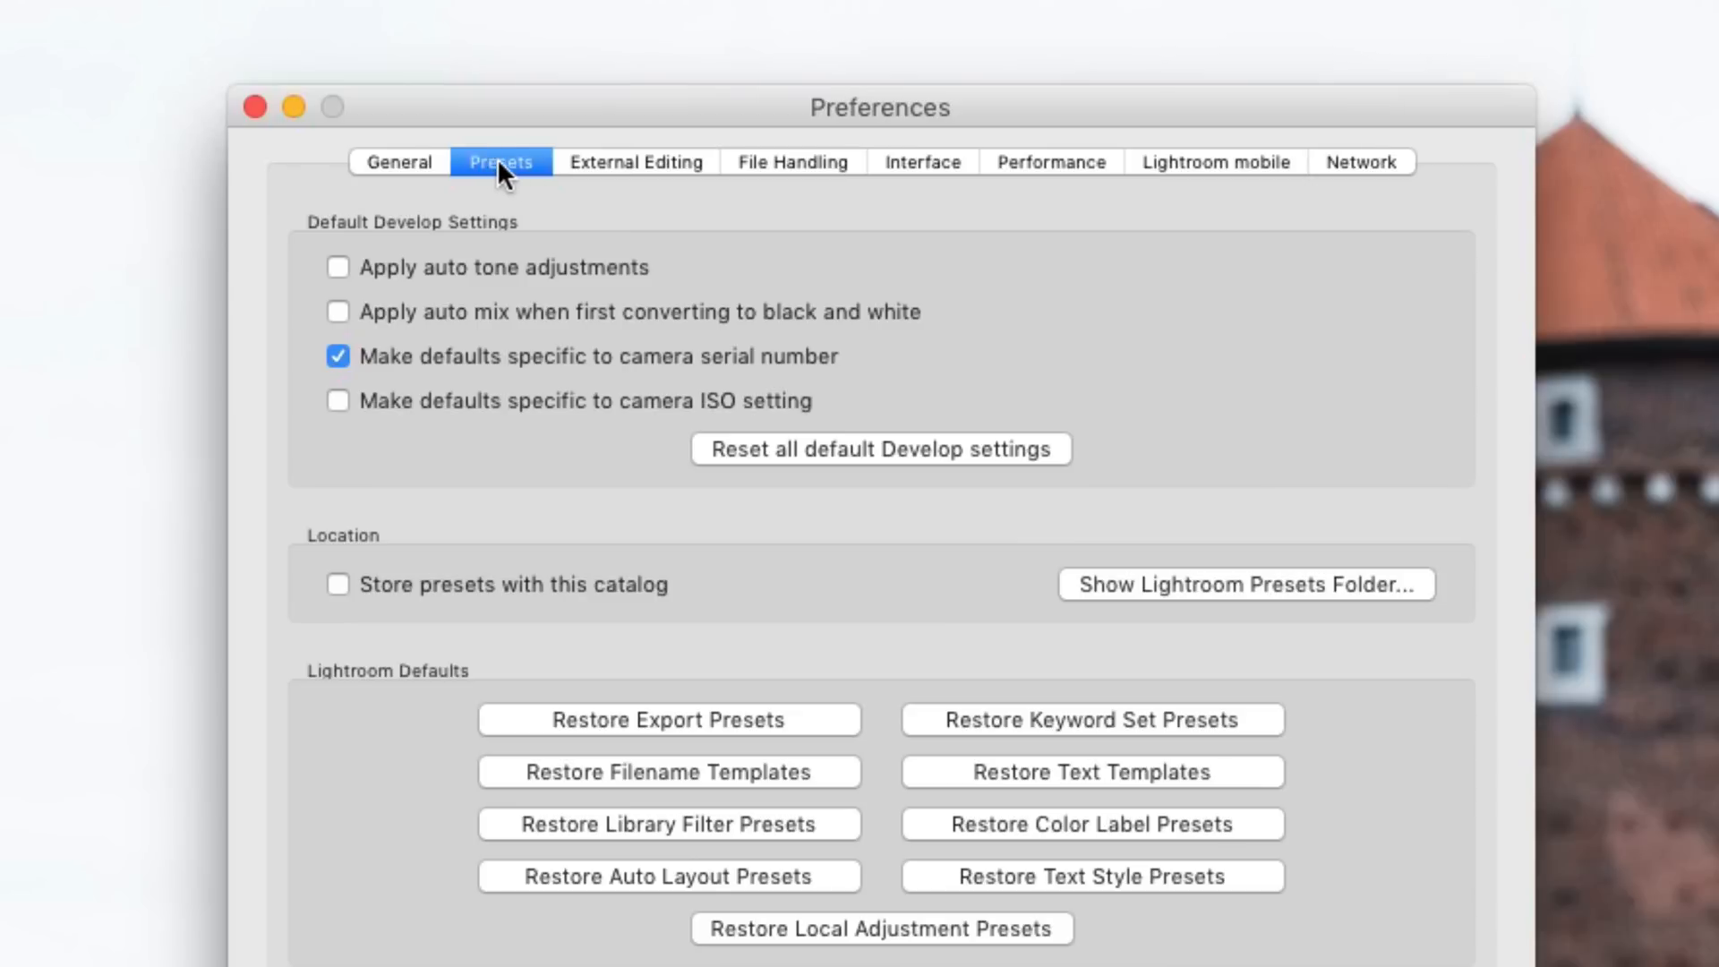
pyautogui.moveTo(539, 129)
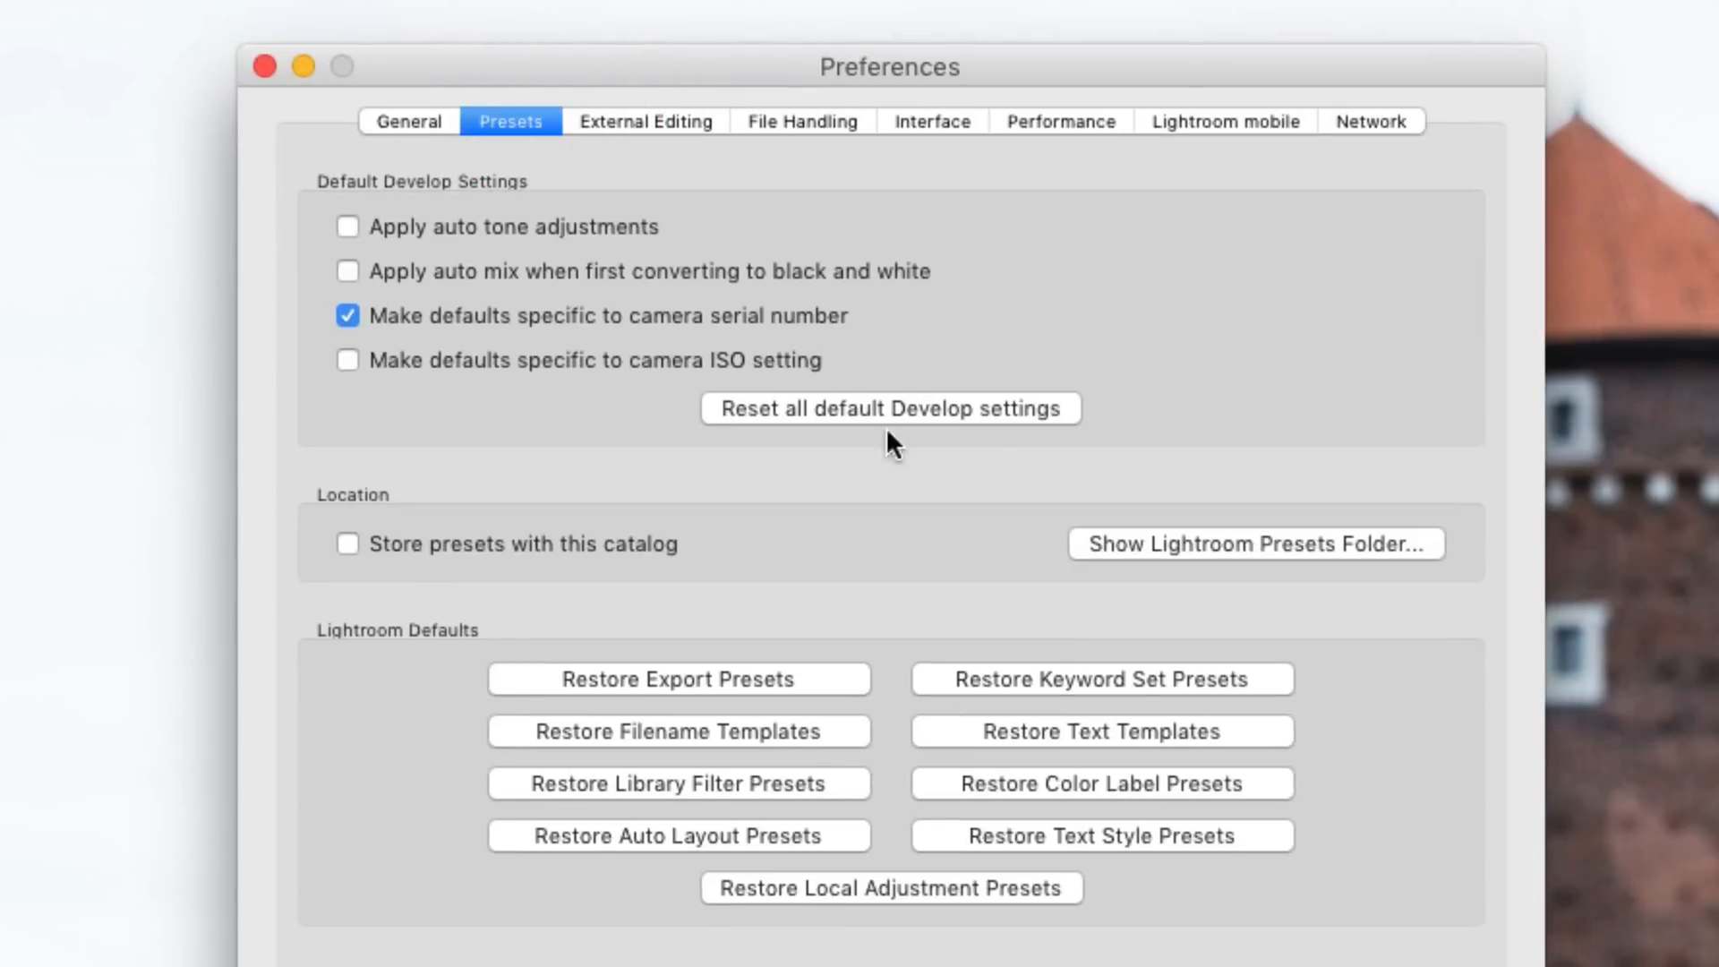
pyautogui.moveTo(1109, 567)
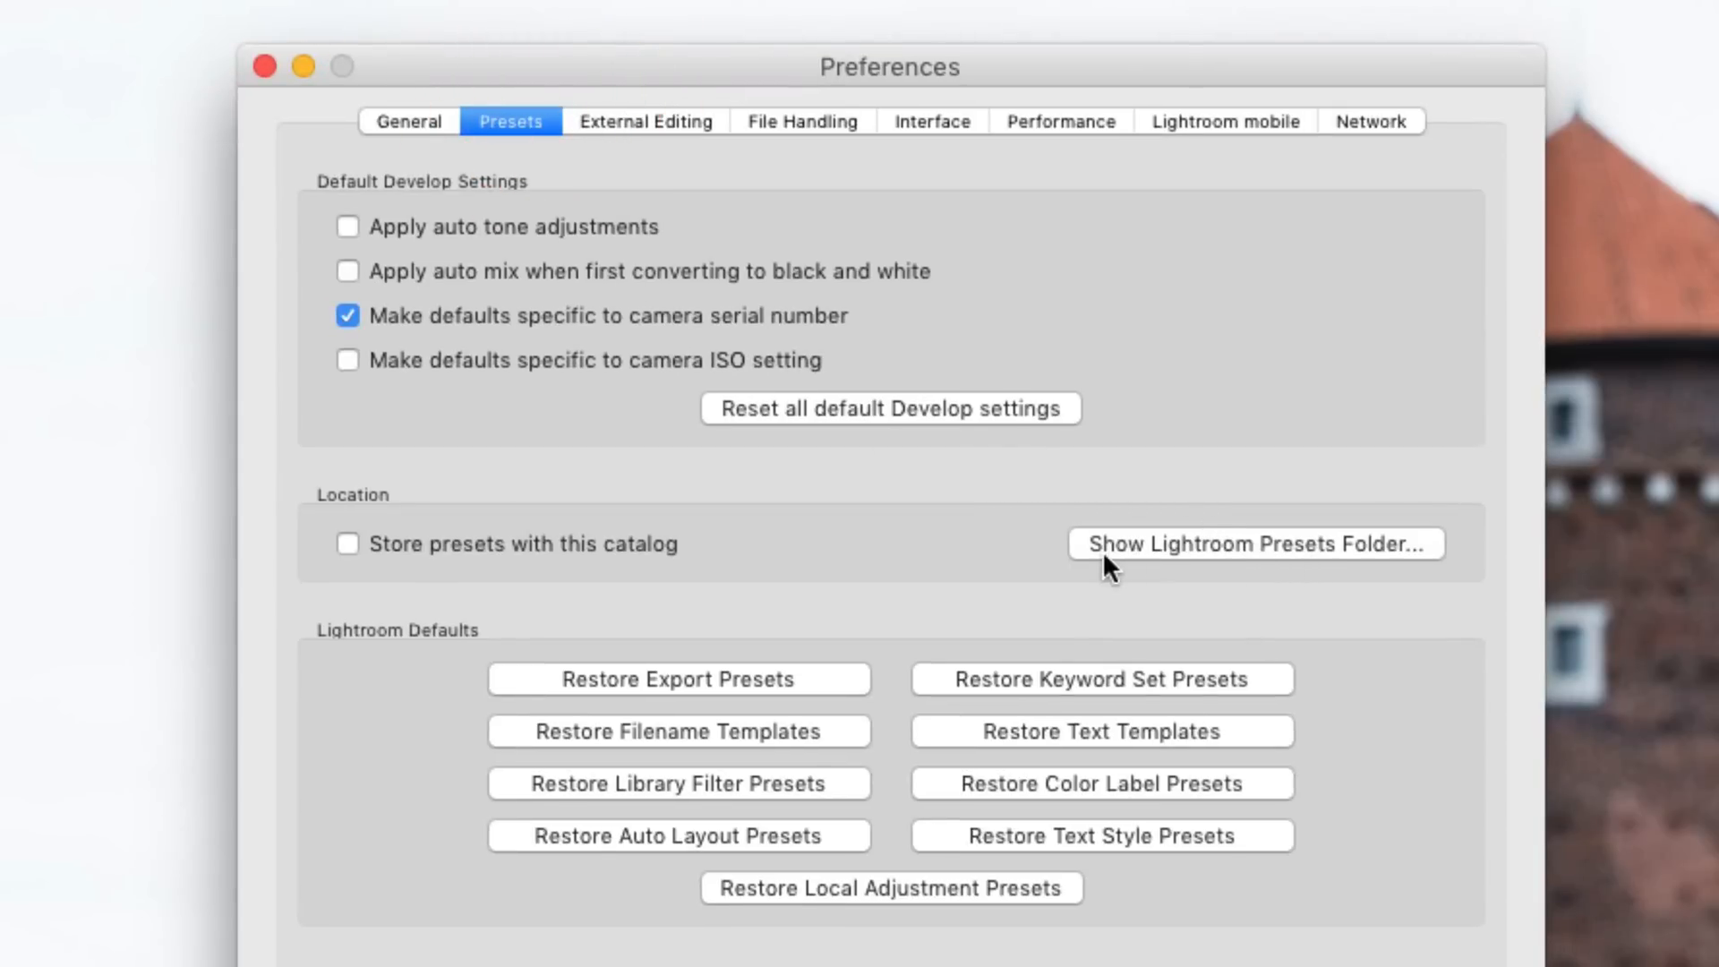
pyautogui.moveTo(1429, 570)
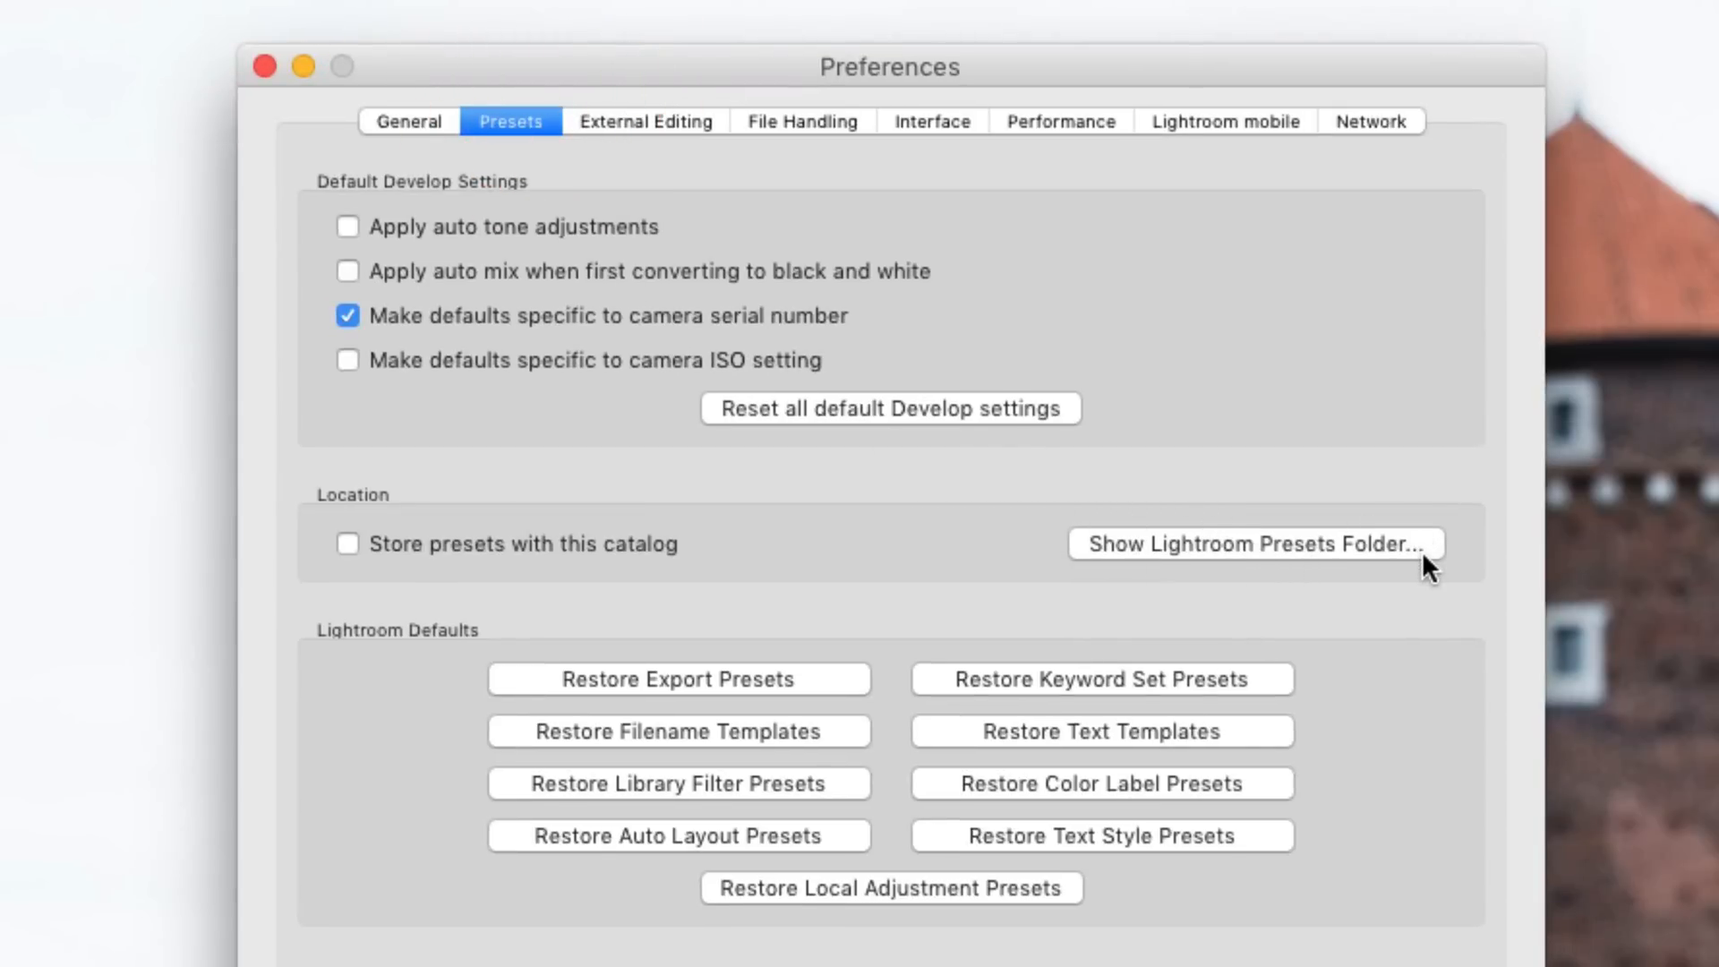
pyautogui.moveTo(1346, 563)
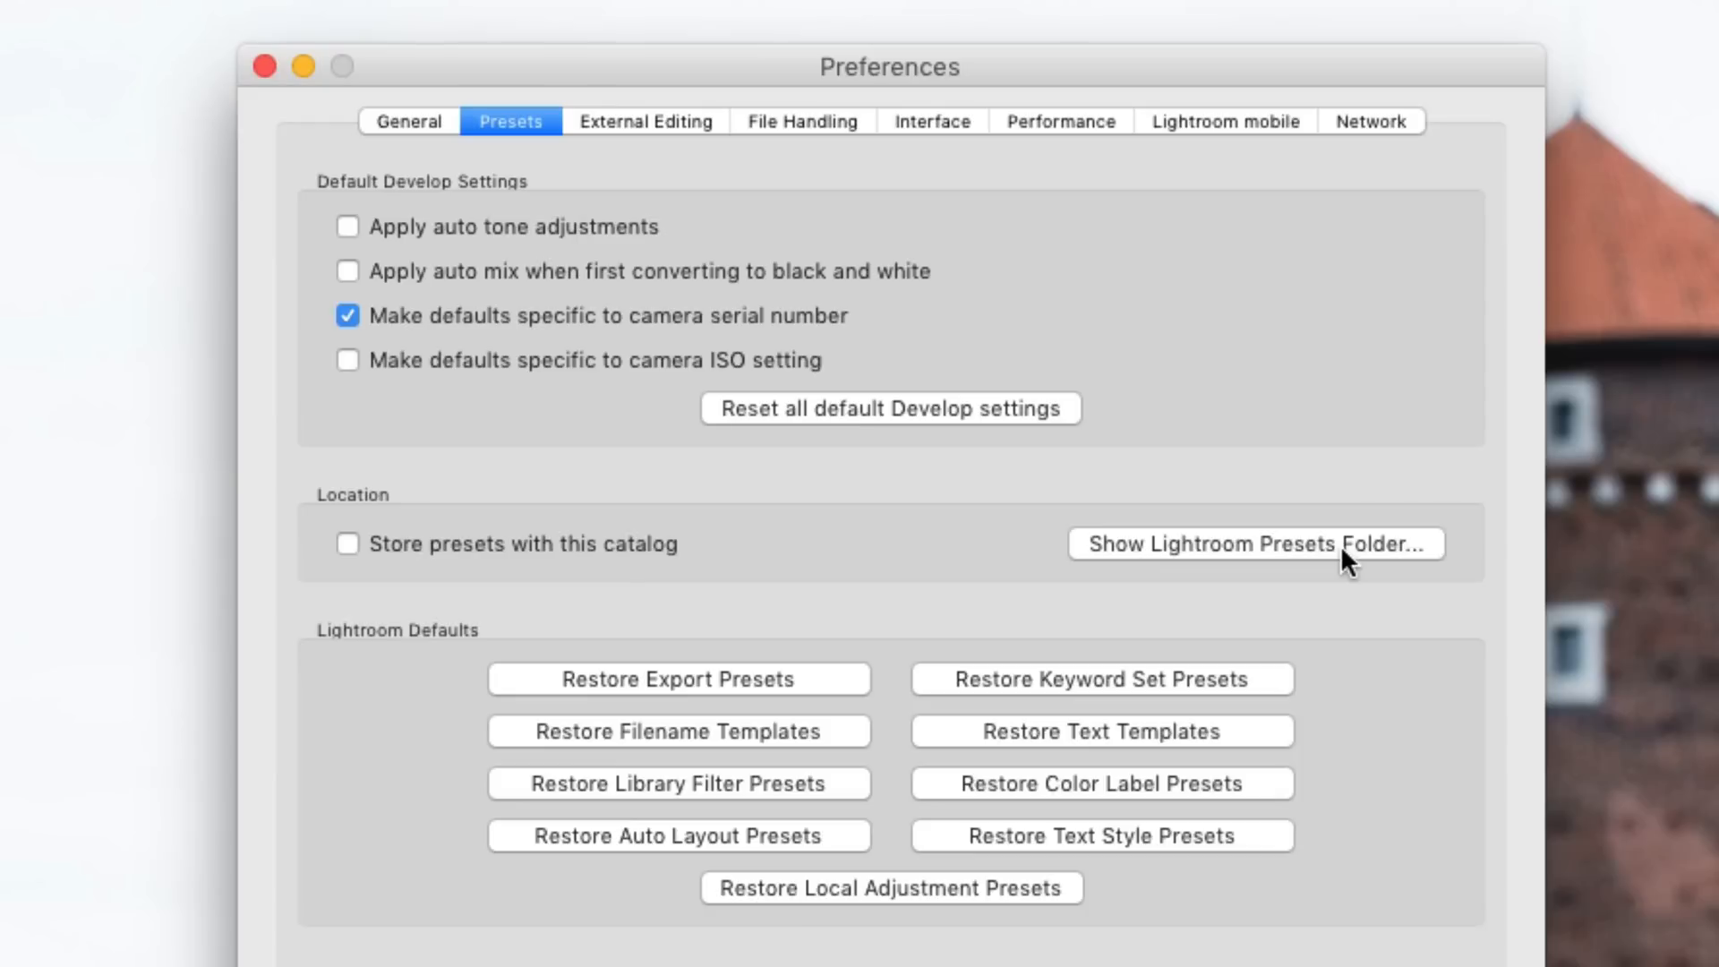
pyautogui.moveTo(378, 571)
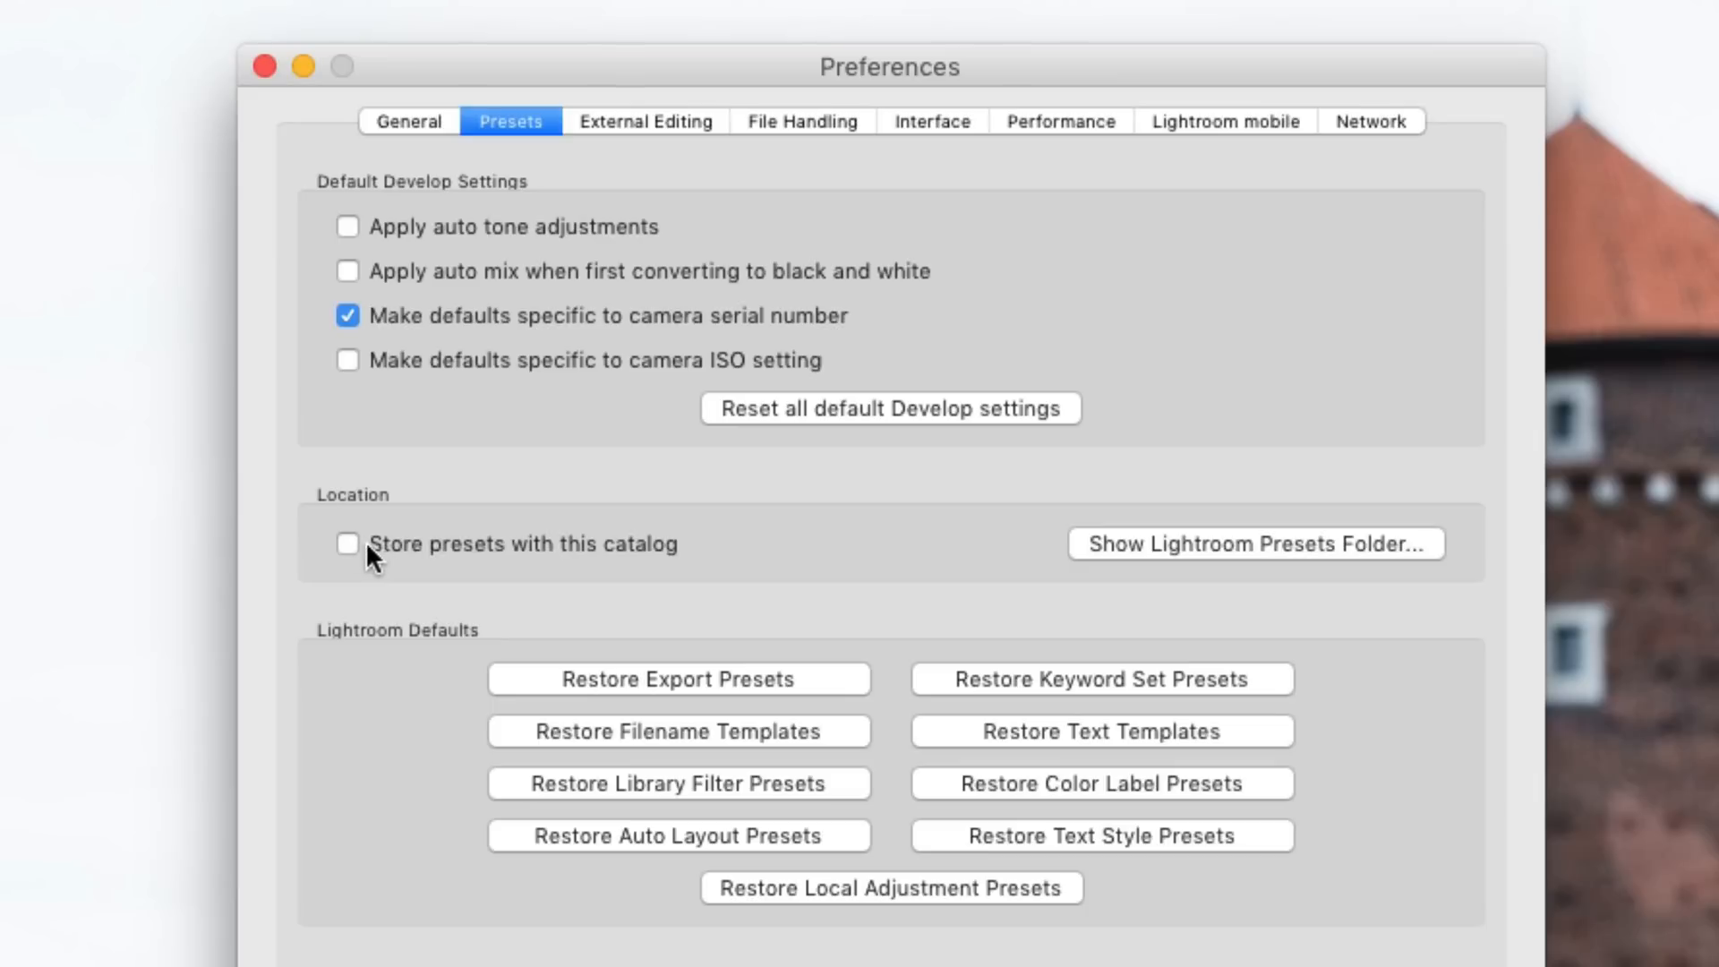
pyautogui.moveTo(391, 562)
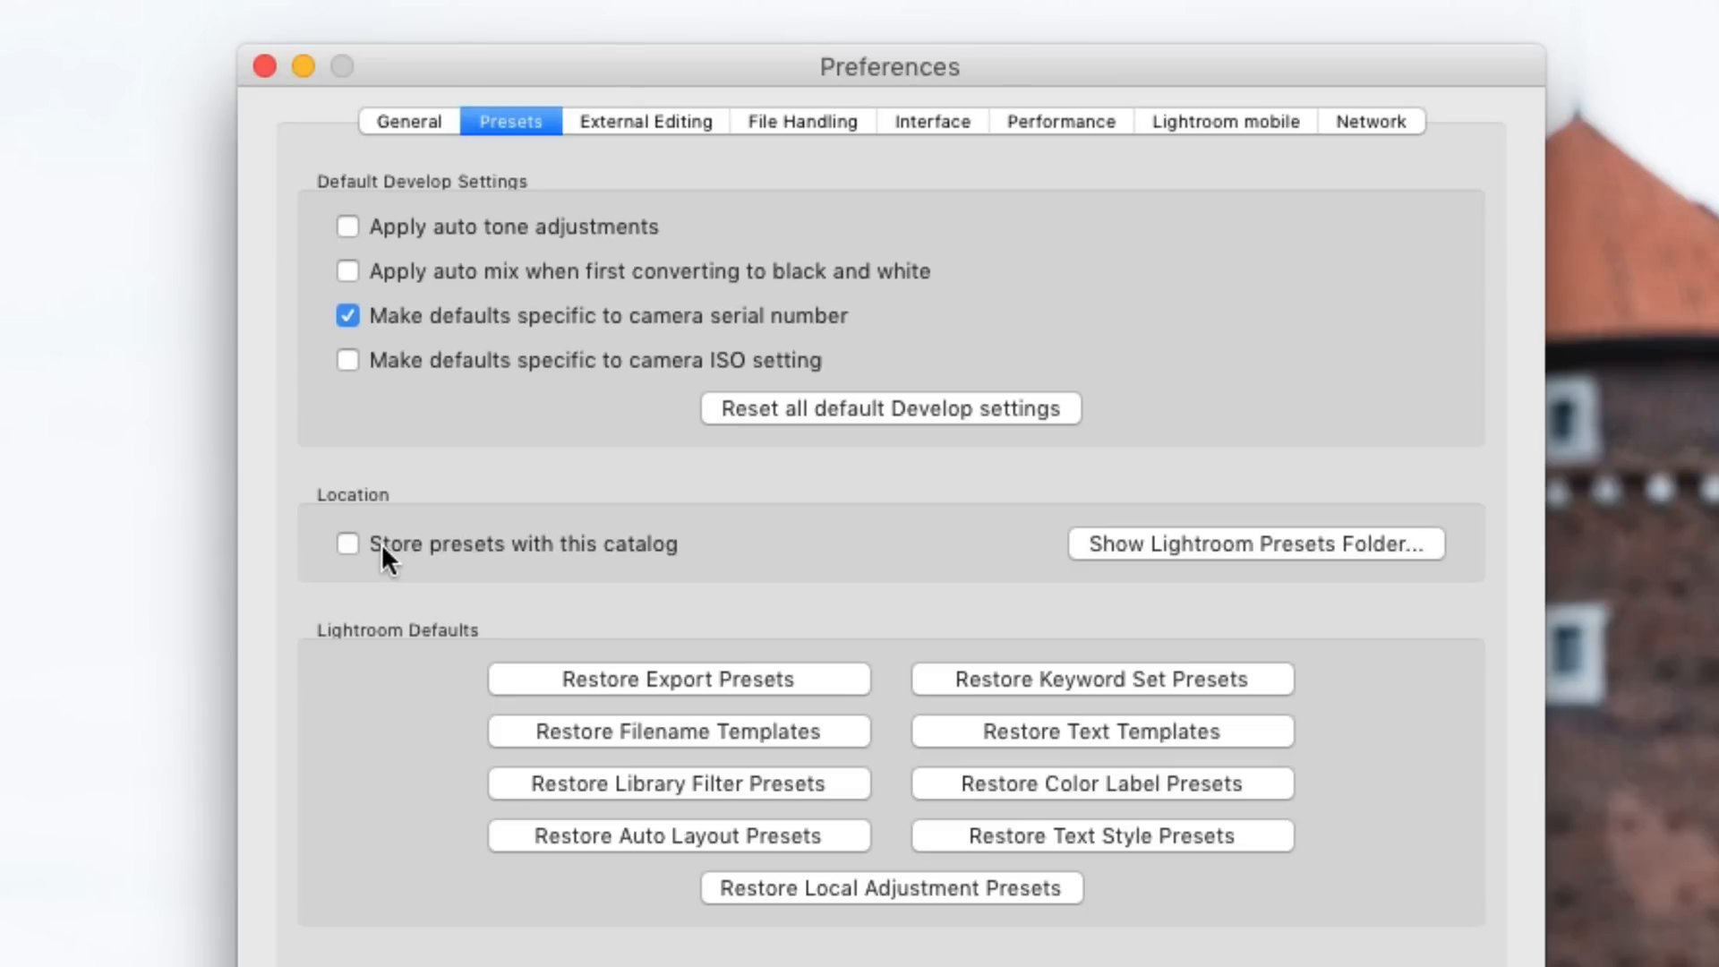
pyautogui.moveTo(696, 572)
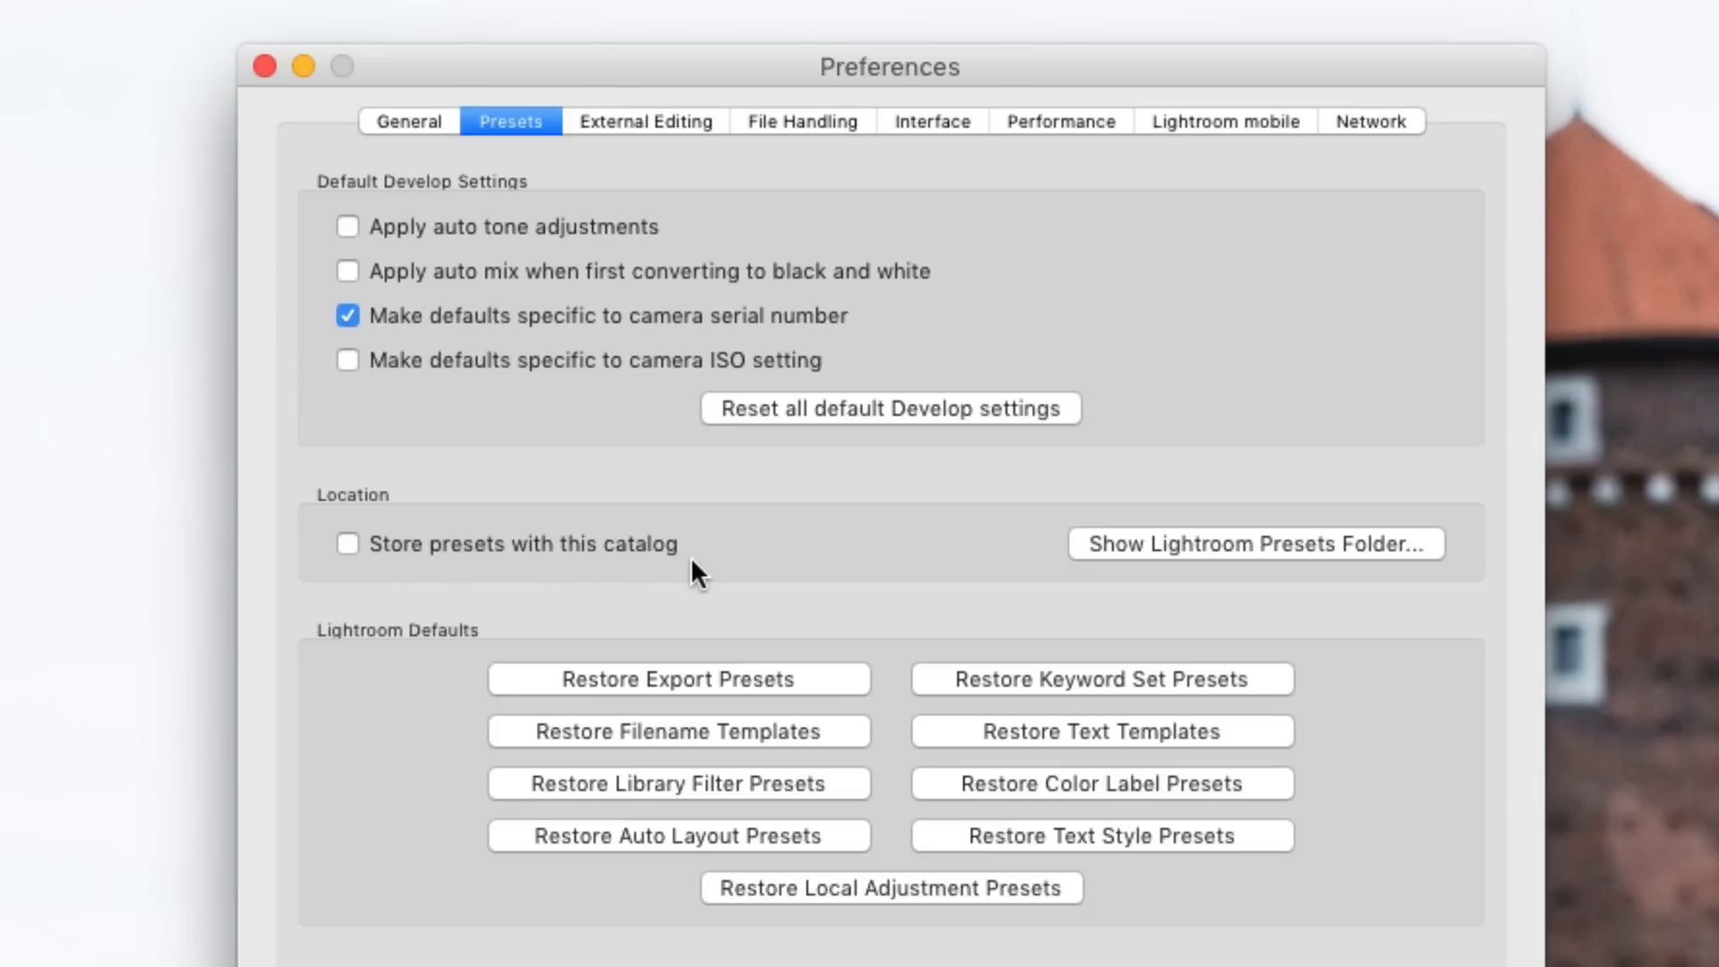
pyautogui.moveTo(334, 534)
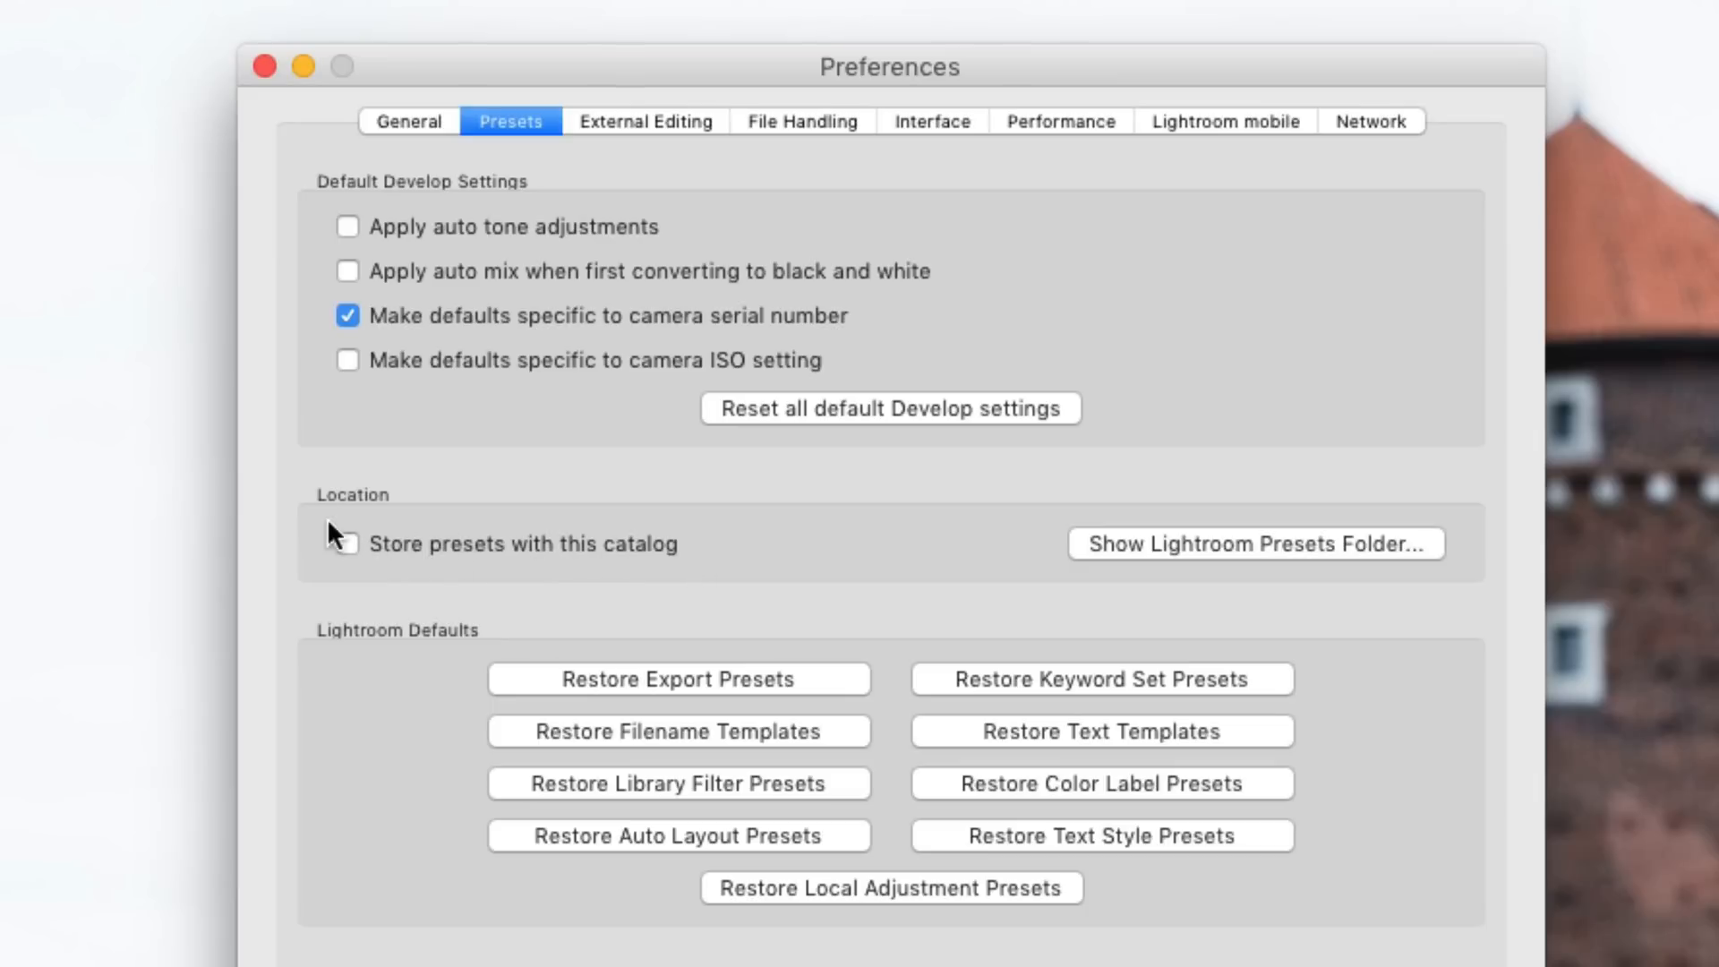
pyautogui.moveTo(760, 570)
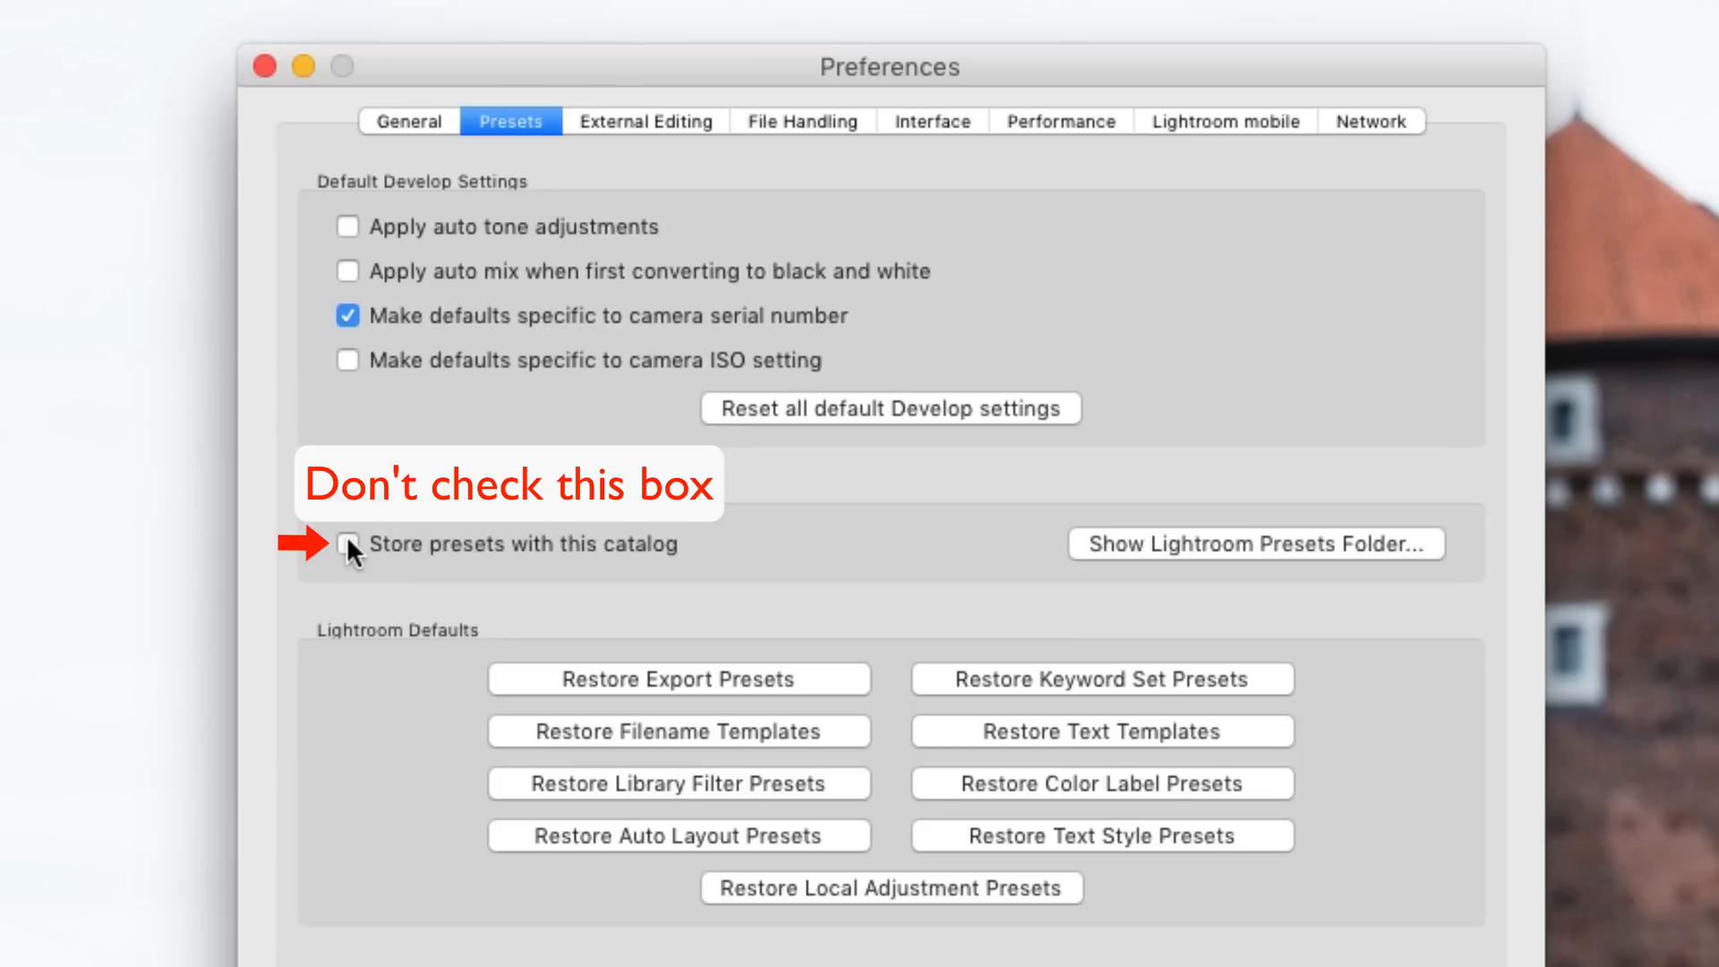
pyautogui.moveTo(357, 559)
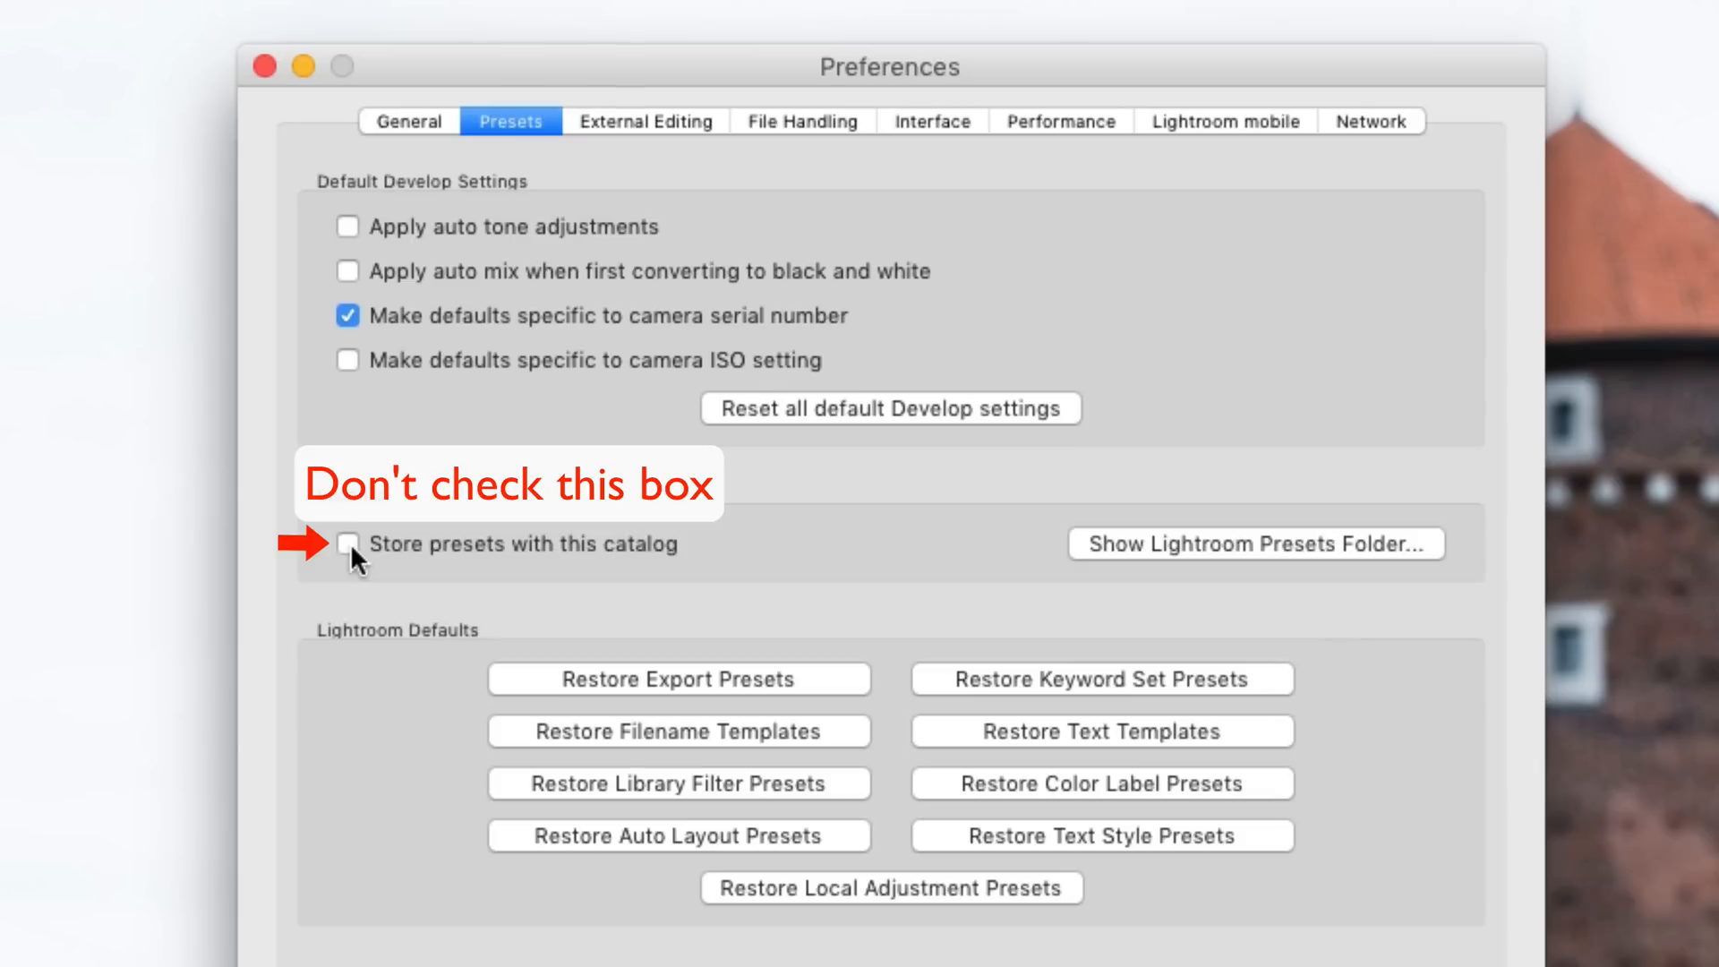
pyautogui.moveTo(438, 551)
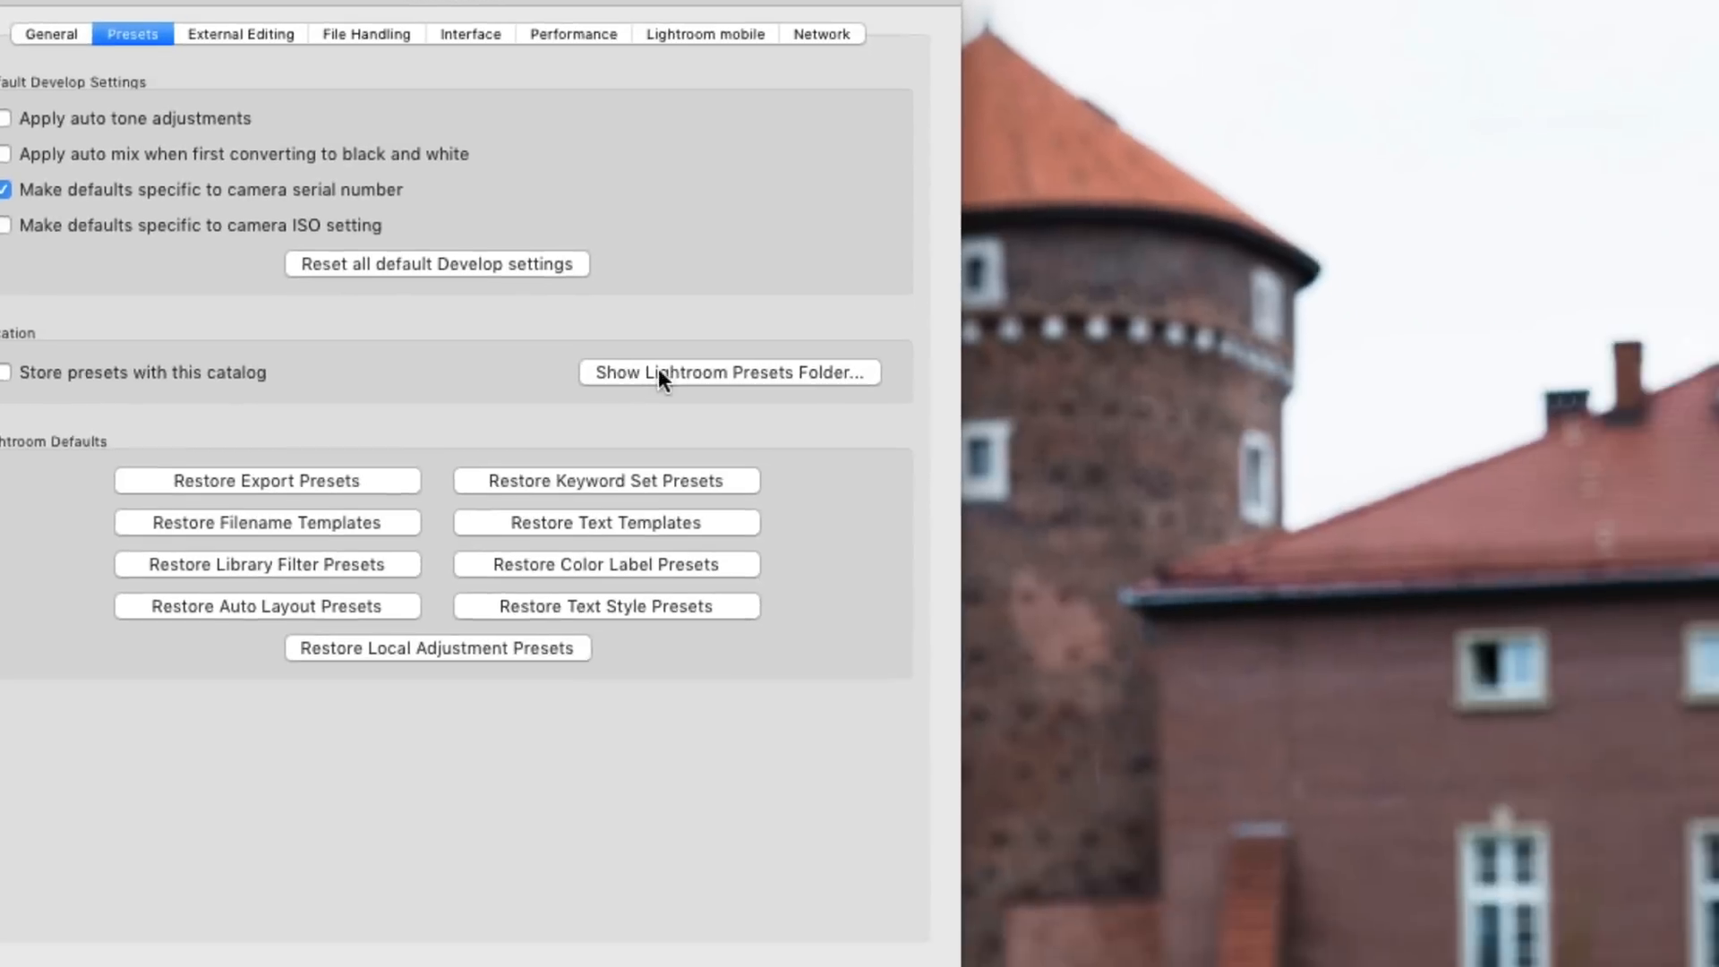
# Reveal the Lightroom presets folder and open Develop Presets > User Presets to see the fifteen templates
pyautogui.click(728, 372)
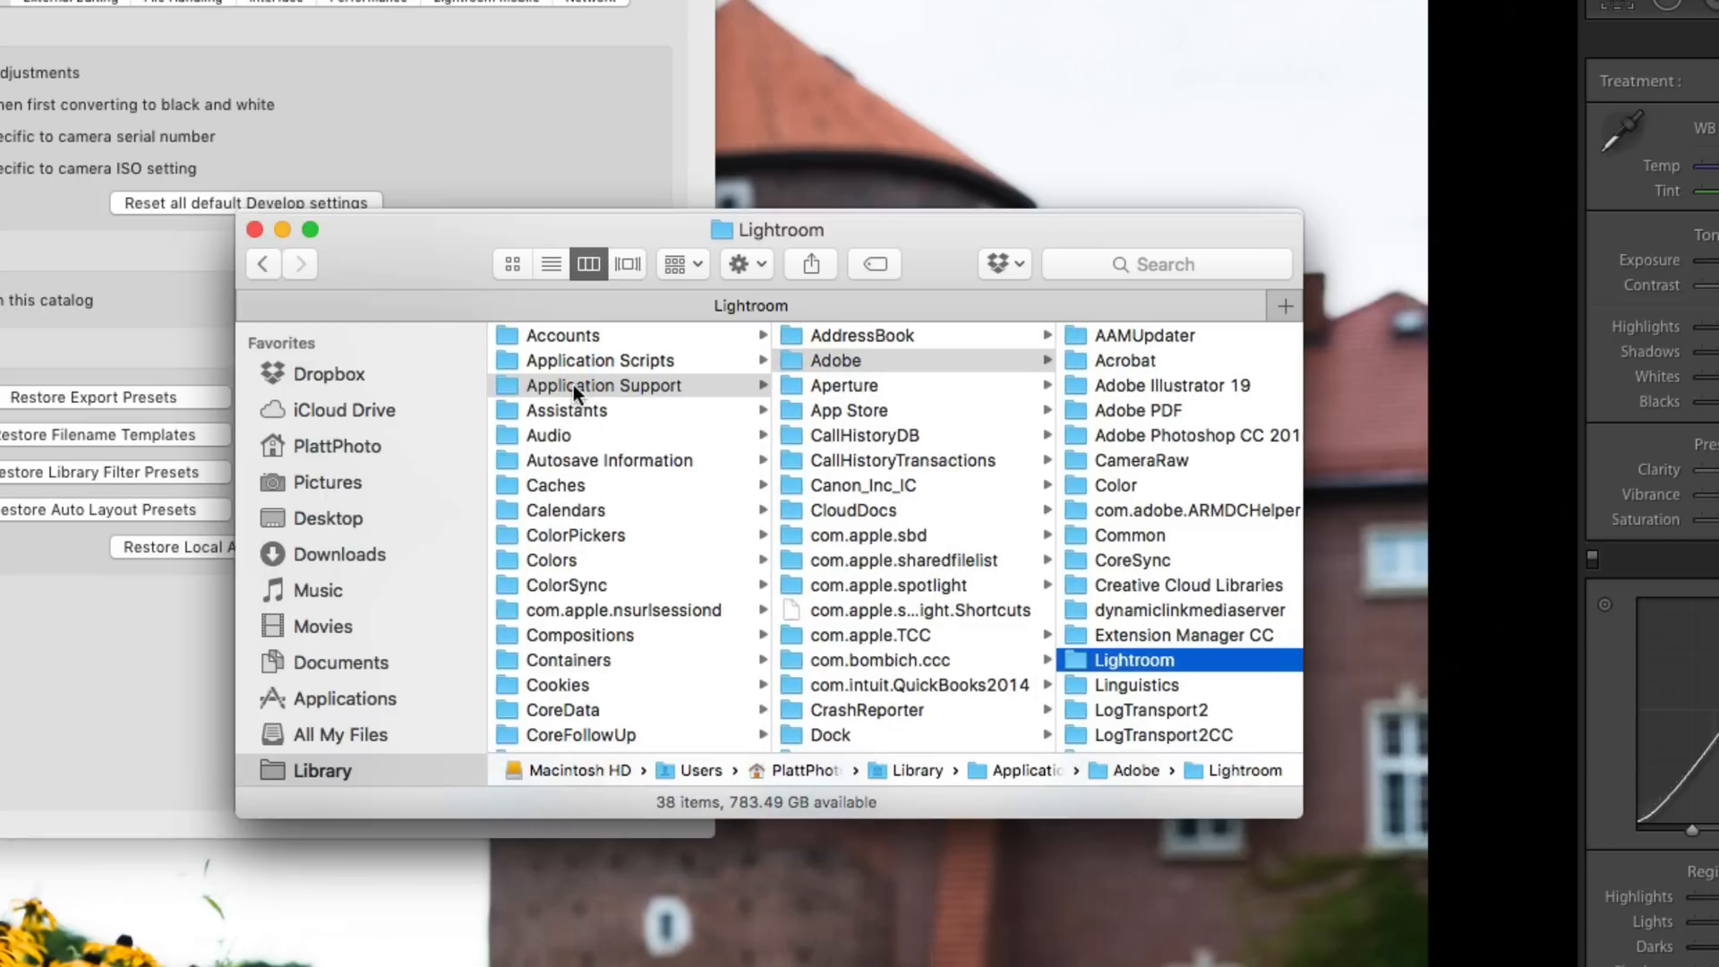
pyautogui.moveTo(809, 365)
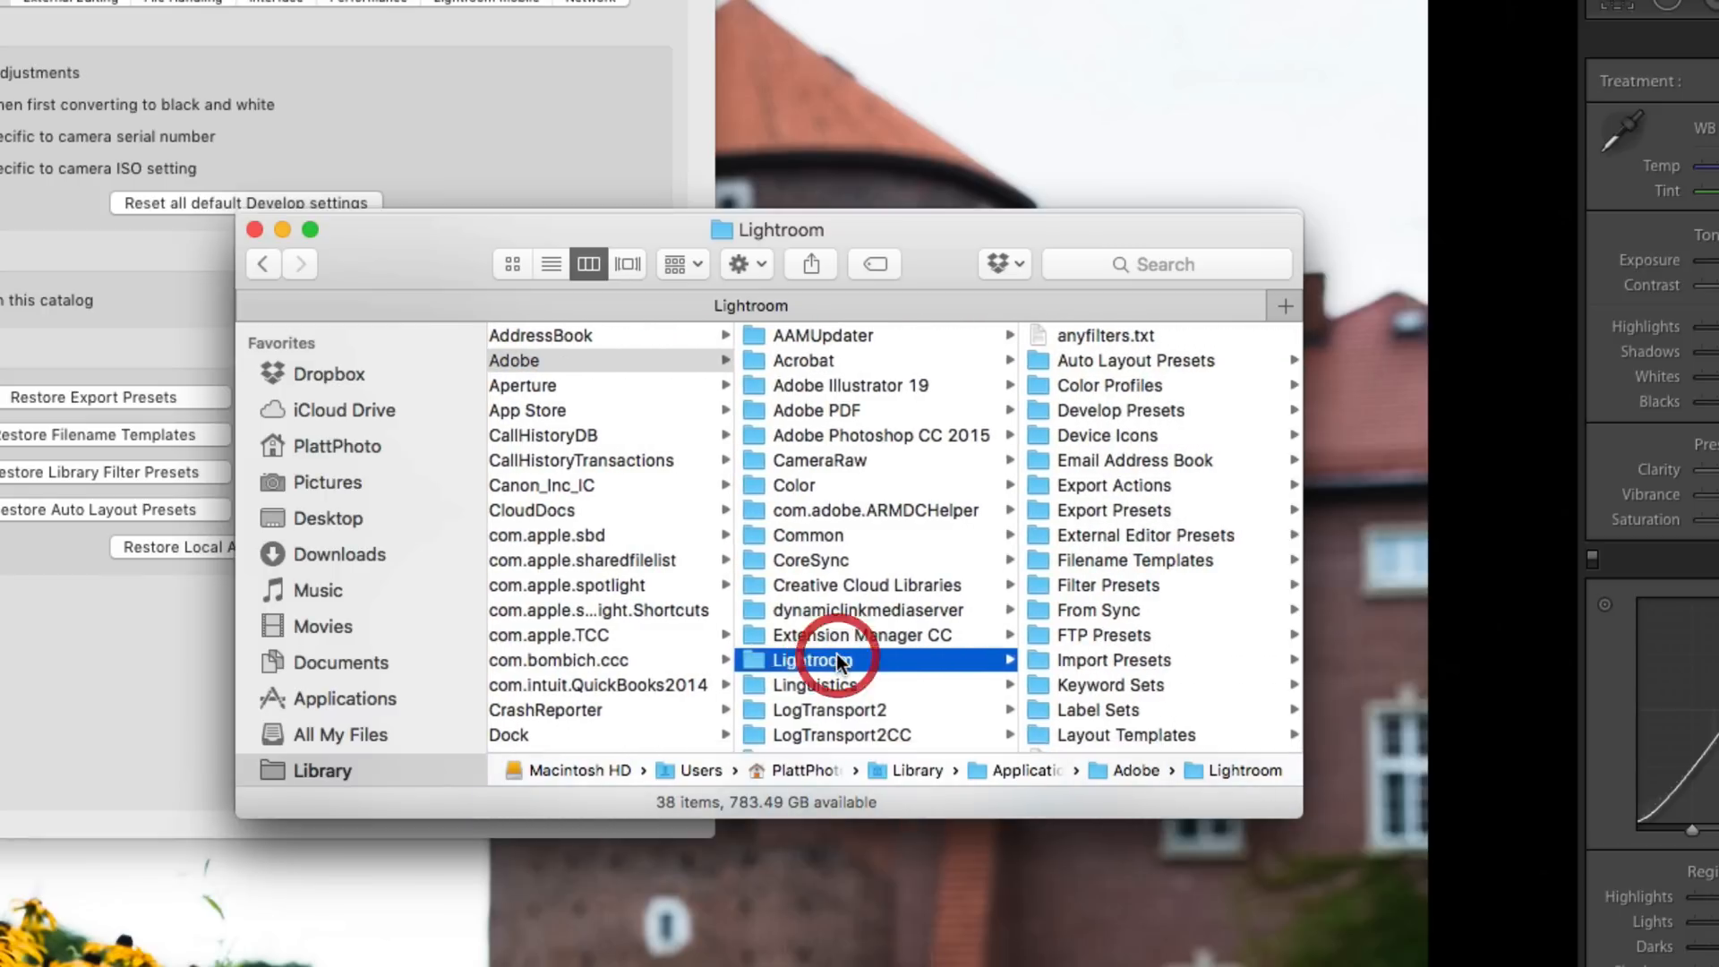
pyautogui.scroll(-3)
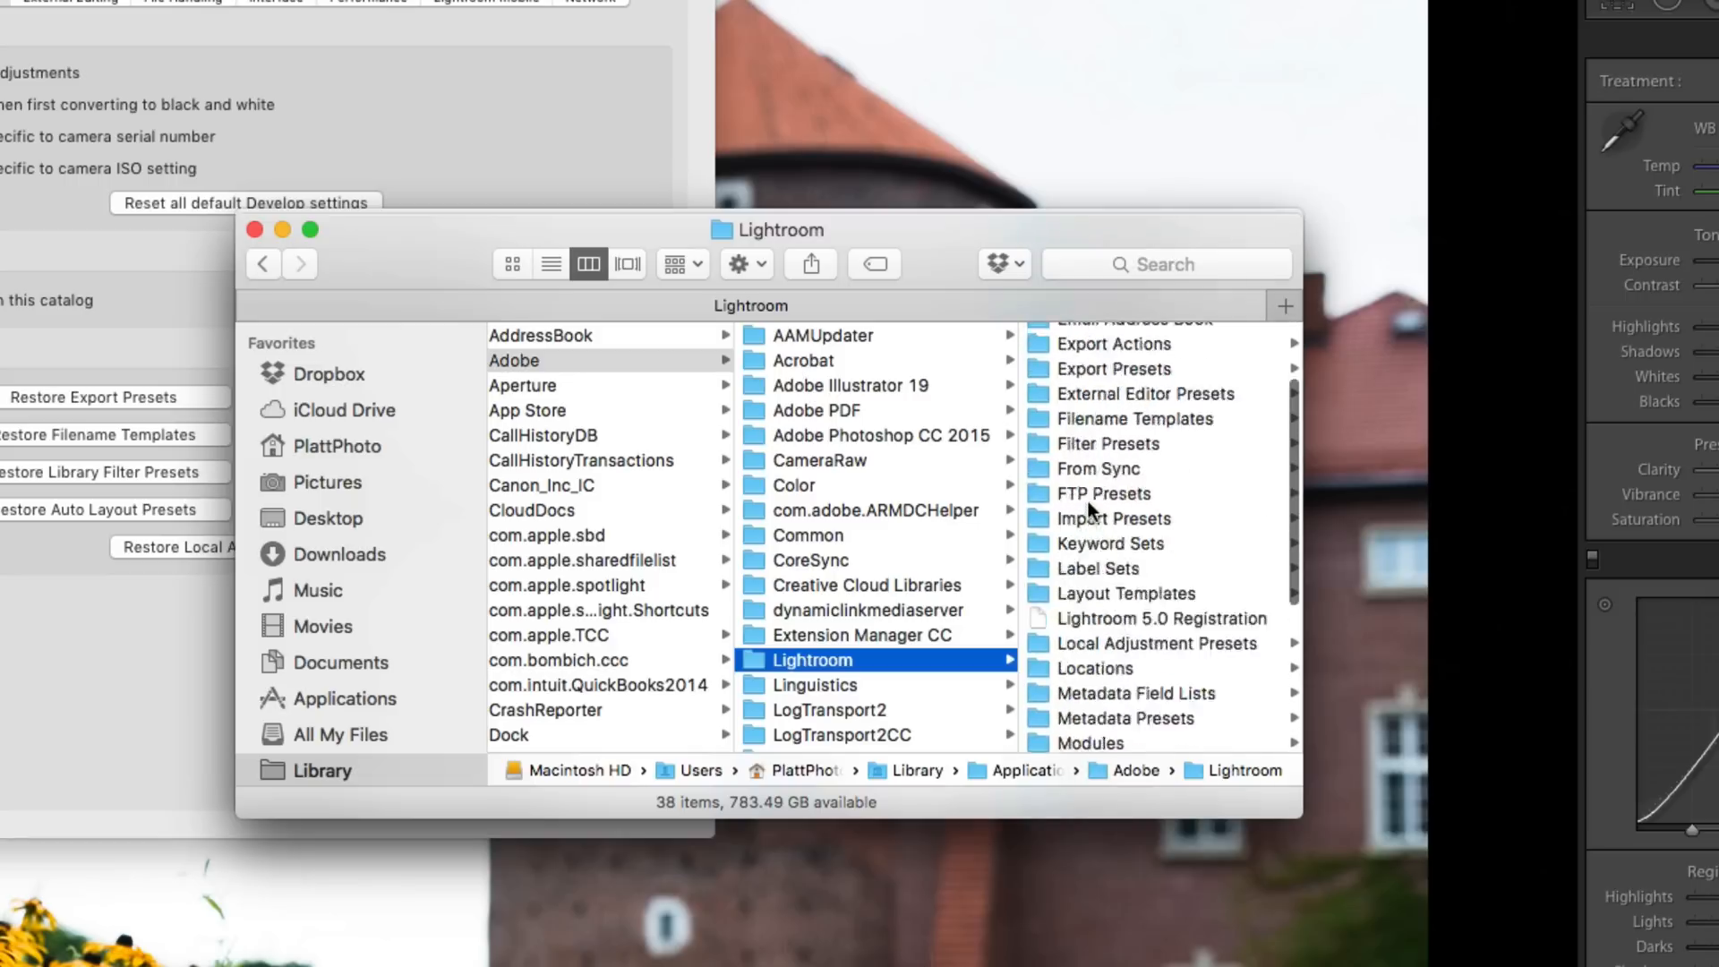
pyautogui.scroll(3)
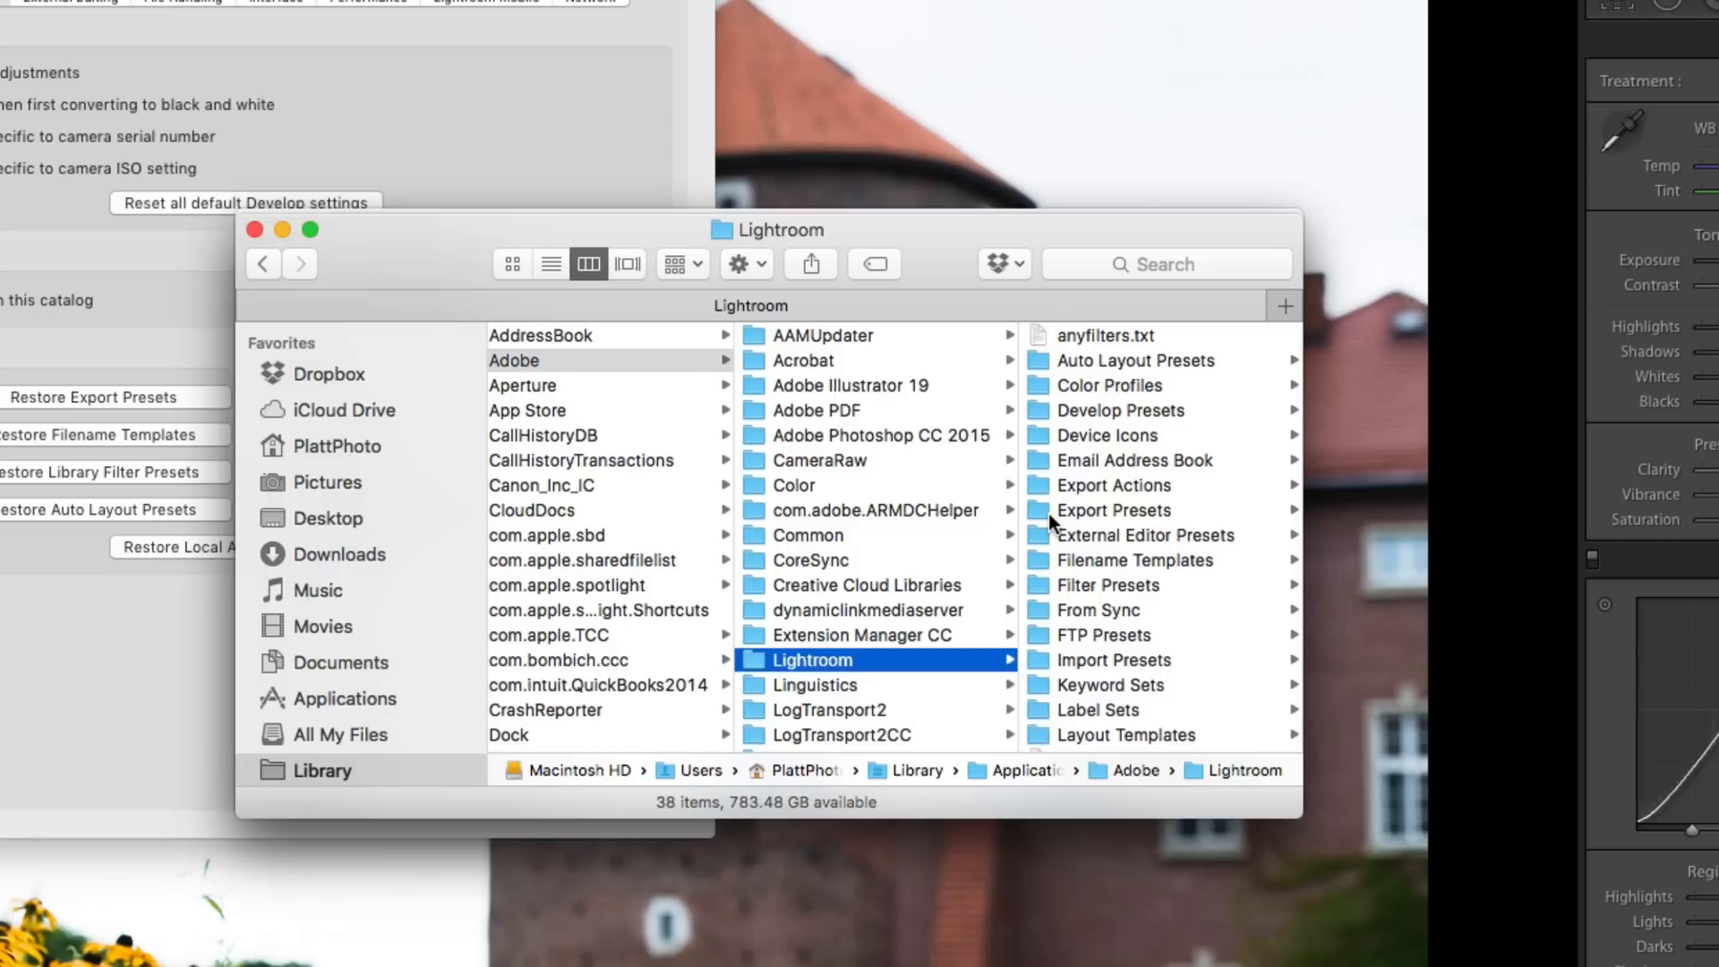
pyautogui.moveTo(839, 658)
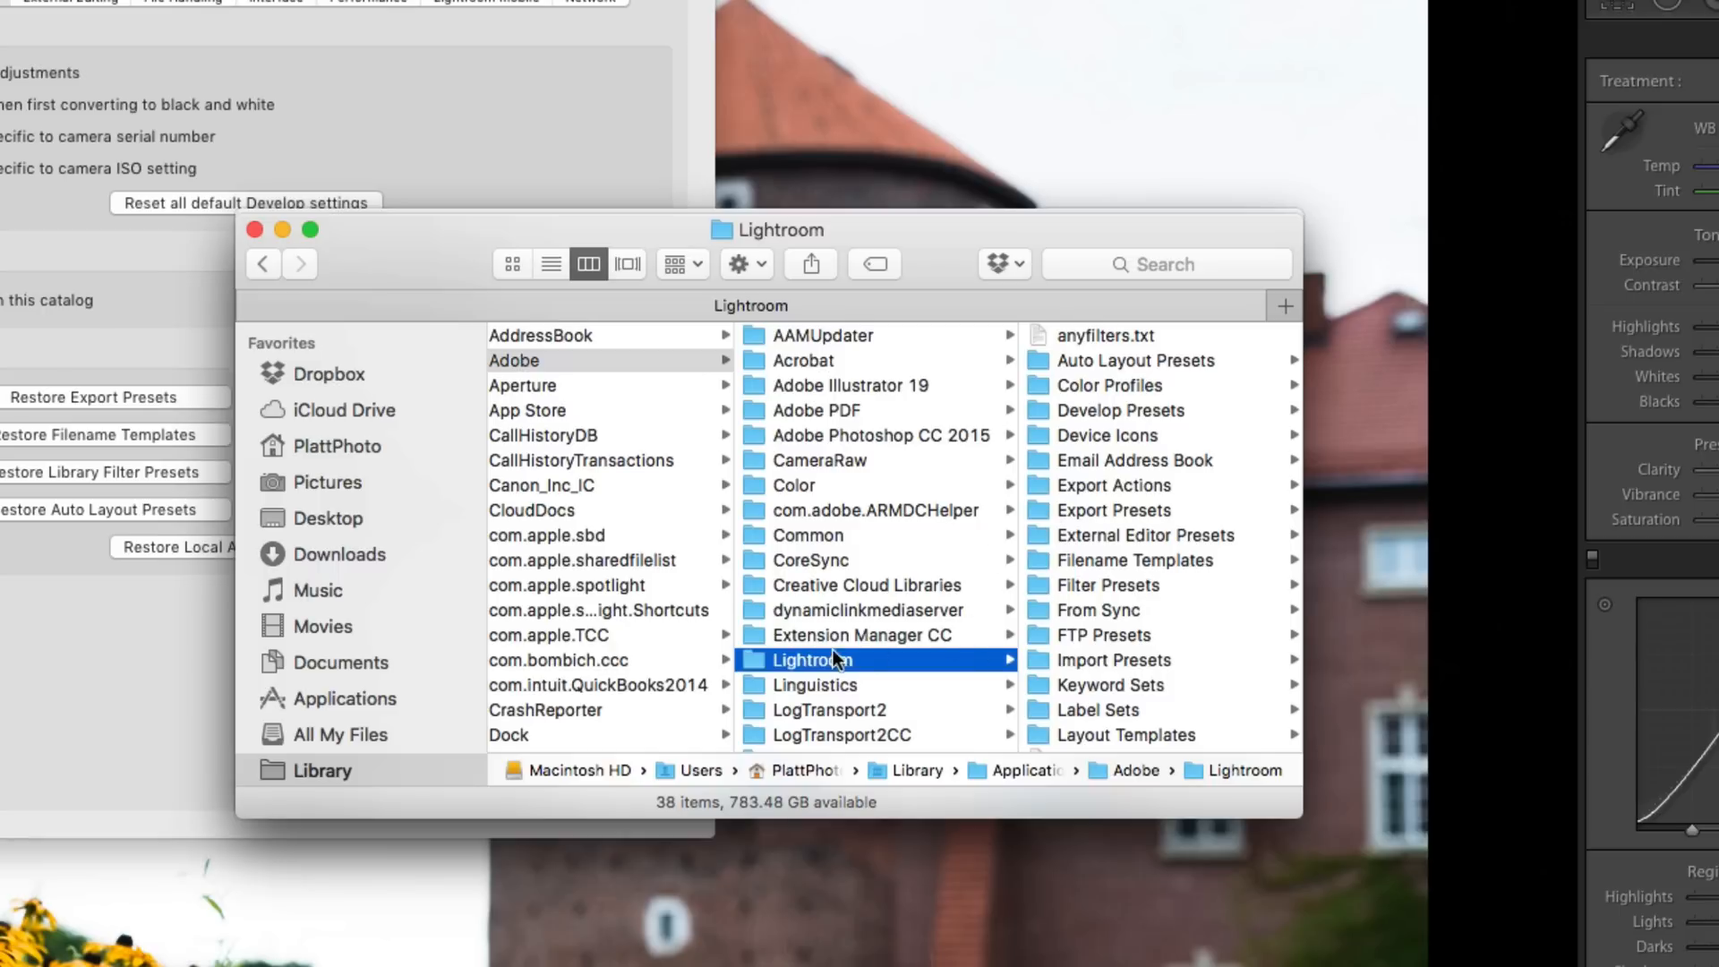
pyautogui.moveTo(762, 669)
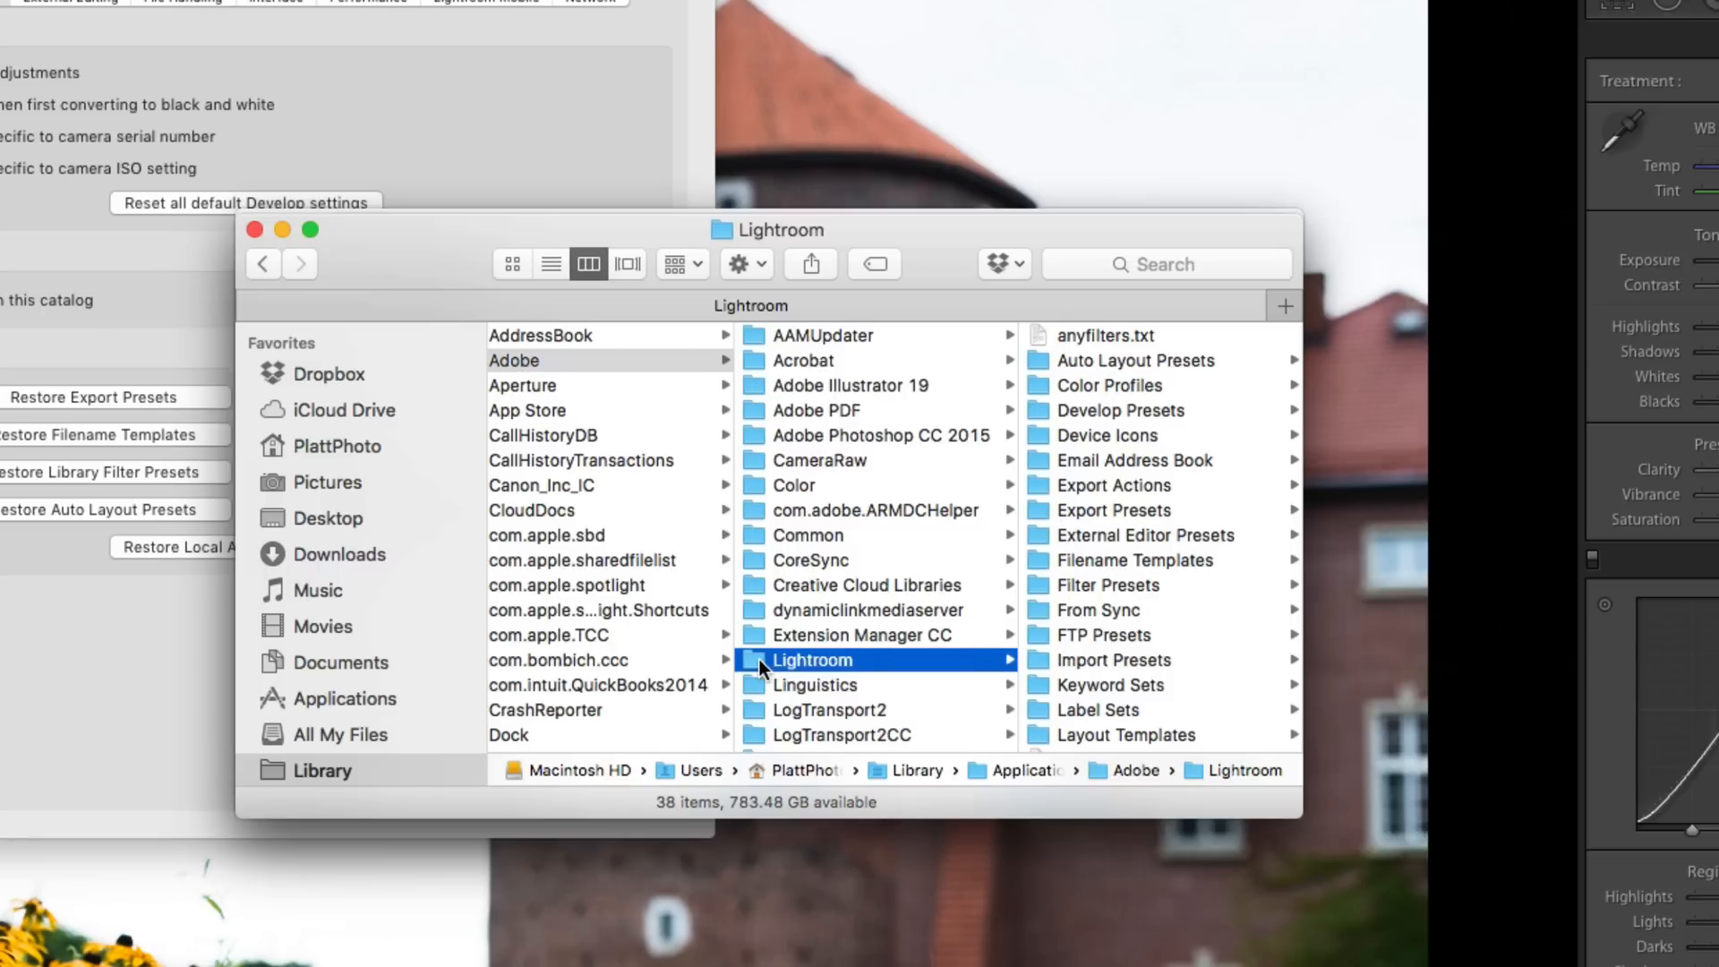
pyautogui.moveTo(1129, 460)
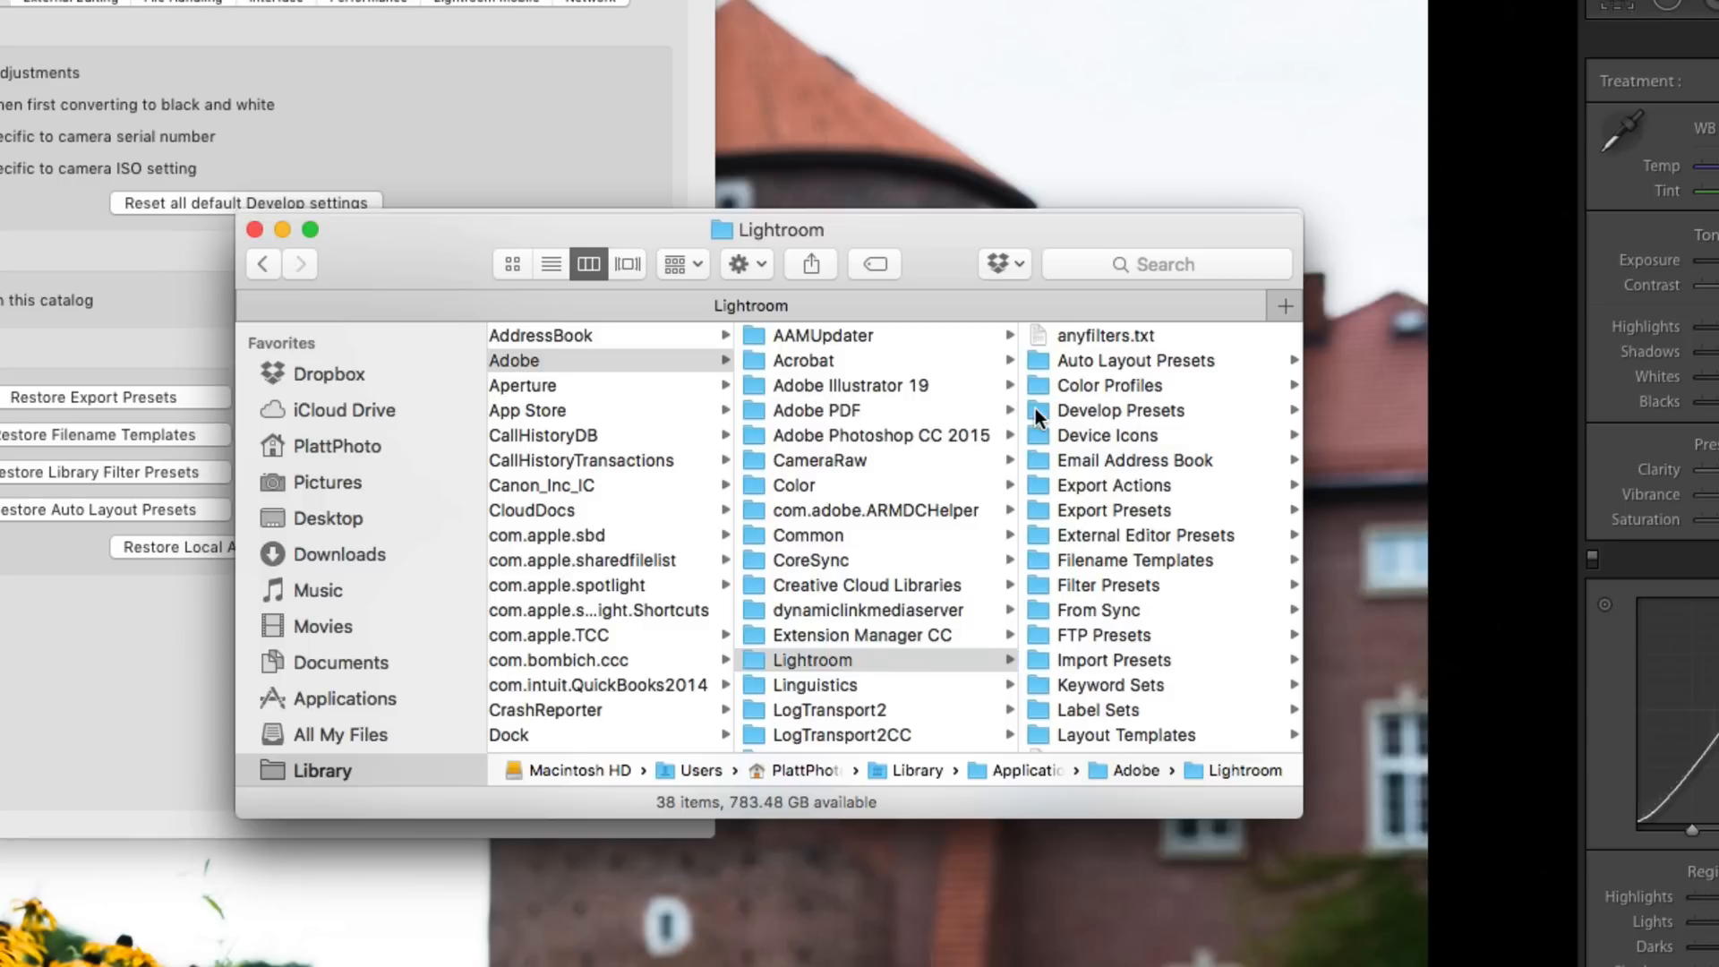
pyautogui.click(1119, 411)
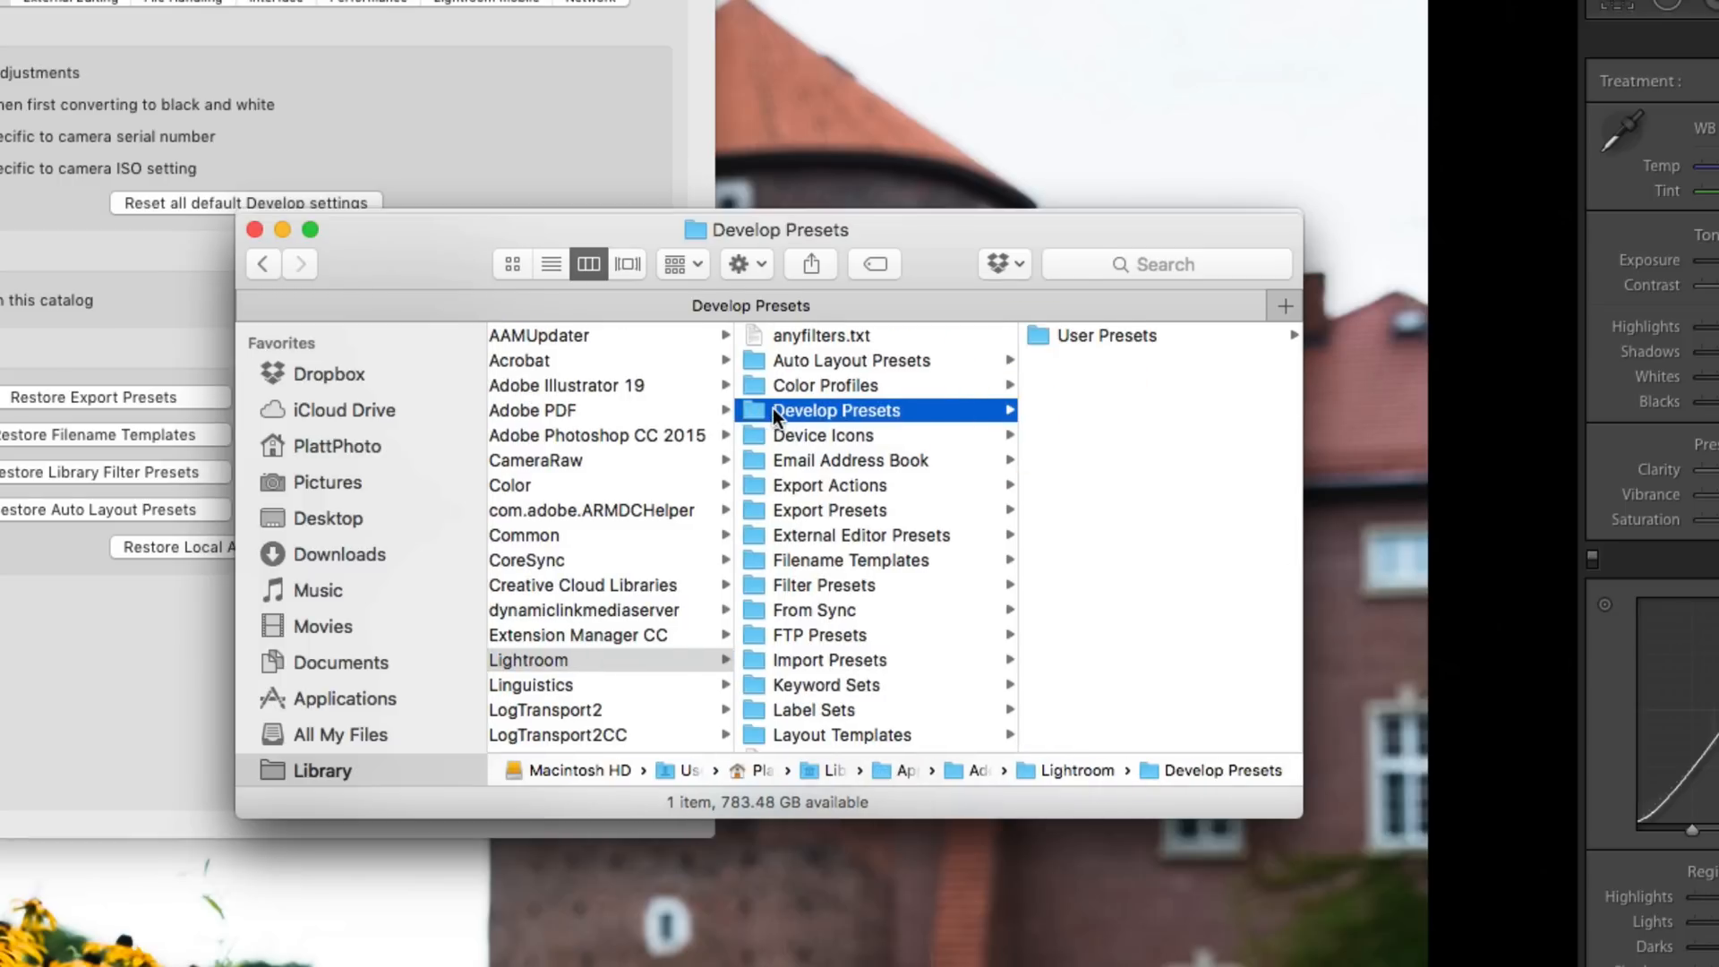
pyautogui.moveTo(1050, 344)
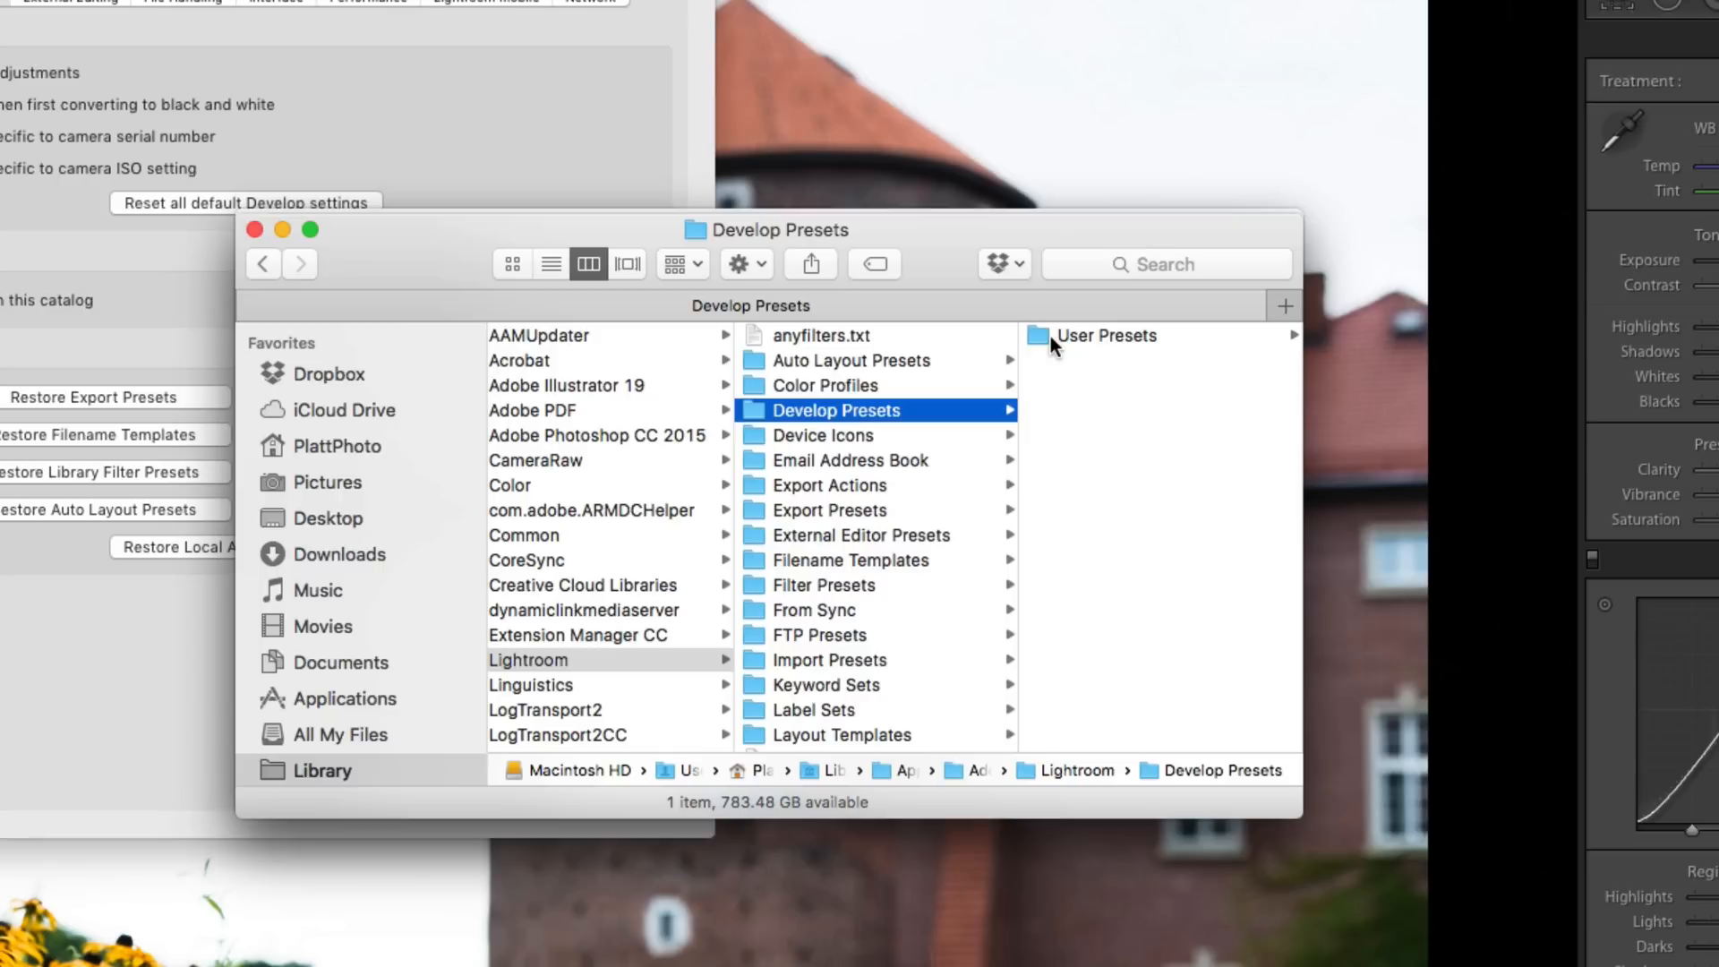
pyautogui.click(1105, 336)
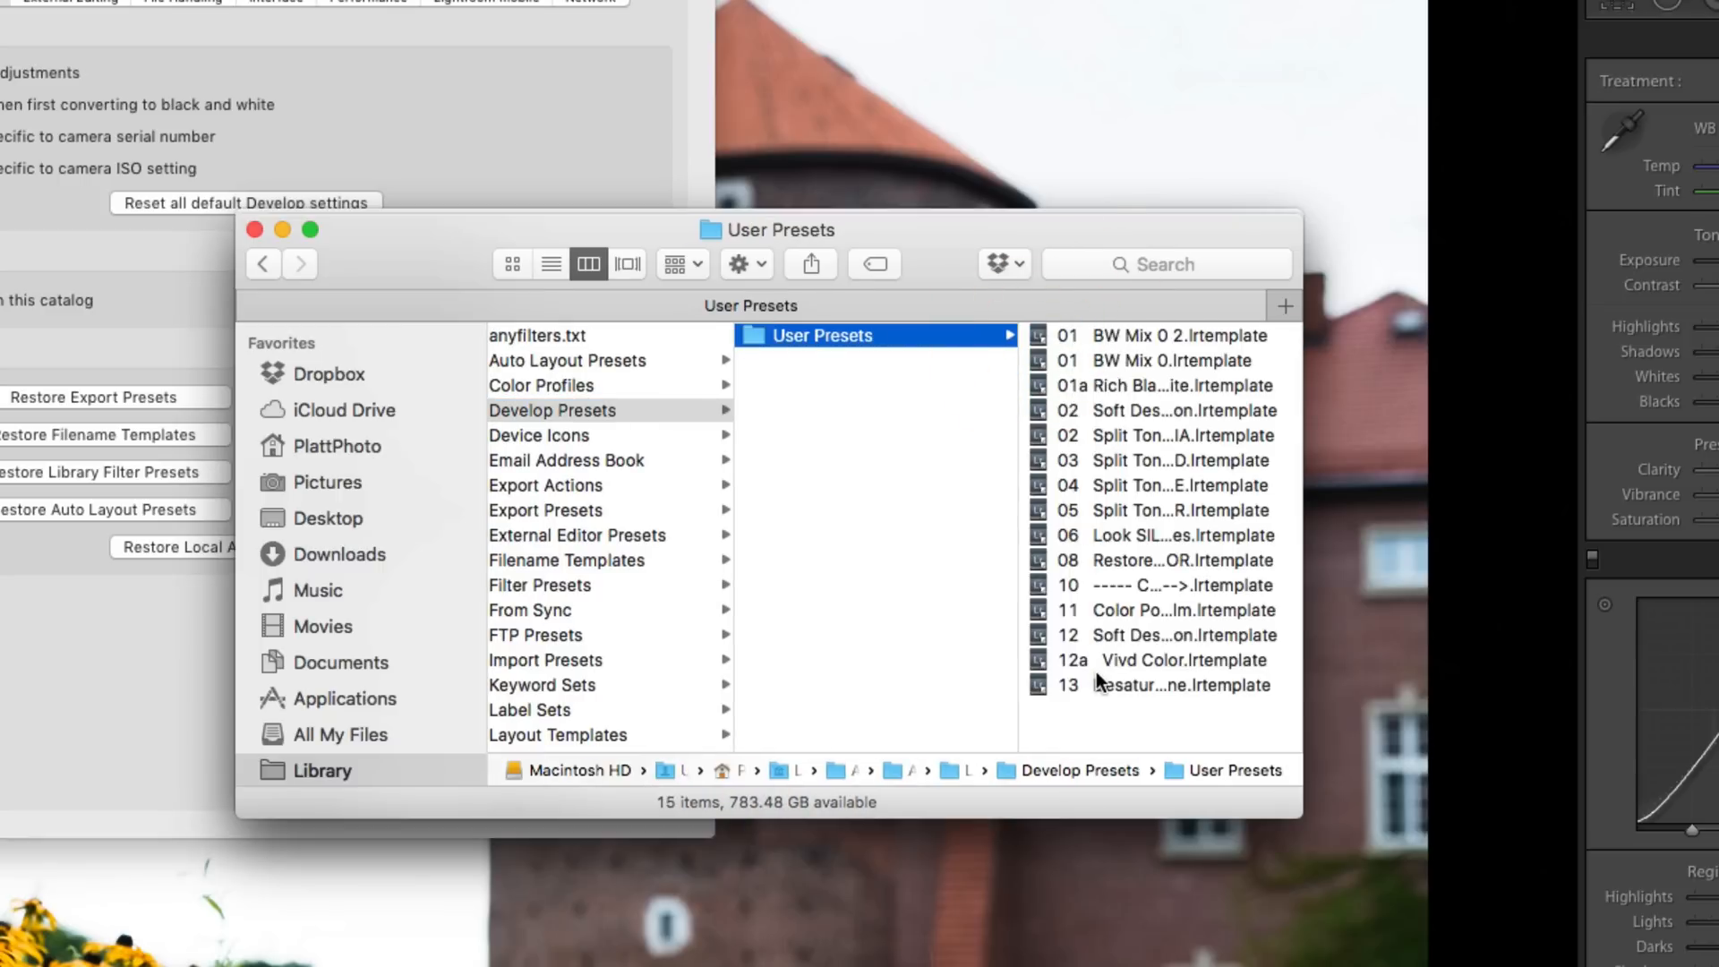
pyautogui.moveTo(959, 440)
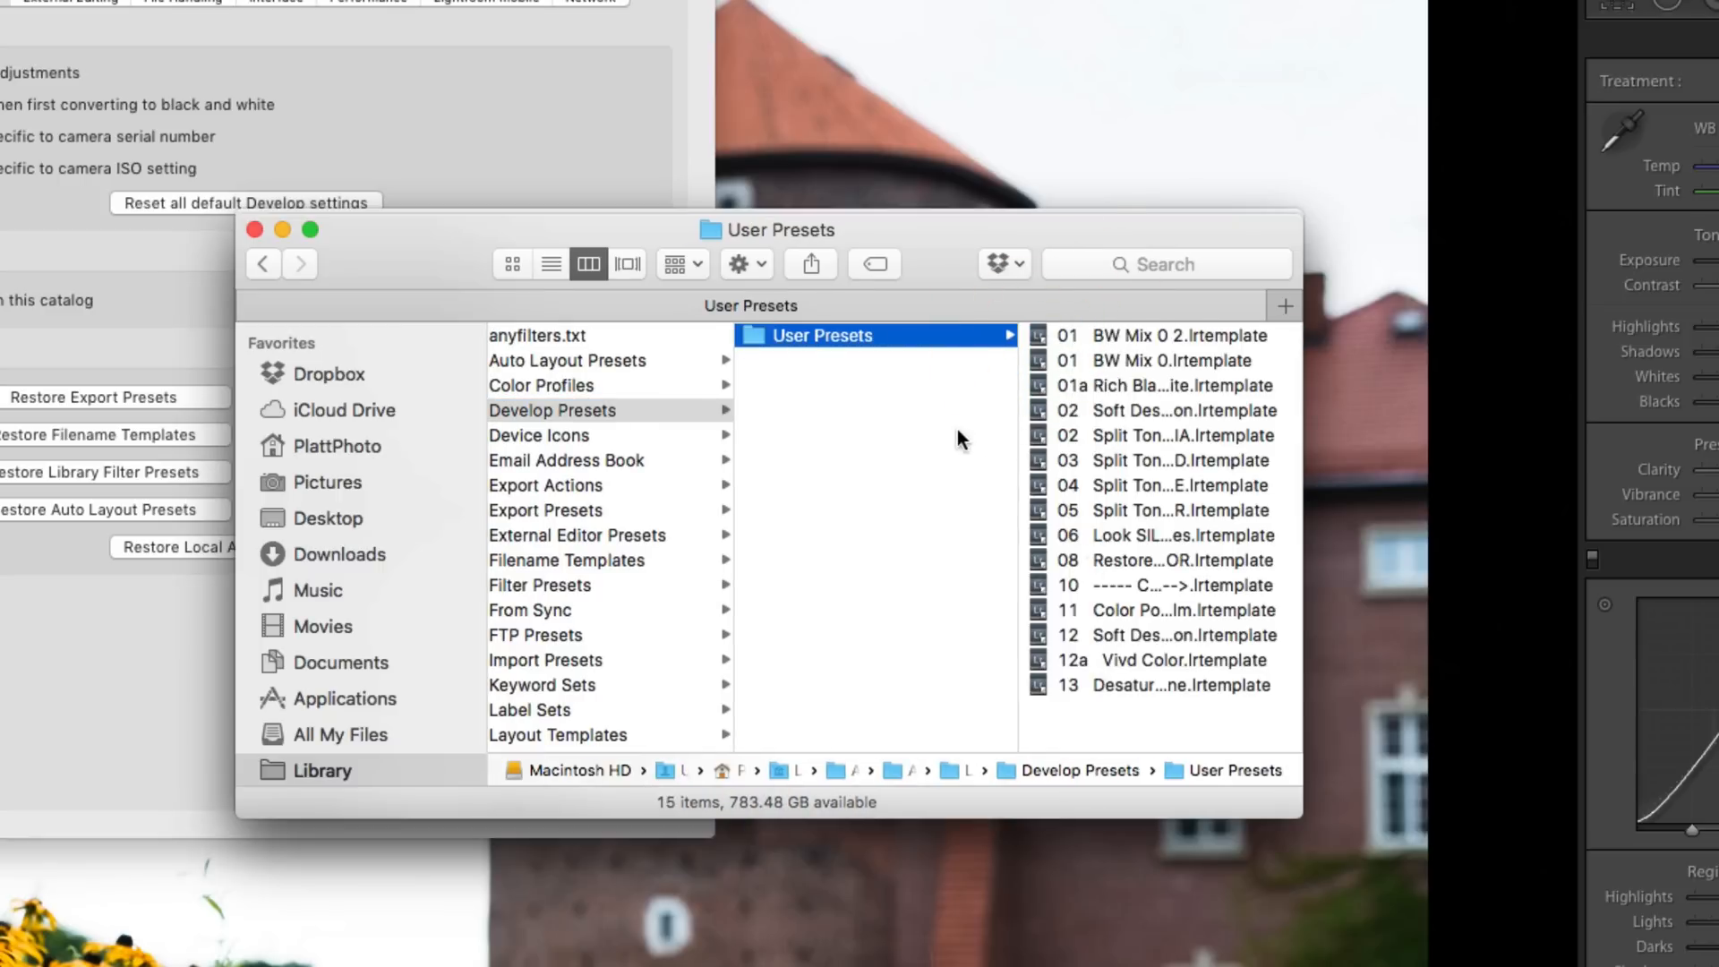
pyautogui.moveTo(1080, 710)
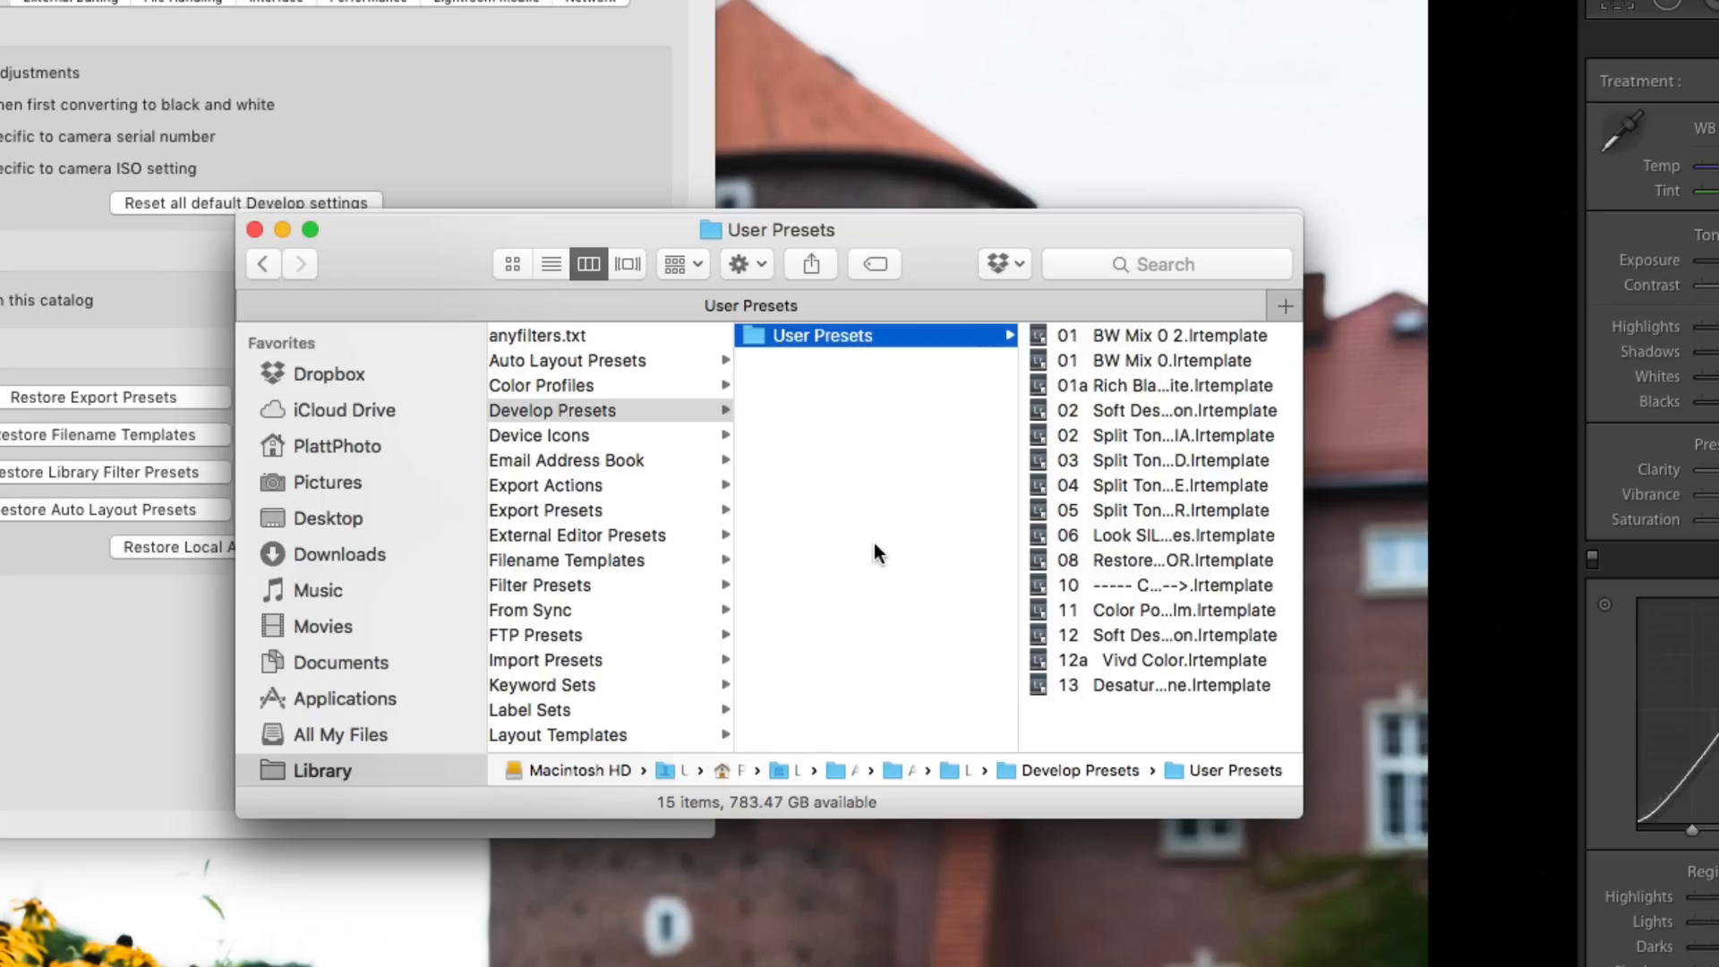
pyautogui.click(590, 409)
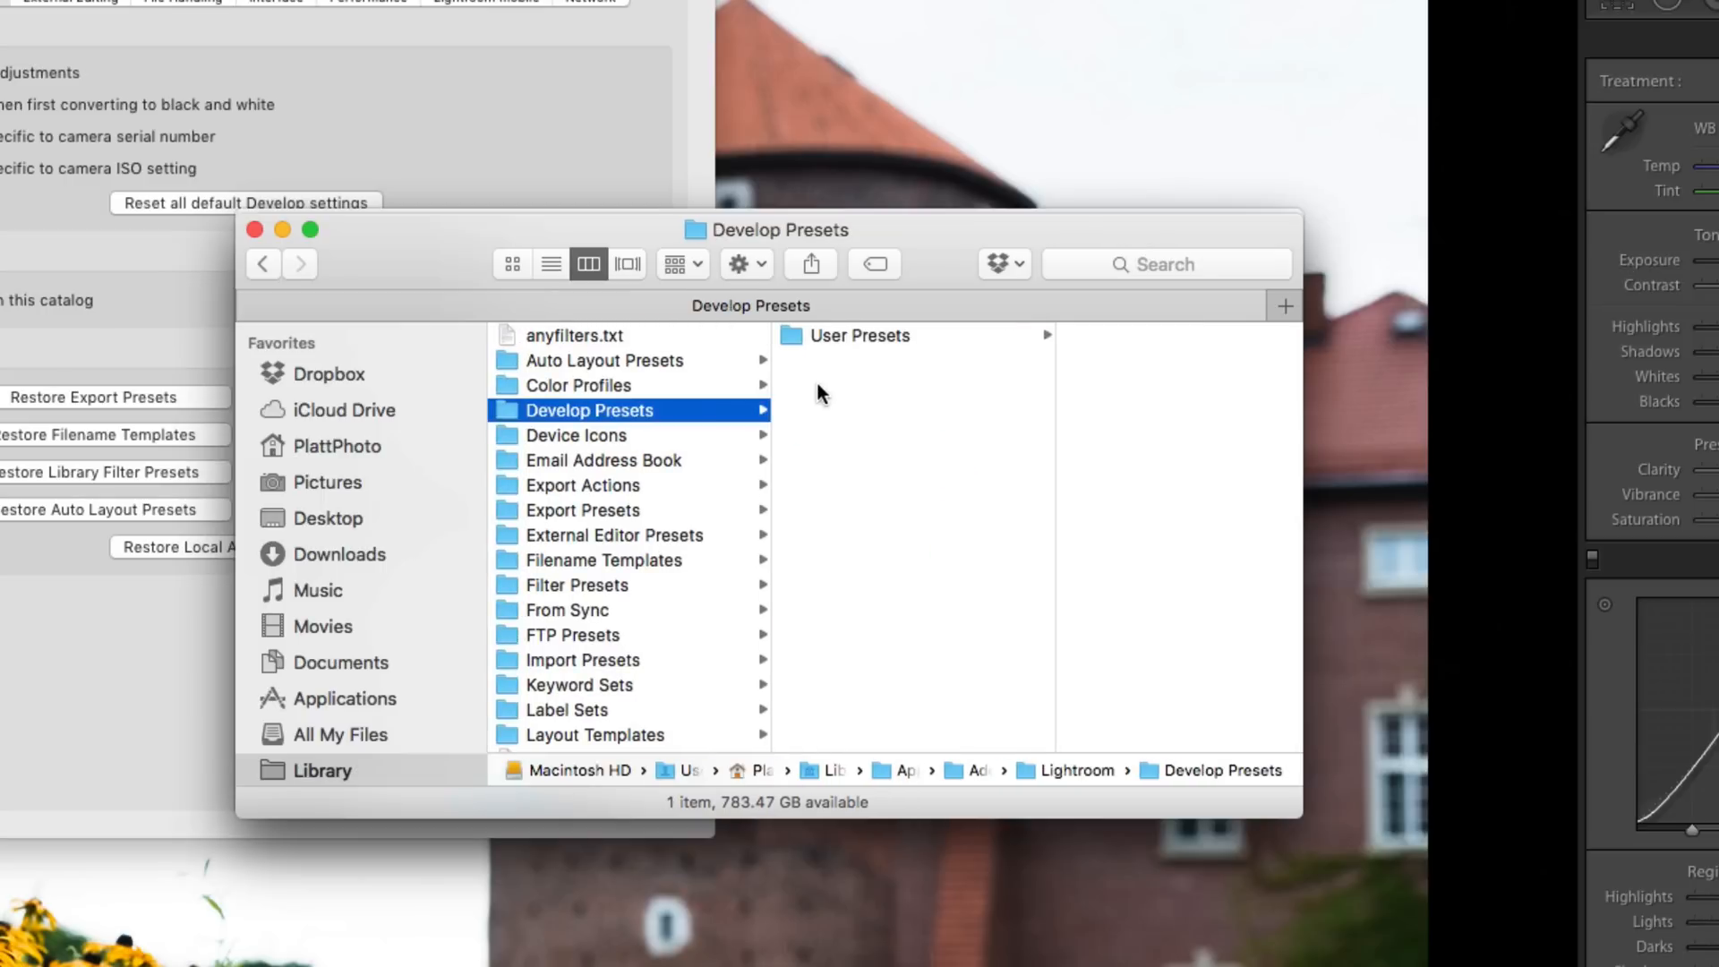
pyautogui.click(860, 334)
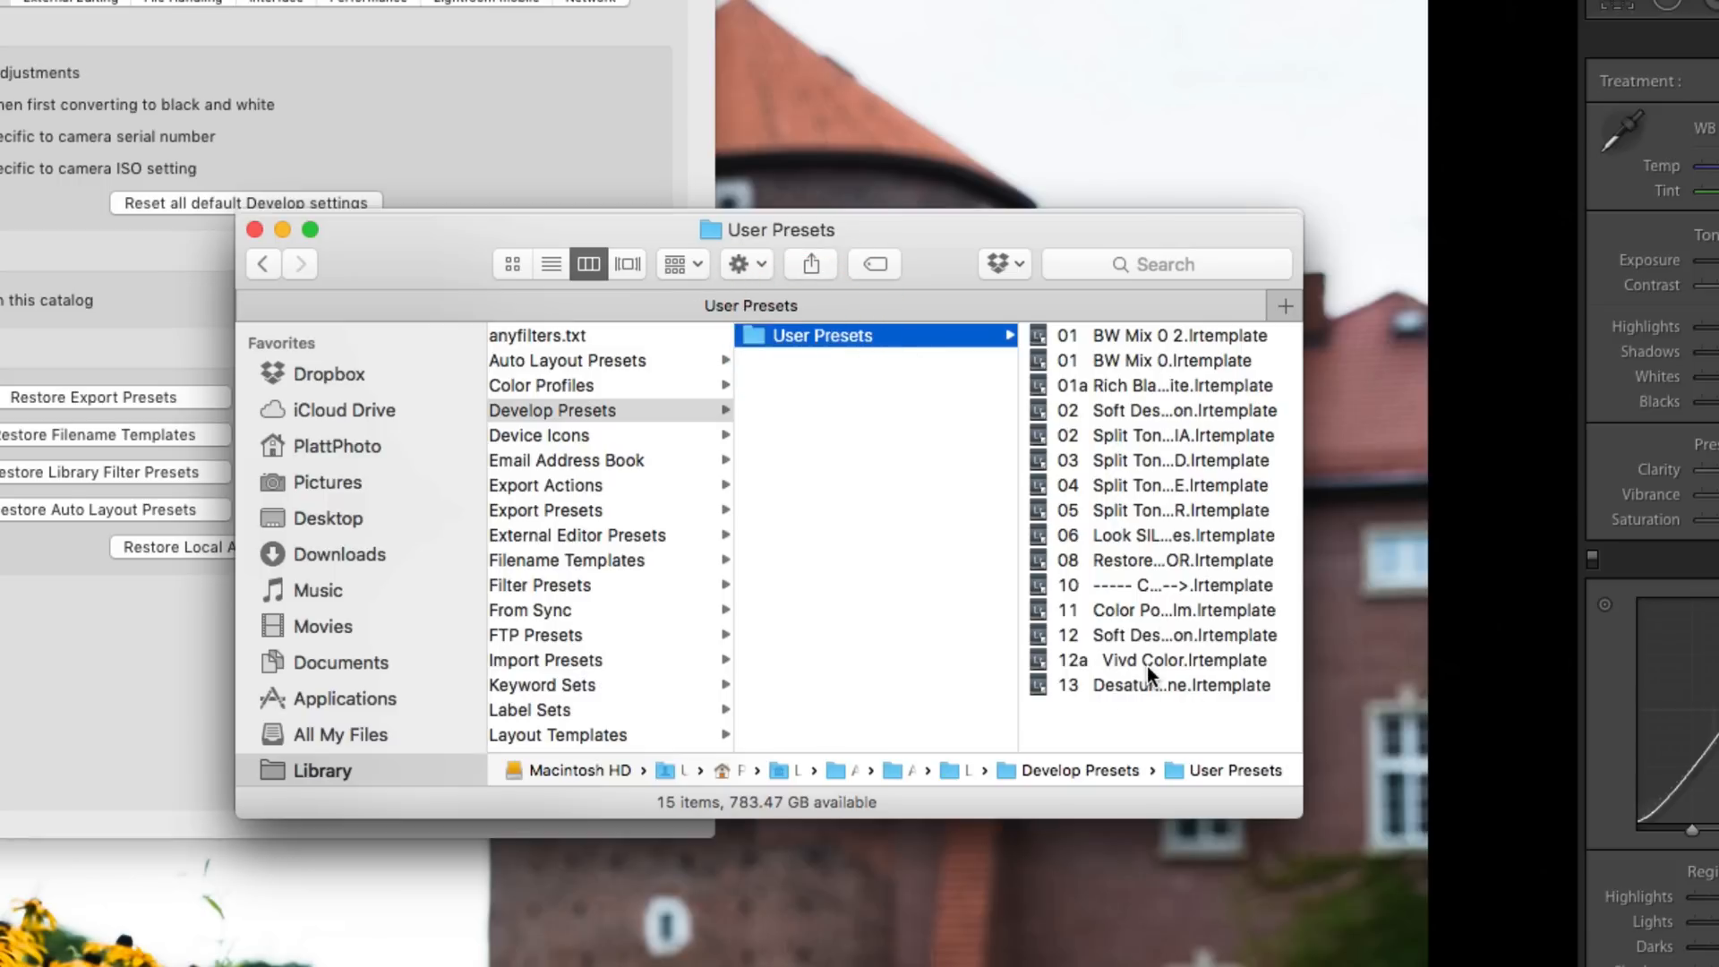
pyautogui.moveTo(903, 670)
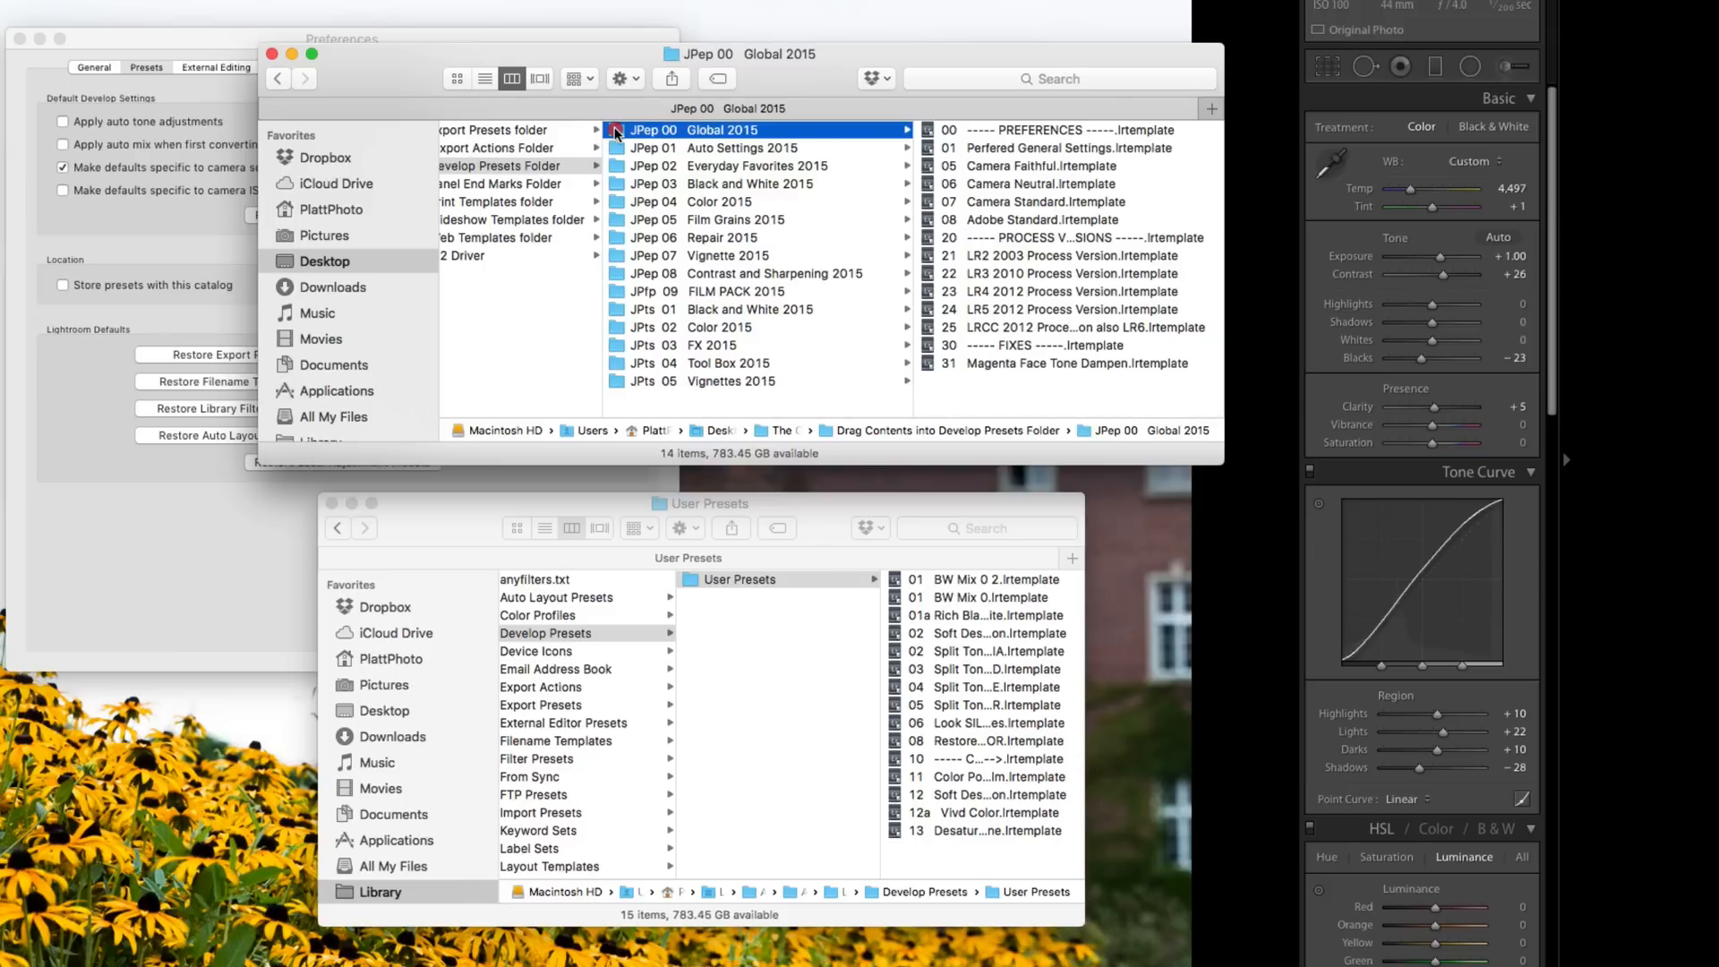
# Paste the copied JPep 00 Global 2015 preset folder into the User Presets folder
pyautogui.rightClick(718, 129)
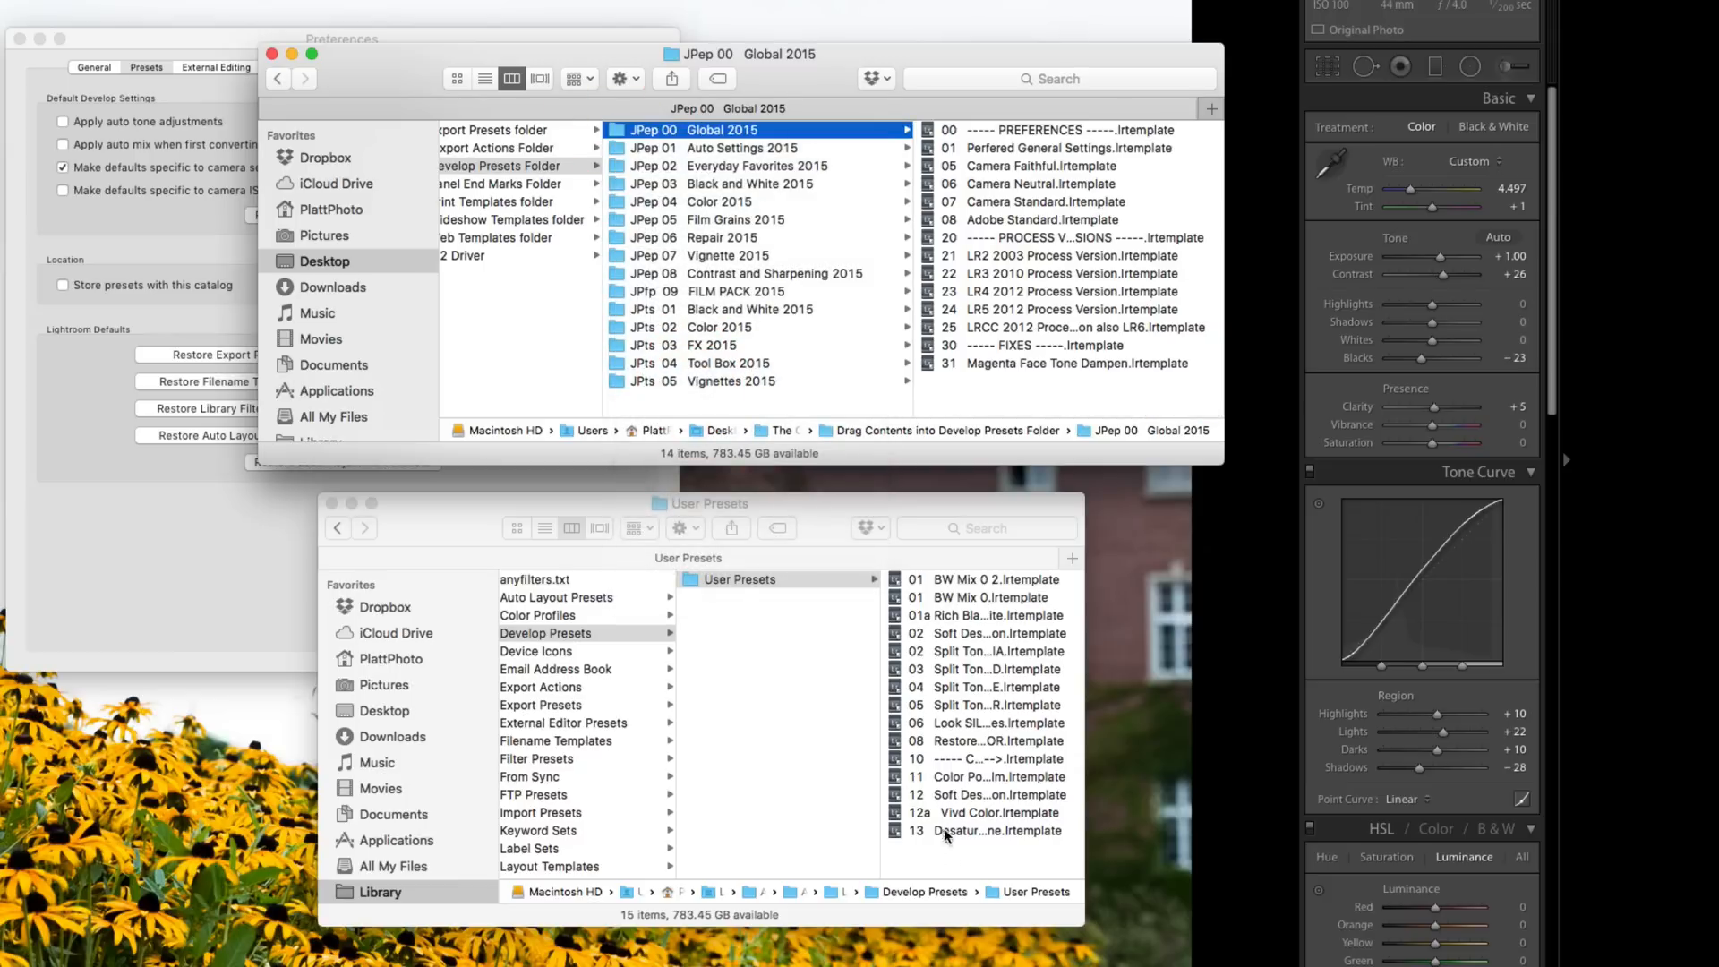
pyautogui.rightClick(946, 835)
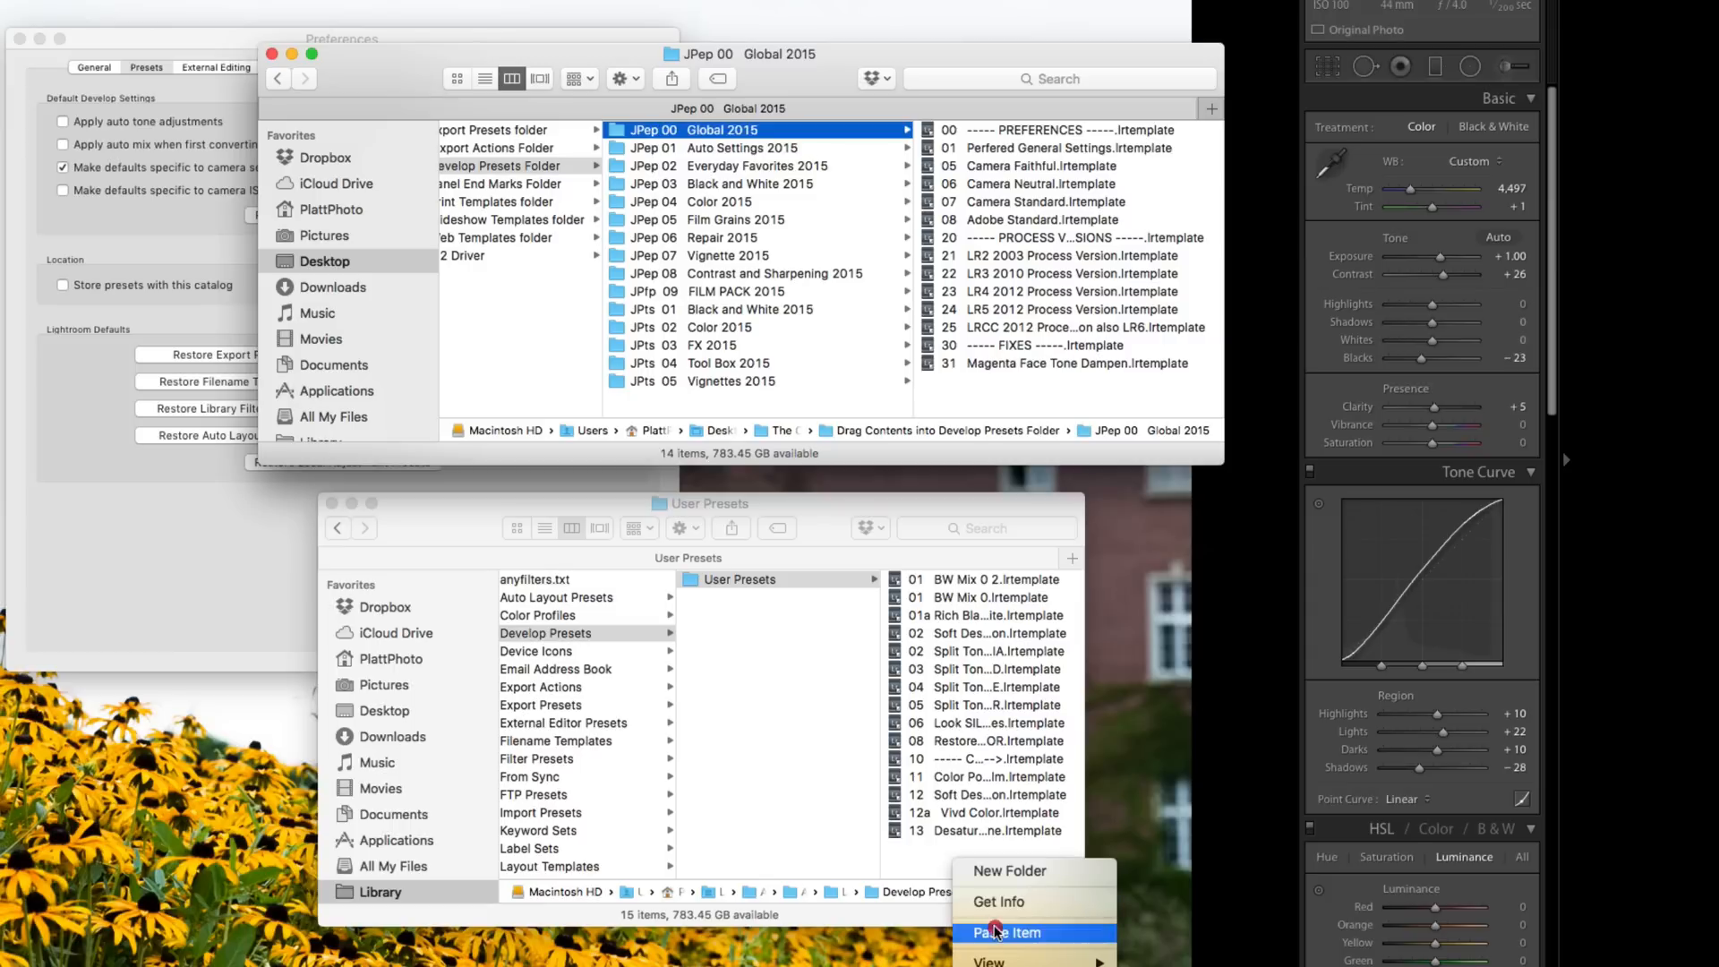
pyautogui.click(1005, 932)
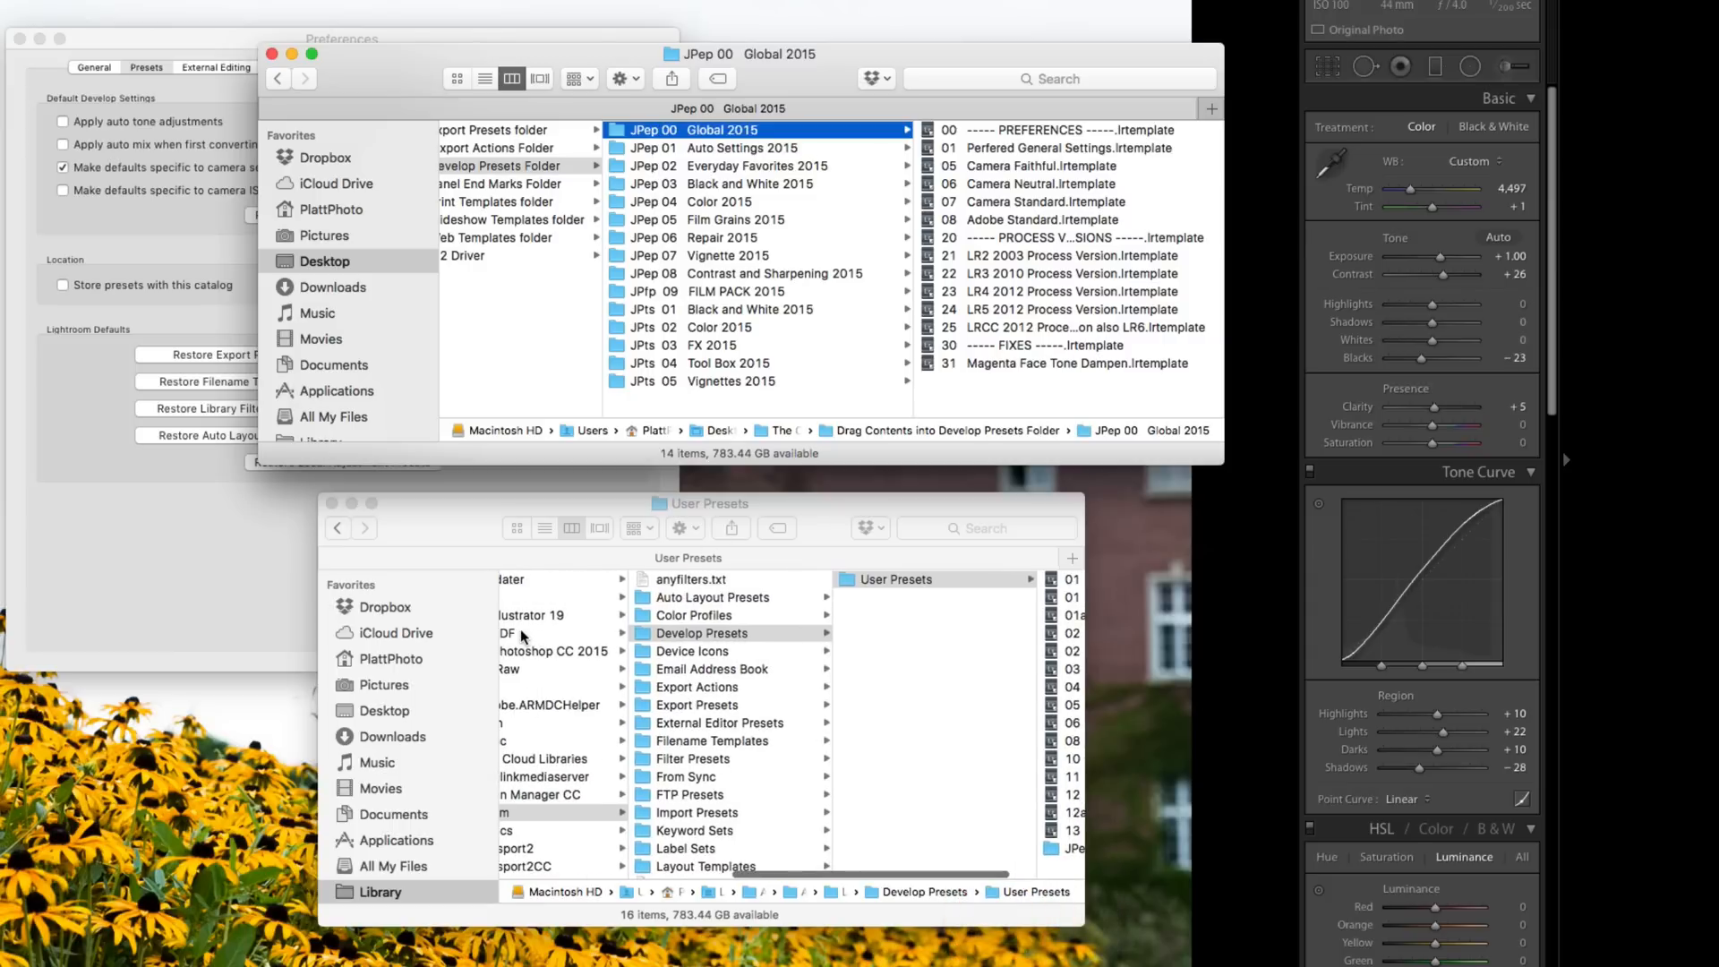
# Browse Develop Presets > User Presets > JPep 00 Global 2015 to view its fourteen preset files
pyautogui.click(702, 634)
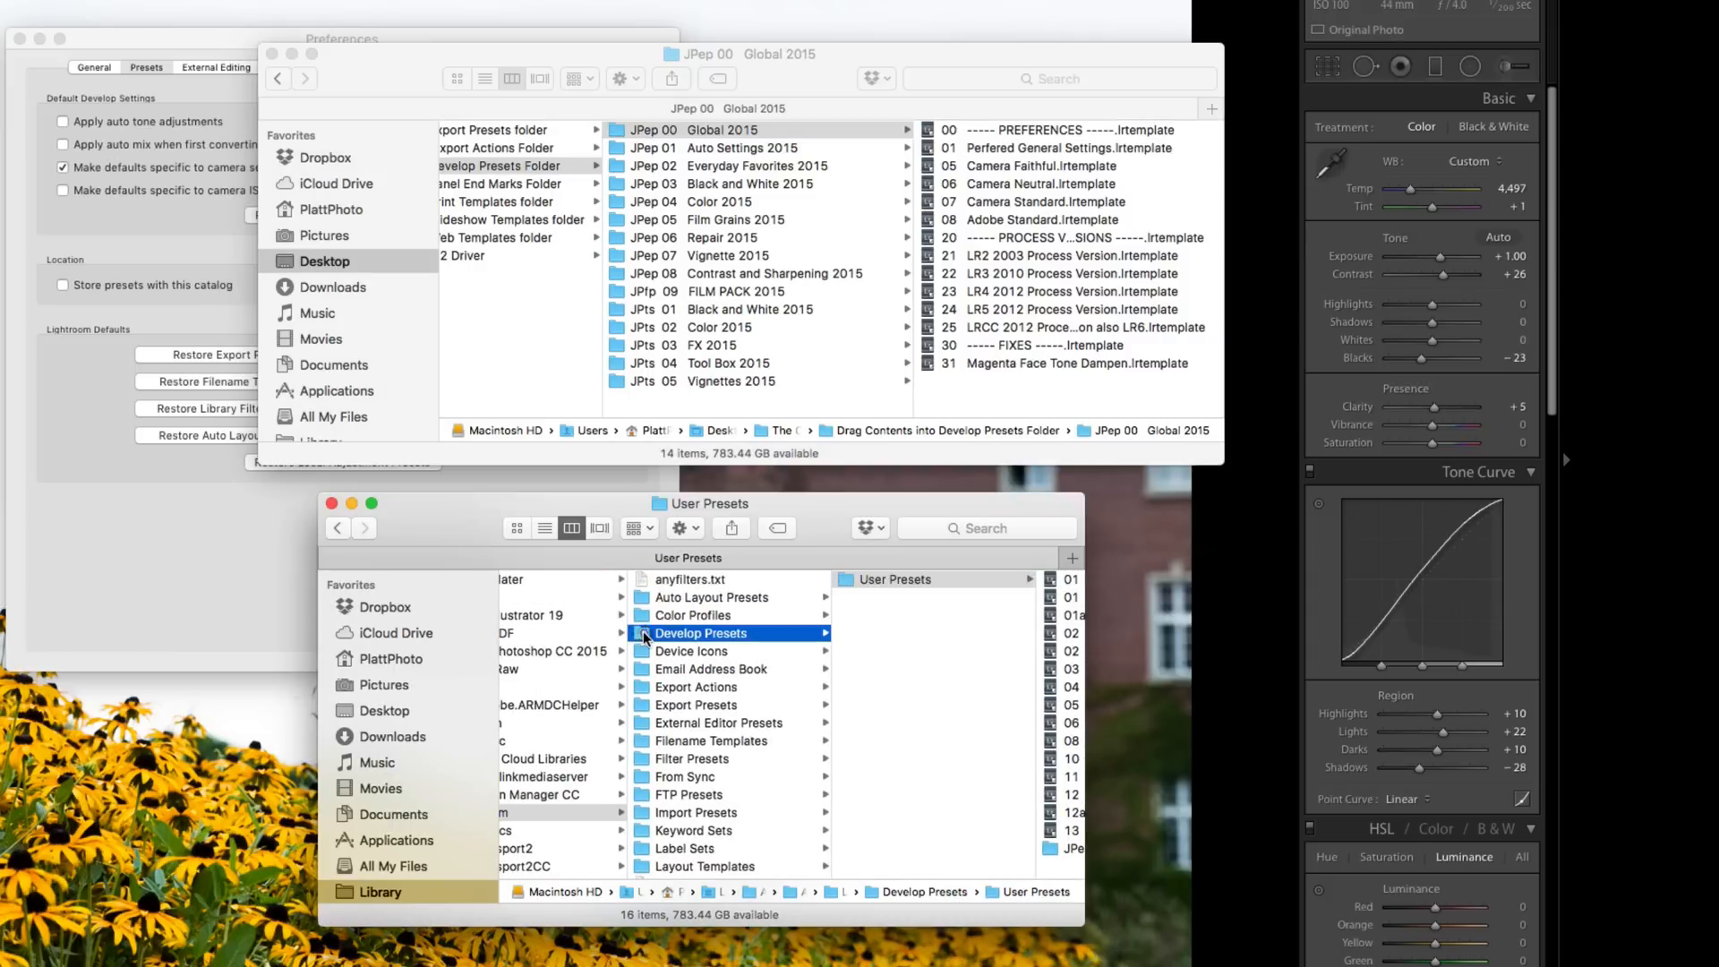
pyautogui.click(741, 579)
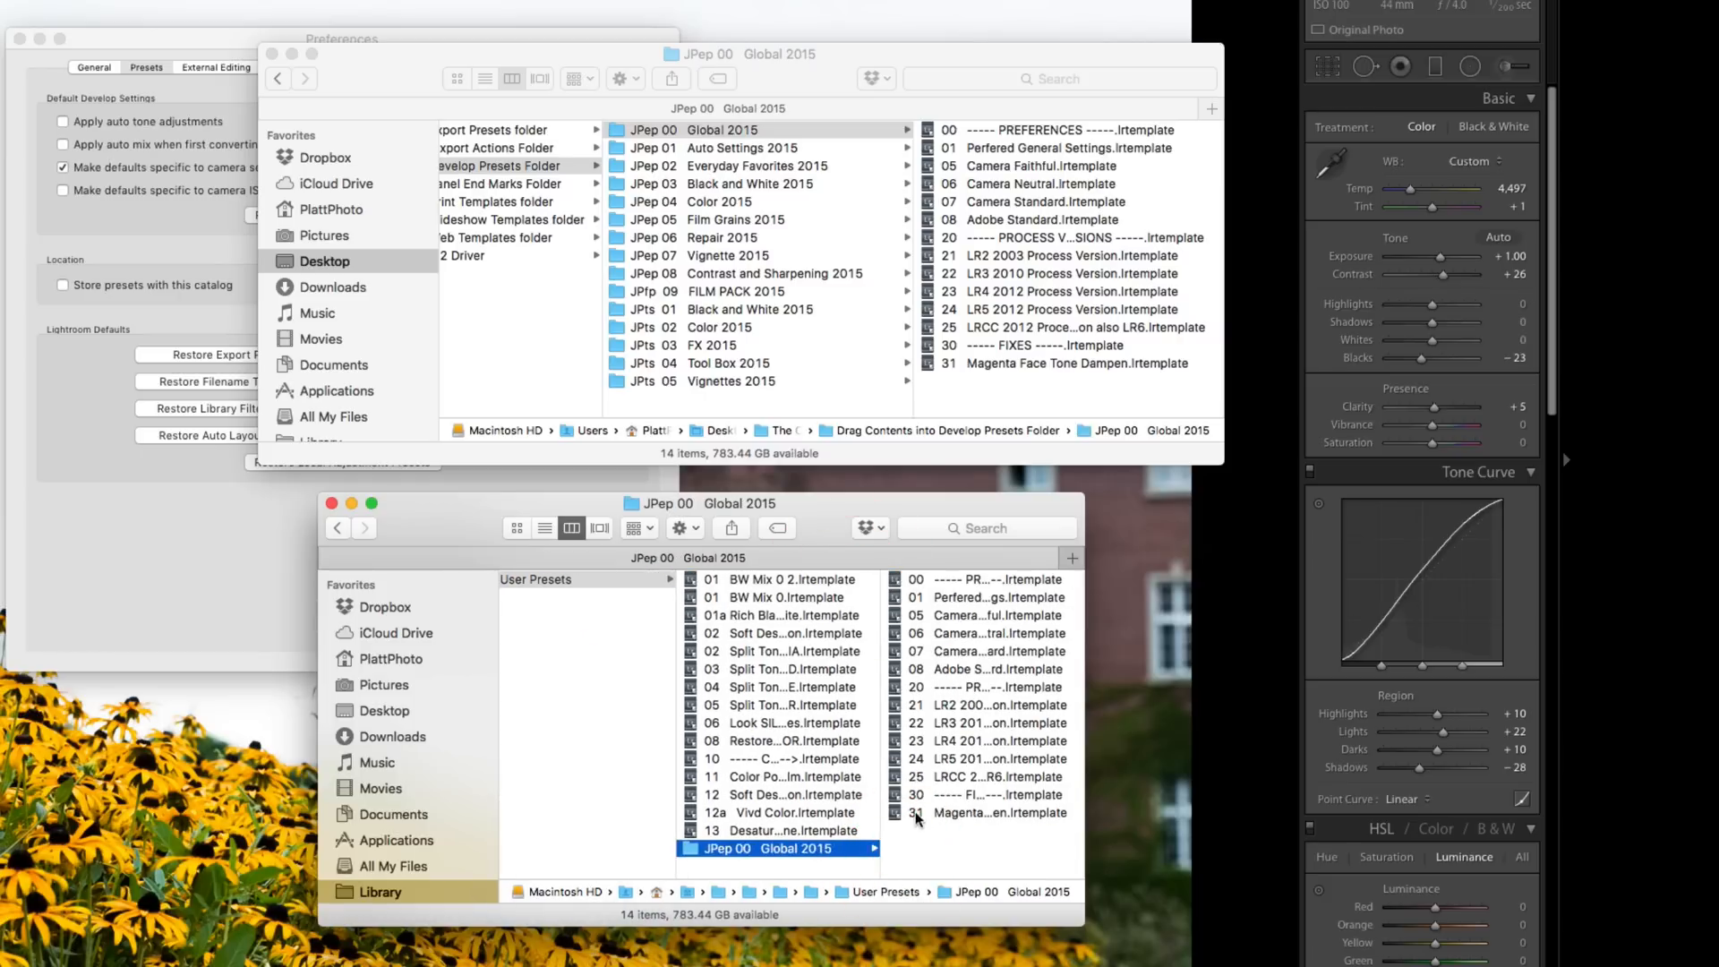
pyautogui.click(938, 579)
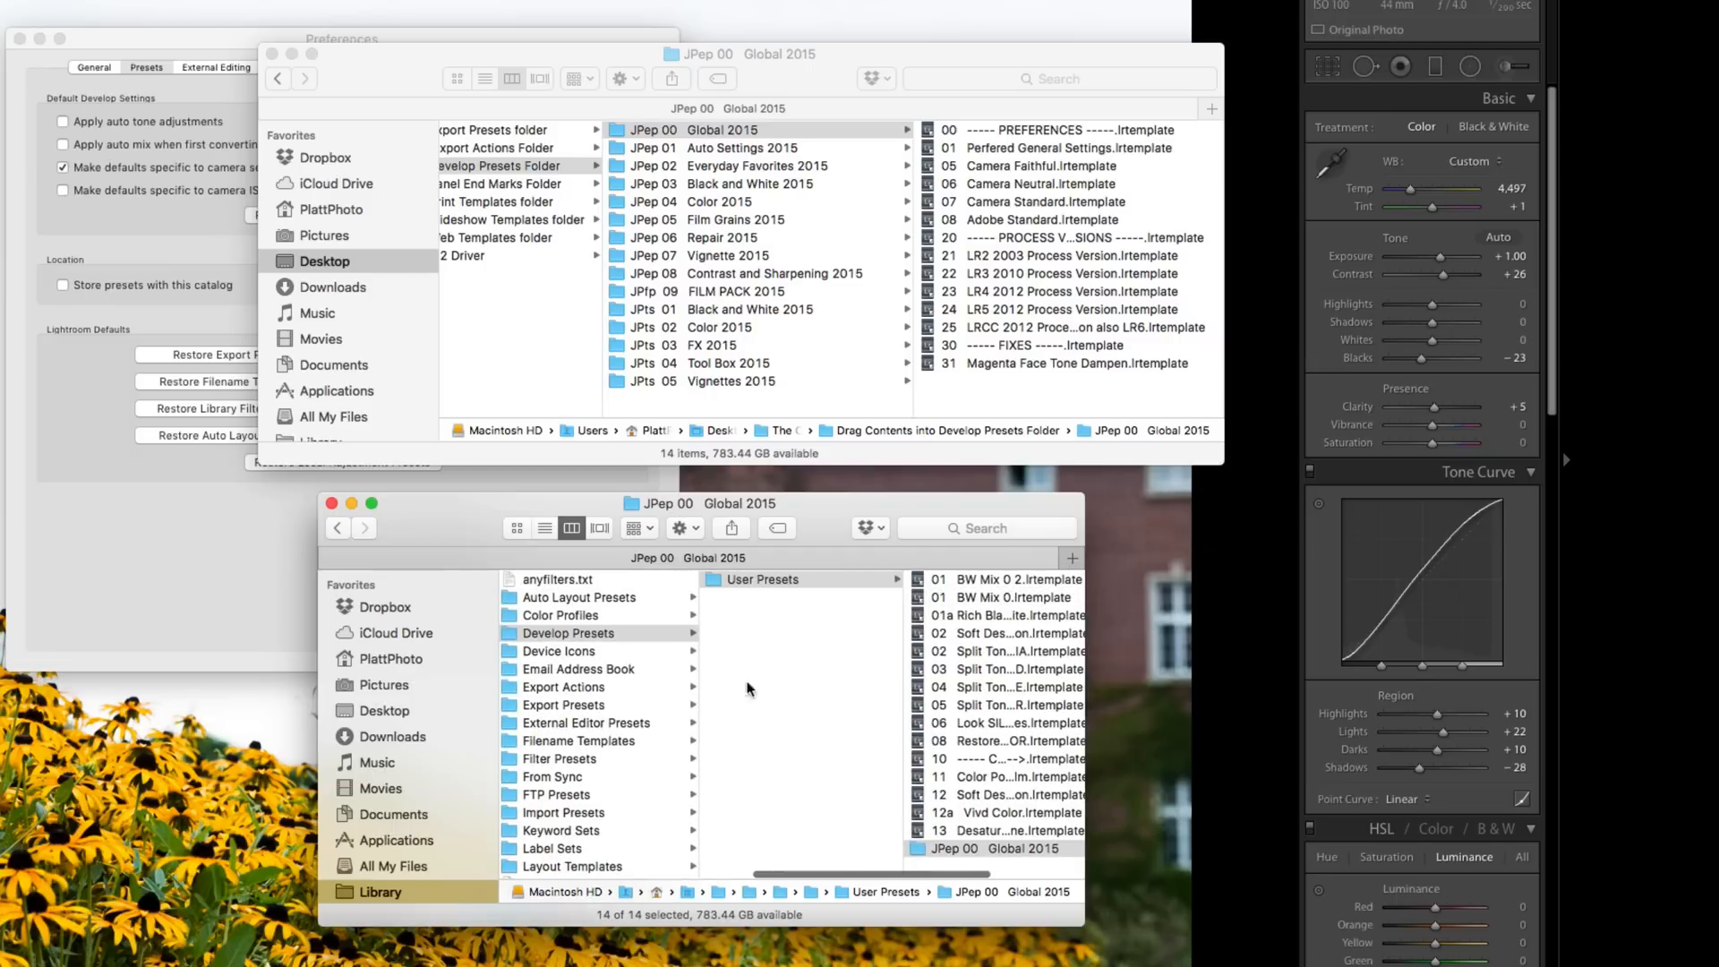
pyautogui.moveTo(861, 699)
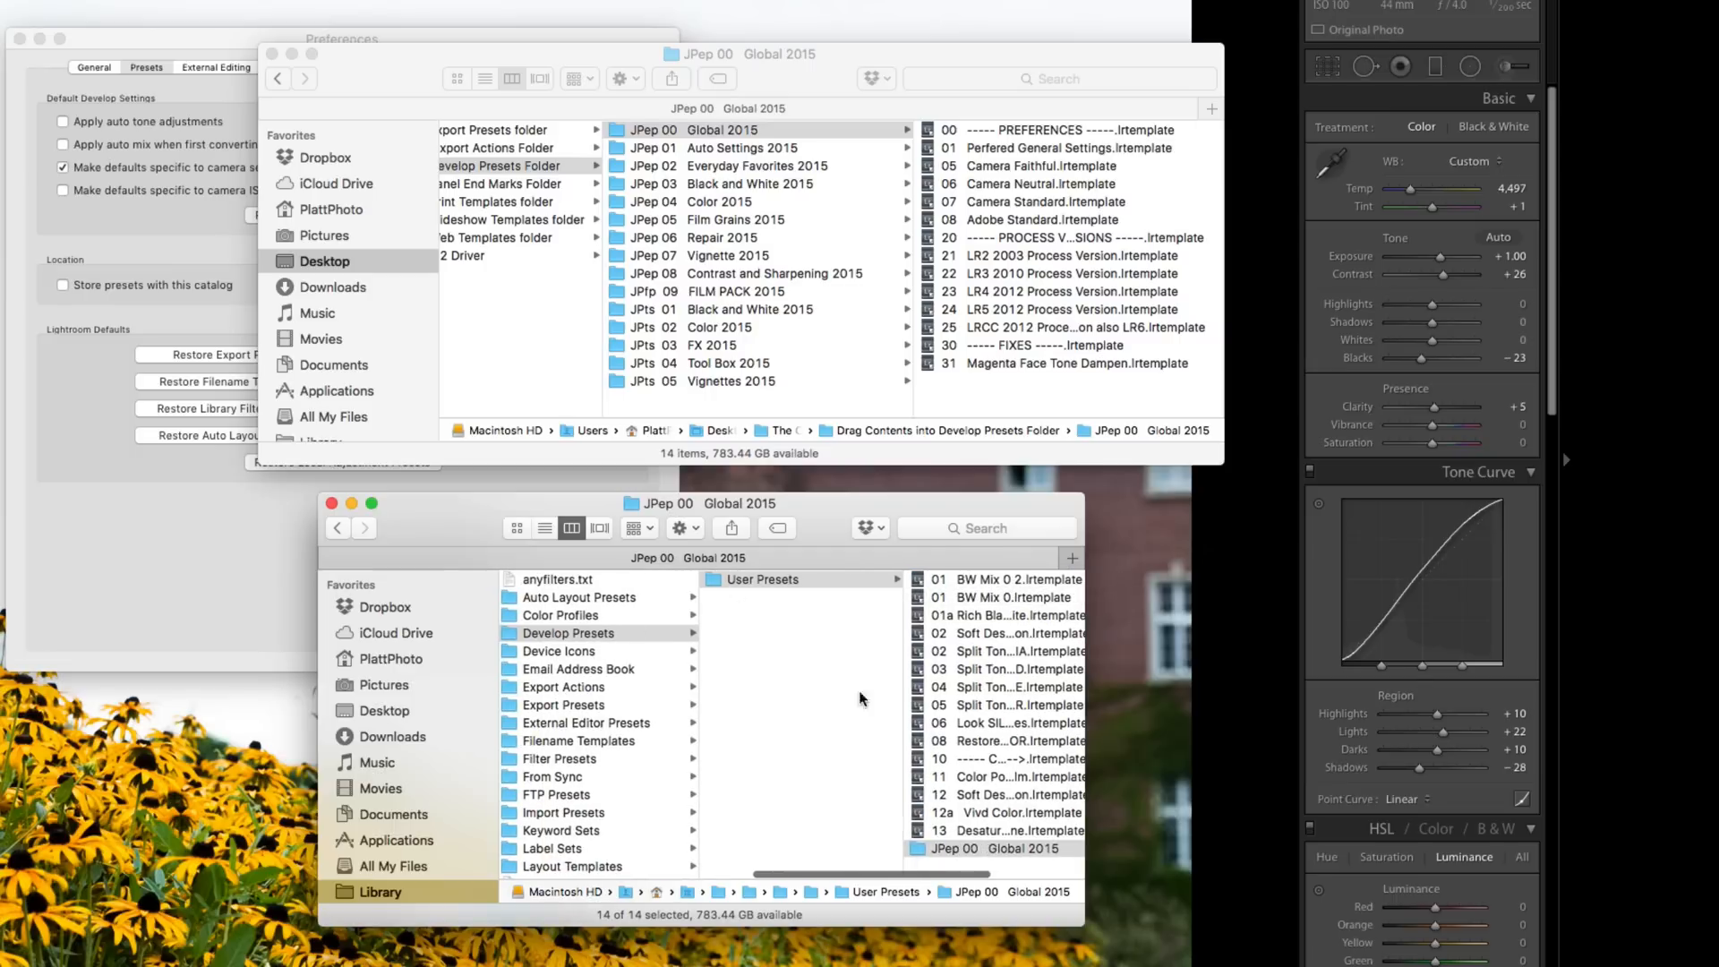
pyautogui.moveTo(800, 689)
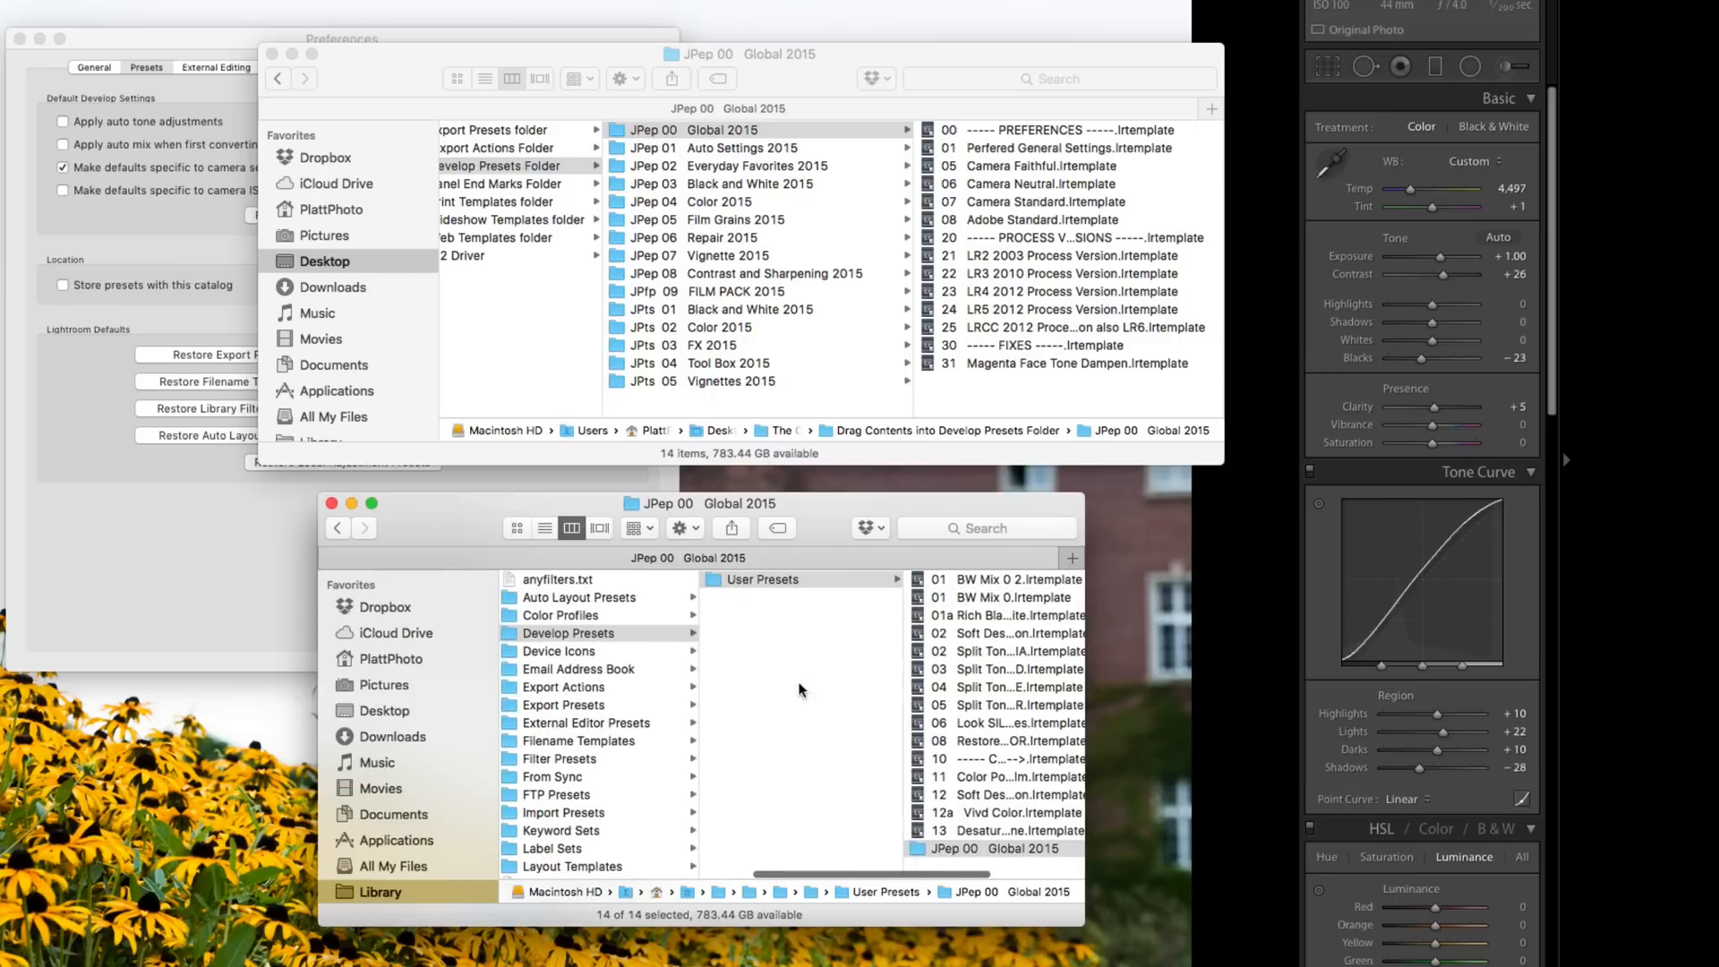
pyautogui.moveTo(582, 649)
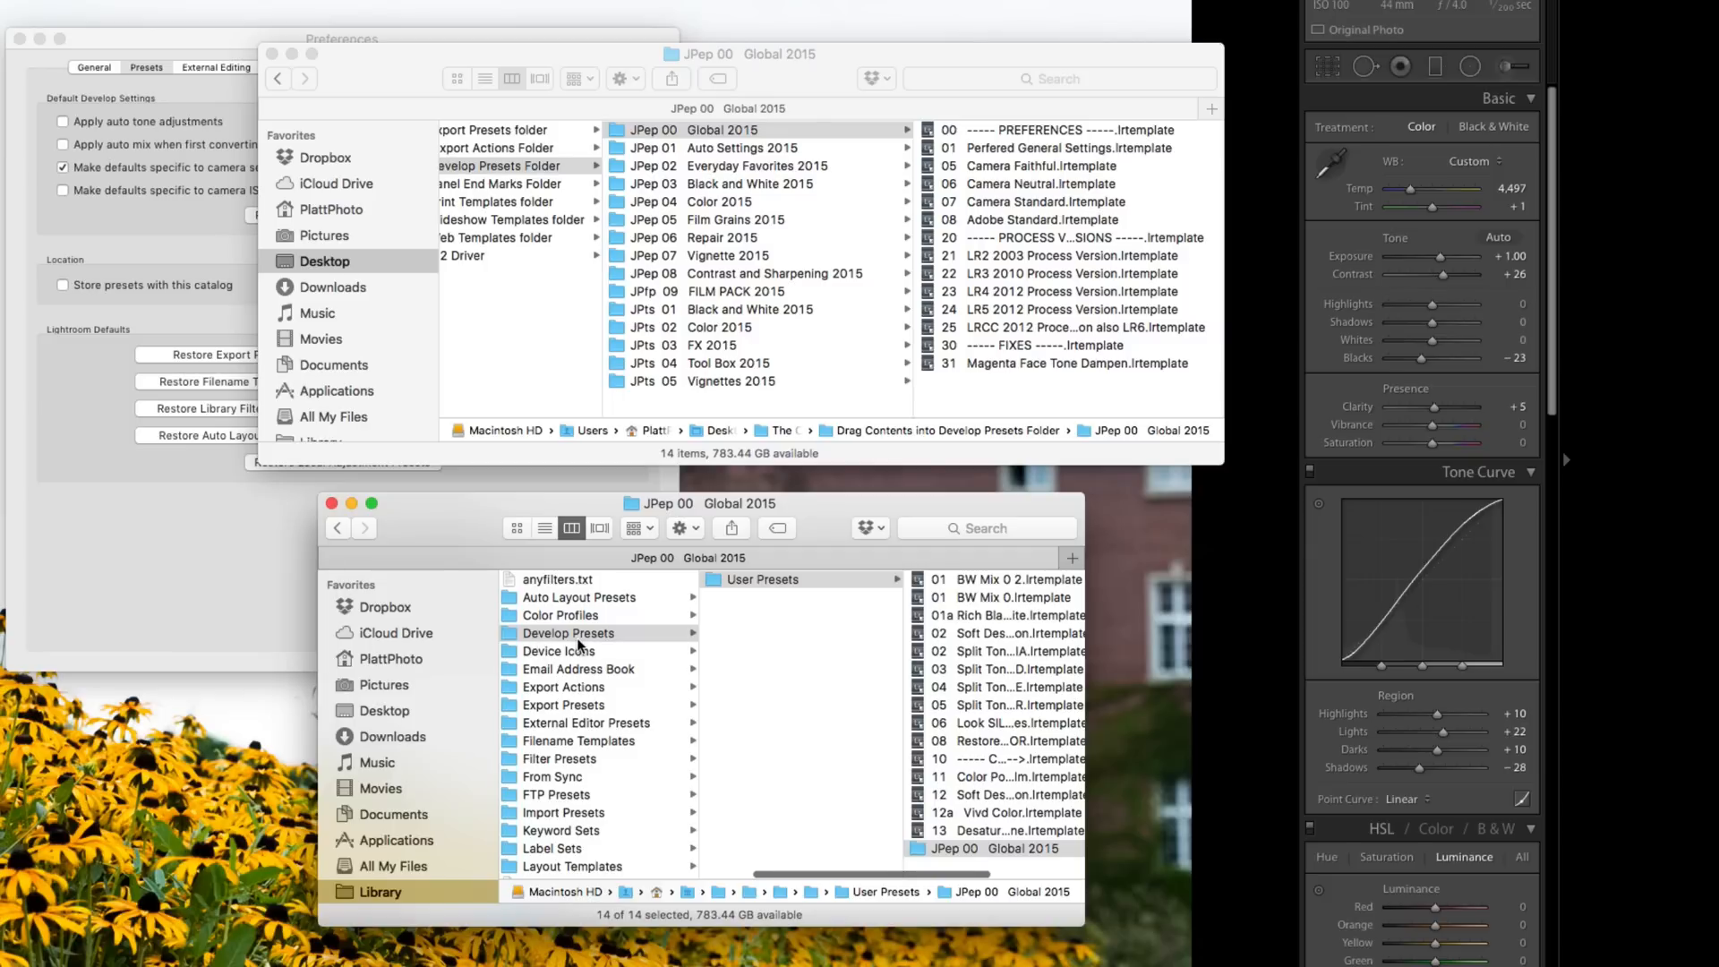
pyautogui.moveTo(814, 684)
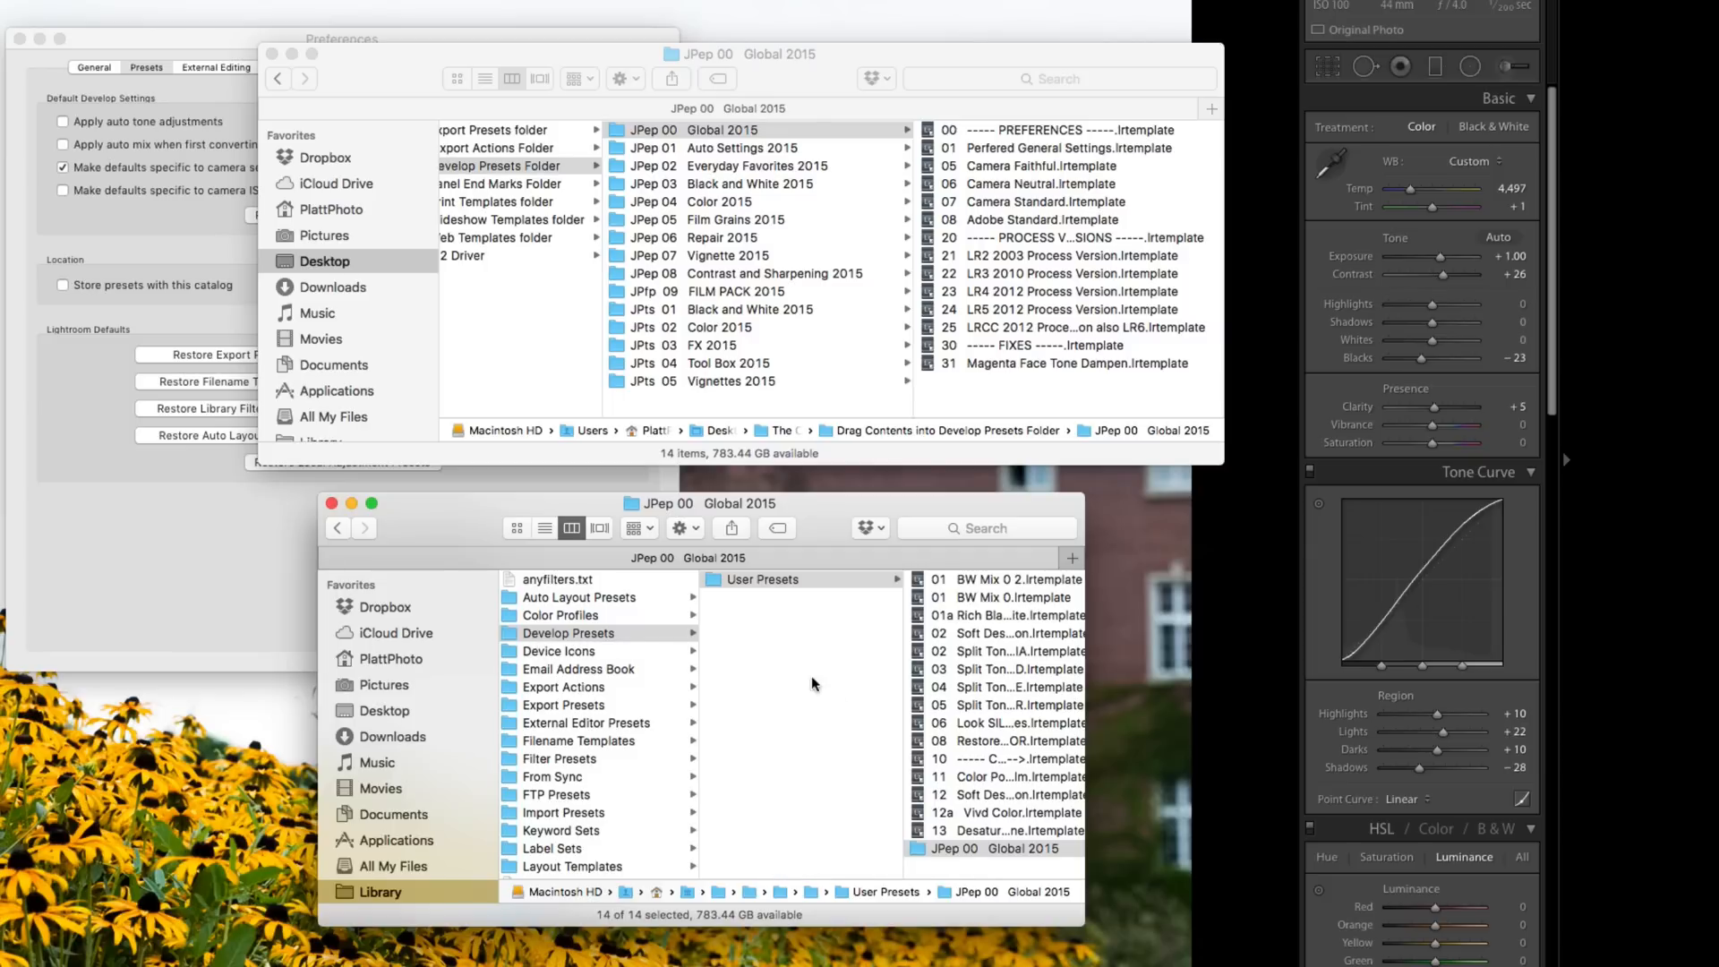
pyautogui.moveTo(1041, 785)
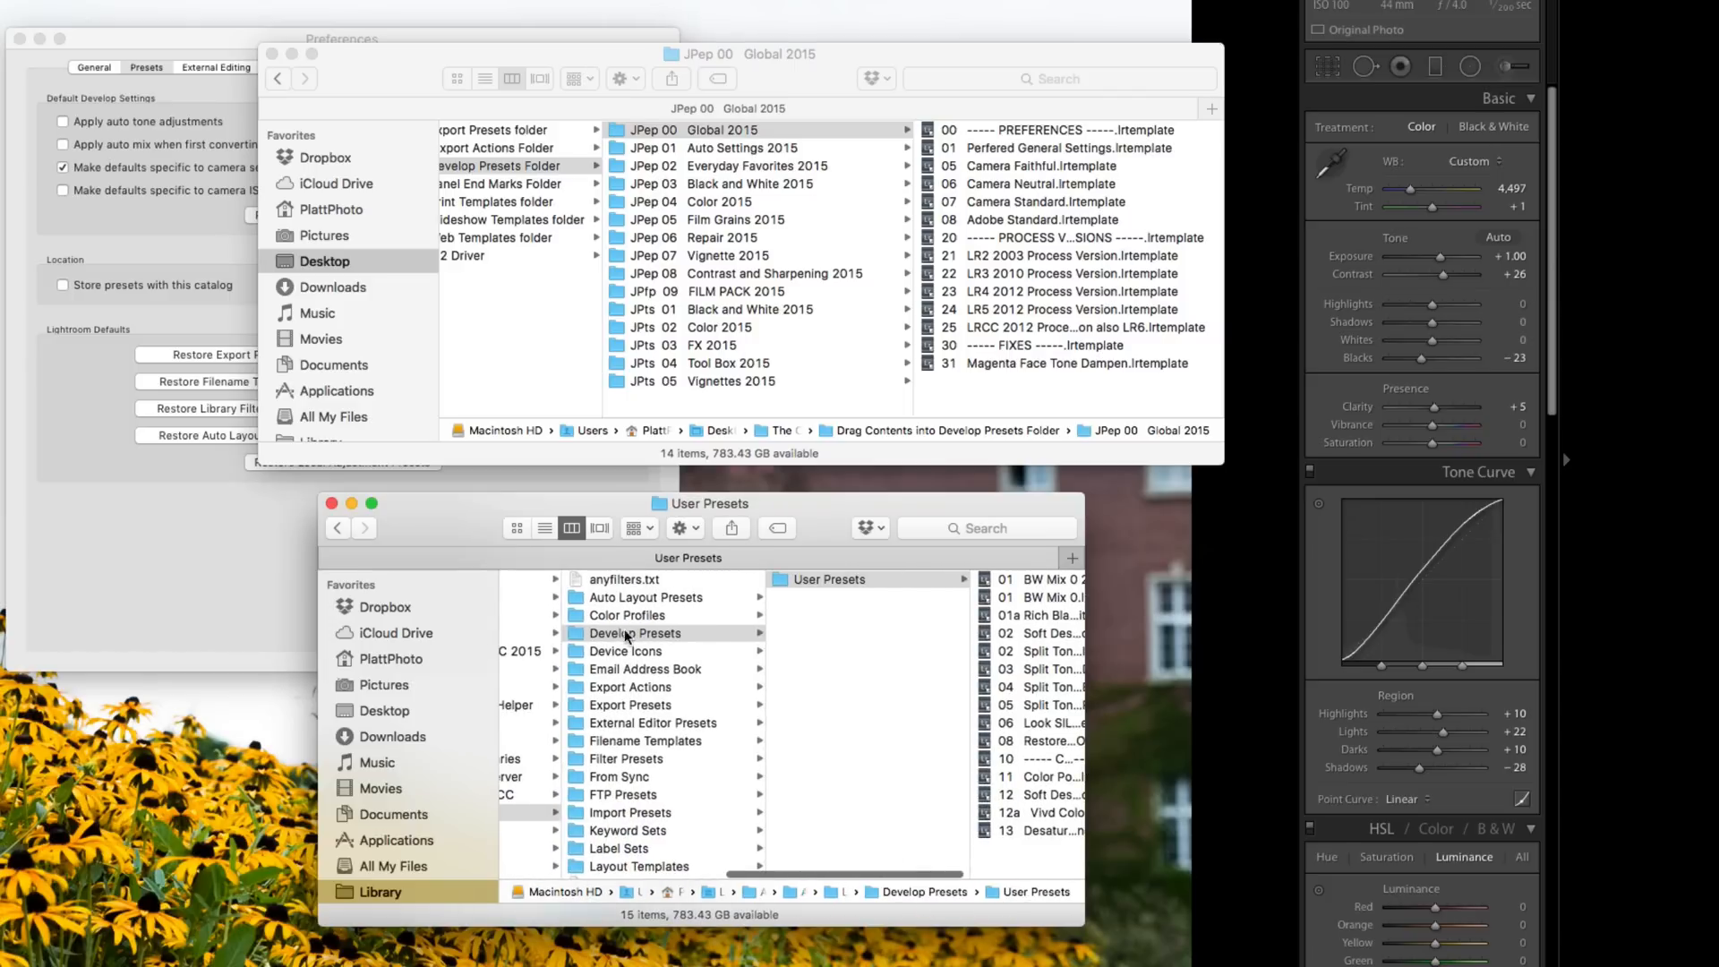
# Show Lightroom's Develop Presets folder, then return to the window with the 15 source preset folders
pyautogui.click(635, 633)
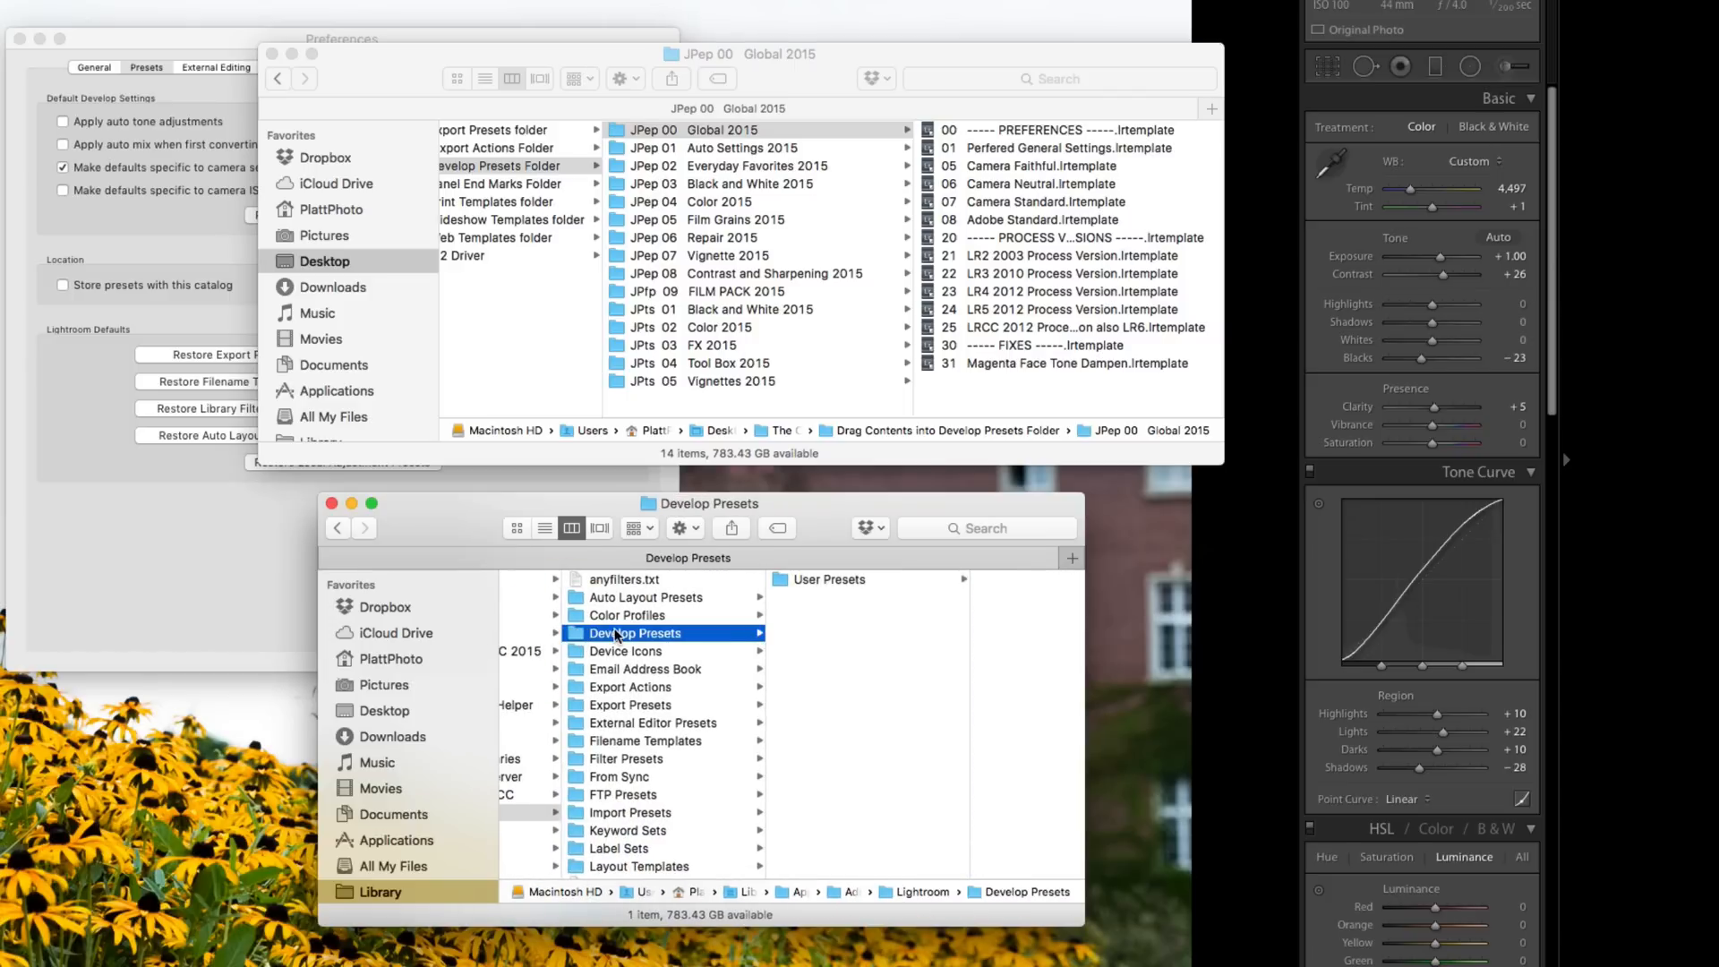
pyautogui.click(741, 108)
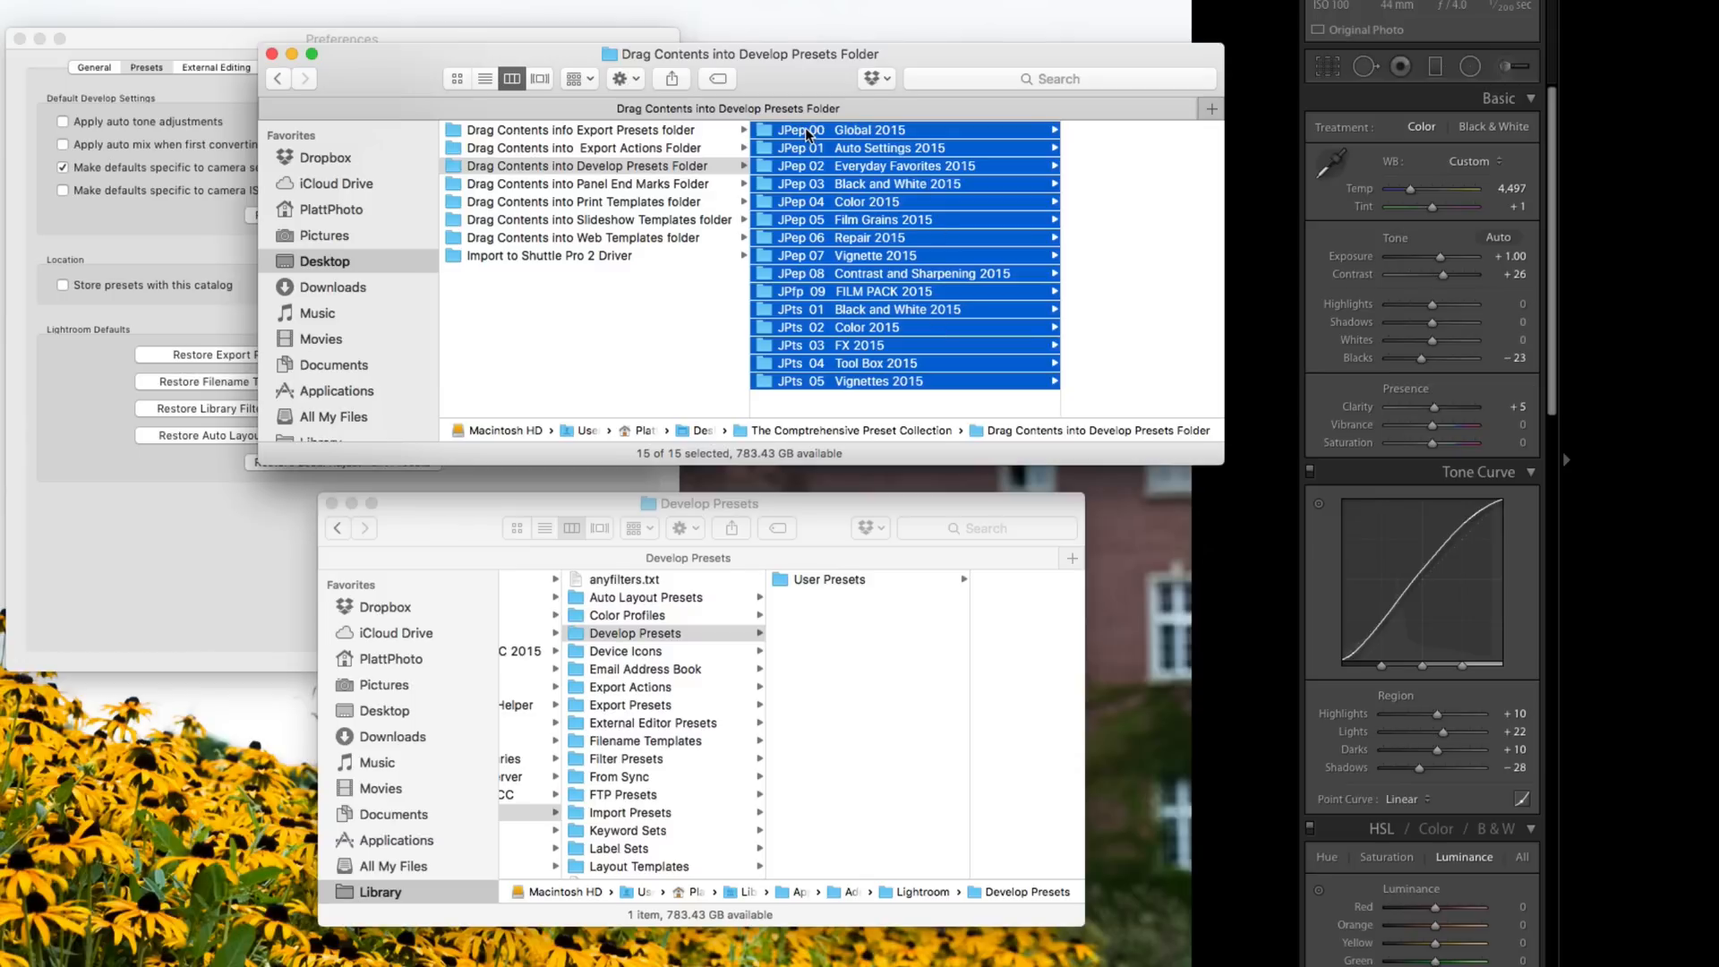
pyautogui.moveTo(812, 137)
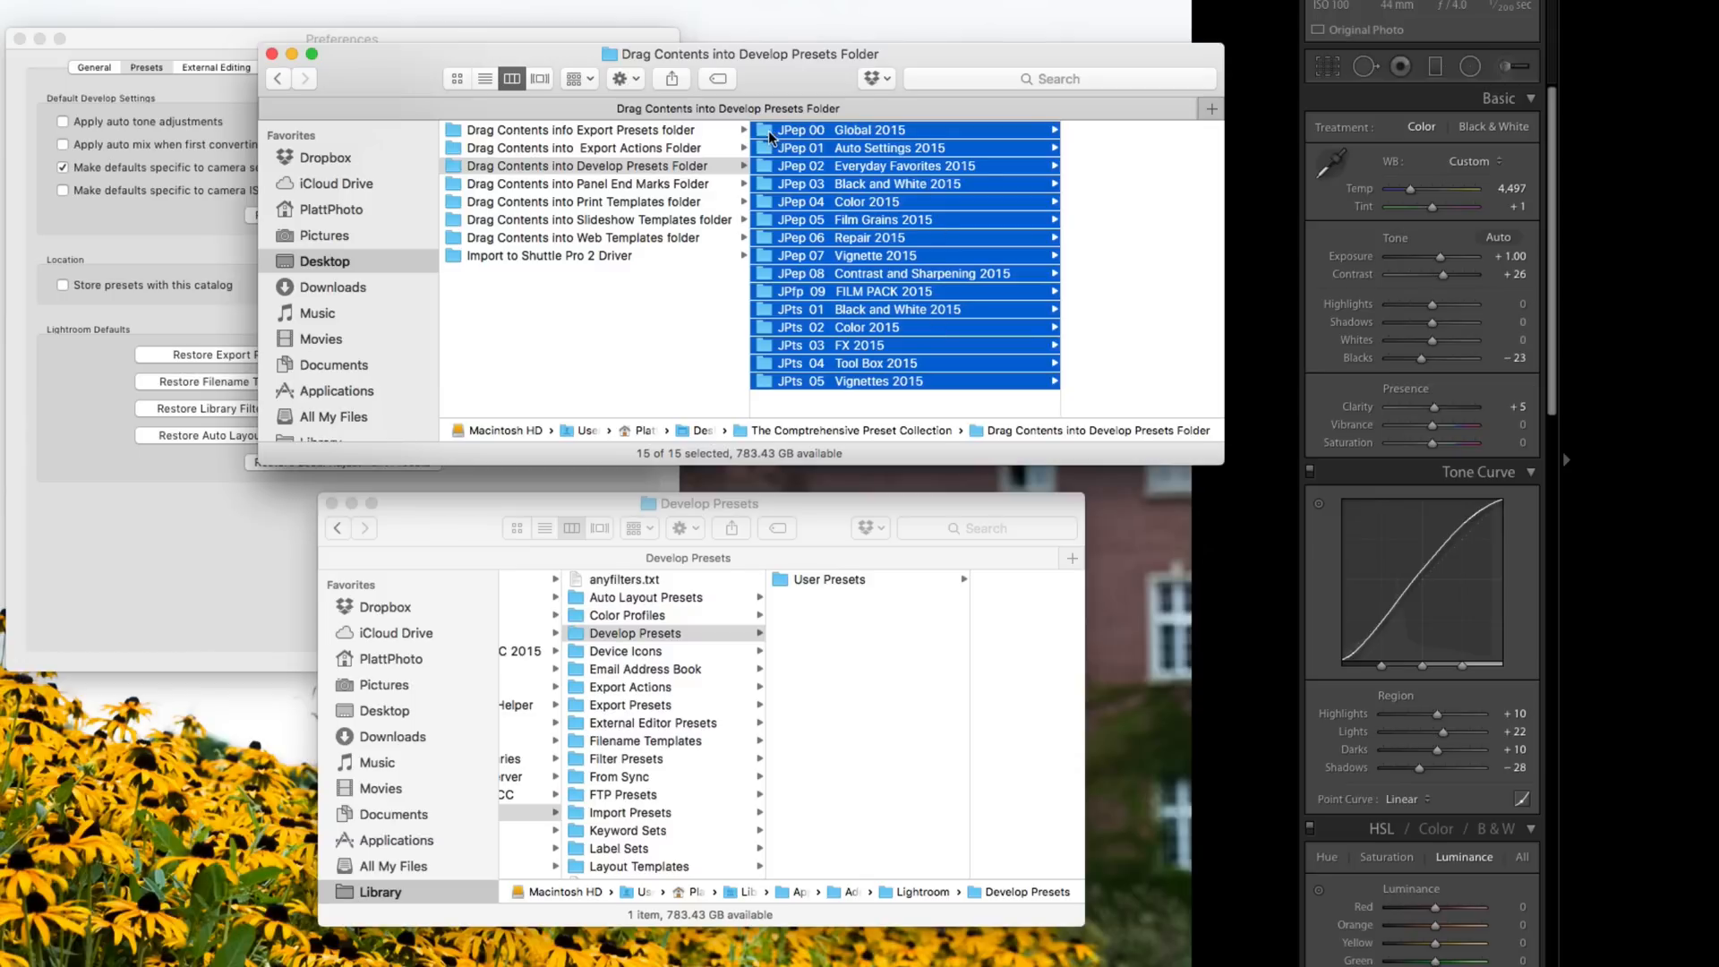
pyautogui.moveTo(463, 170)
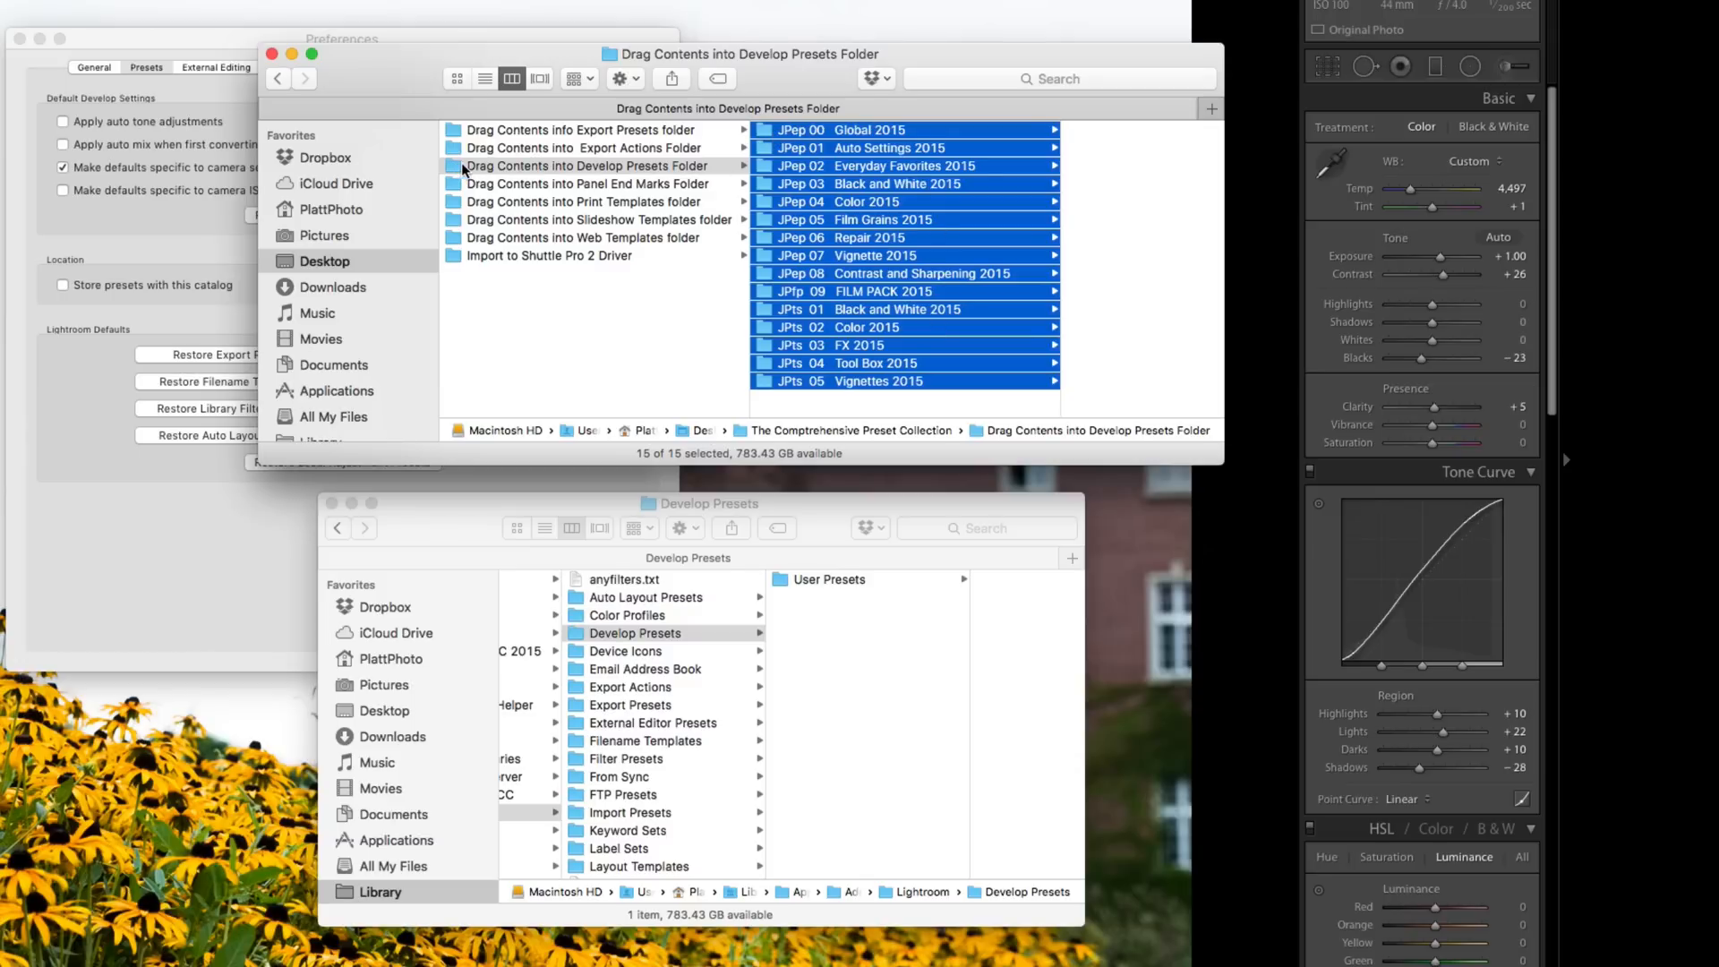
pyautogui.moveTo(578, 172)
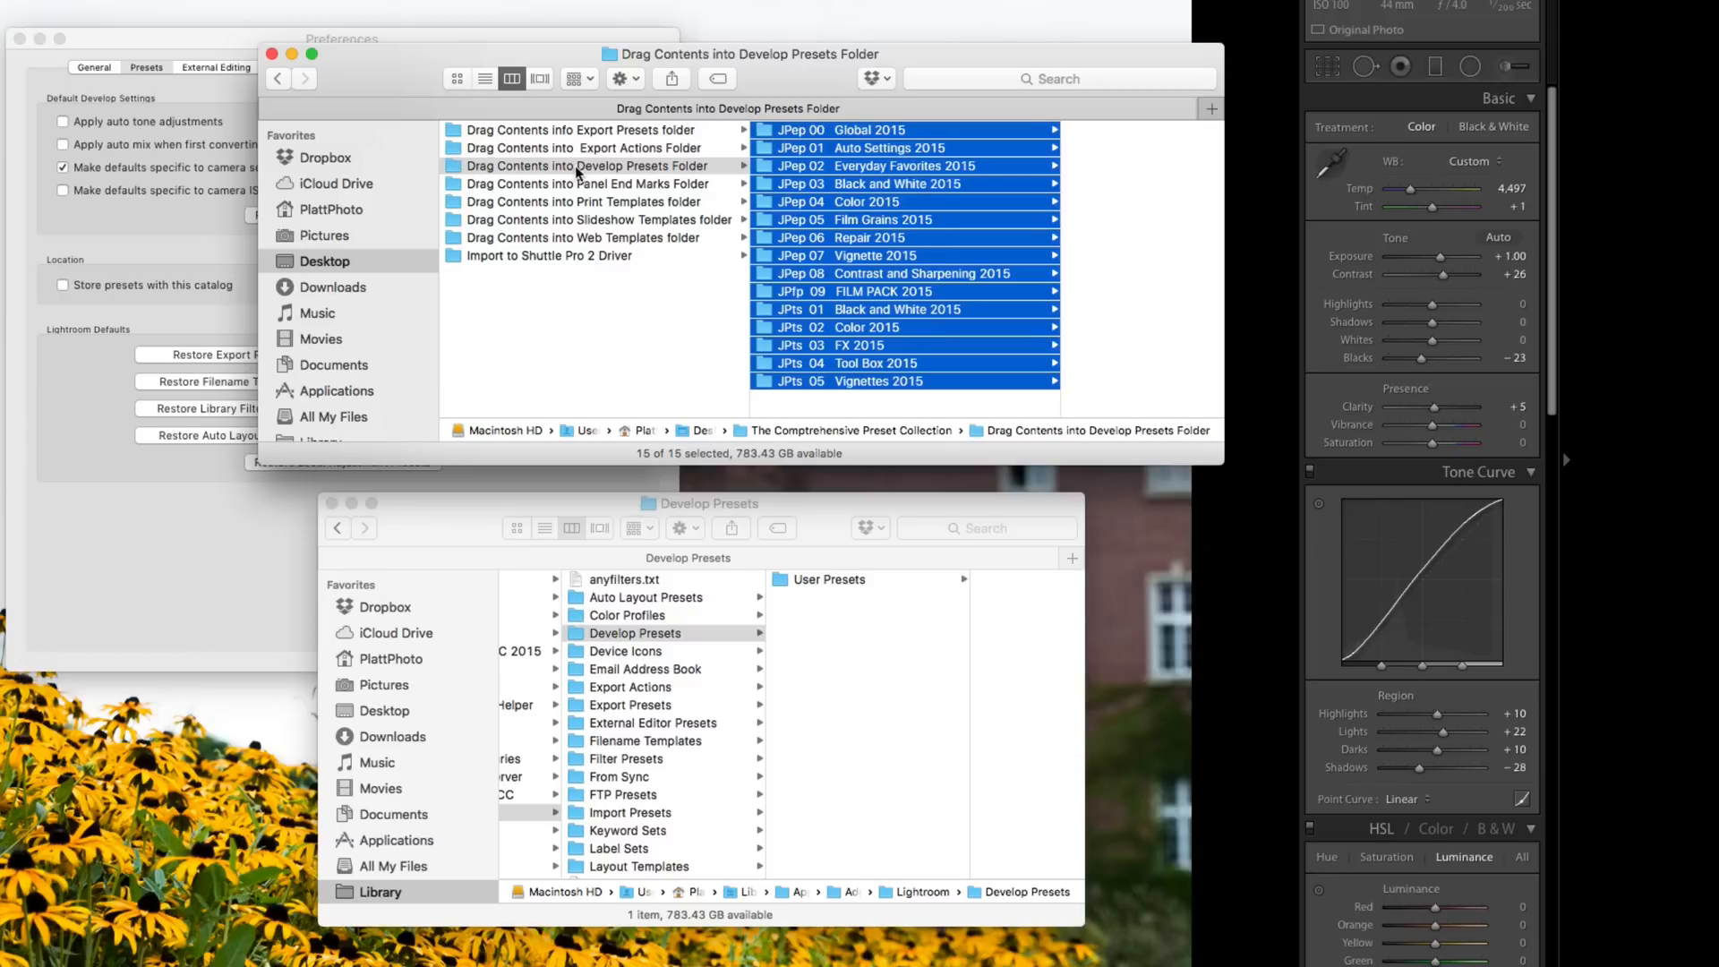
pyautogui.moveTo(740, 209)
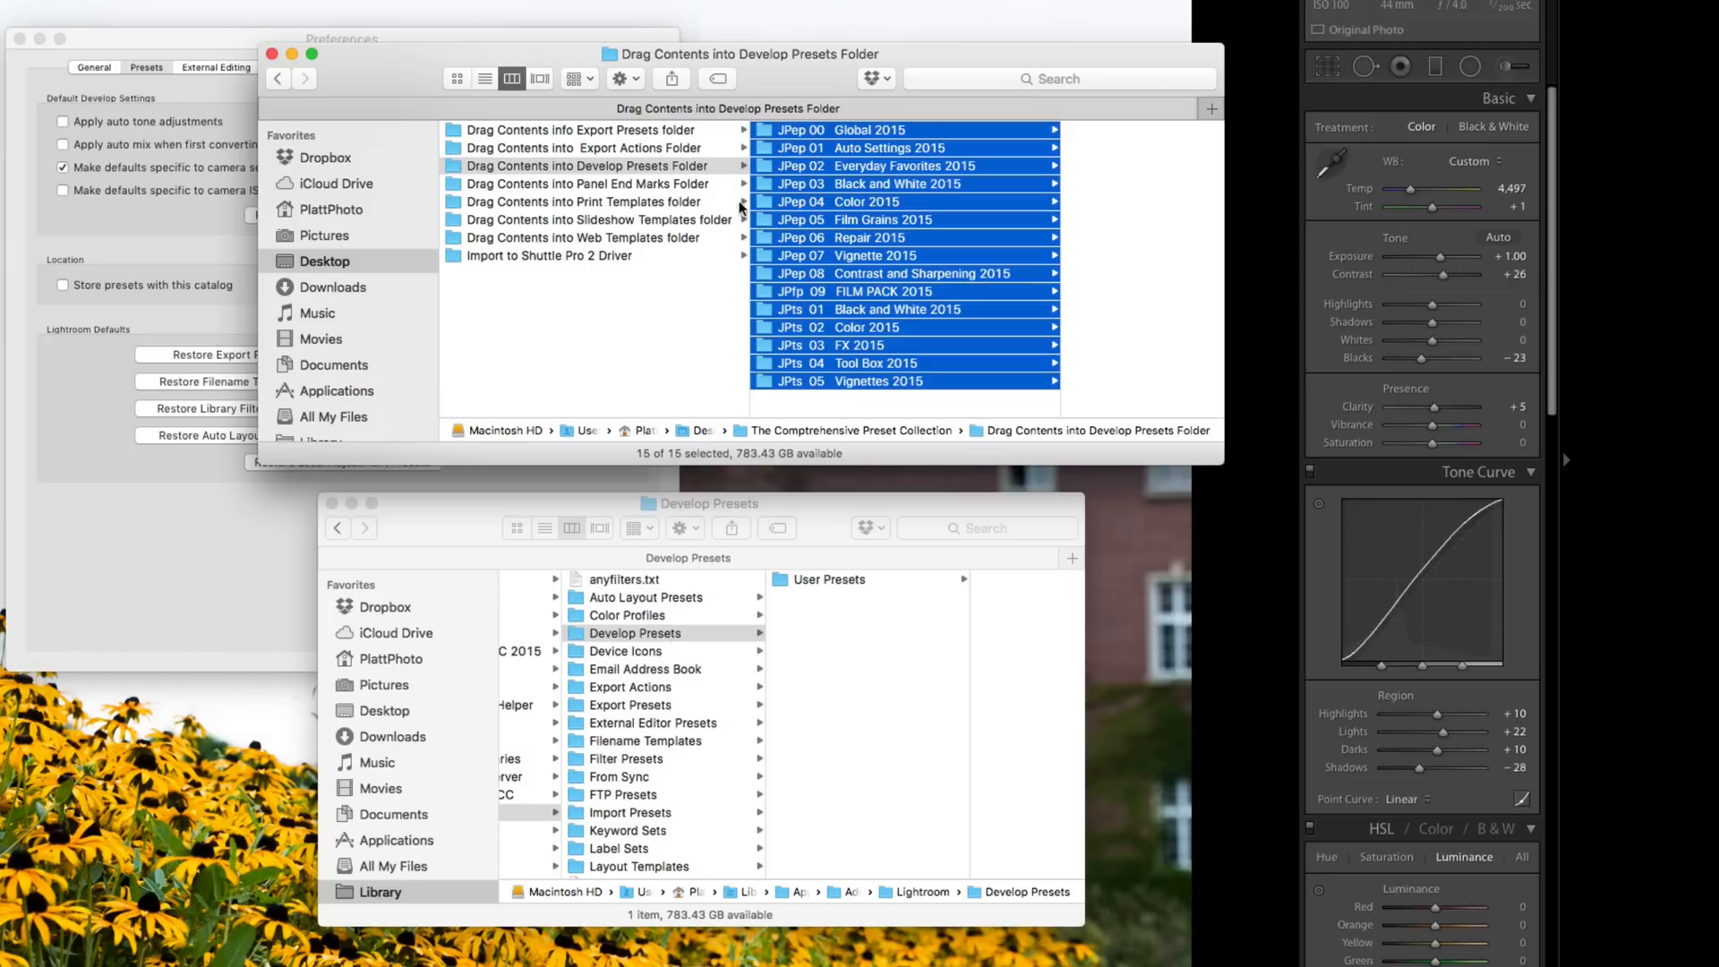
pyautogui.moveTo(768, 151)
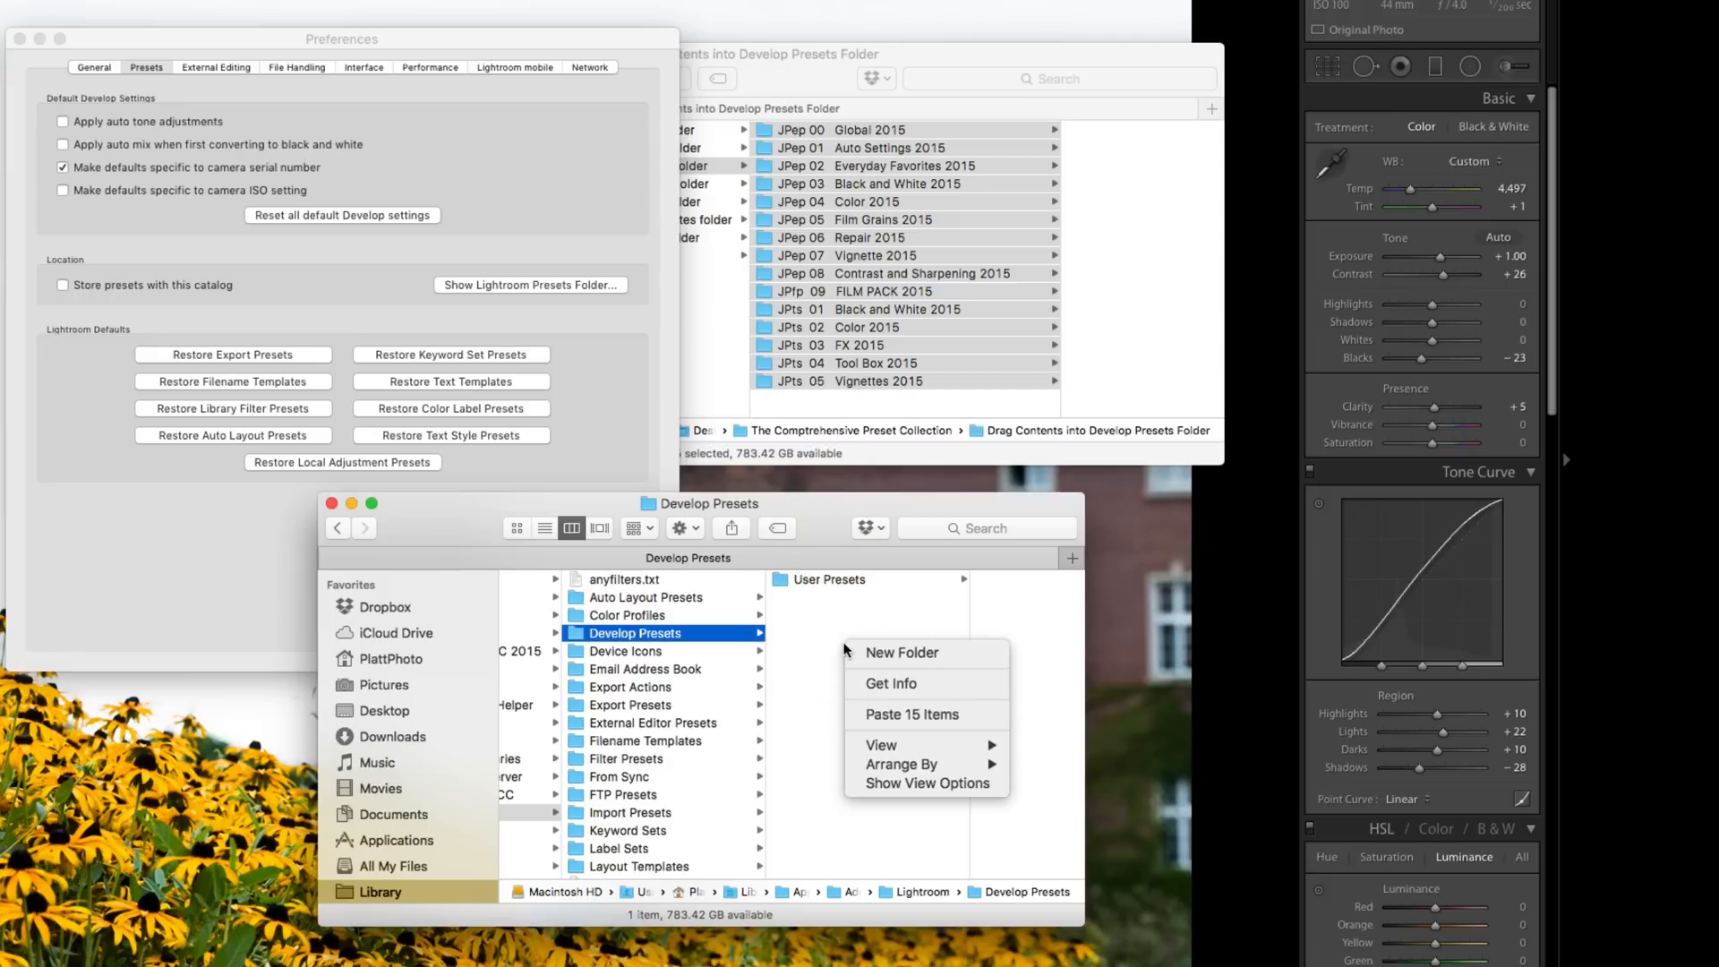
# Paste the 15 preset folders into Develop Presets beside User Presets, then return to Lightroom
pyautogui.click(912, 714)
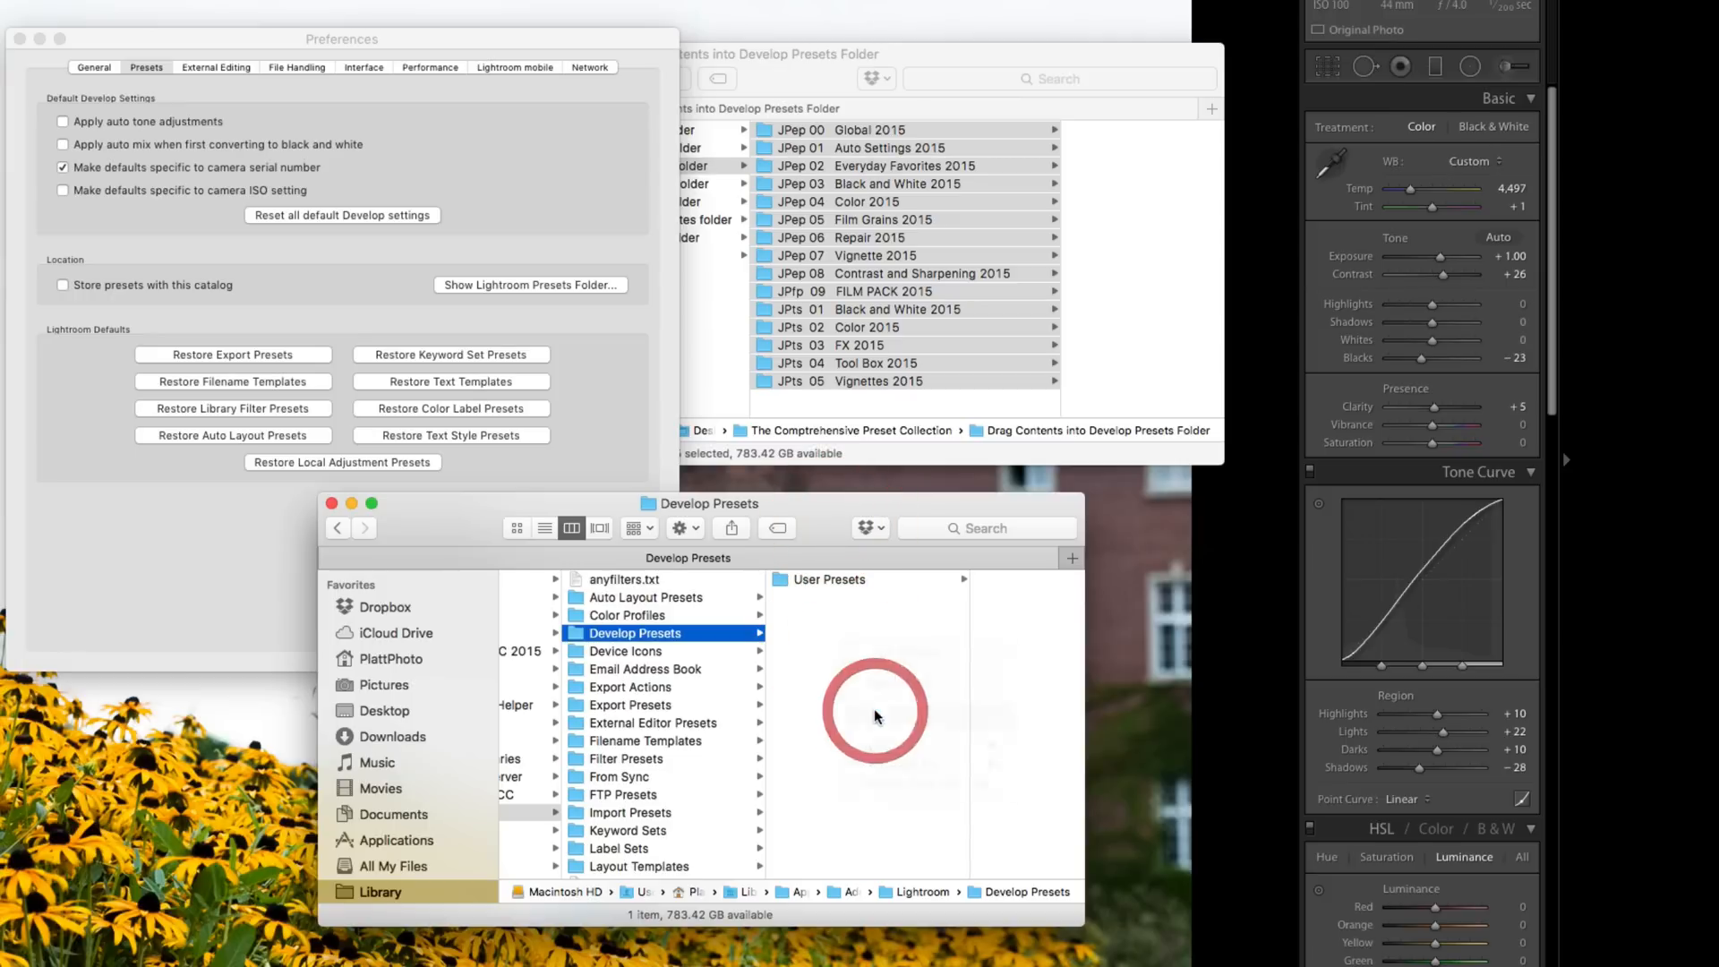
pyautogui.click(634, 633)
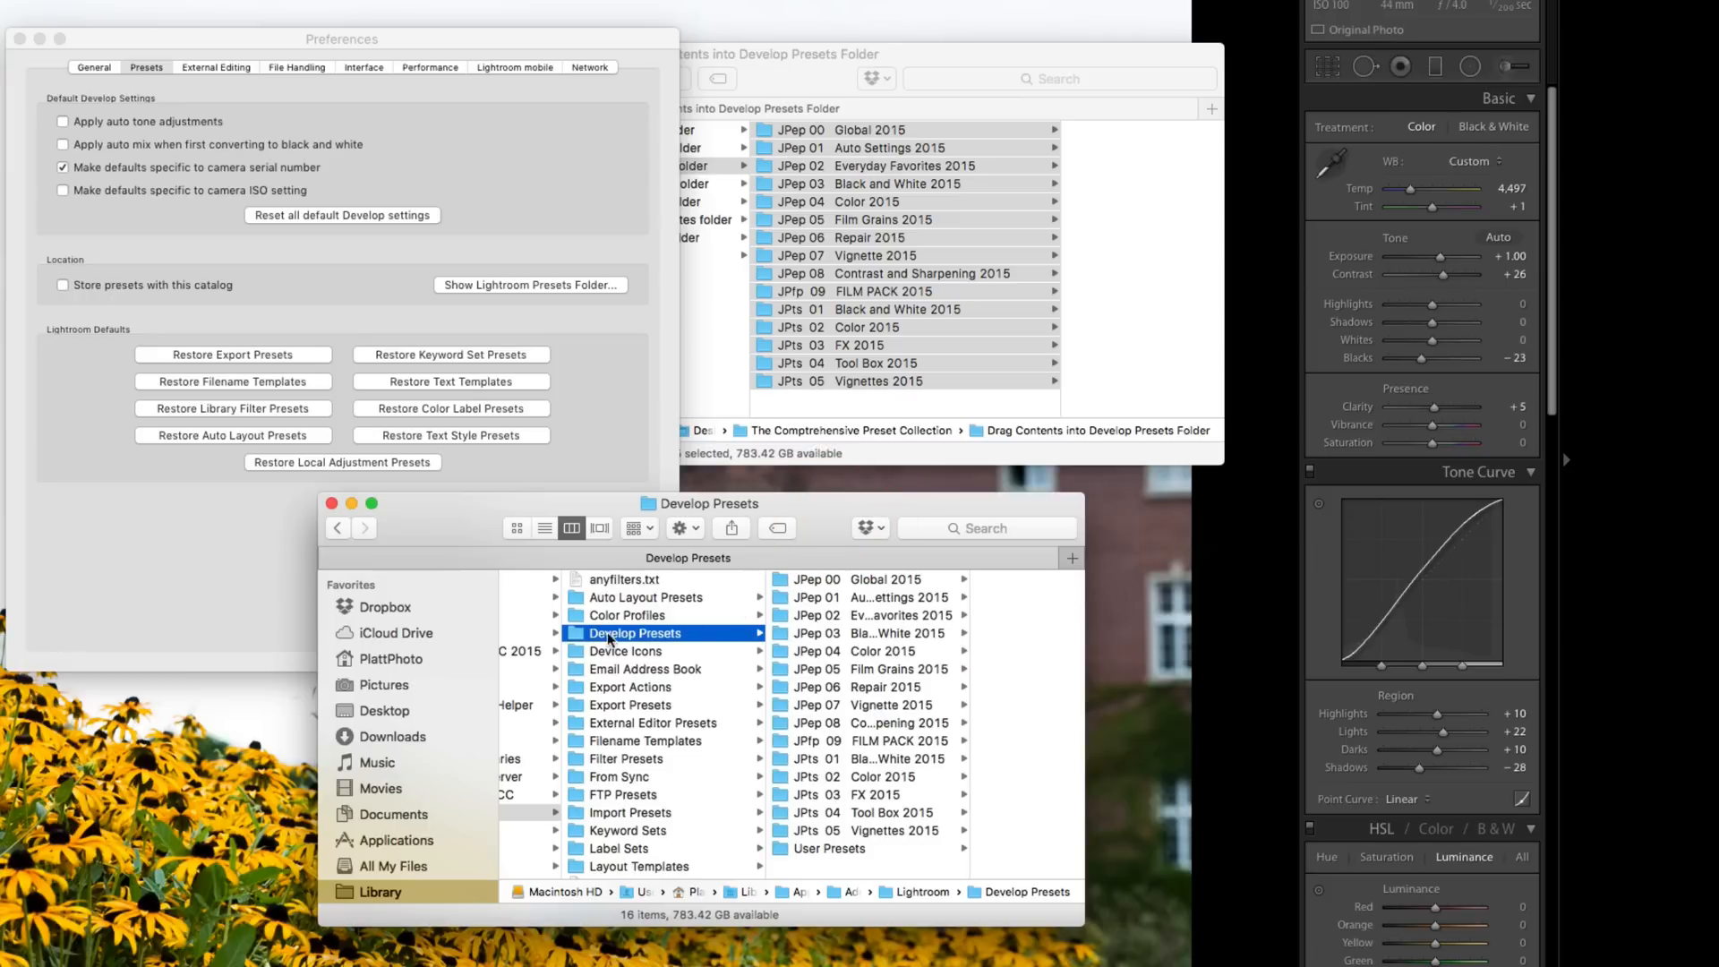
pyautogui.moveTo(575, 636)
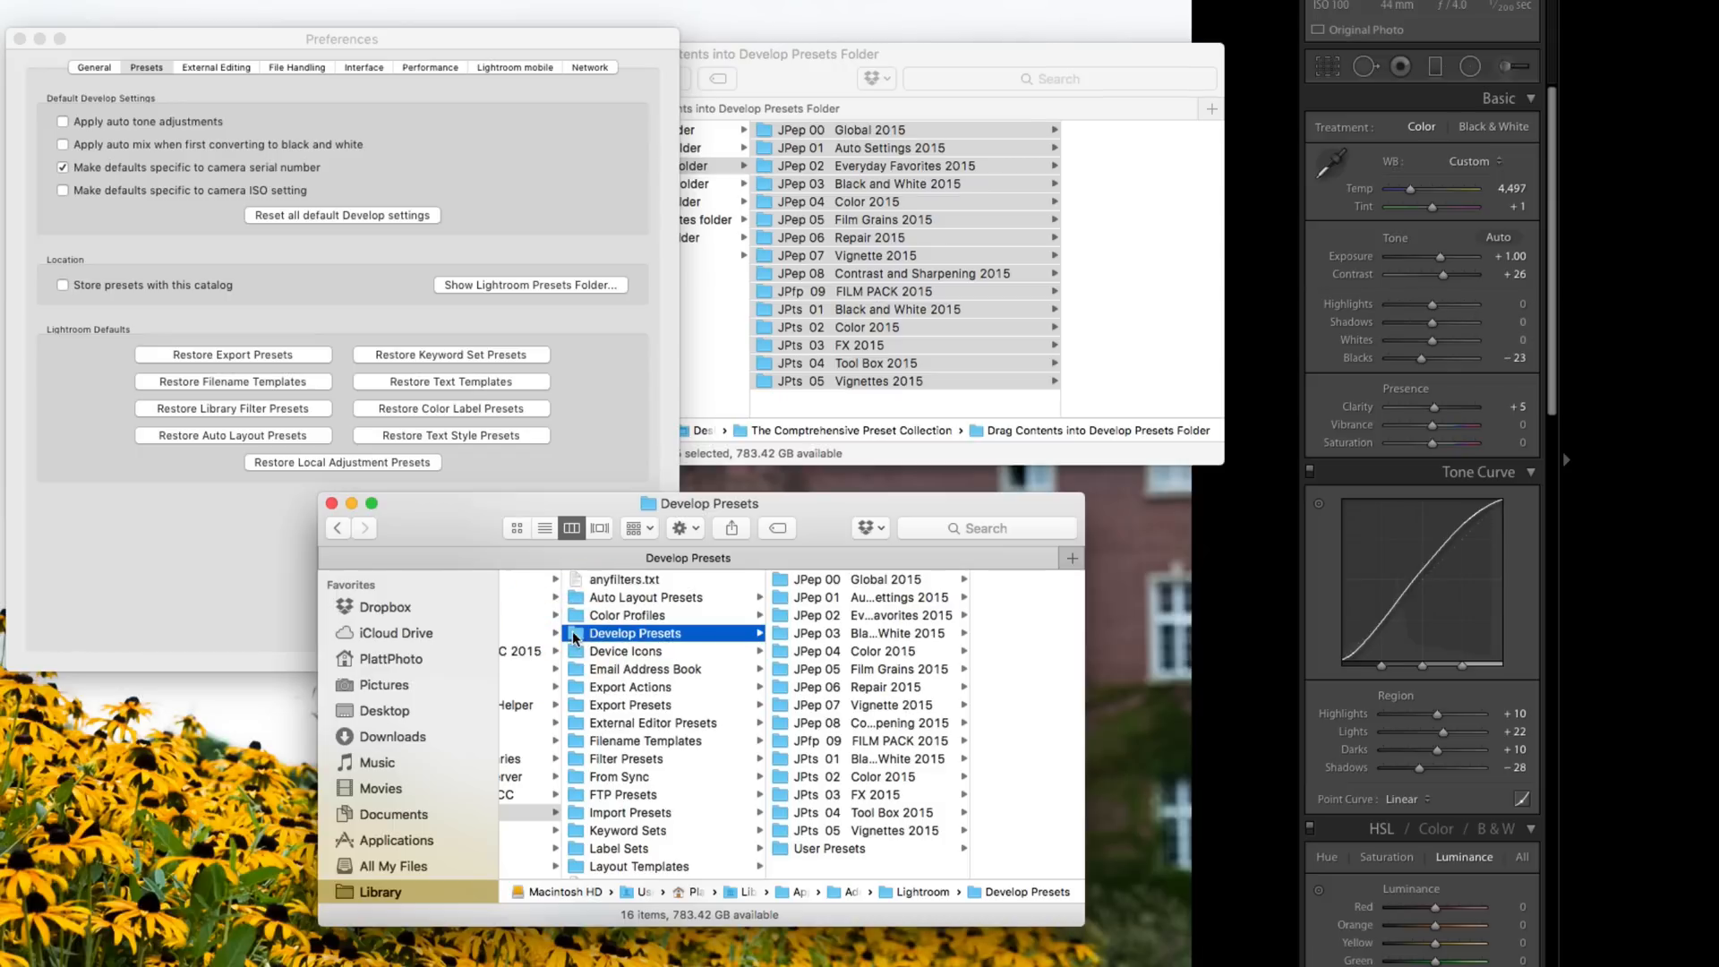
pyautogui.moveTo(792, 696)
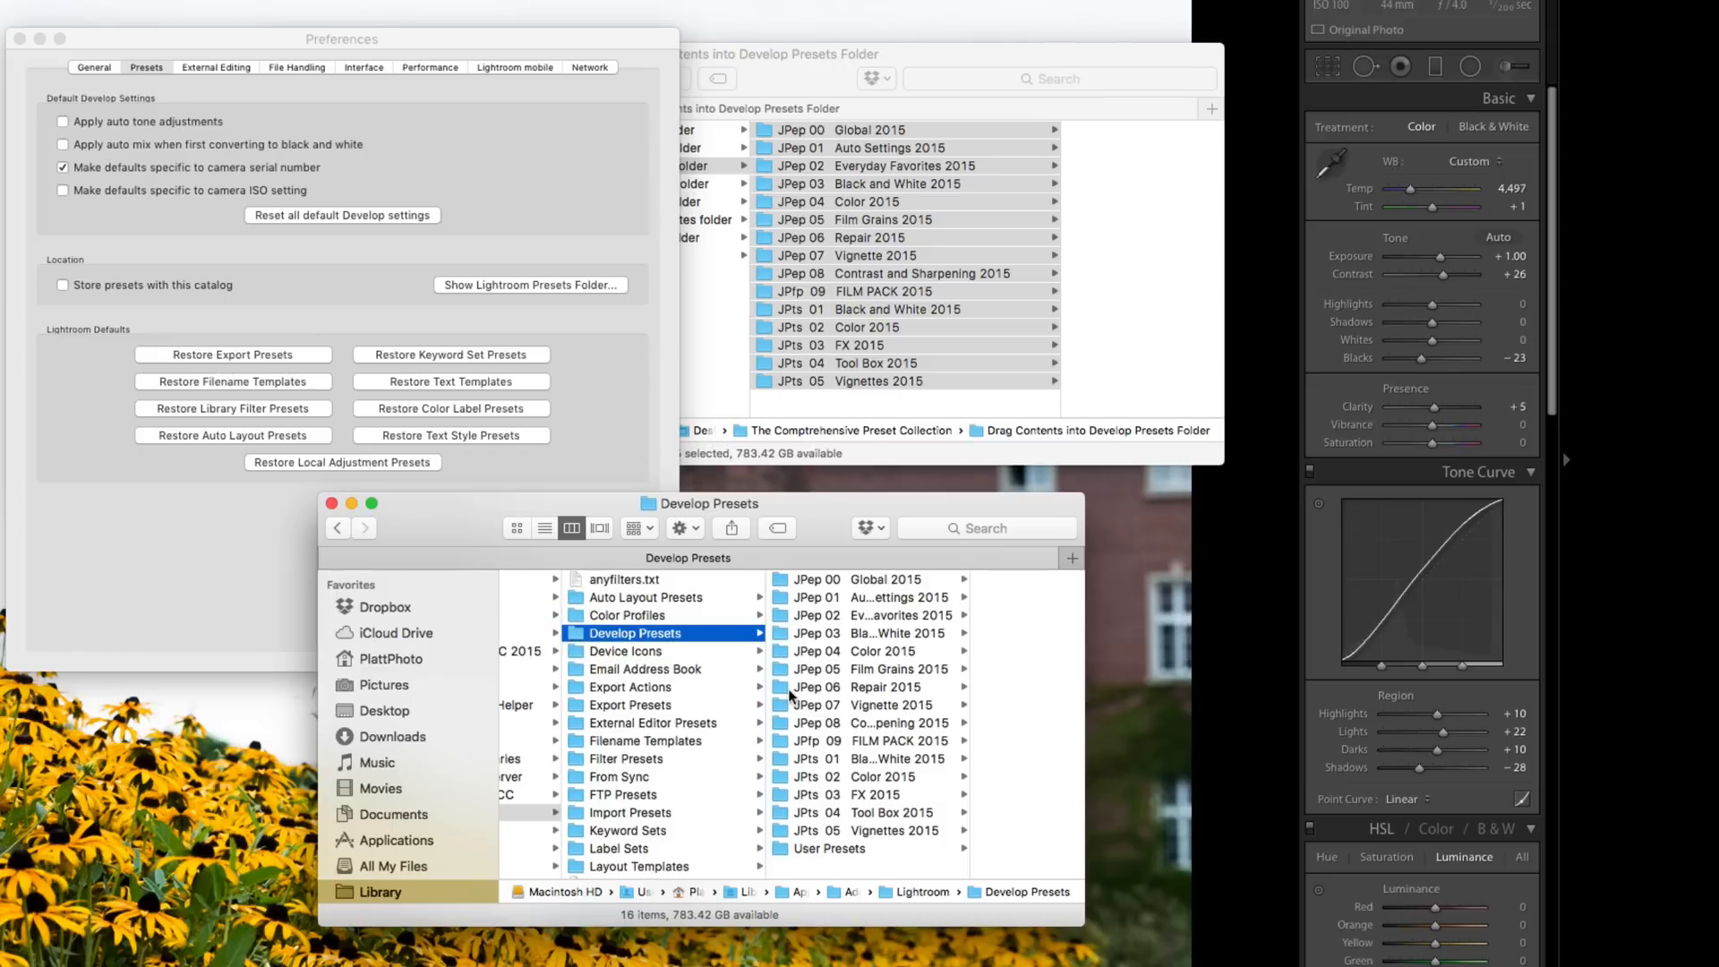
pyautogui.moveTo(781, 638)
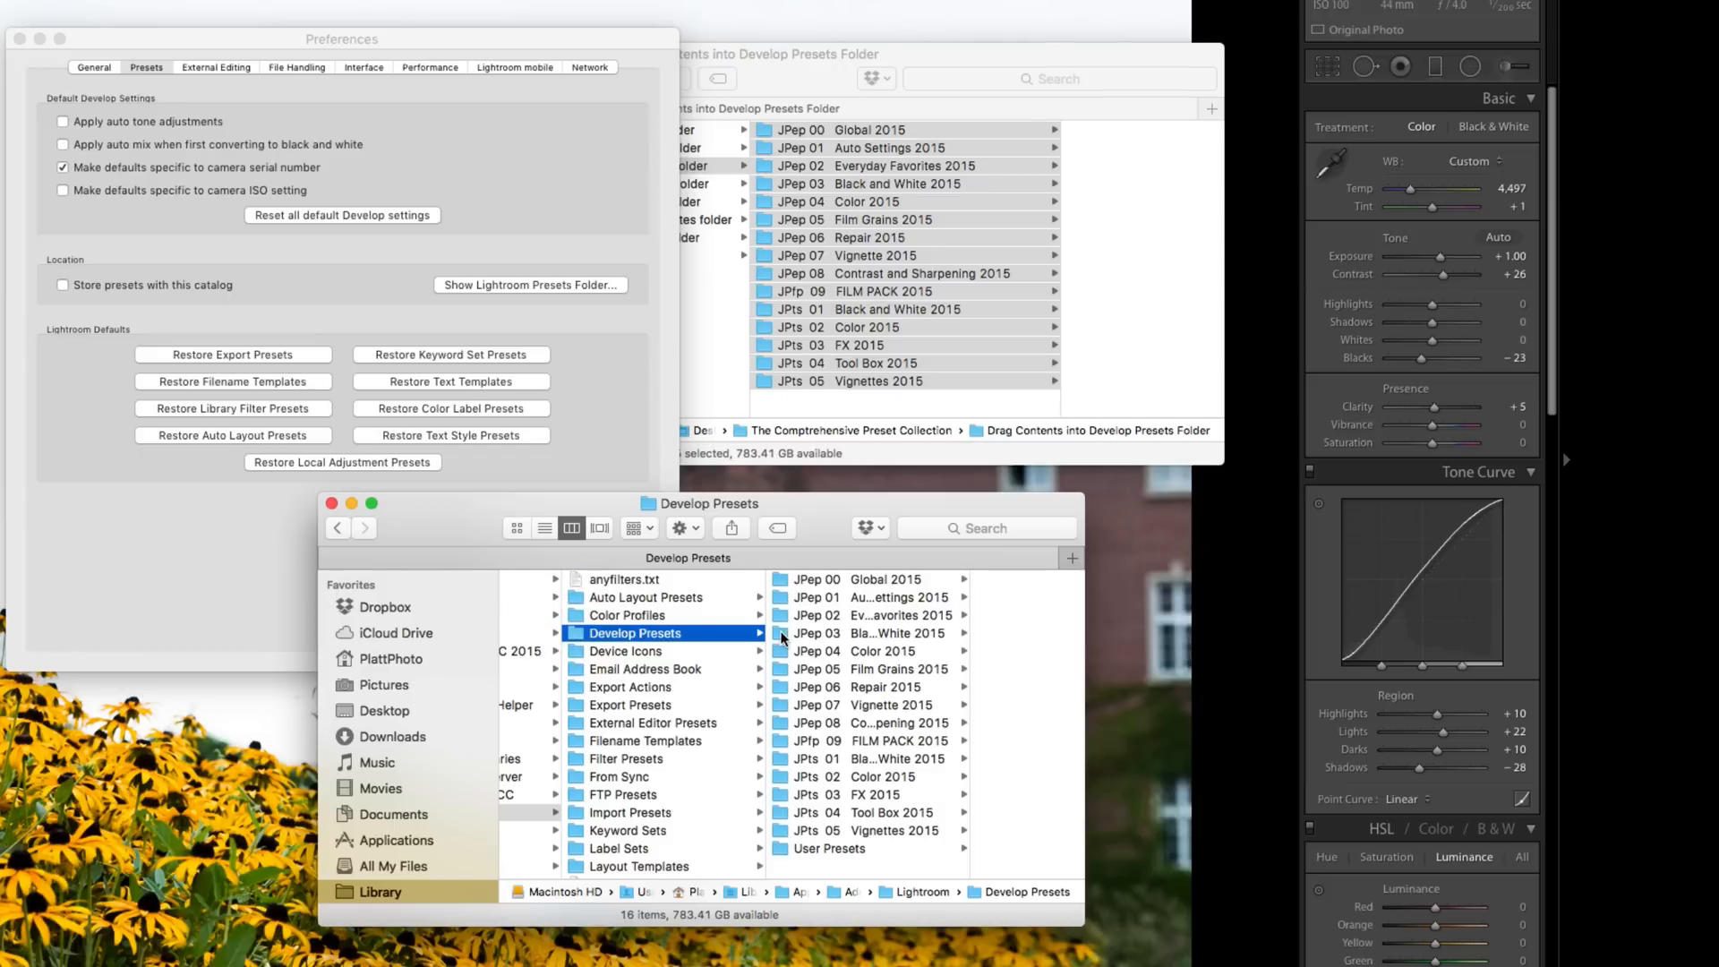
pyautogui.click(817, 633)
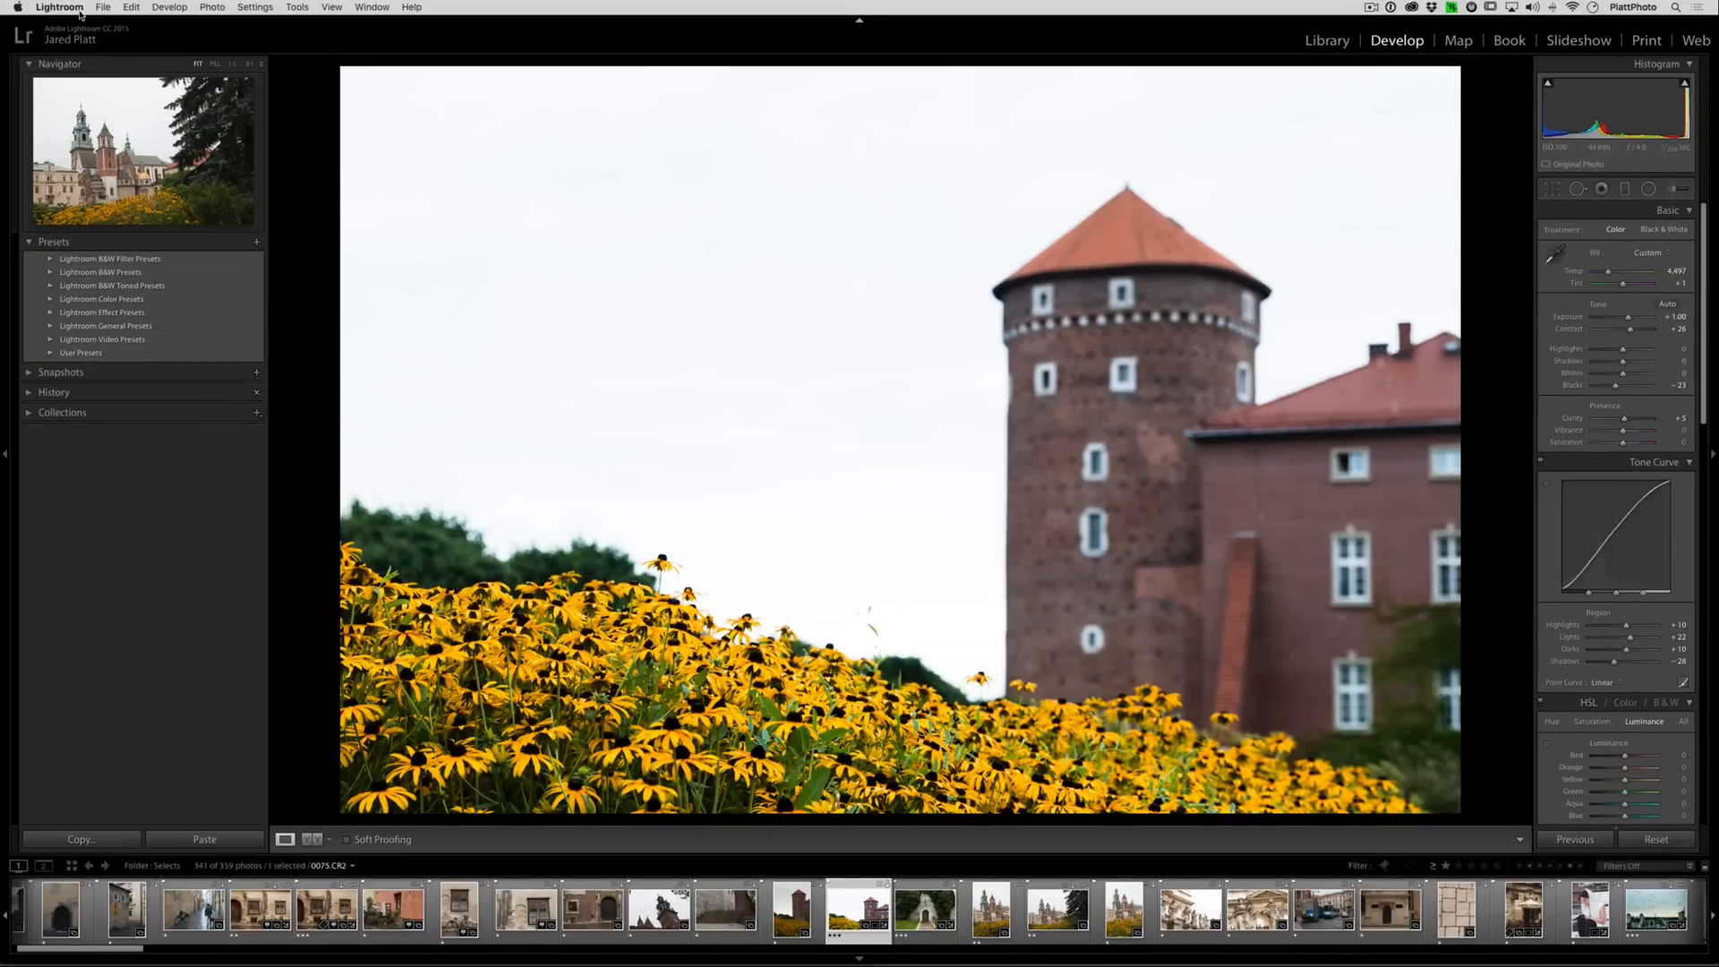
# Quit Lightroom from the Lightroom menu and relaunch it from the Dock
pyautogui.click(59, 8)
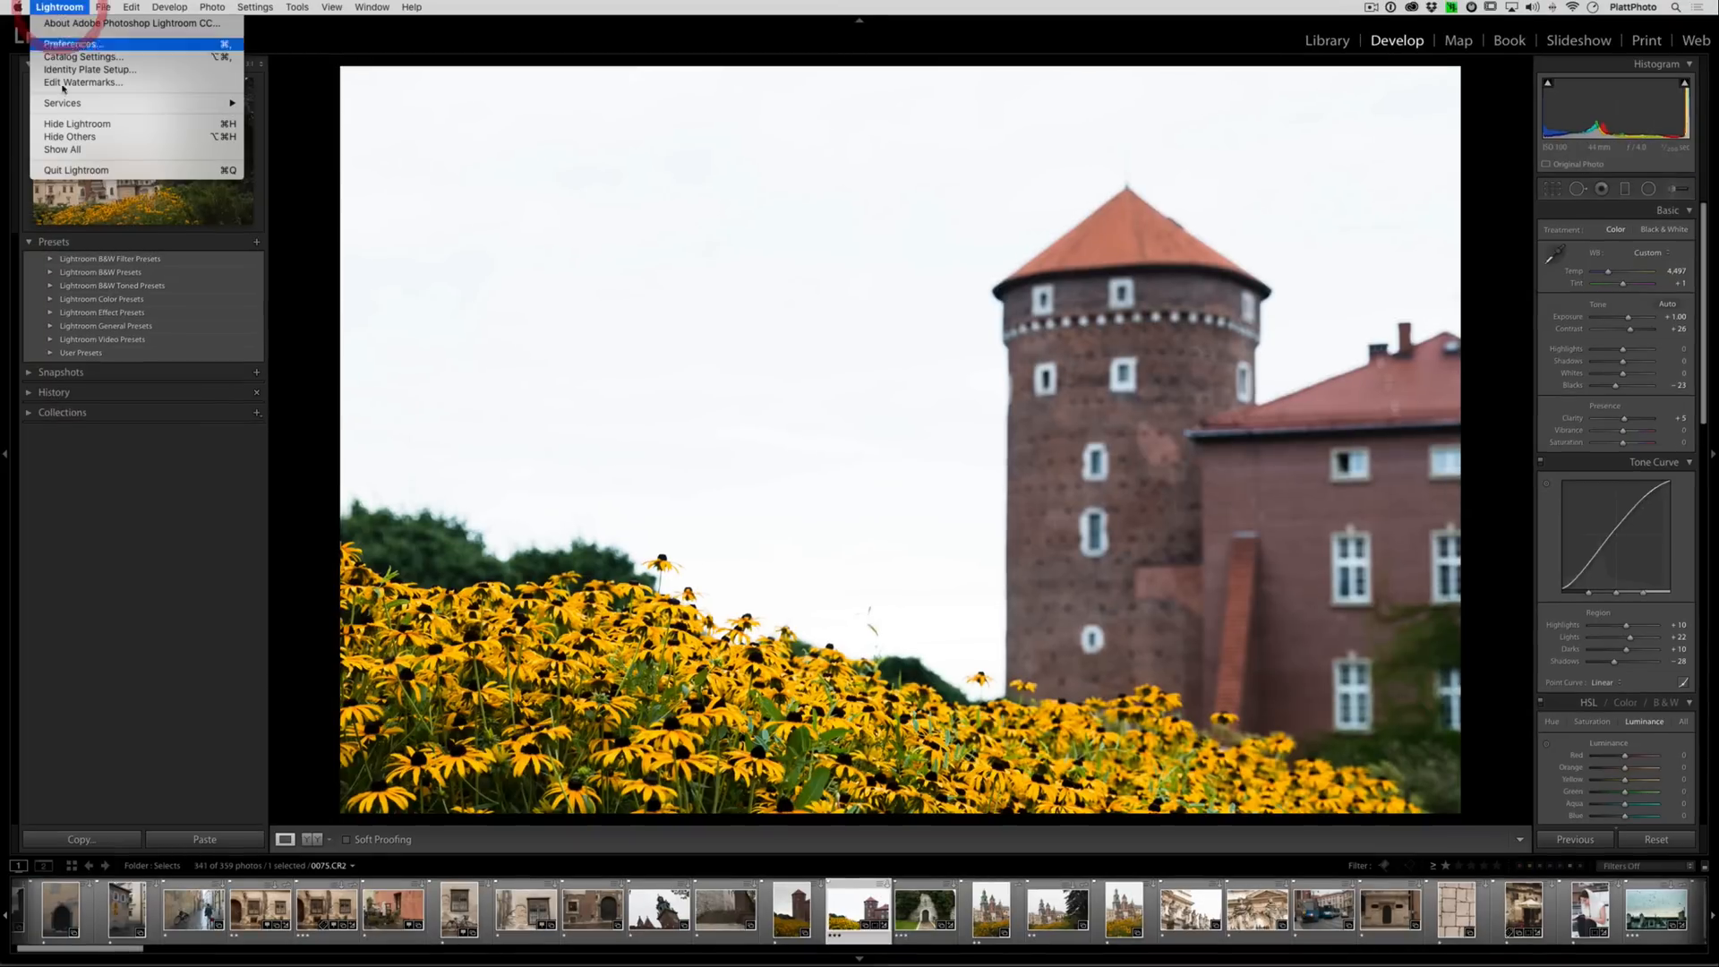
pyautogui.click(75, 170)
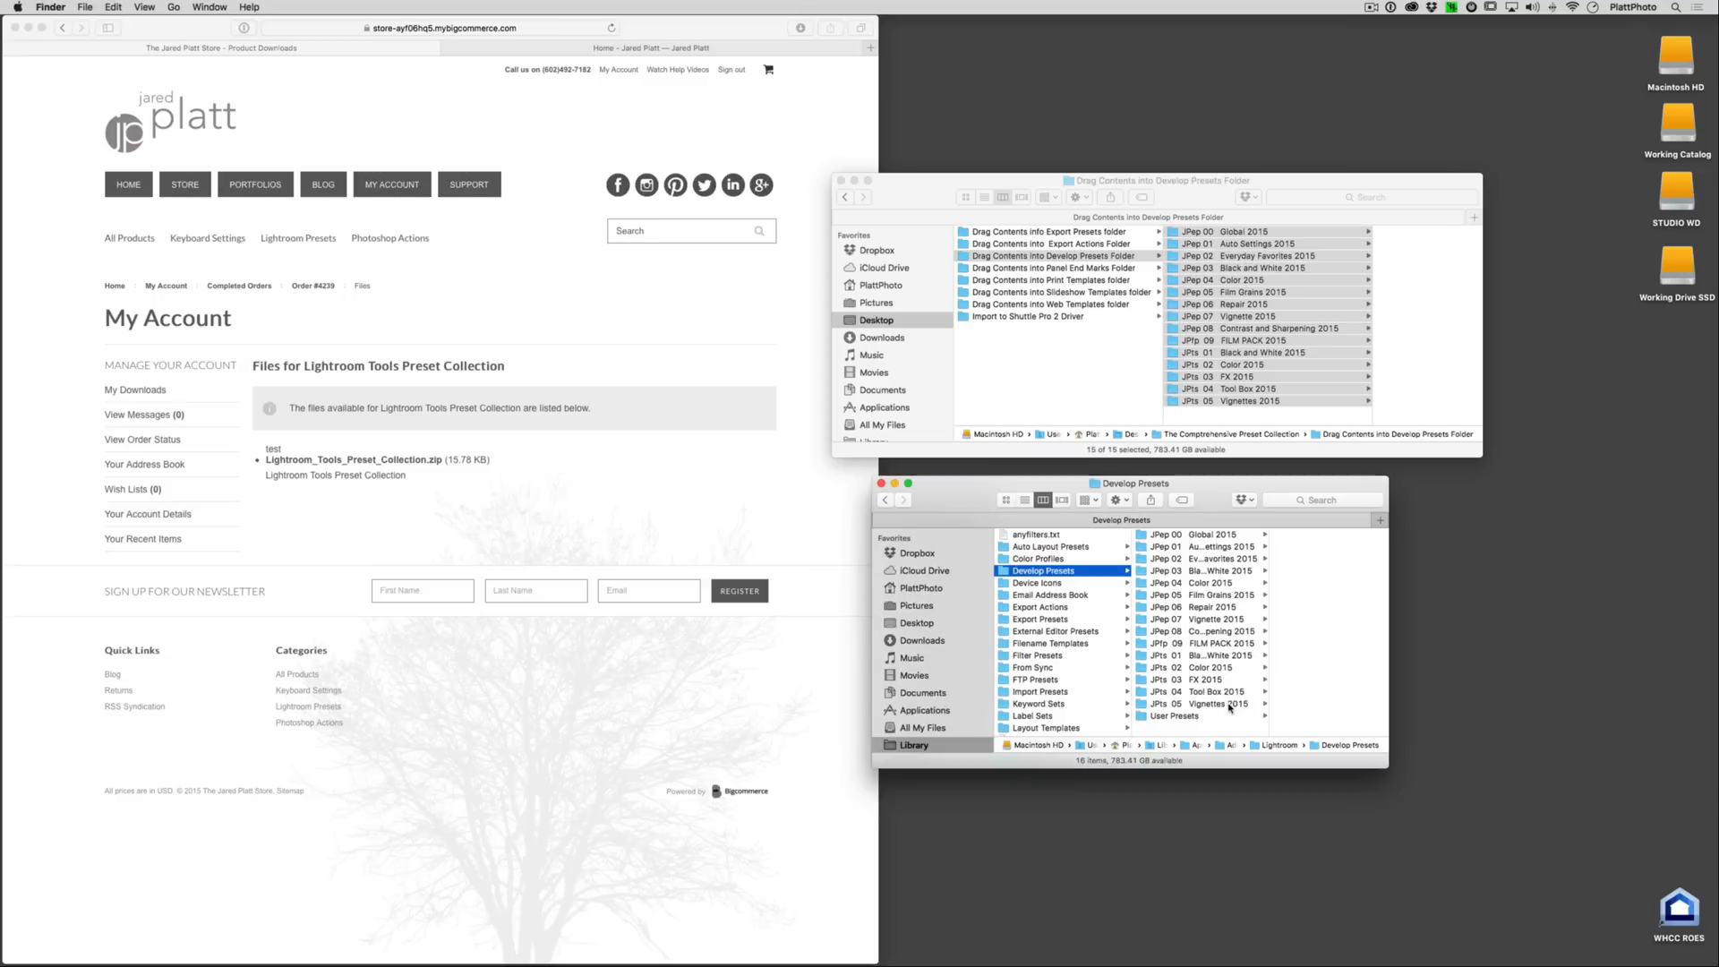
pyautogui.moveTo(1147, 937)
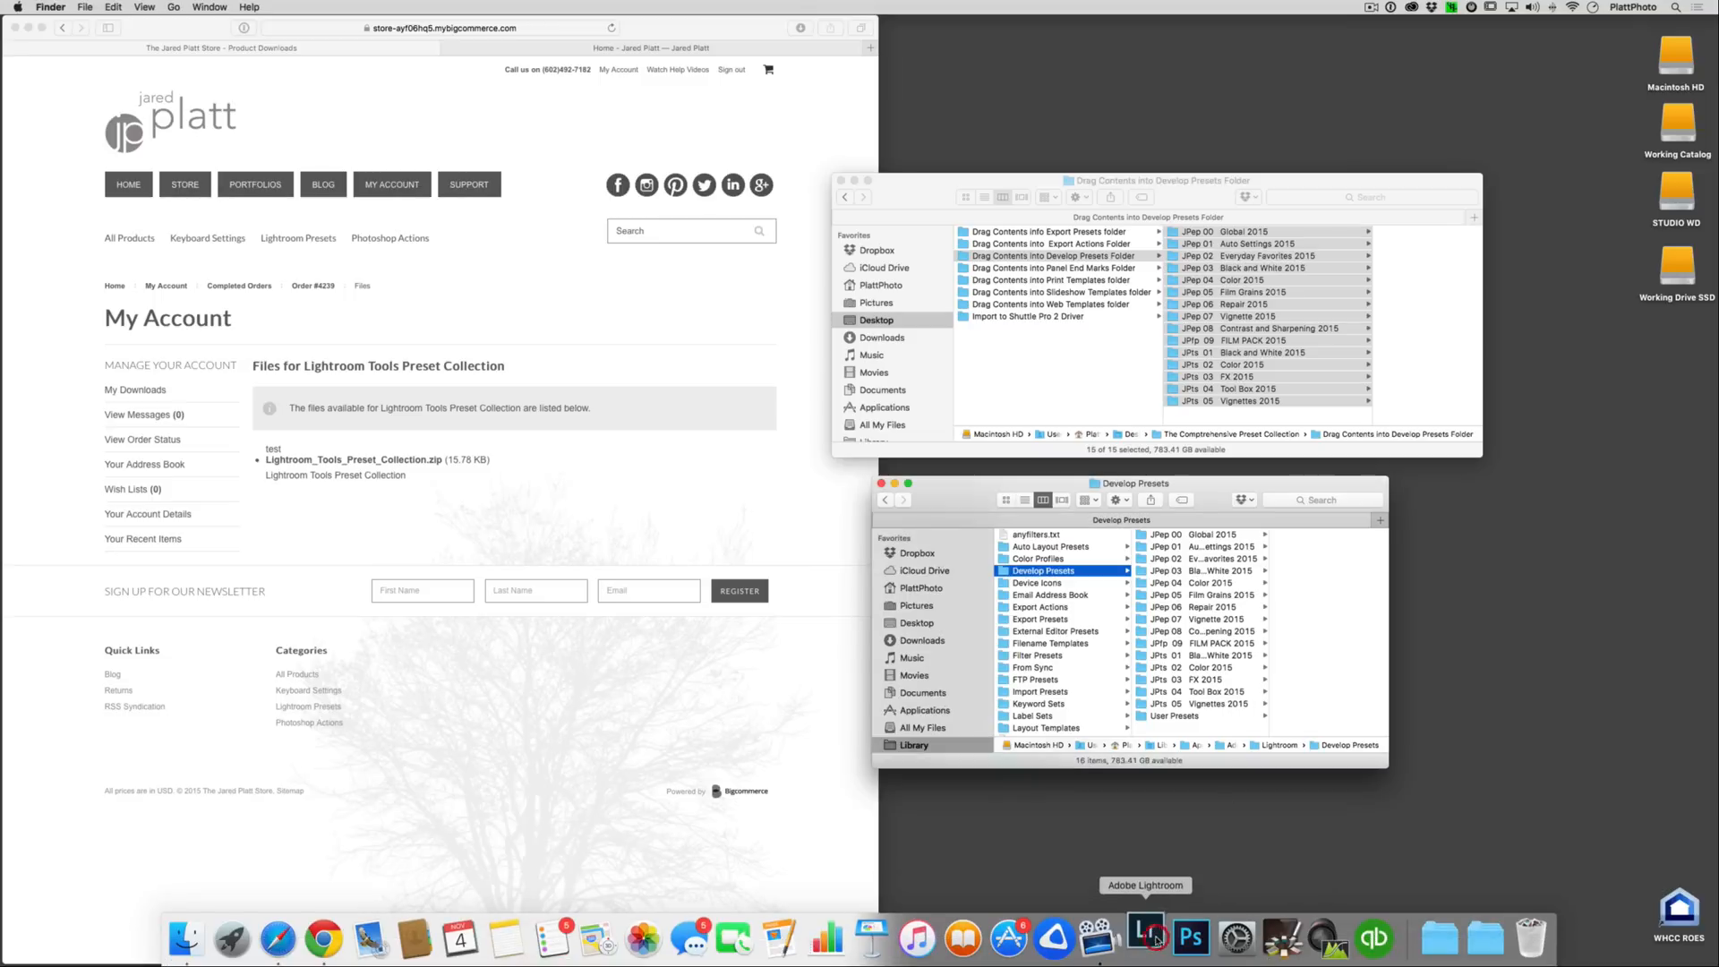
pyautogui.click(1147, 939)
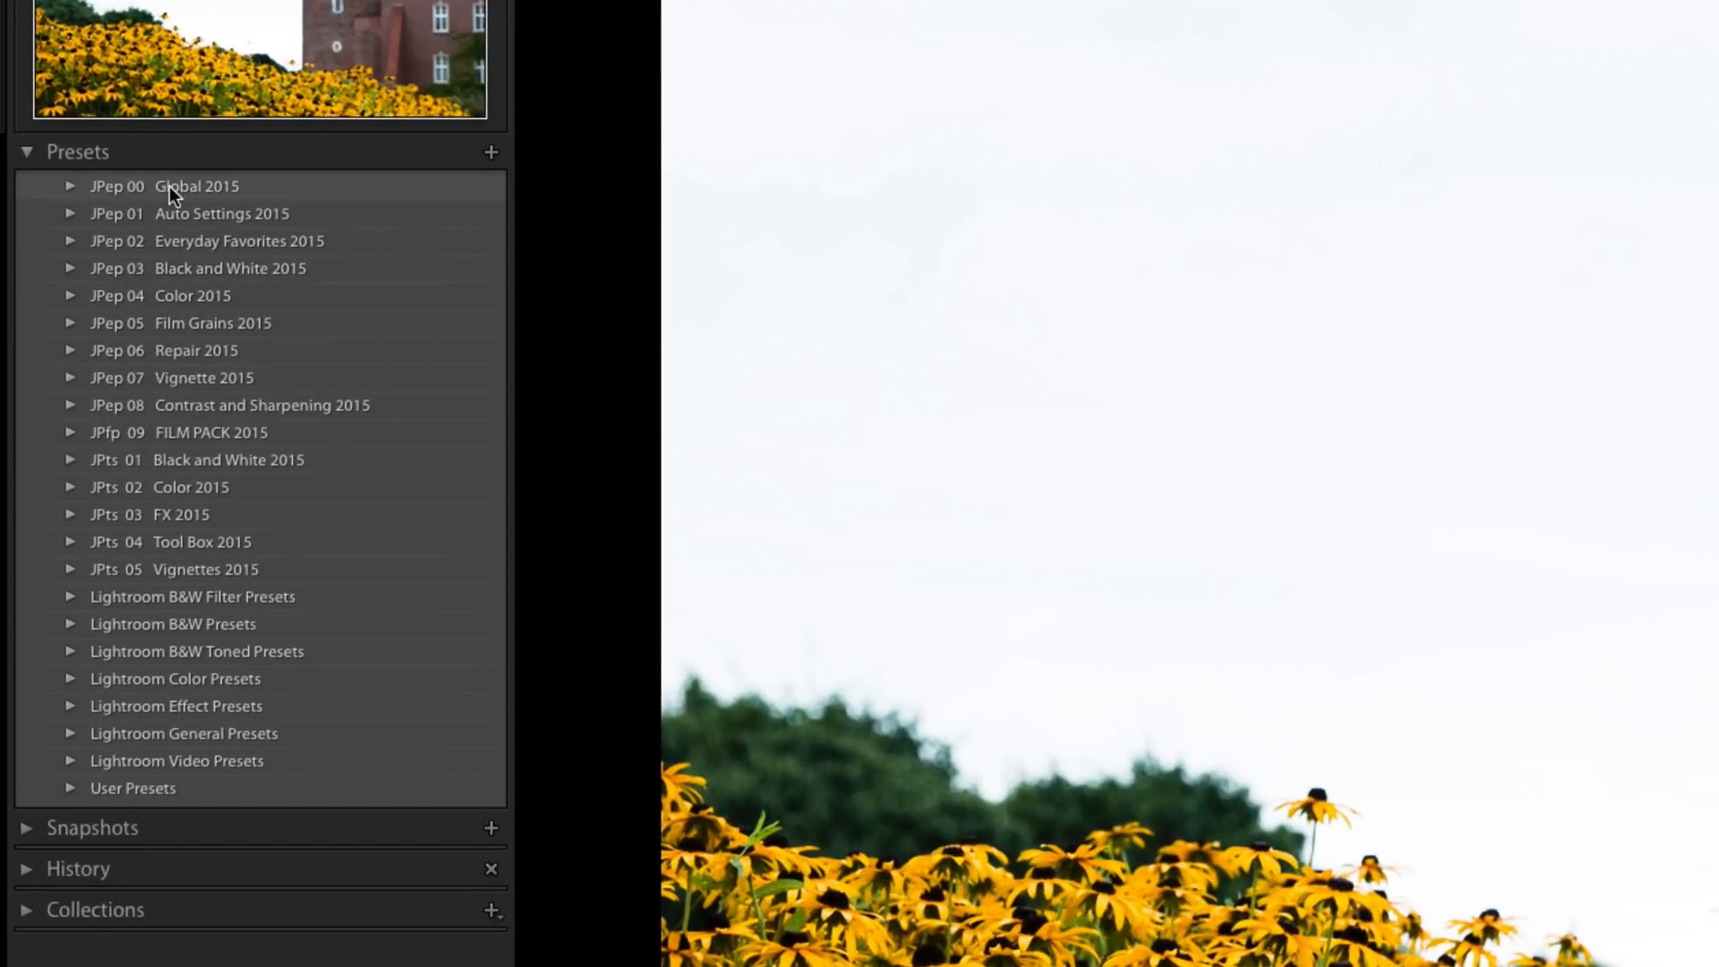
pyautogui.moveTo(129, 243)
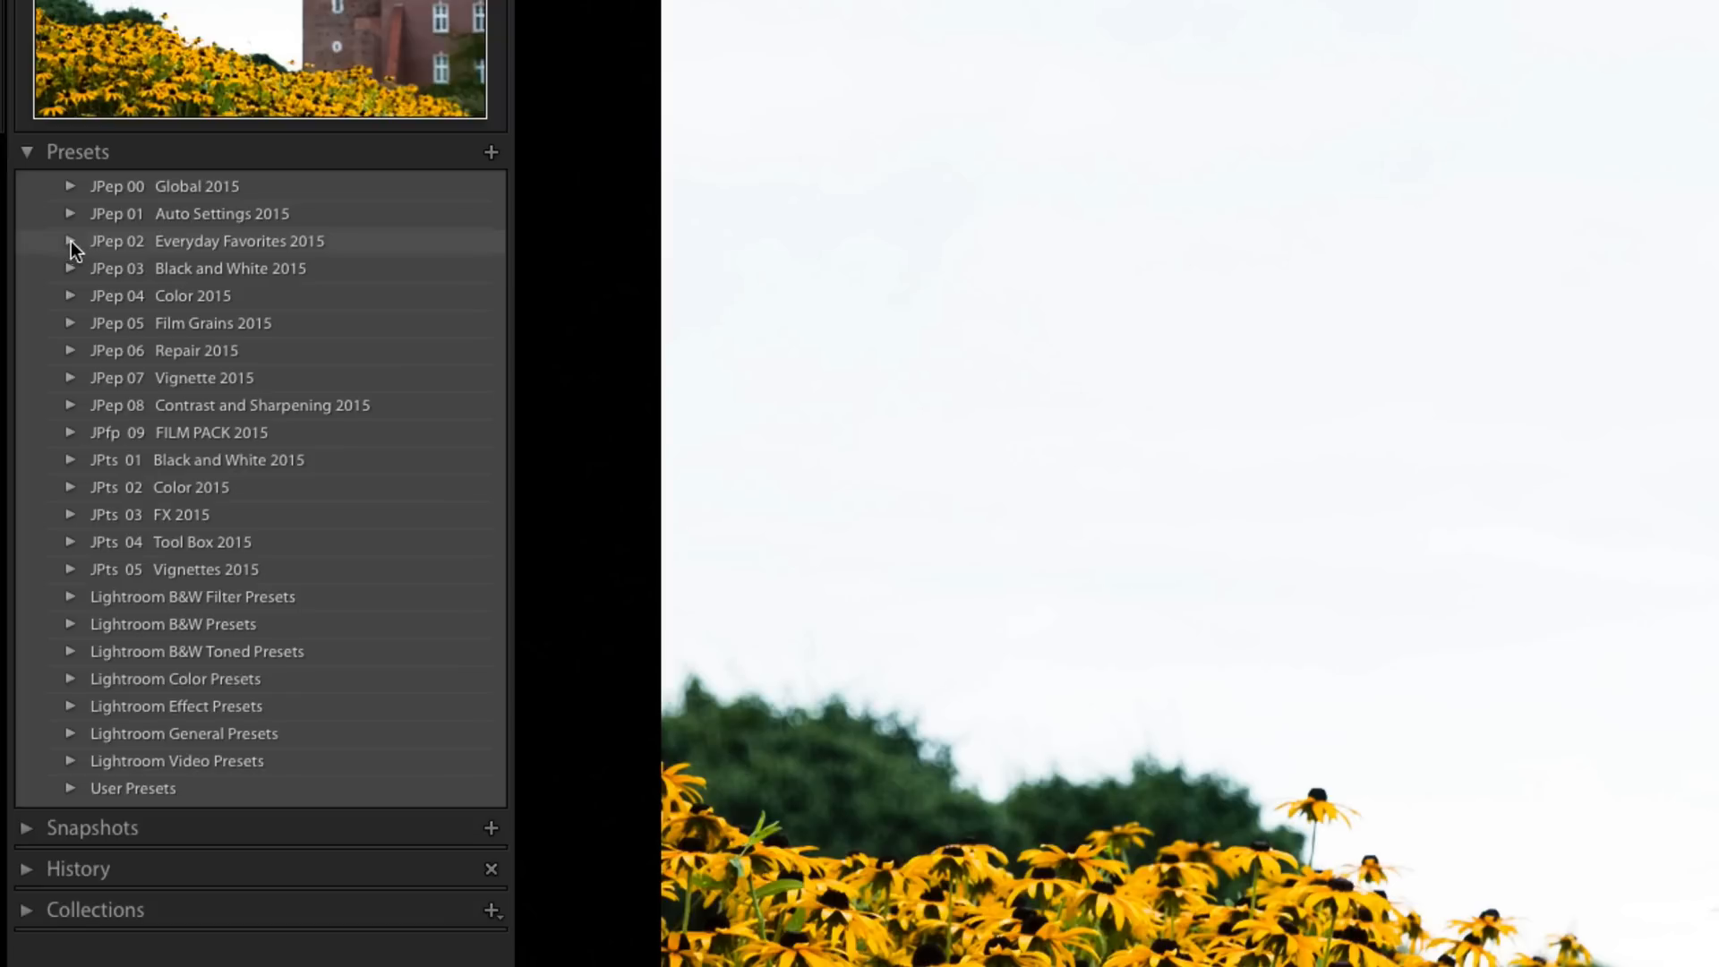
# Expand JPep 02 Everyday Favorites 2015 and apply 01a Rich Black and White to the castle photo
pyautogui.click(69, 241)
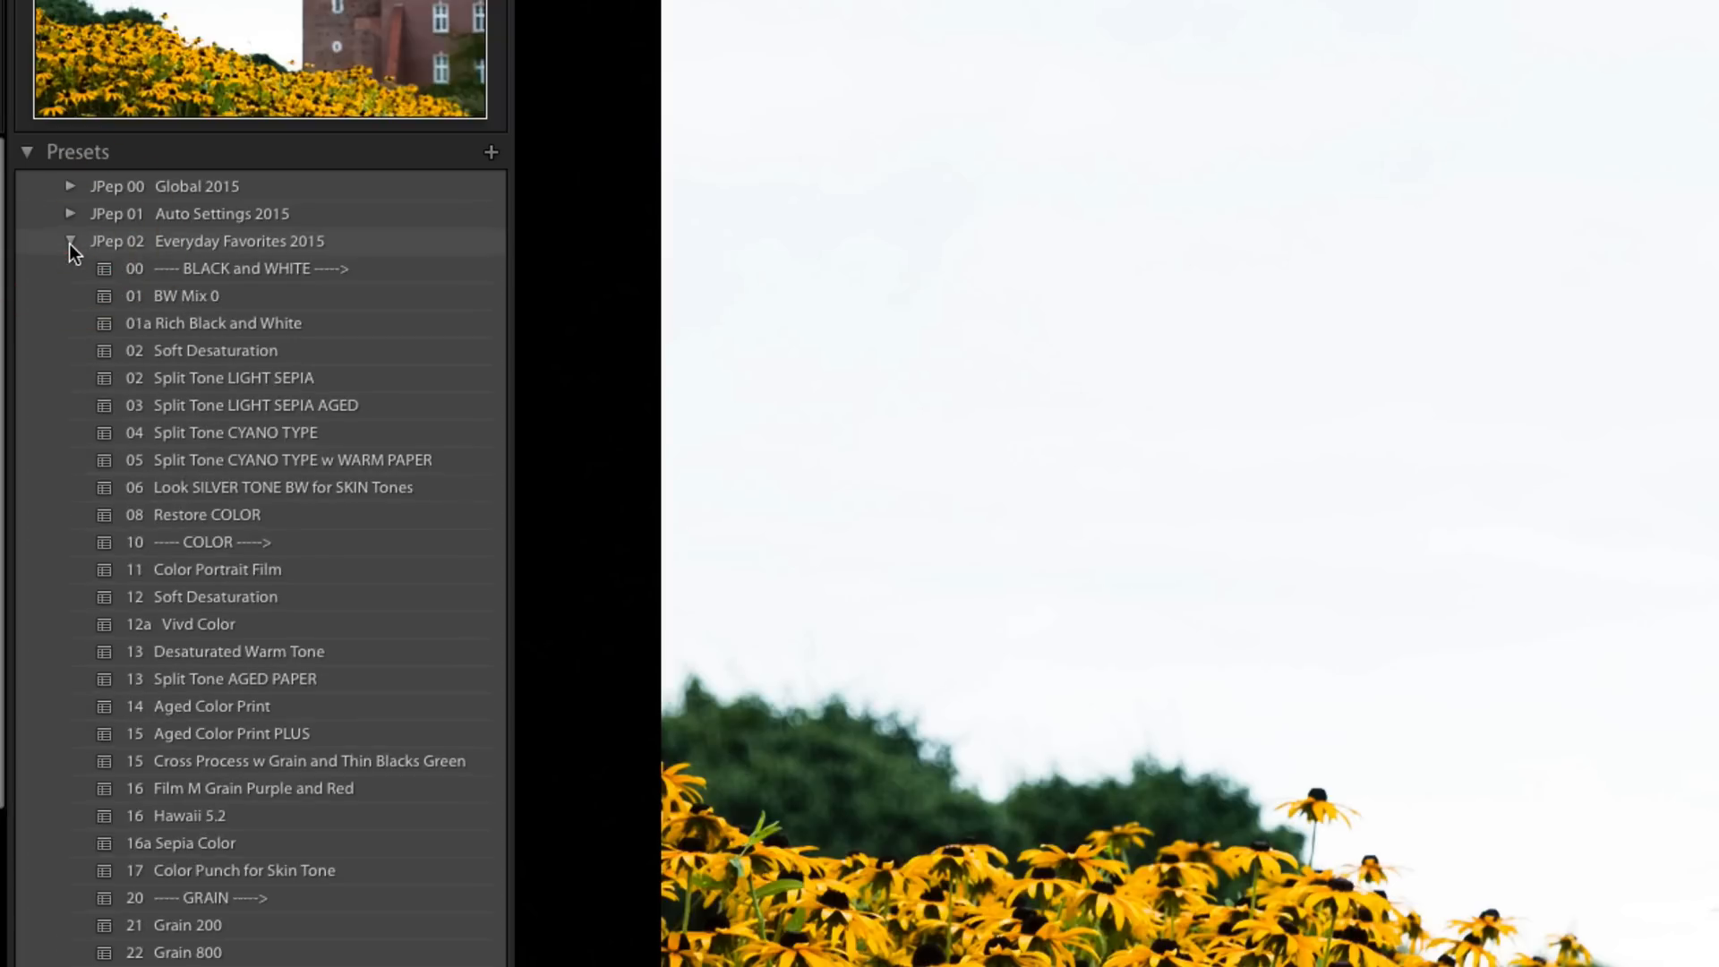
pyautogui.scroll(-3)
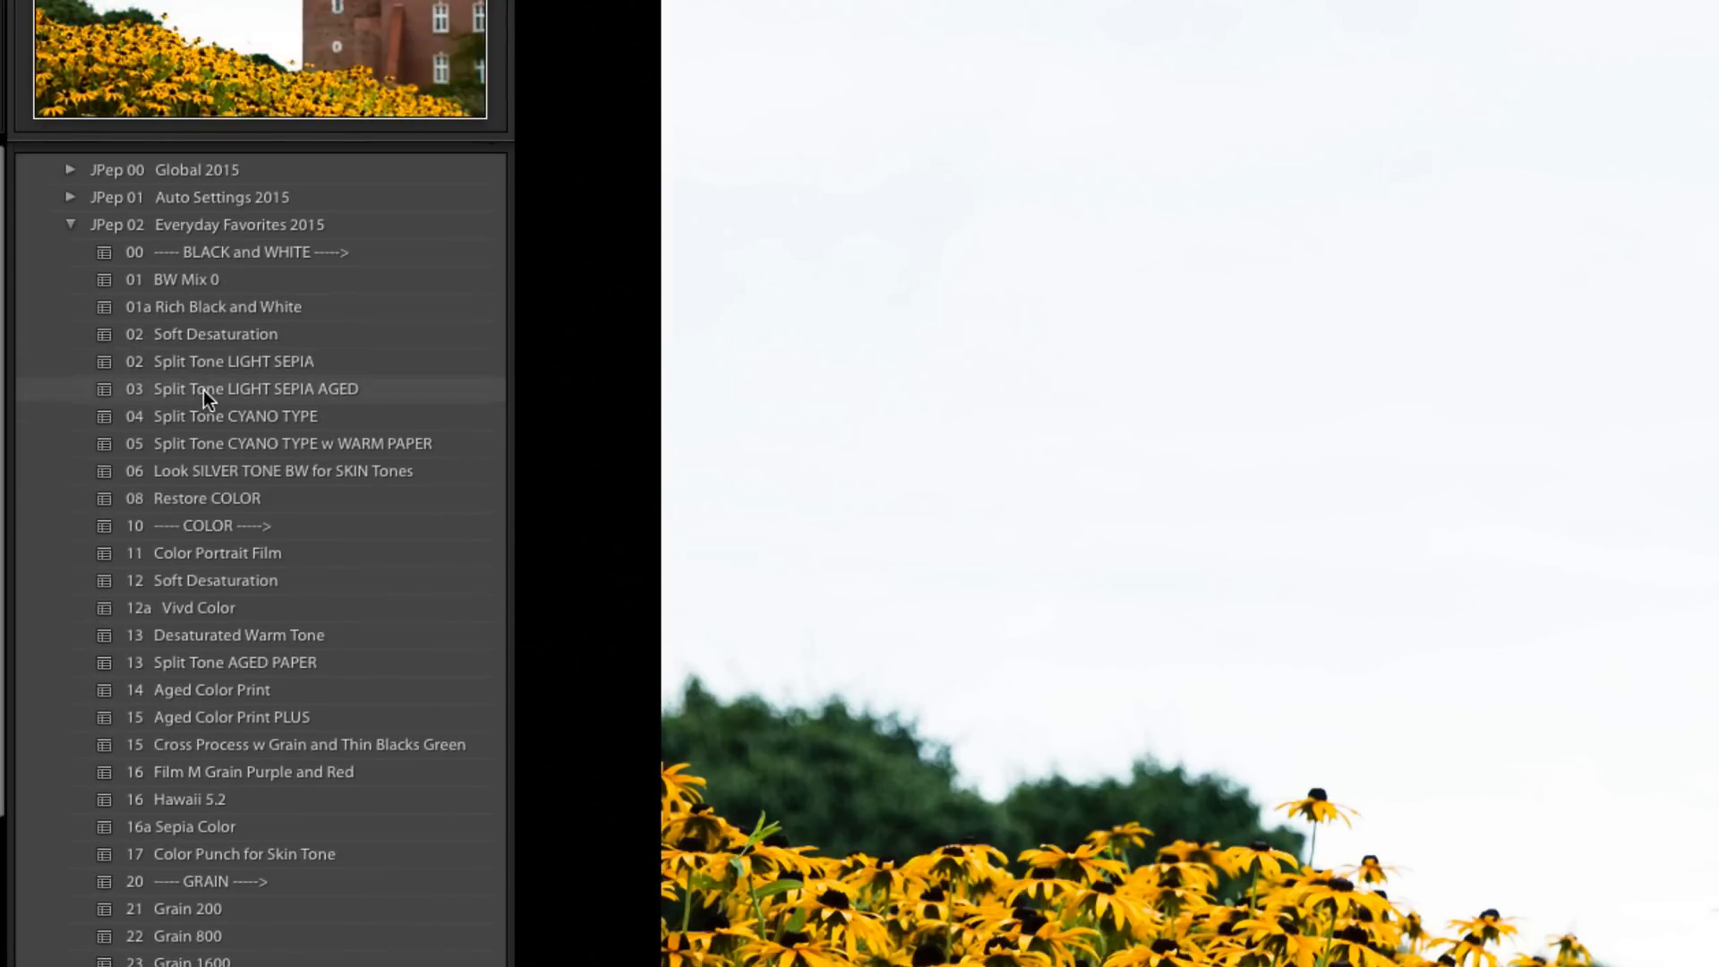
pyautogui.click(187, 279)
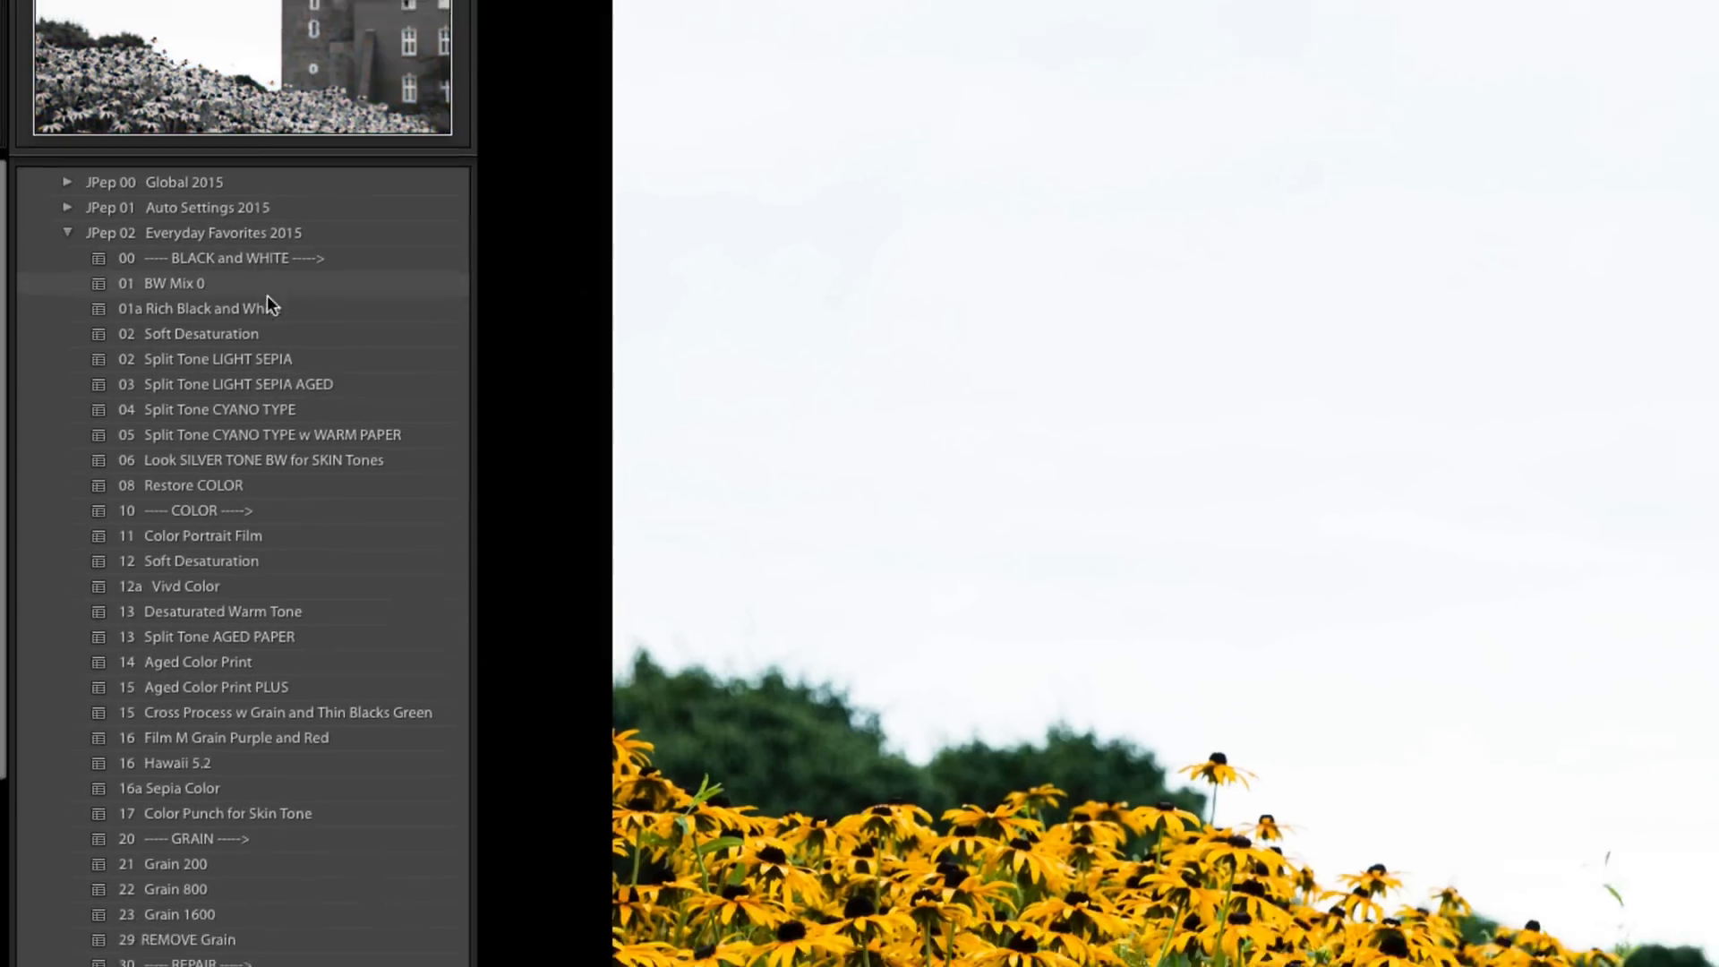
pyautogui.click(197, 308)
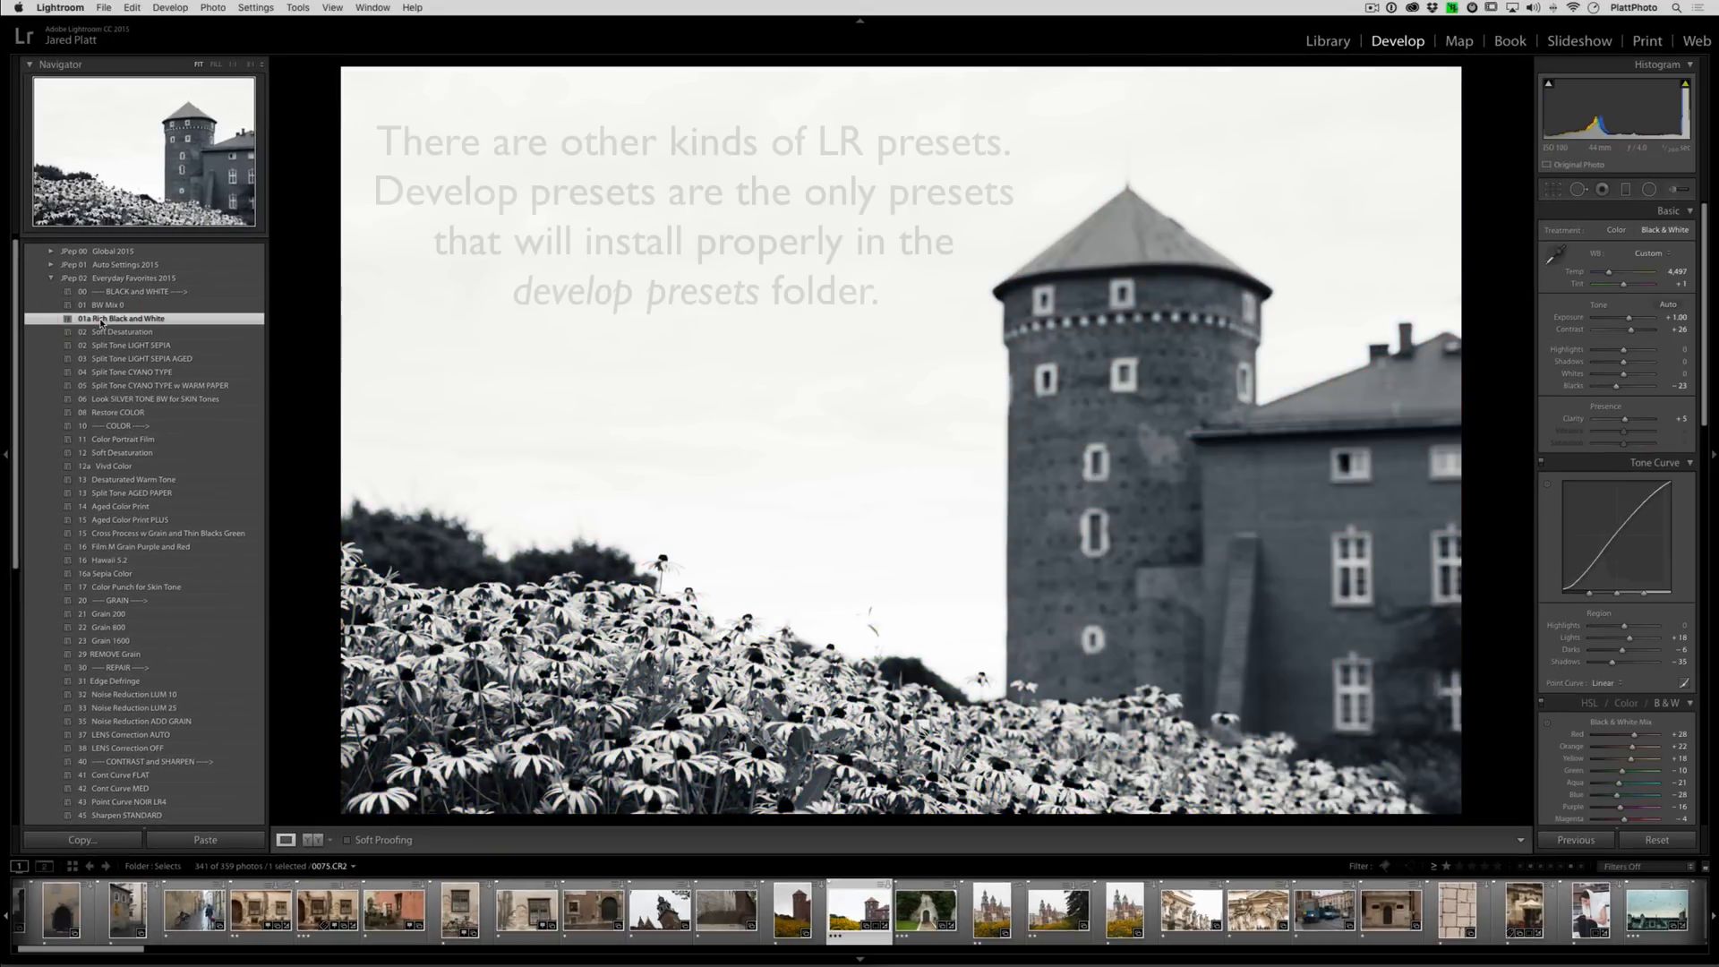